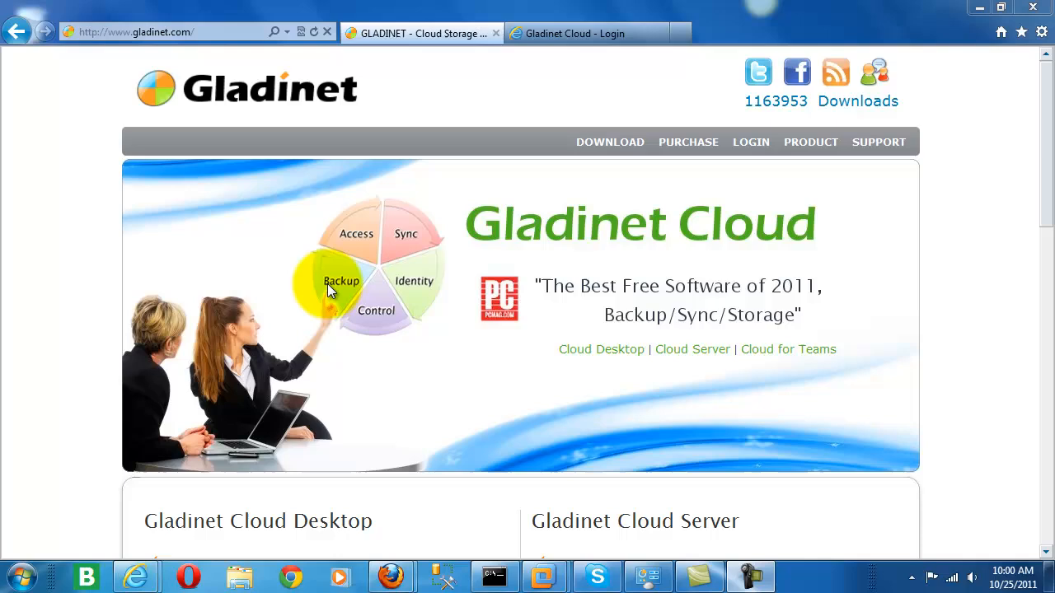
mouse_move(408, 233)
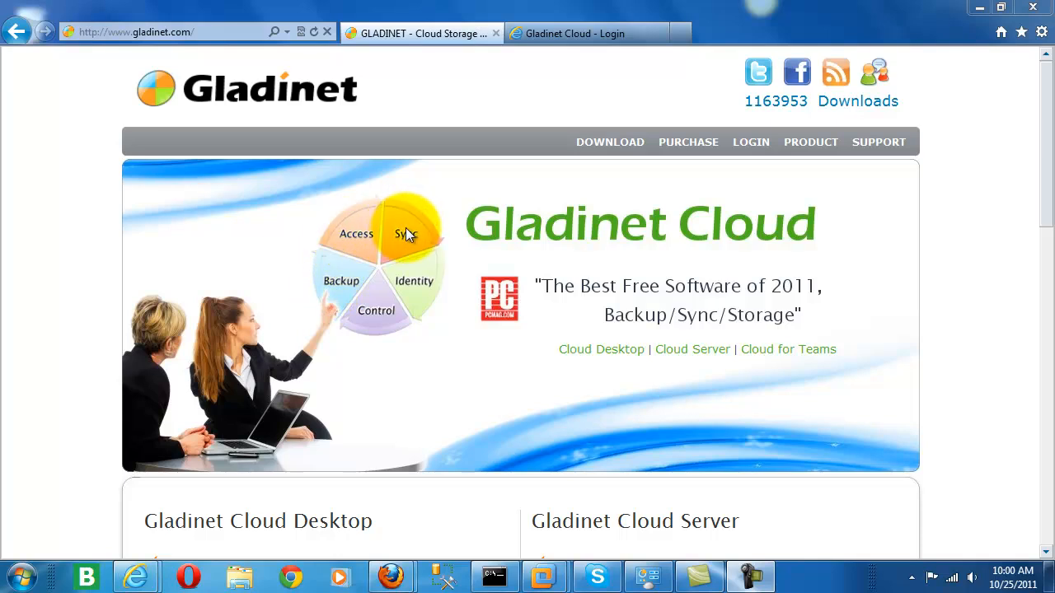
mouse_move(381, 323)
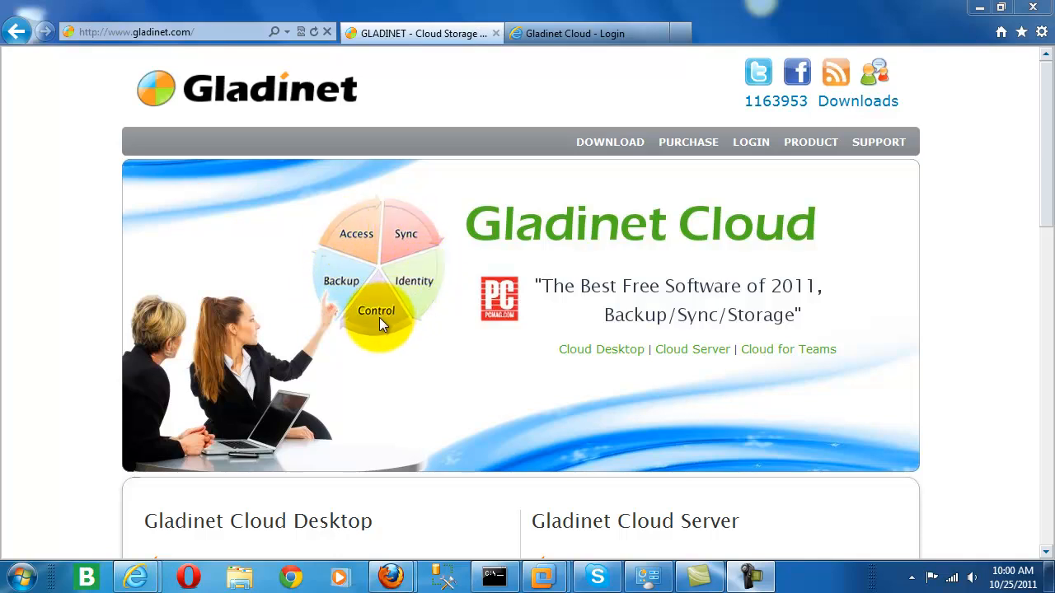
mouse_move(389, 328)
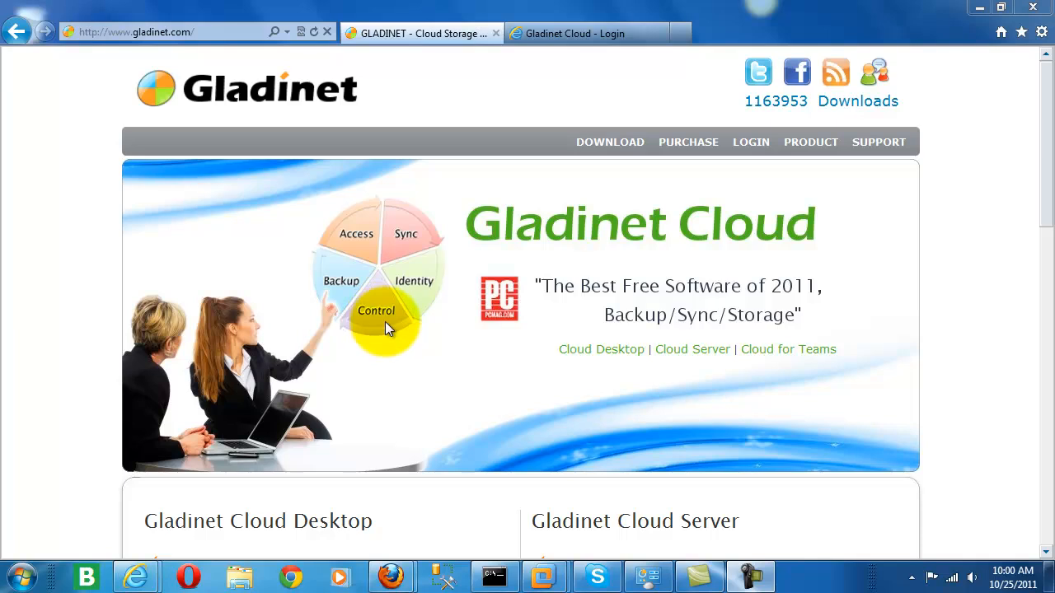
mouse_move(651, 355)
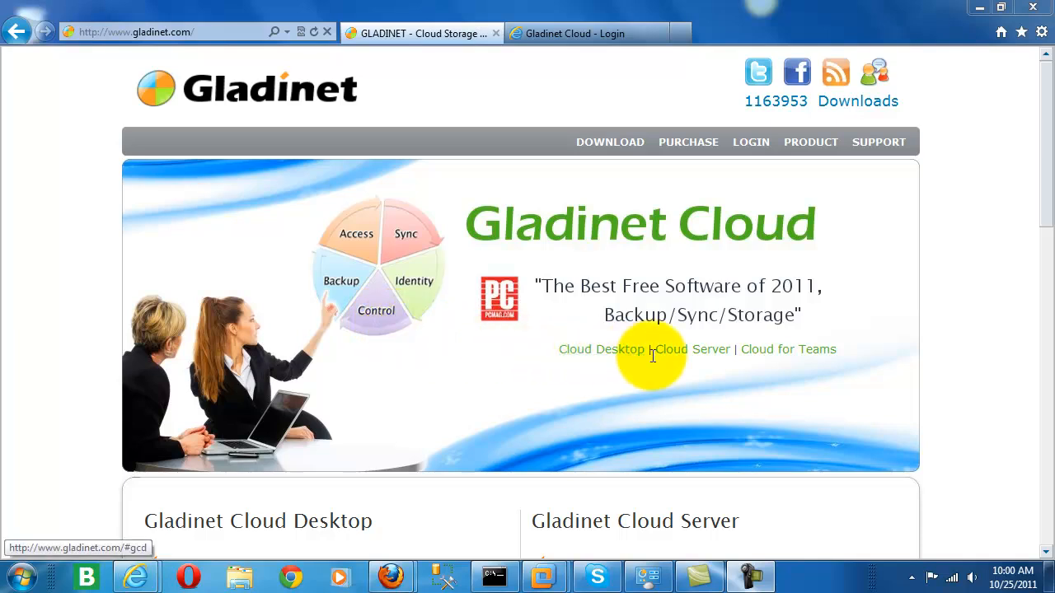
mouse_move(774, 350)
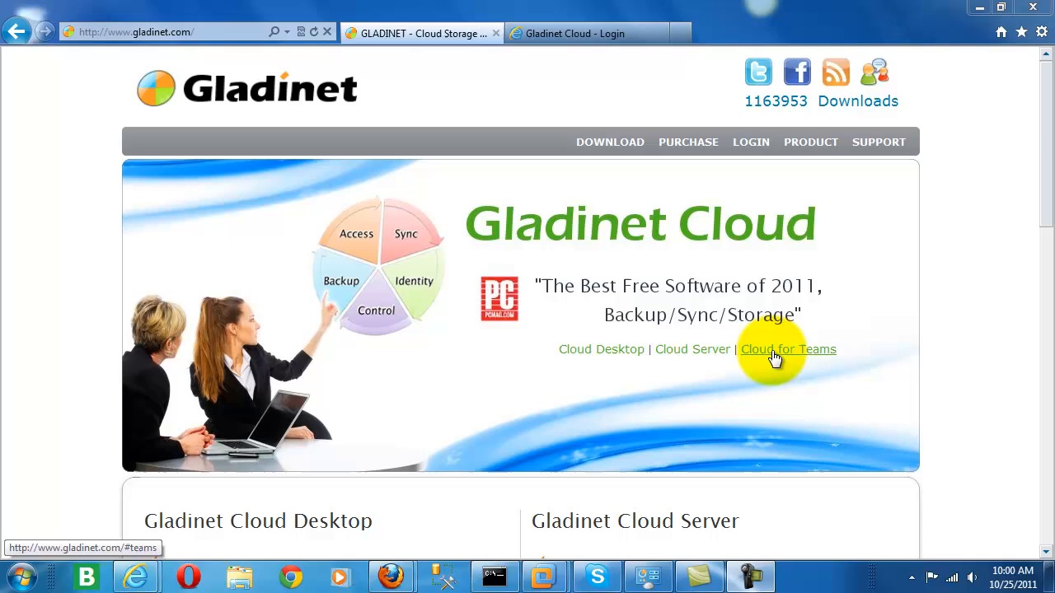
mouse_move(872, 368)
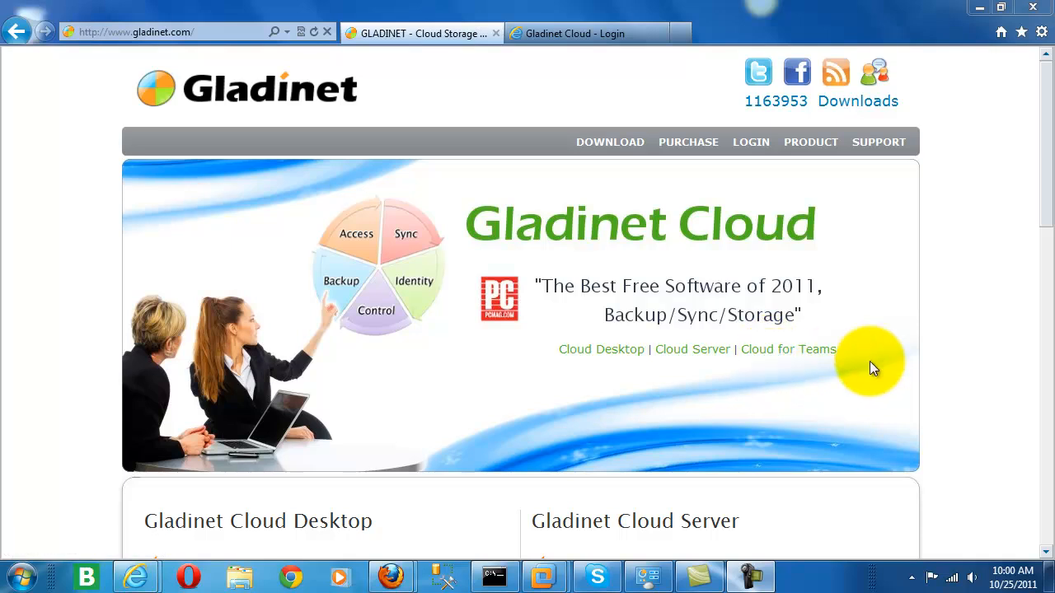
Step: Enter the account credentials on the Gladinet Cloud login page and sign in
scroll("down", 3)
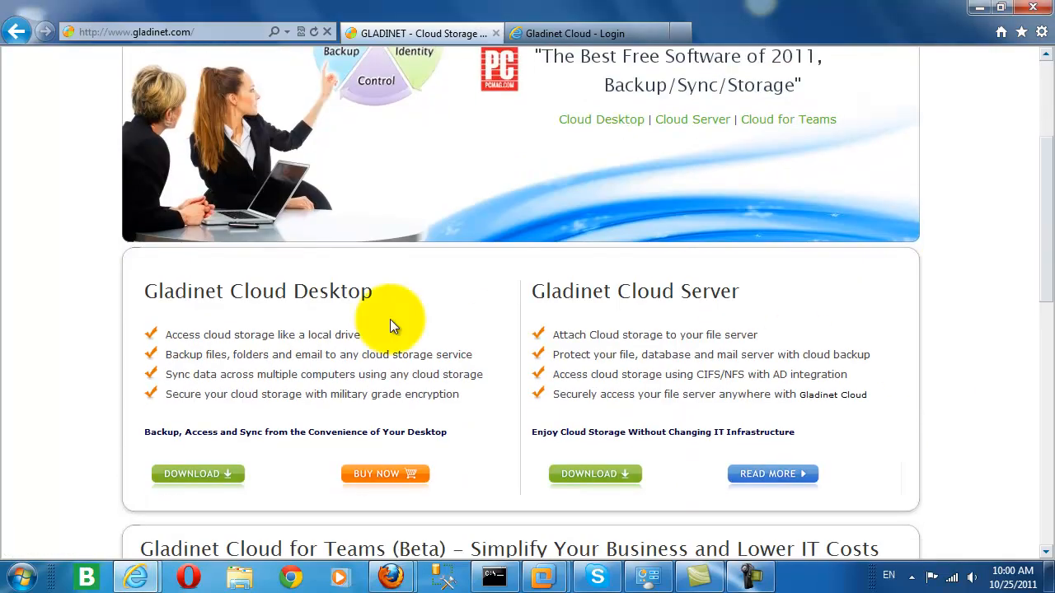
mouse_move(387, 299)
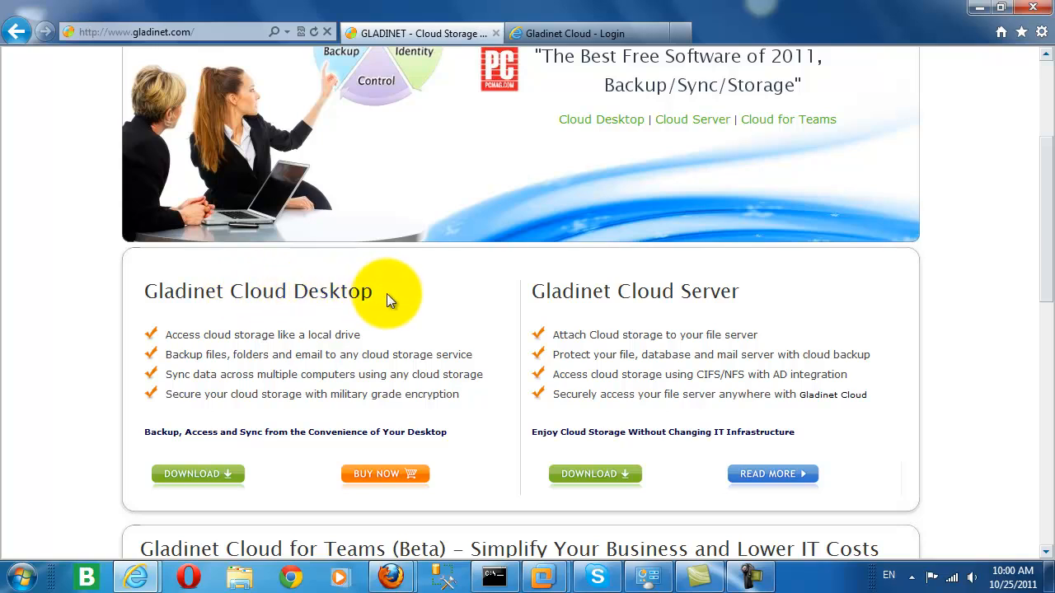
scroll("down", 3)
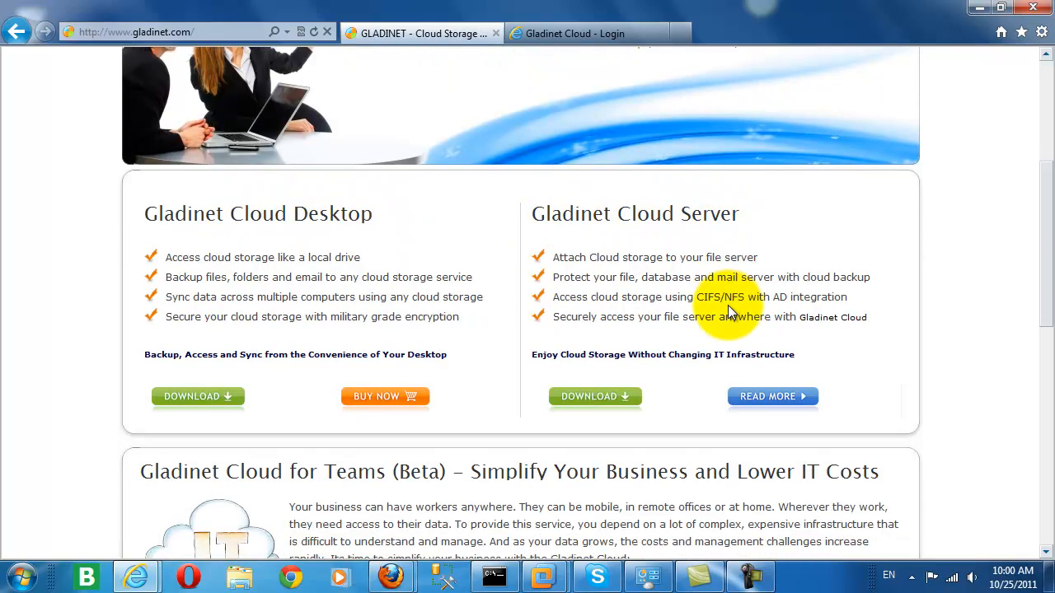
scroll("down", 3)
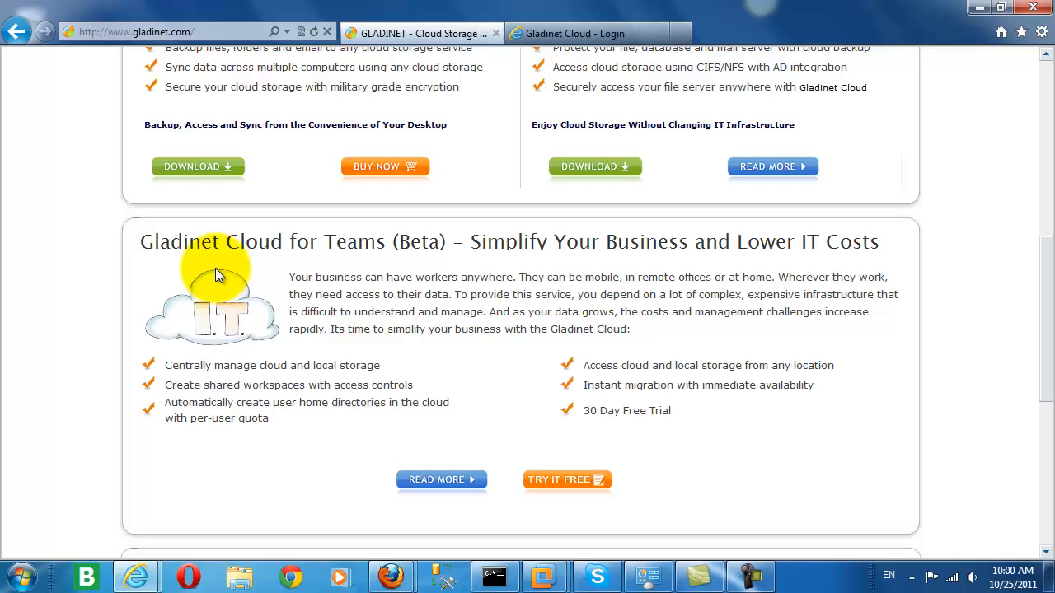
mouse_move(398, 262)
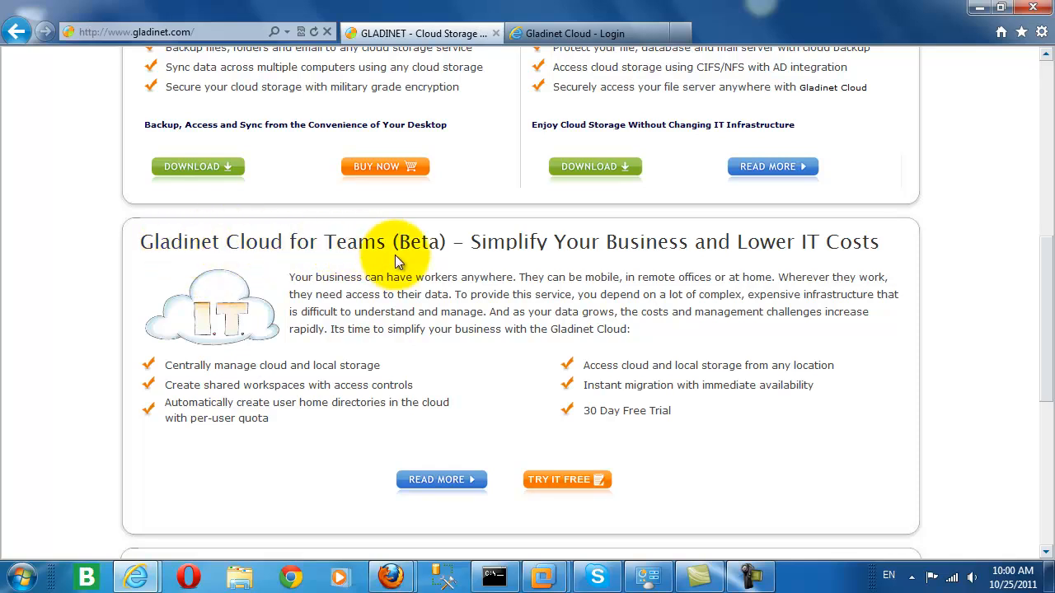
scroll("up", 3)
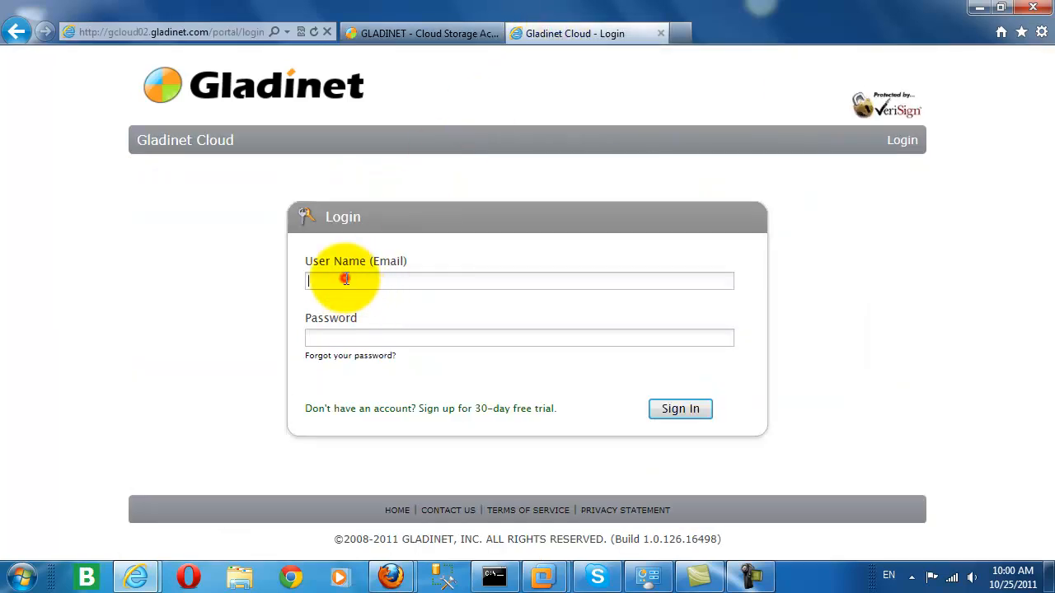
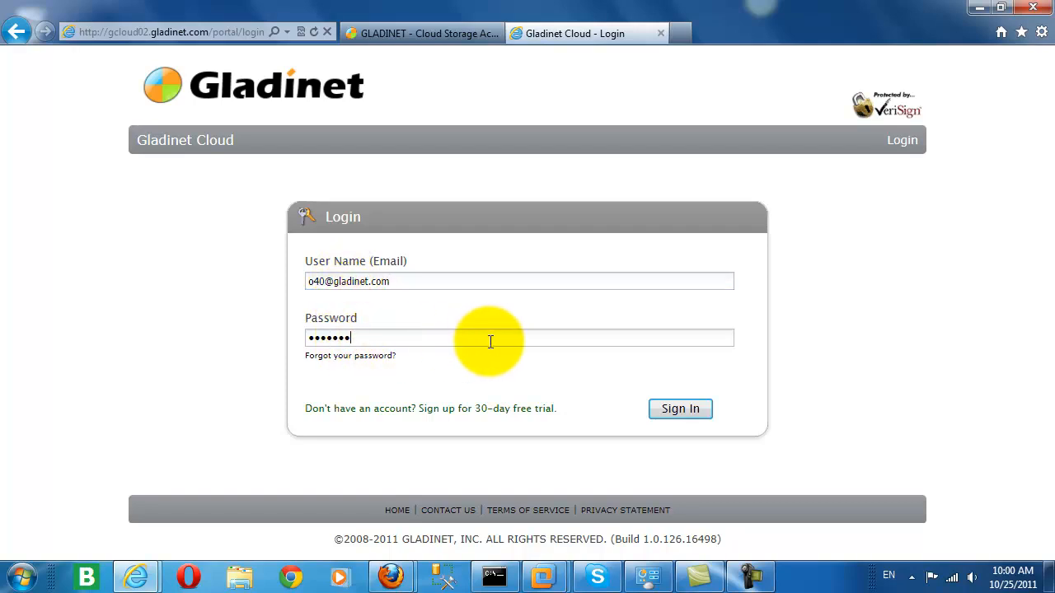
left_click(680, 408)
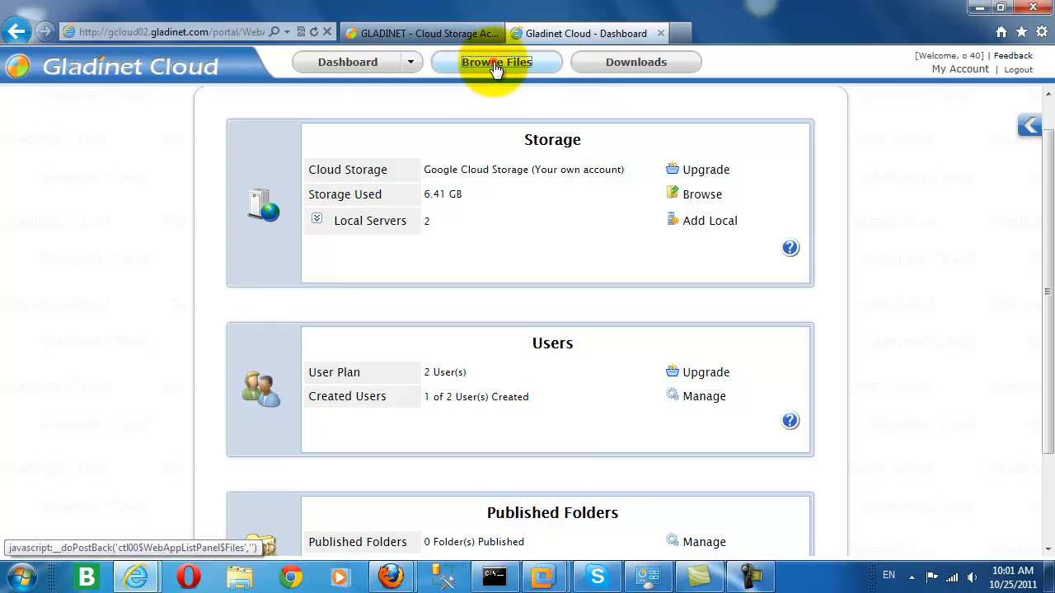
Step: Open Browse Files to list cloud folders like Pictures, Documents and sencha-touch-1.1.0
left_click(496, 61)
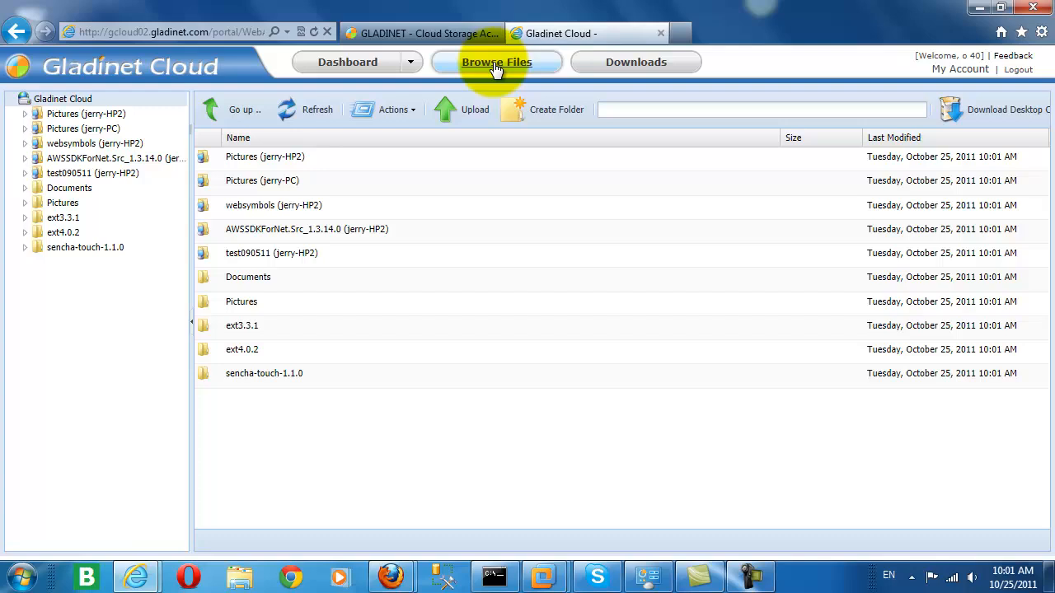
left_click(496, 61)
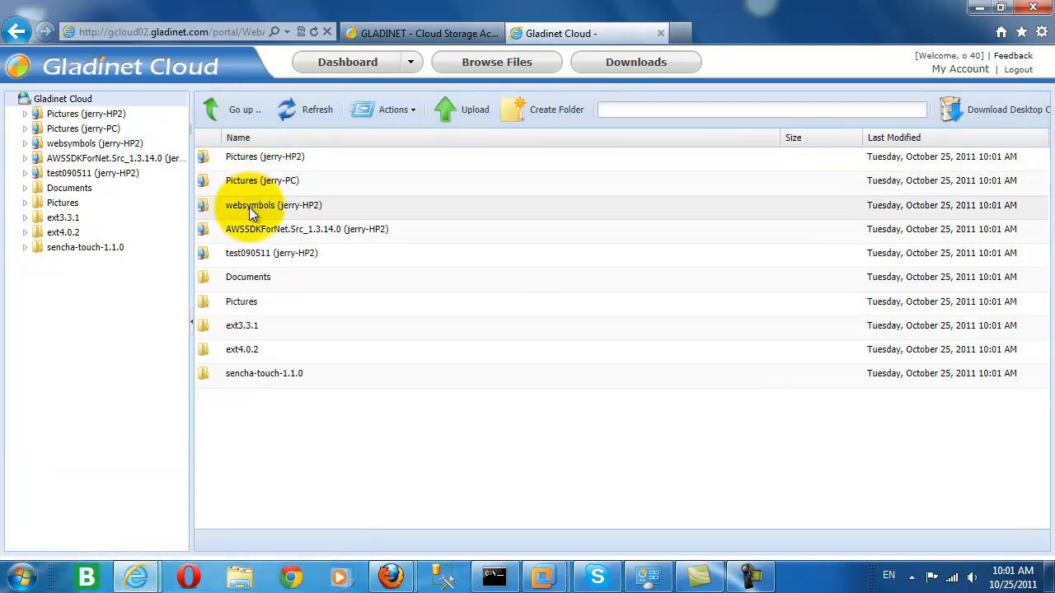
mouse_move(297, 462)
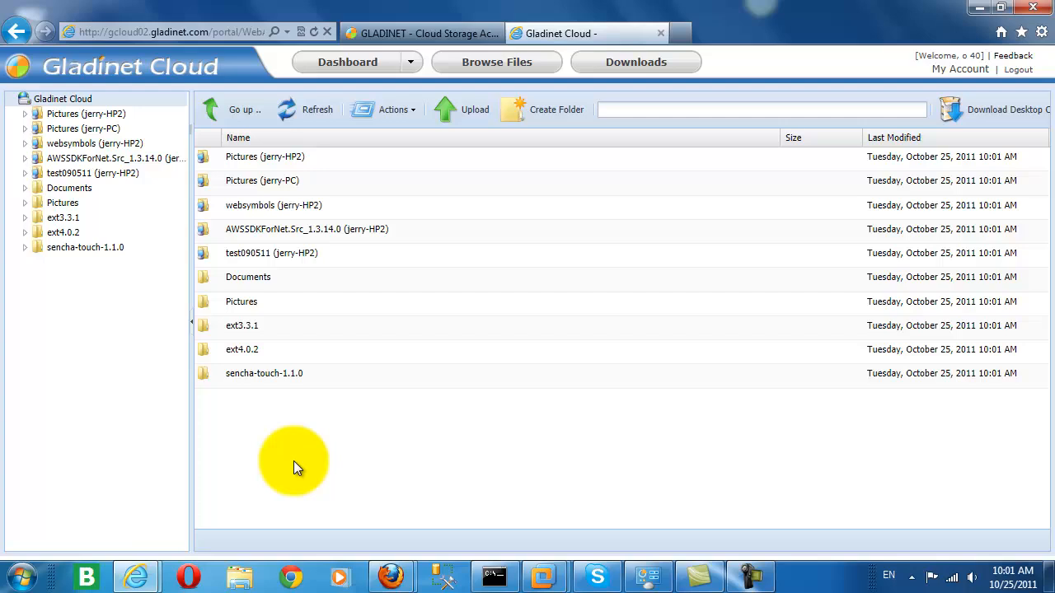
mouse_move(485, 503)
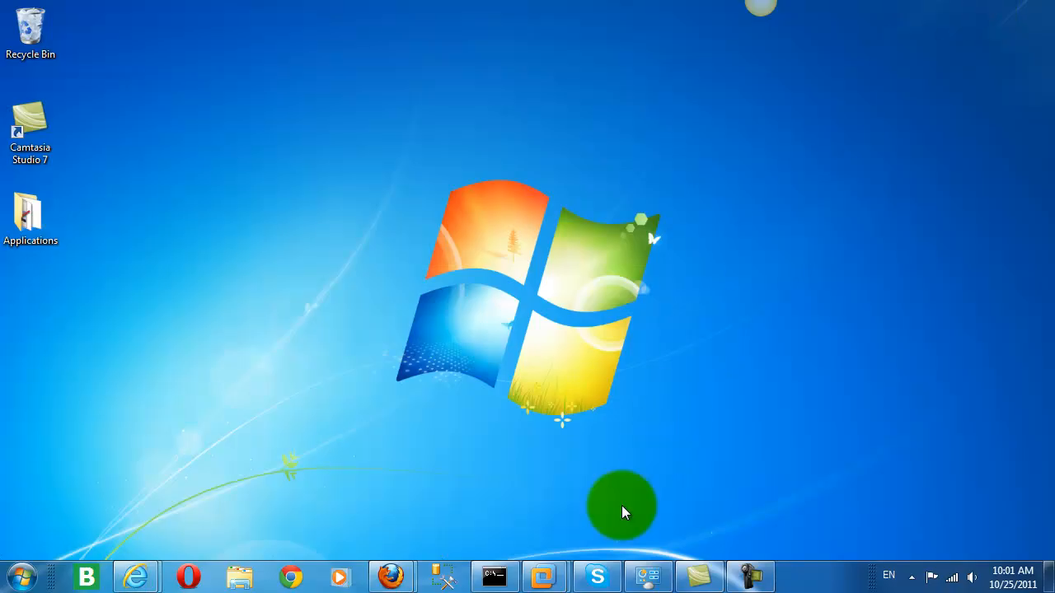
Step: Run the Gladinet_Team_Edition msi from Firefox Downloads, agree to the license, and continue
left_click(390, 576)
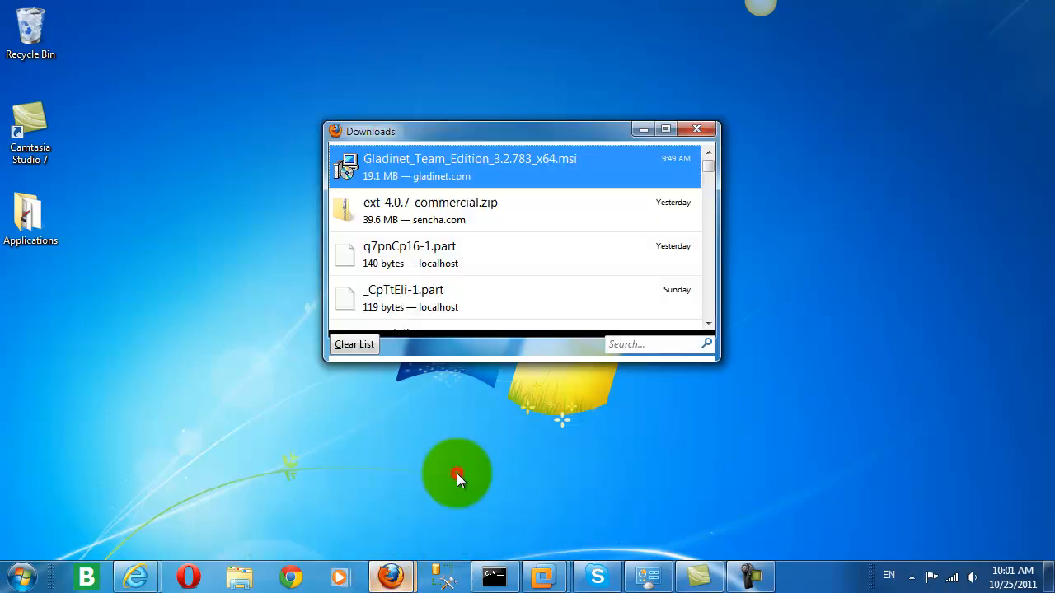
mouse_move(494, 169)
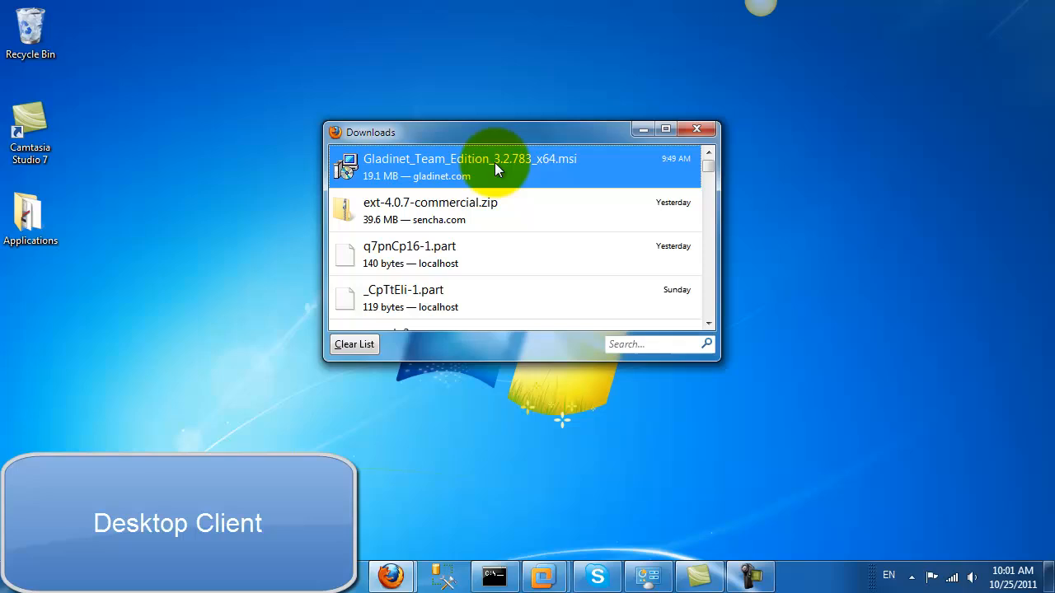
double_click(470, 160)
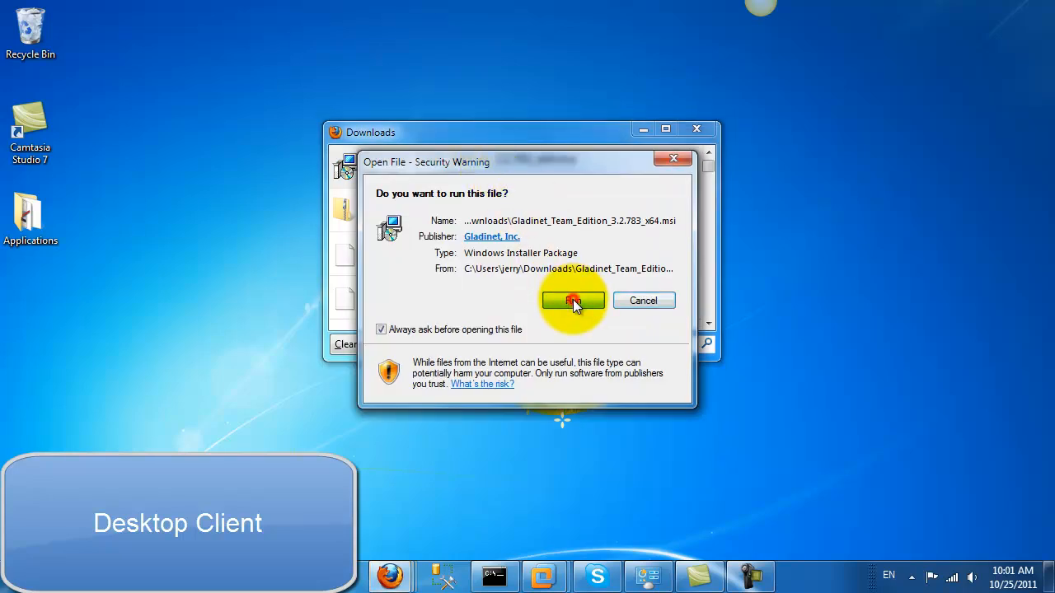
left_click(572, 300)
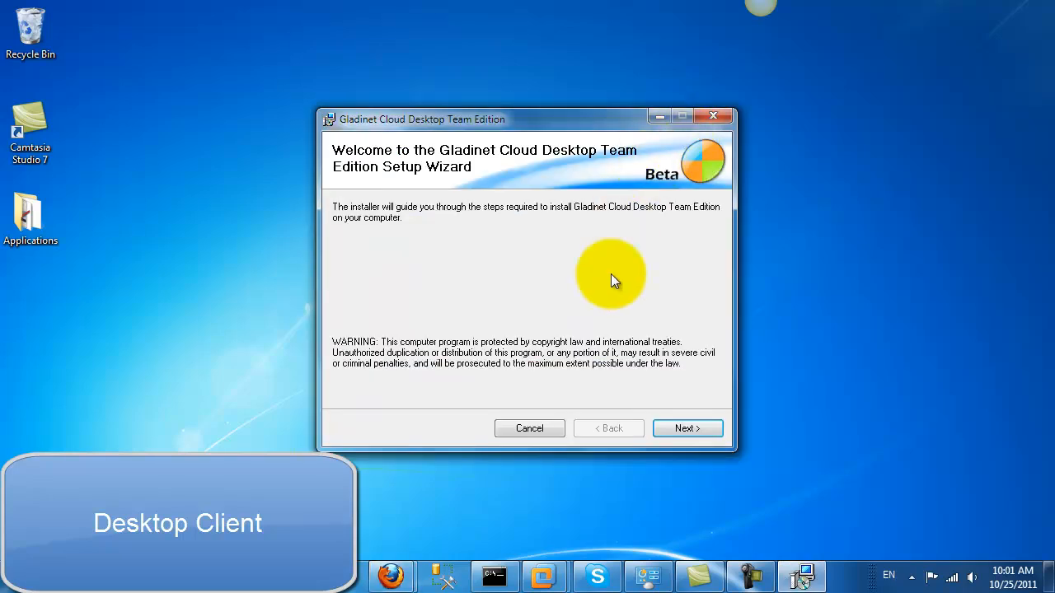
left_click(687, 428)
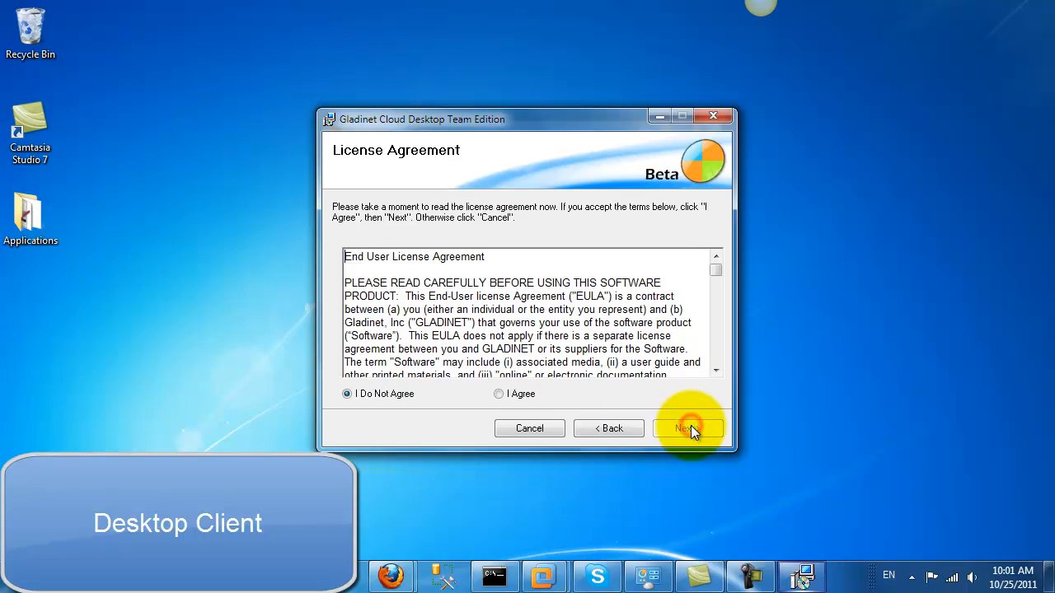
left_click(499, 394)
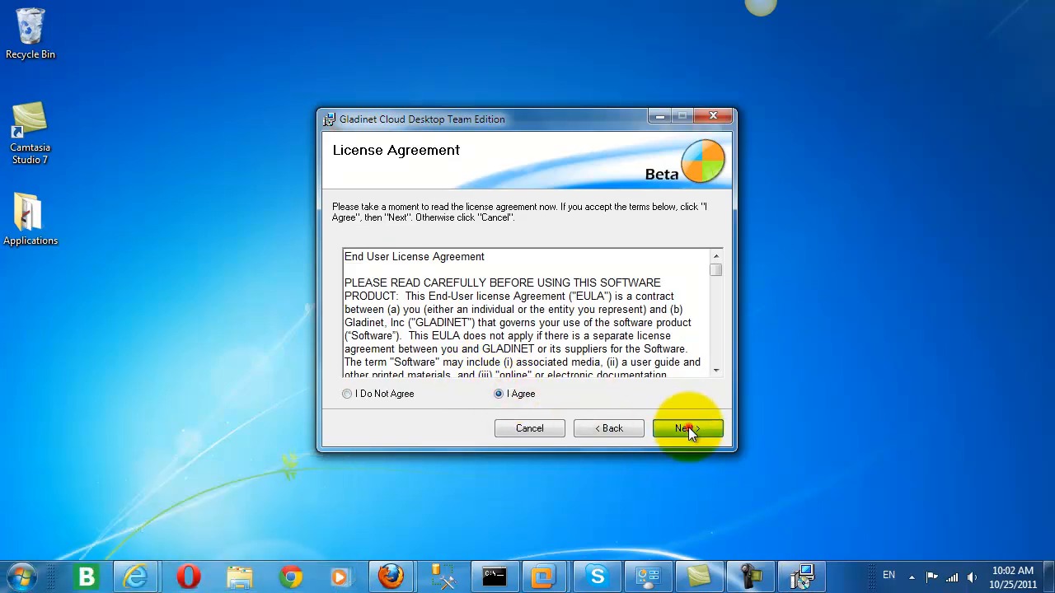
left_click(688, 428)
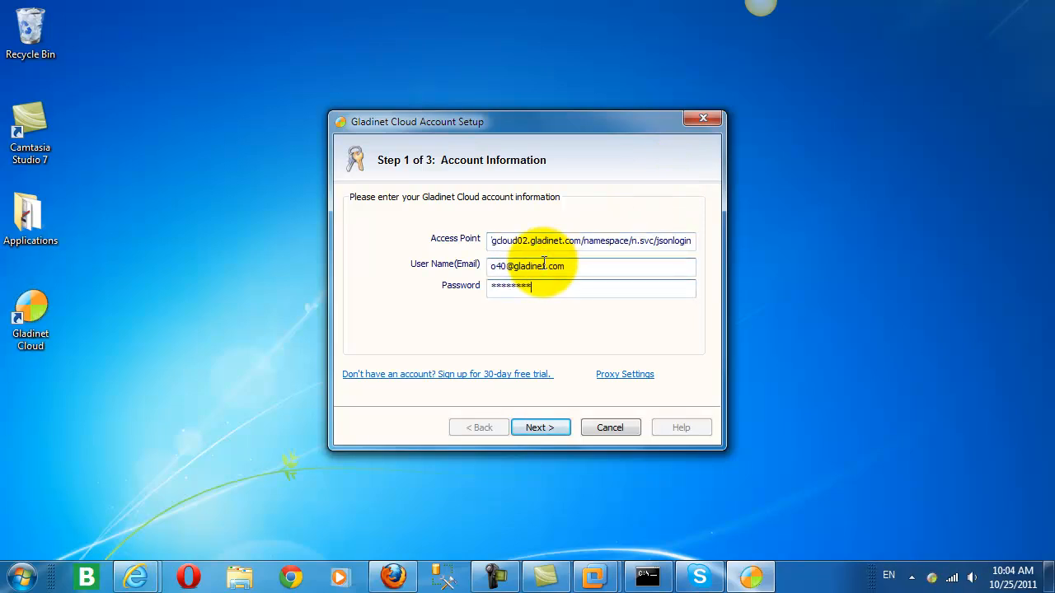
Step: Submit the access point, user name and password in Cloud Account Setup step 1
left_click(540, 426)
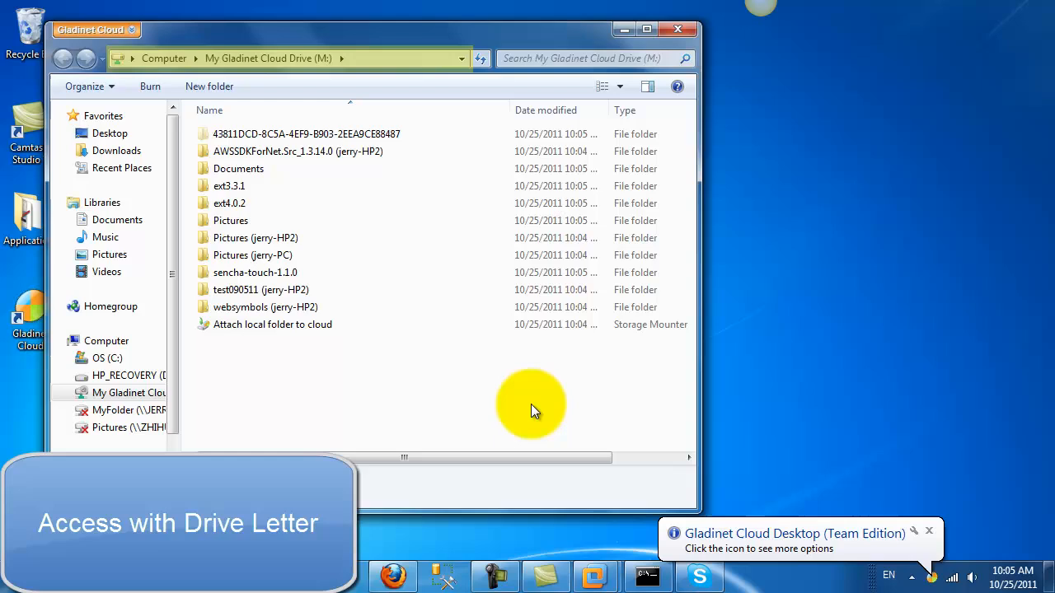
mouse_move(379, 90)
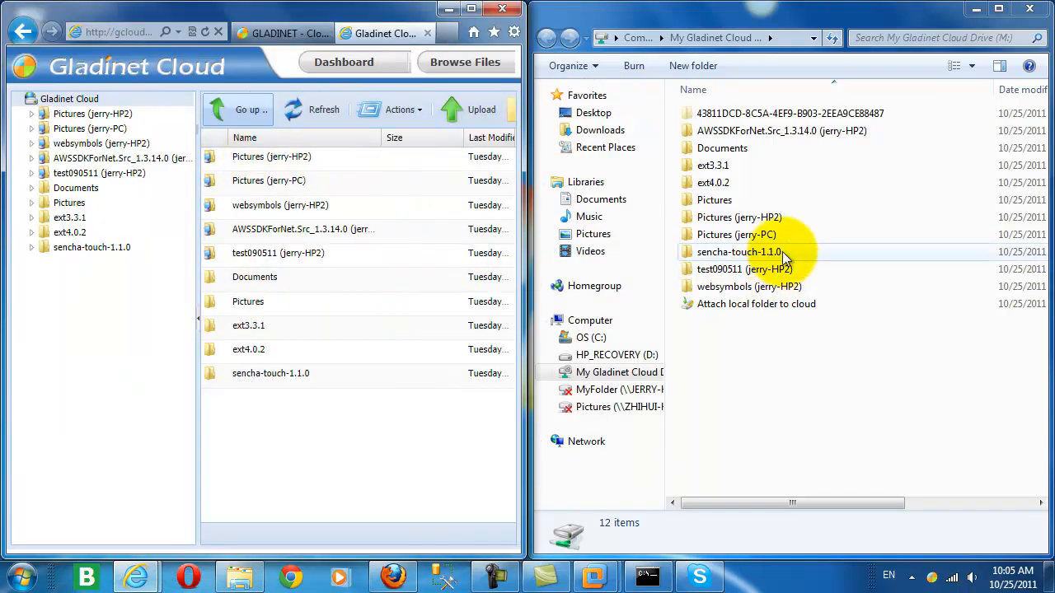
mouse_move(757, 182)
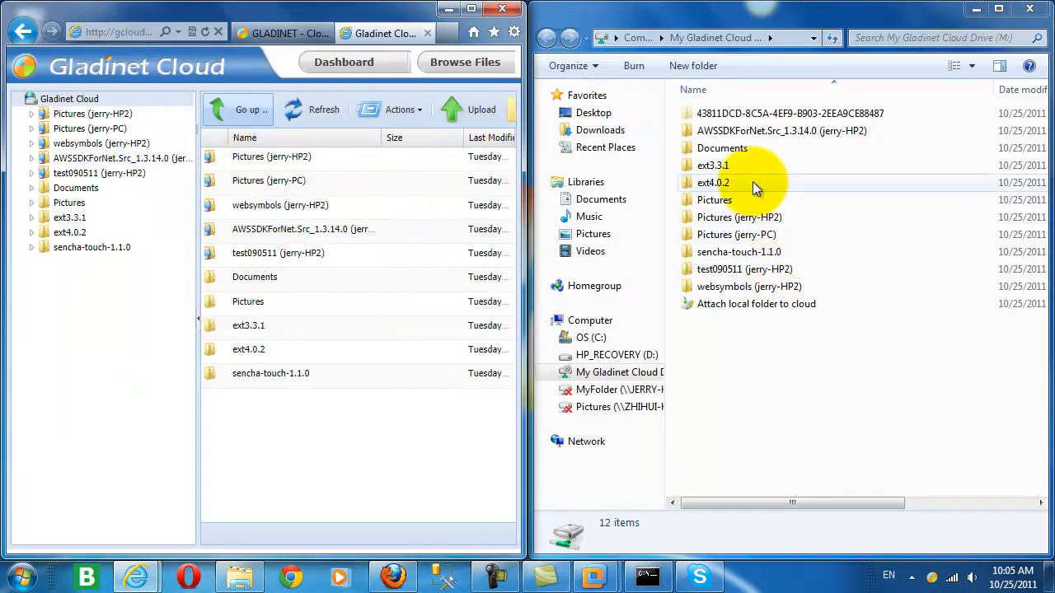
Step: Open Pictures (jerry-HP2), then choose Mirrored Backups and start Backup by Folder
double_click(713, 199)
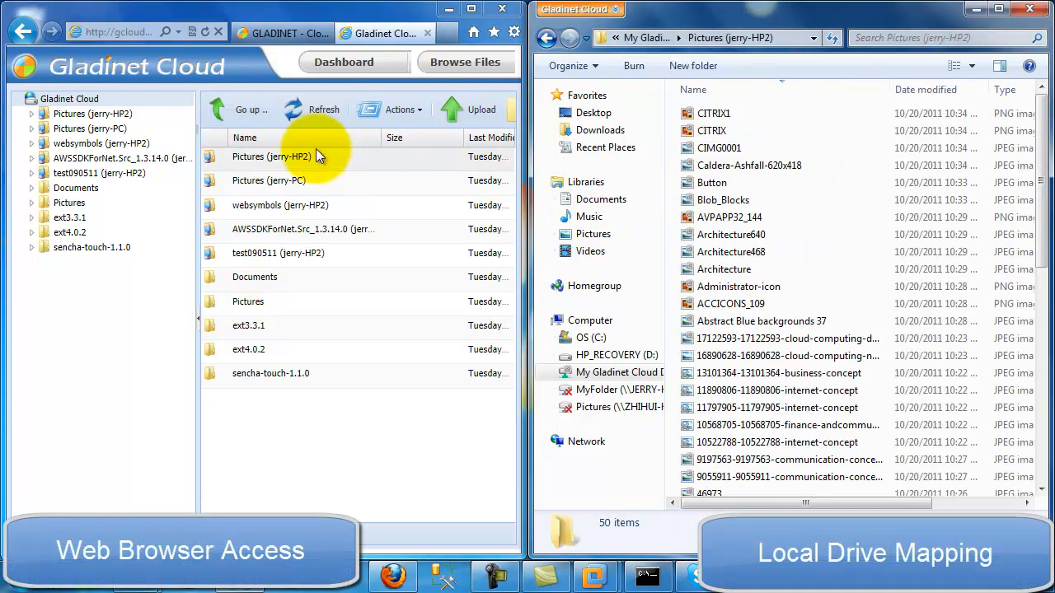
left_click(312, 108)
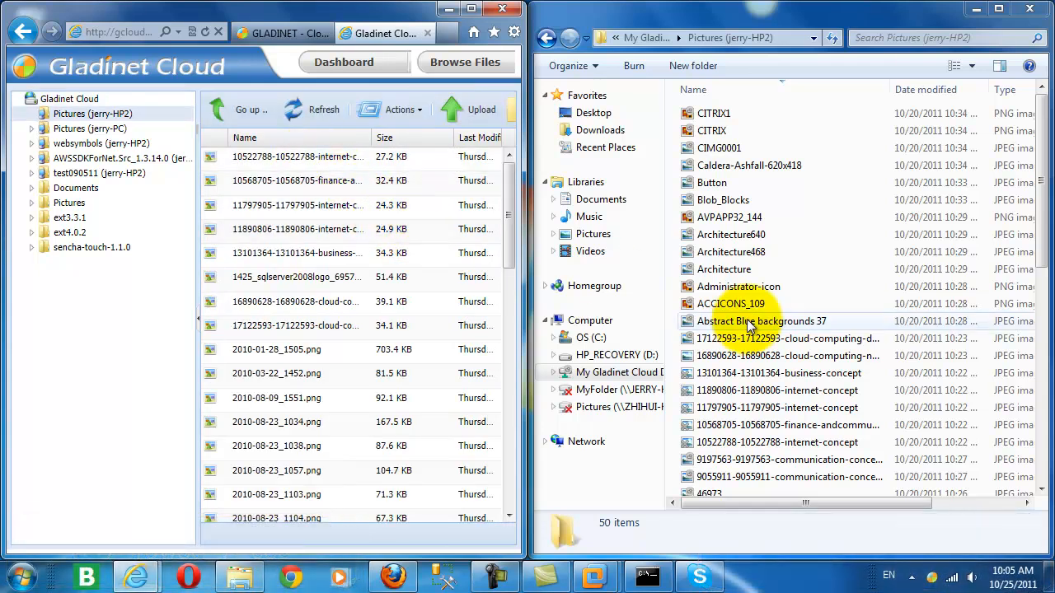
mouse_move(762, 183)
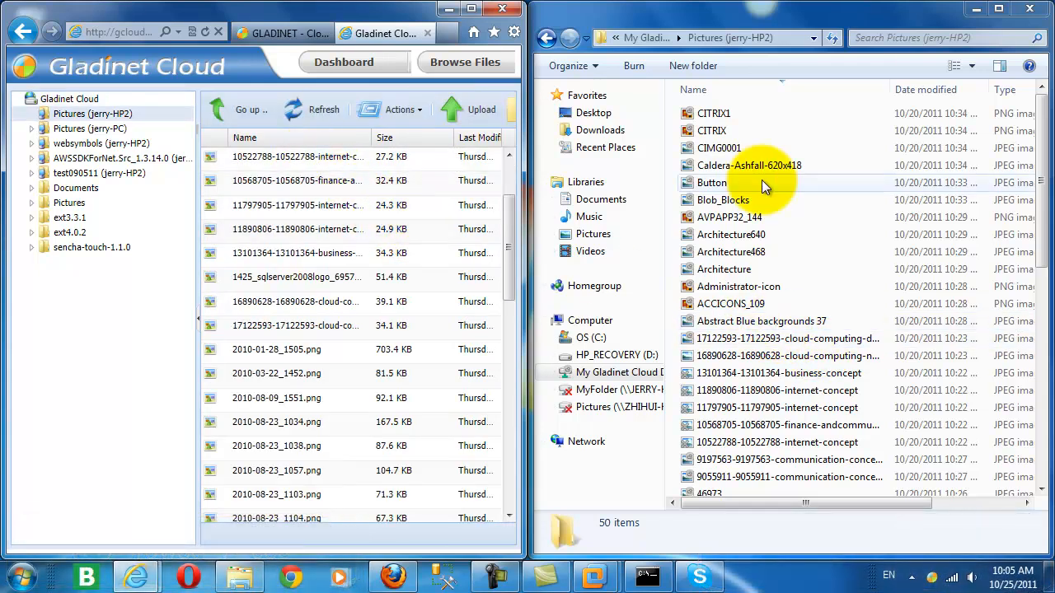
mouse_move(940, 581)
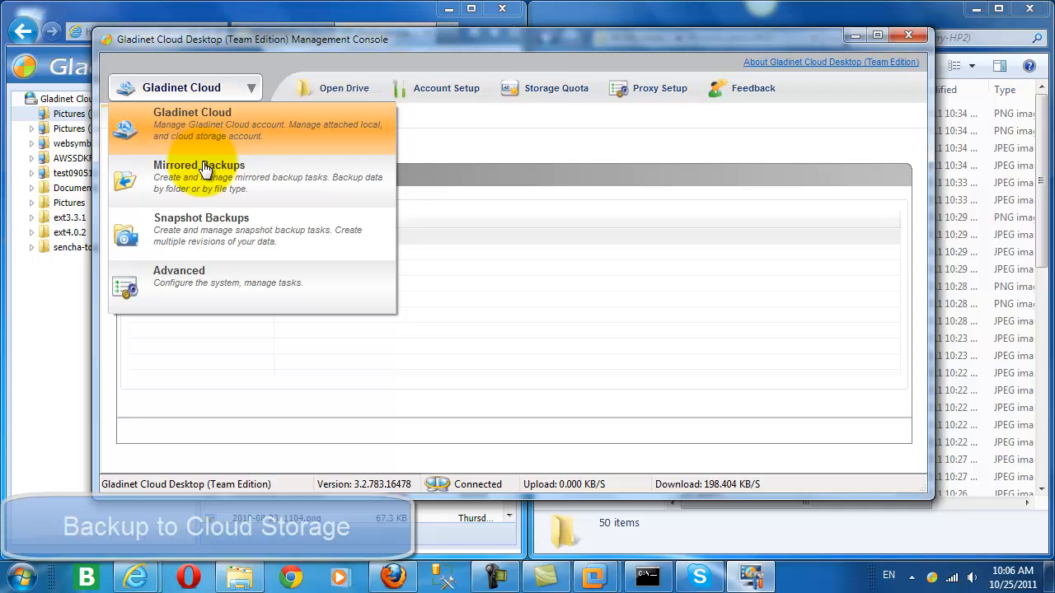
left_click(199, 177)
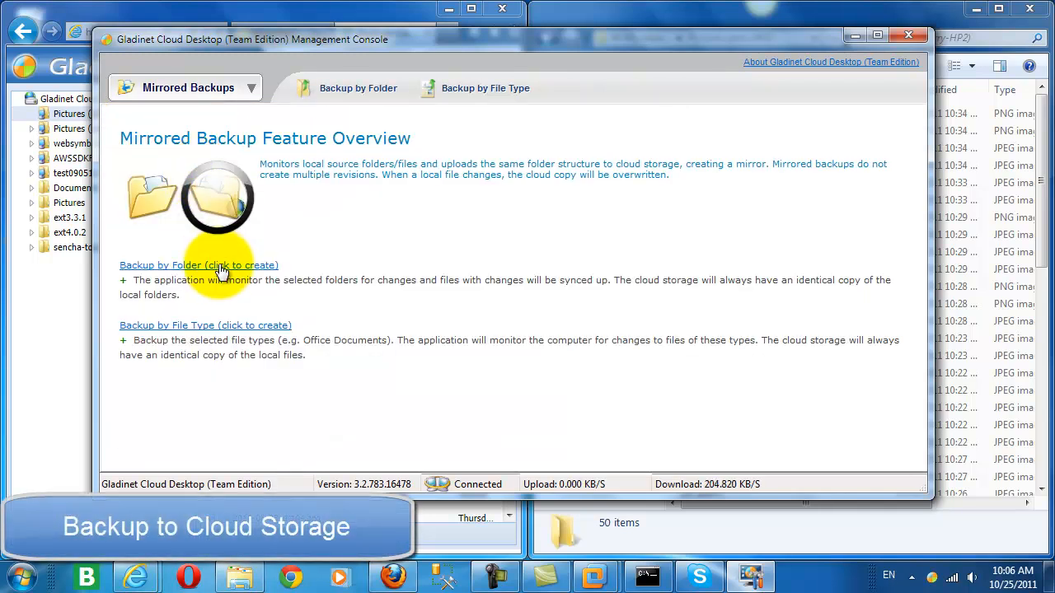
left_click(199, 265)
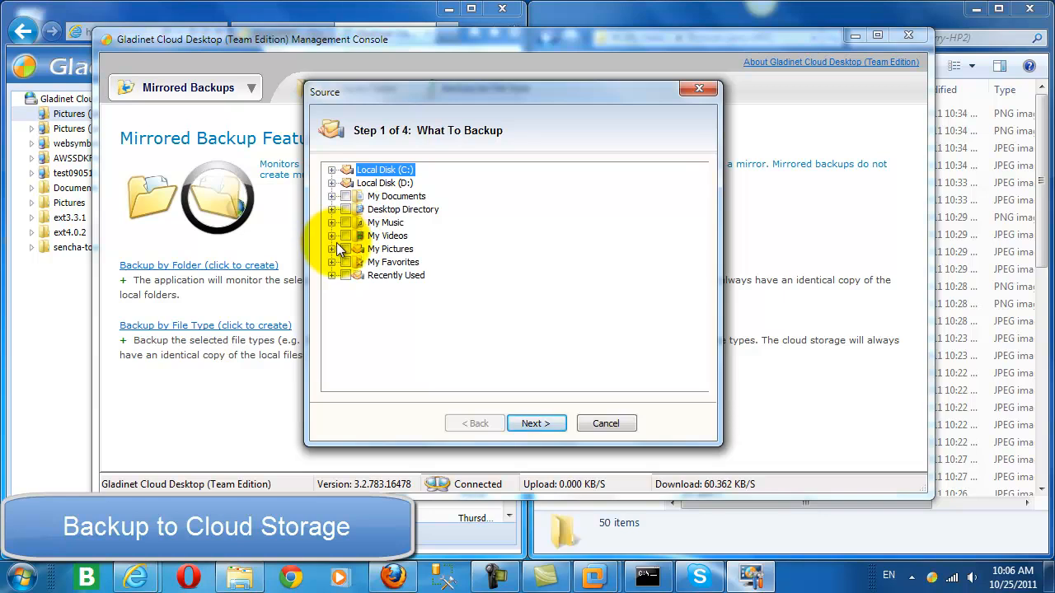
Step: Back up the atmos folder to cloud Pictures with Automatic Backup and finish the wizard
left_click(332, 249)
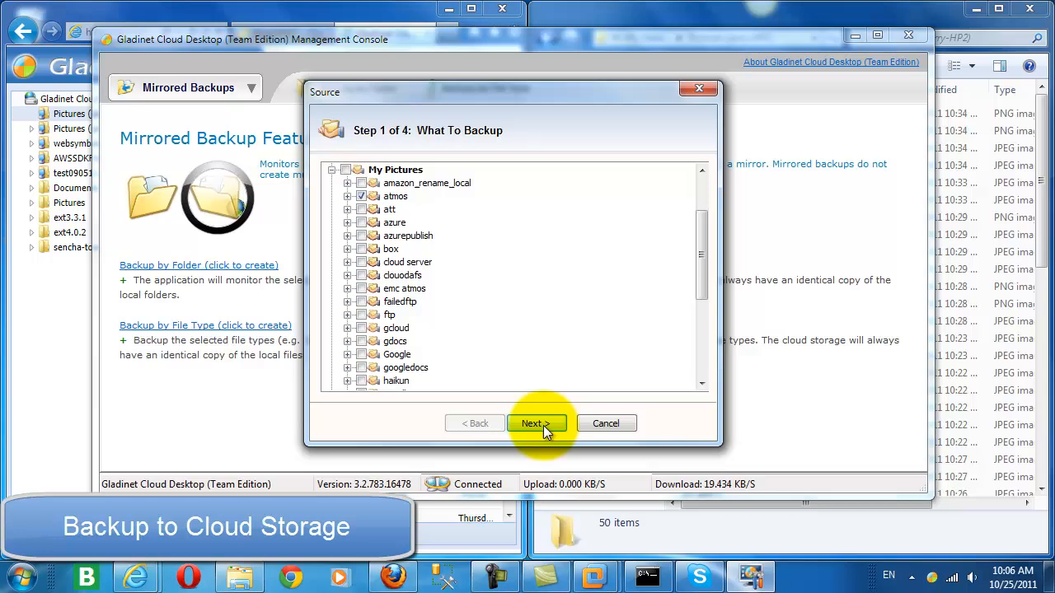
left_click(537, 423)
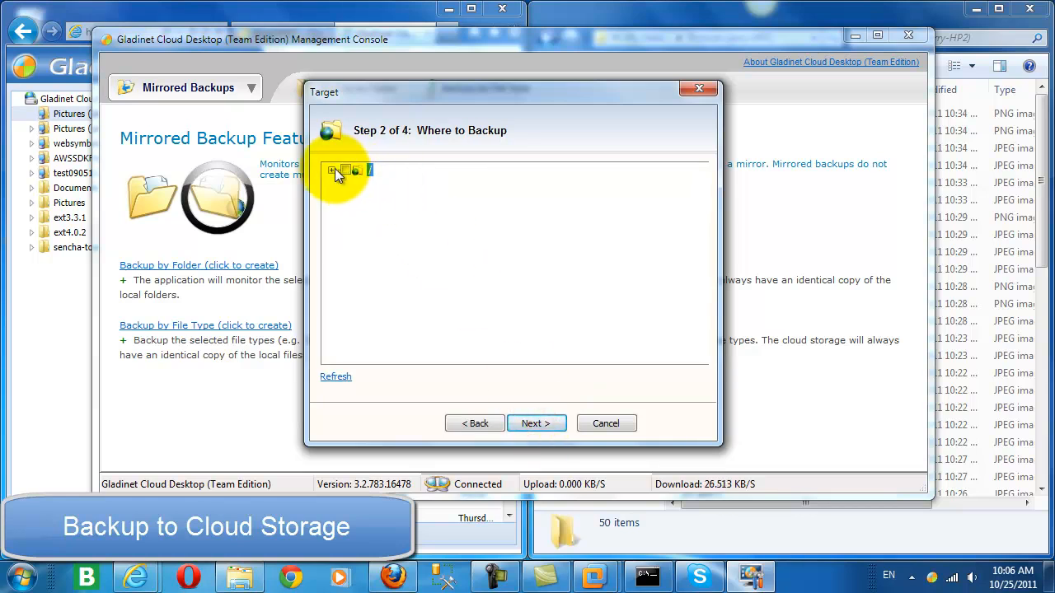
left_click(332, 170)
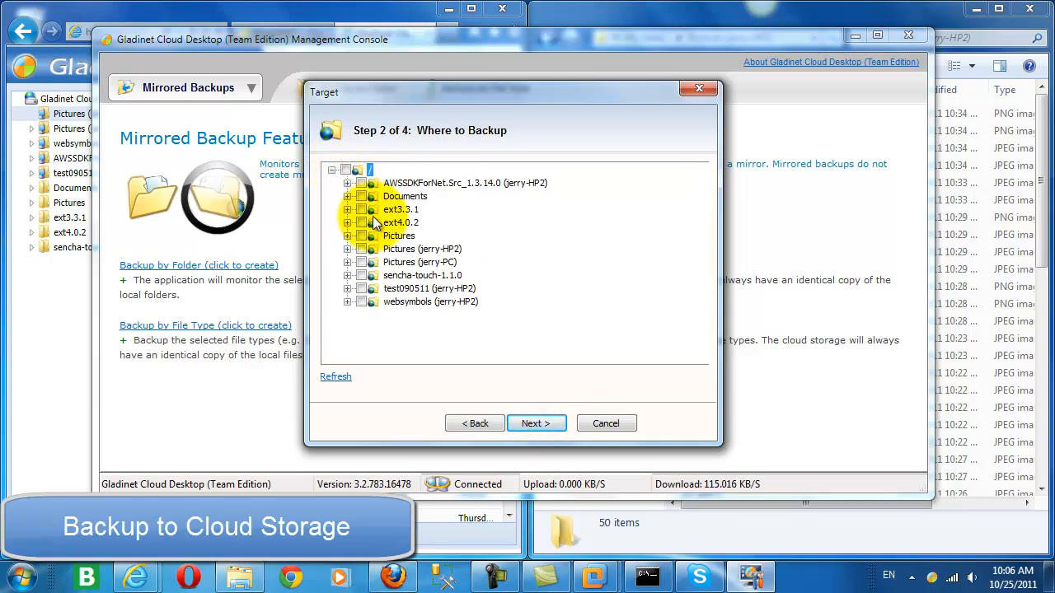
left_click(361, 235)
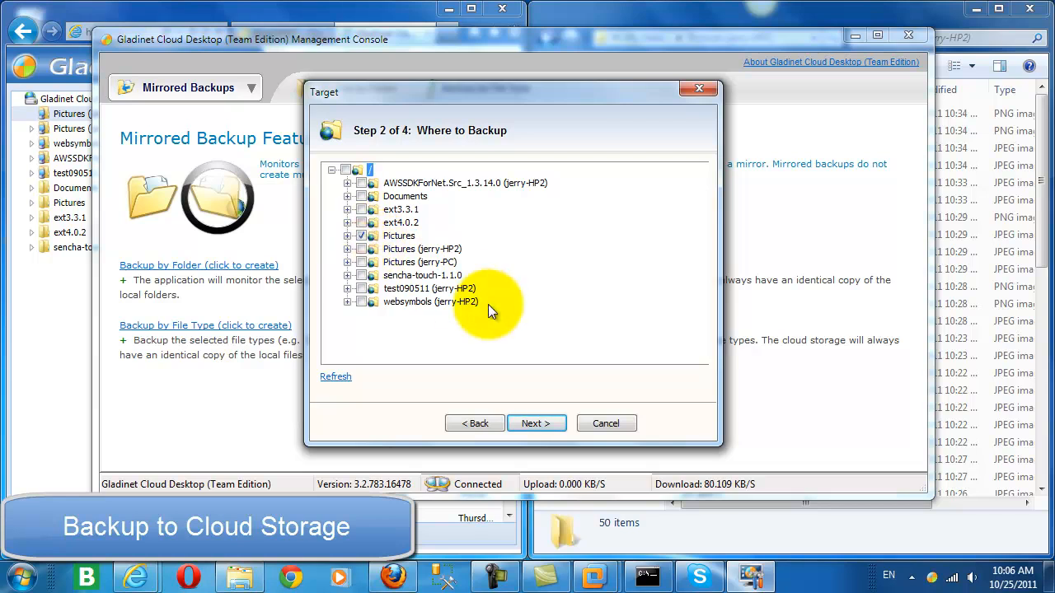
mouse_move(536, 423)
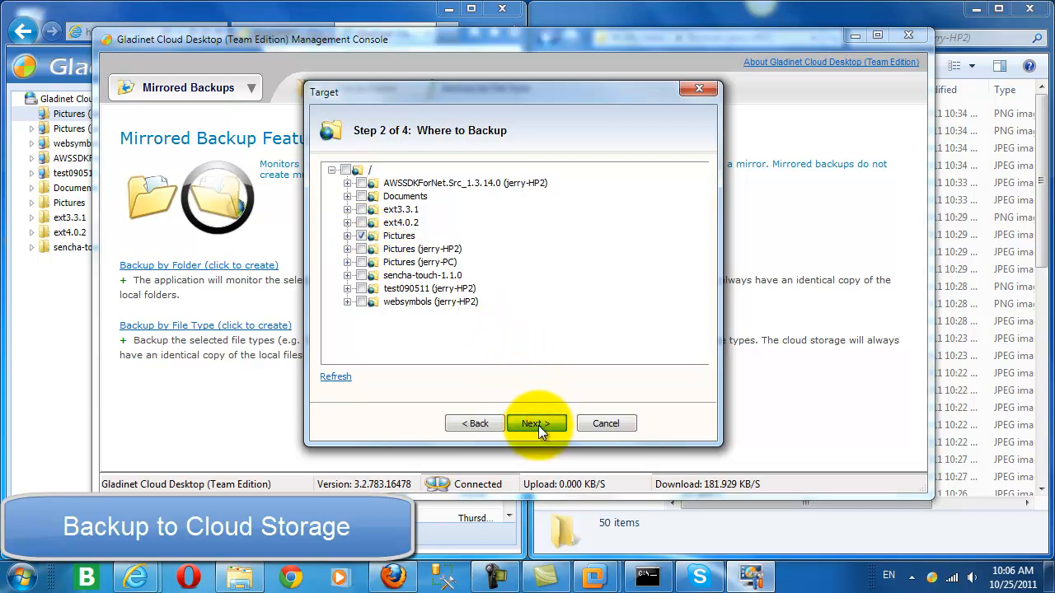
left_click(536, 423)
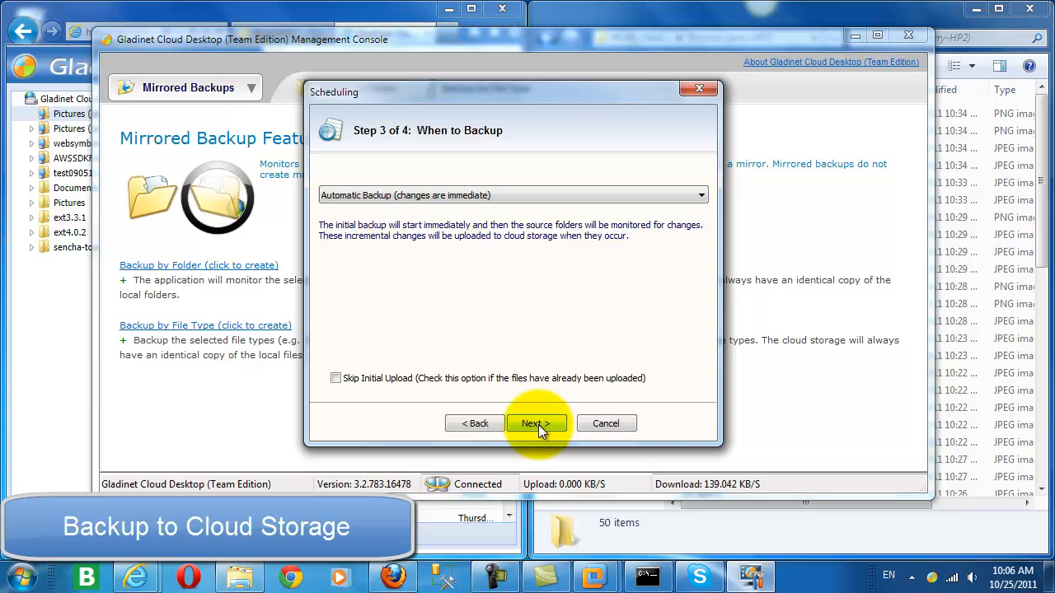
left_click(536, 422)
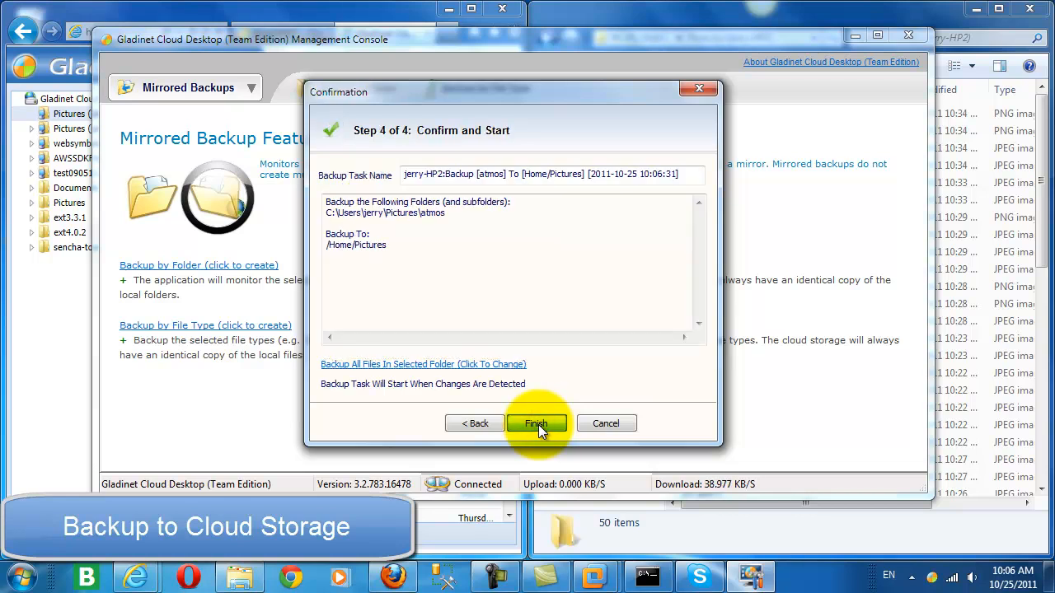
left_click(536, 422)
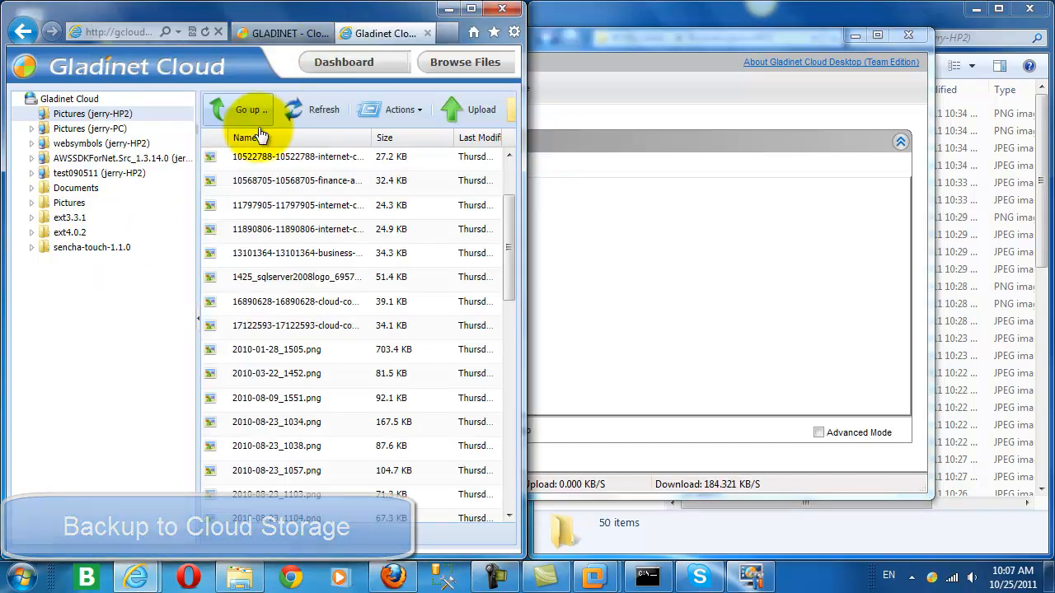
Step: Show the cloud atmos folder's step1–step3 images beside the local atmos folder in Explorer
left_click(250, 110)
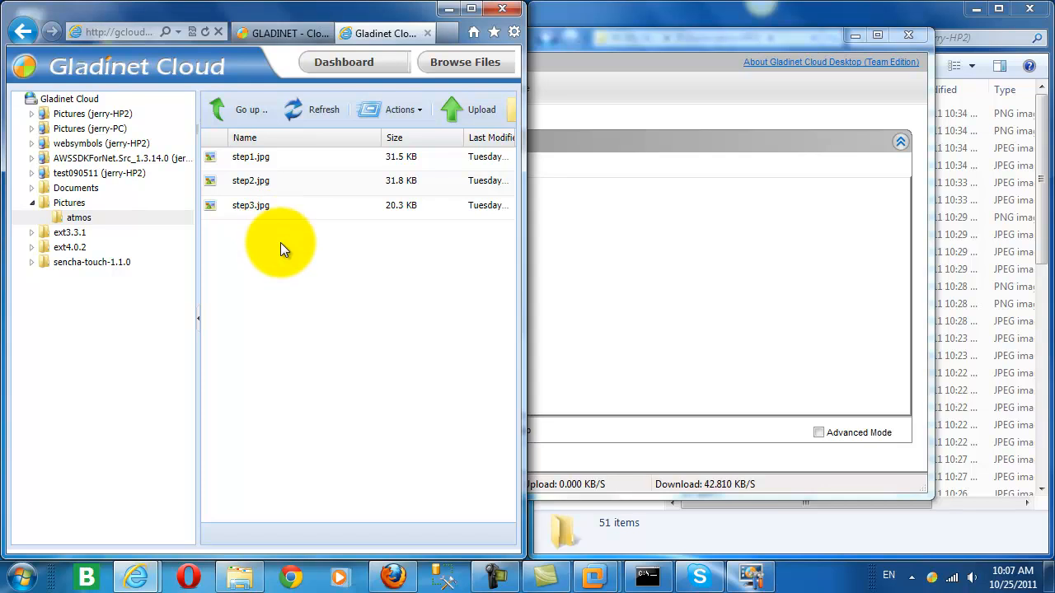
mouse_move(239, 575)
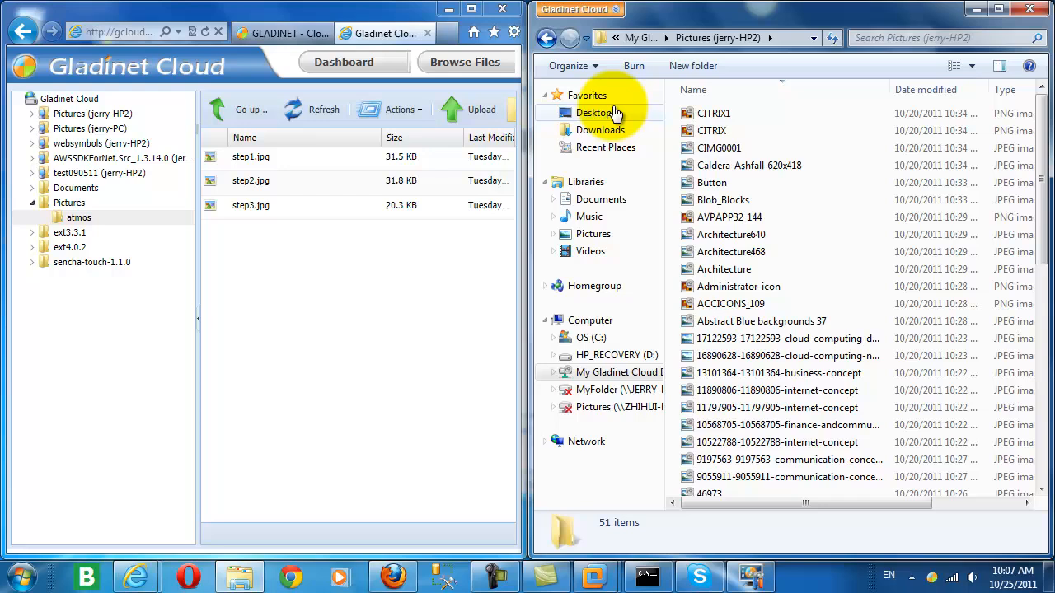
left_click(593, 234)
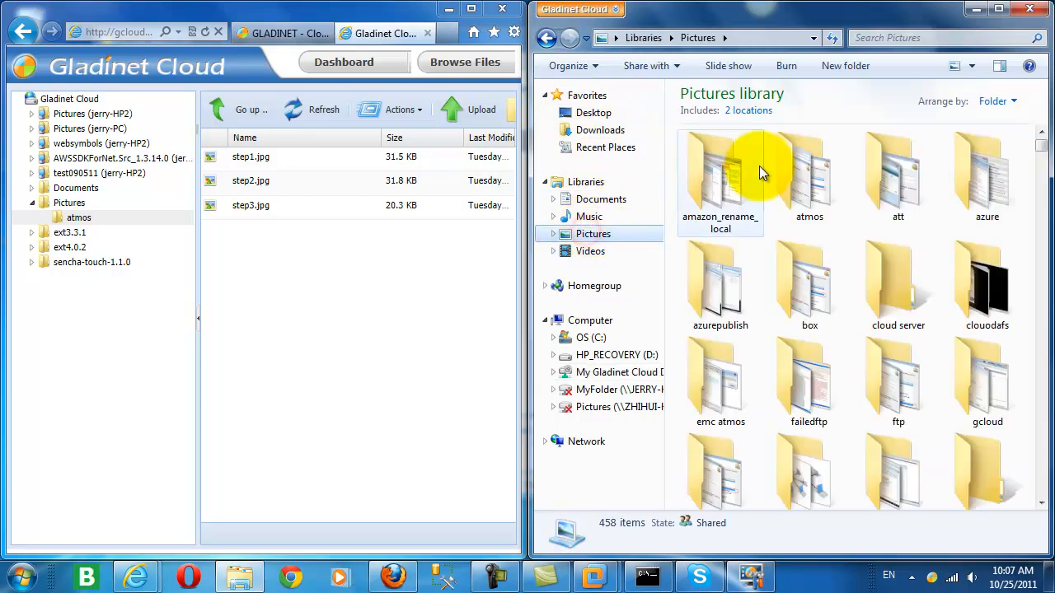
double_click(809, 173)
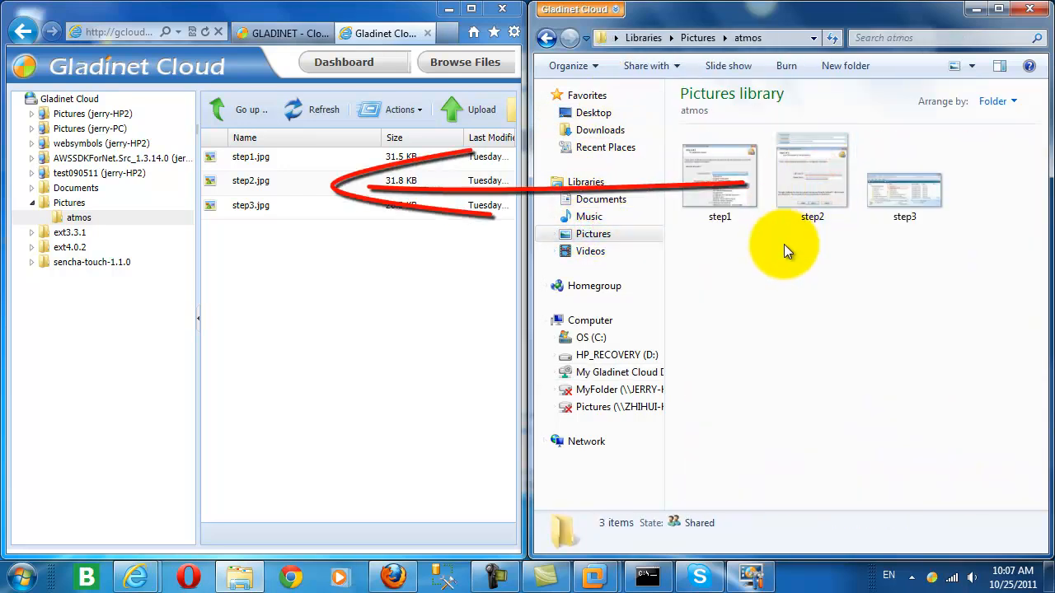
Step: Drag azure2, azure3 and azure4 from the local azure folder into atmos, then close azure
left_click(21, 575)
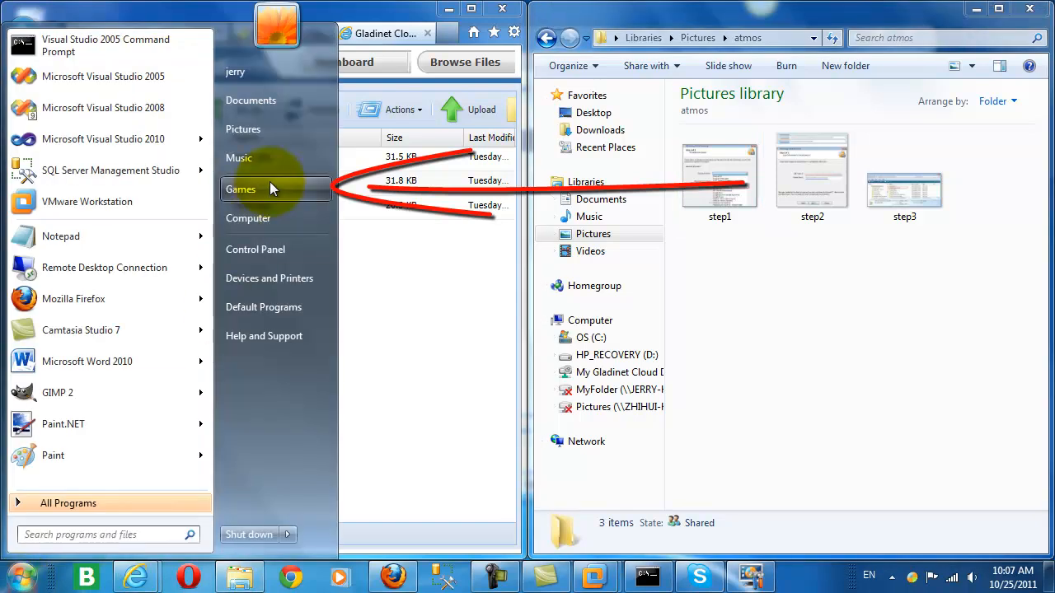
left_click(243, 128)
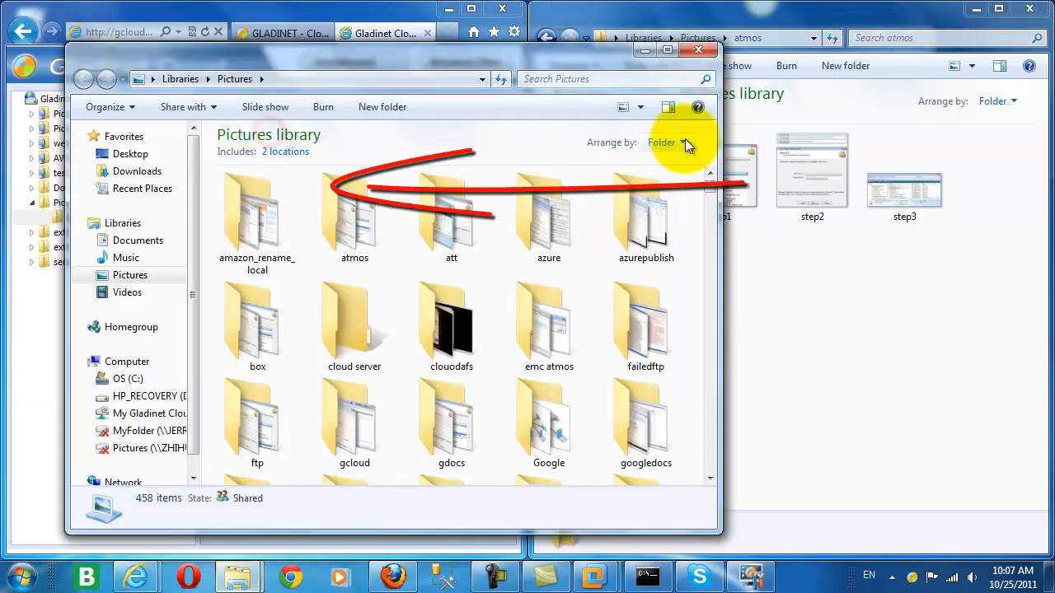
double_click(548, 214)
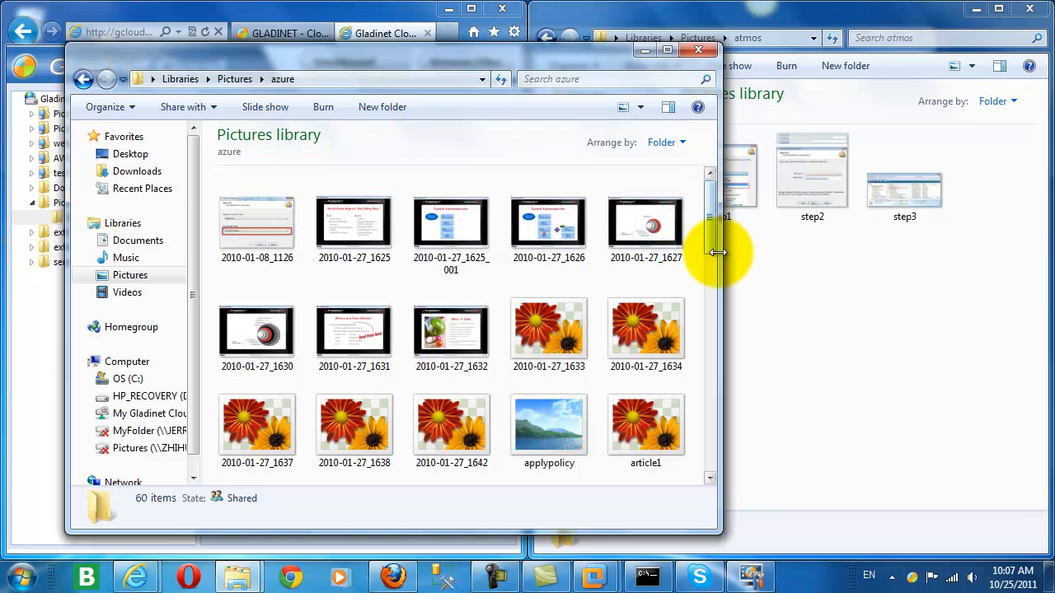
left_click_drag(716, 255, 629, 272)
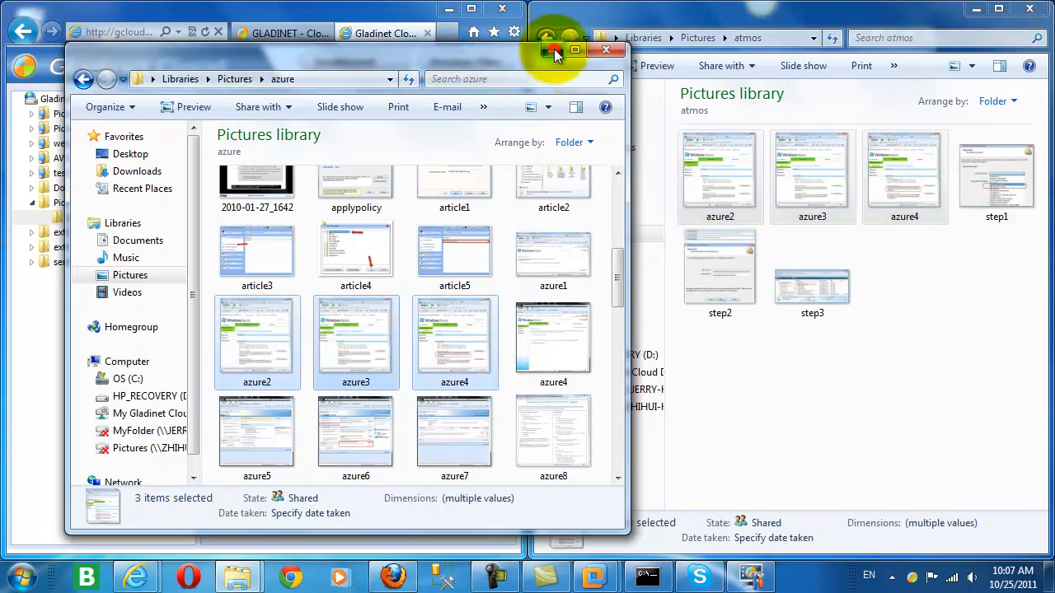
left_click(608, 50)
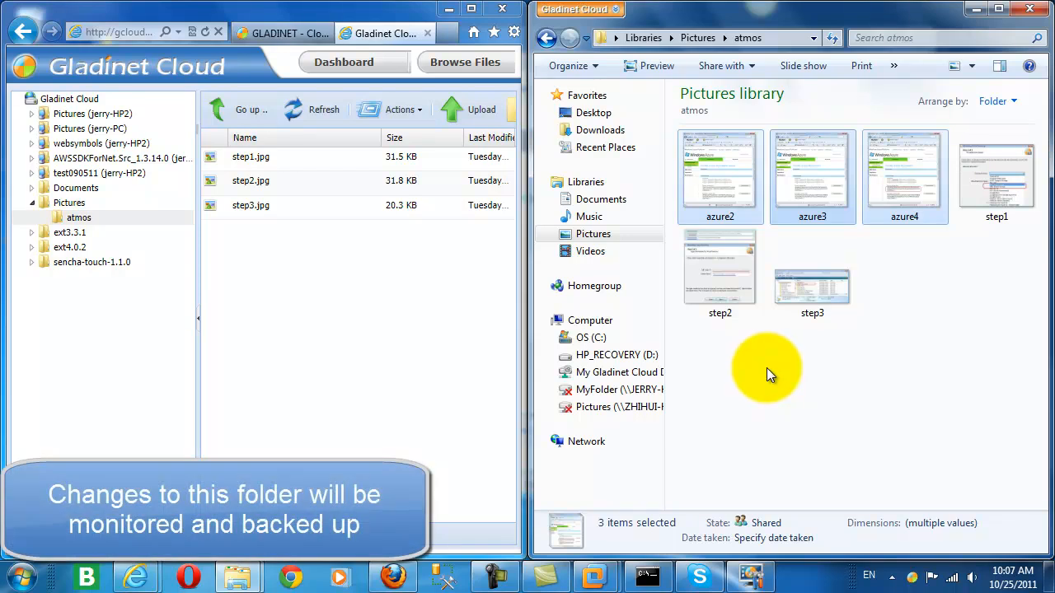
mouse_move(918, 581)
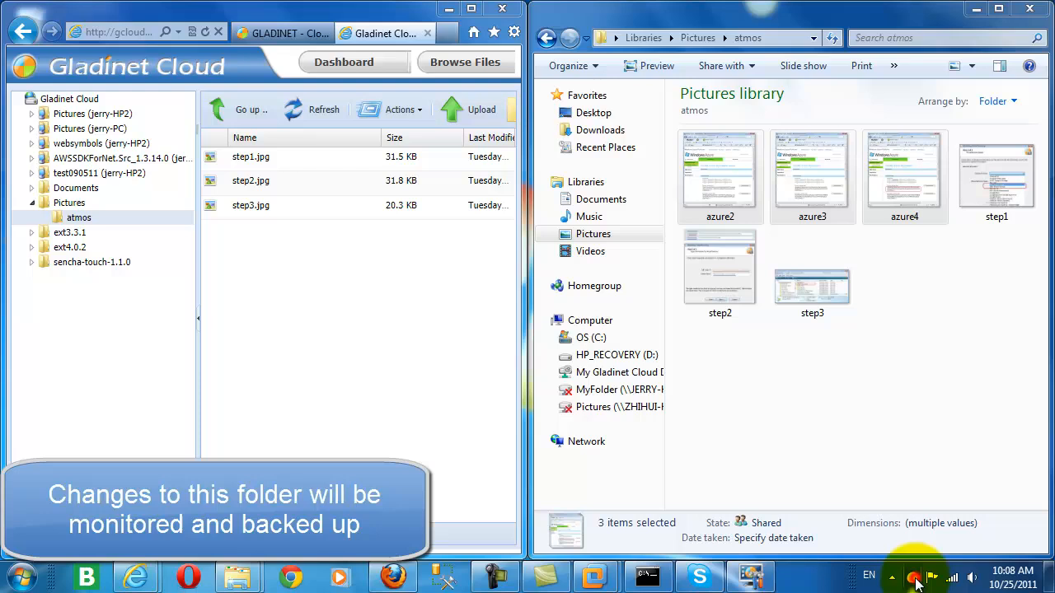
Step: Open Pictures on the Gladinet Drive and start selecting article3–article5 in the azure window
left_click(915, 577)
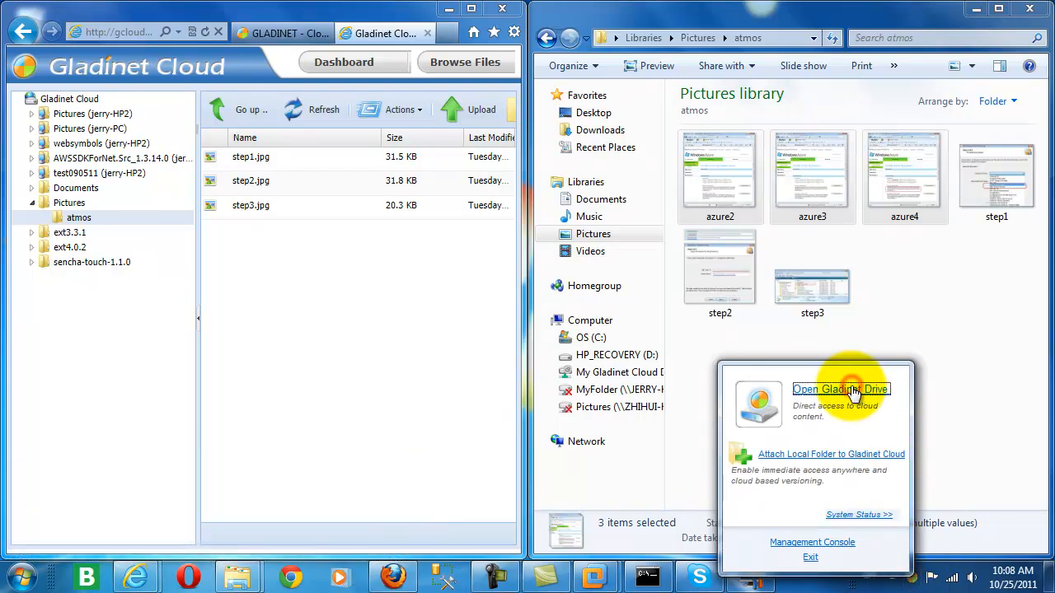
left_click(841, 389)
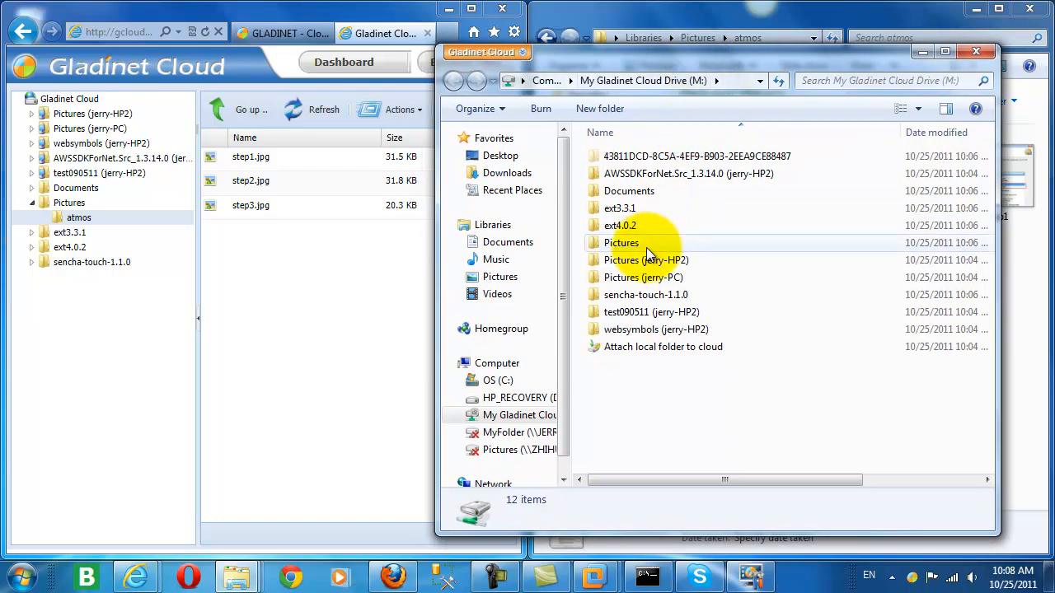
left_click(621, 243)
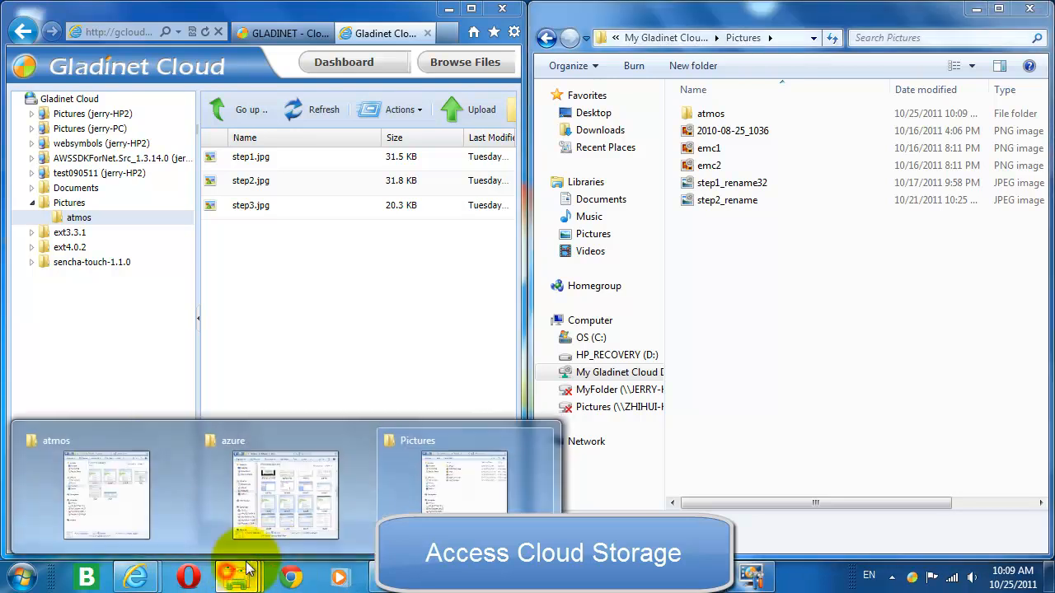
left_click(284, 495)
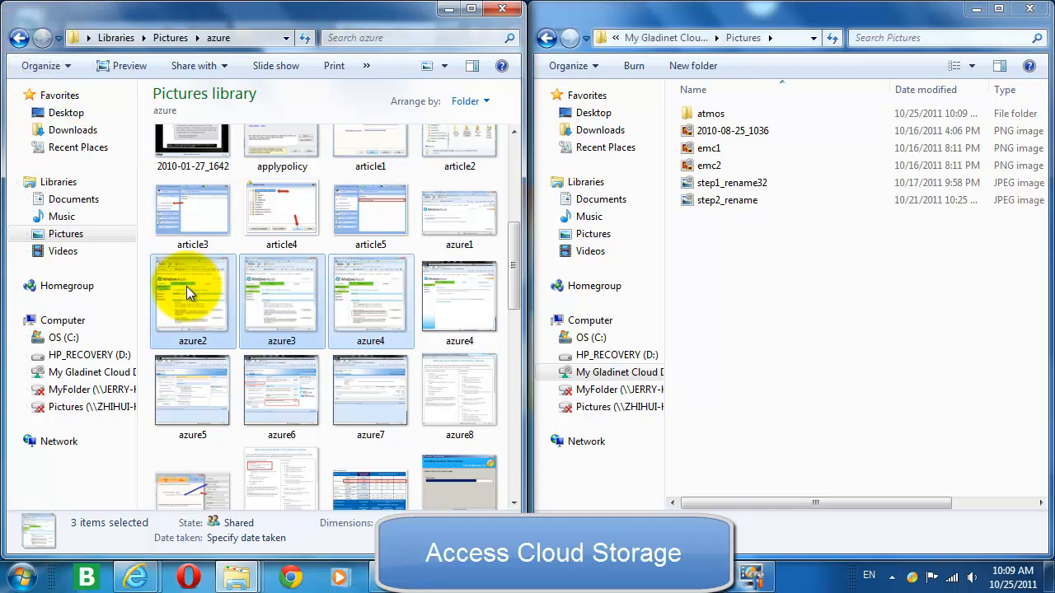
left_click(193, 215)
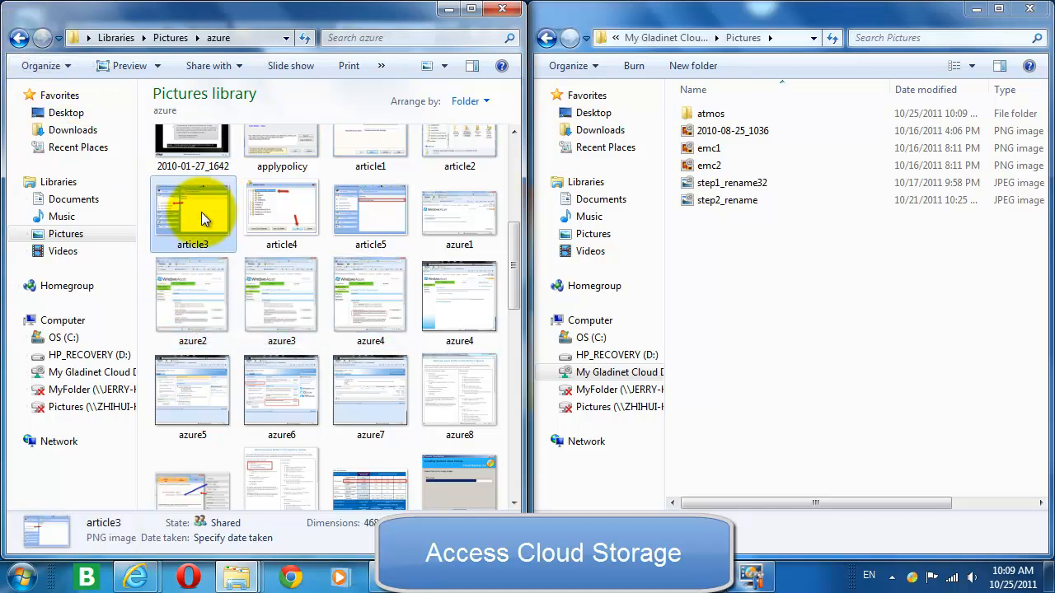
left_click(370, 215)
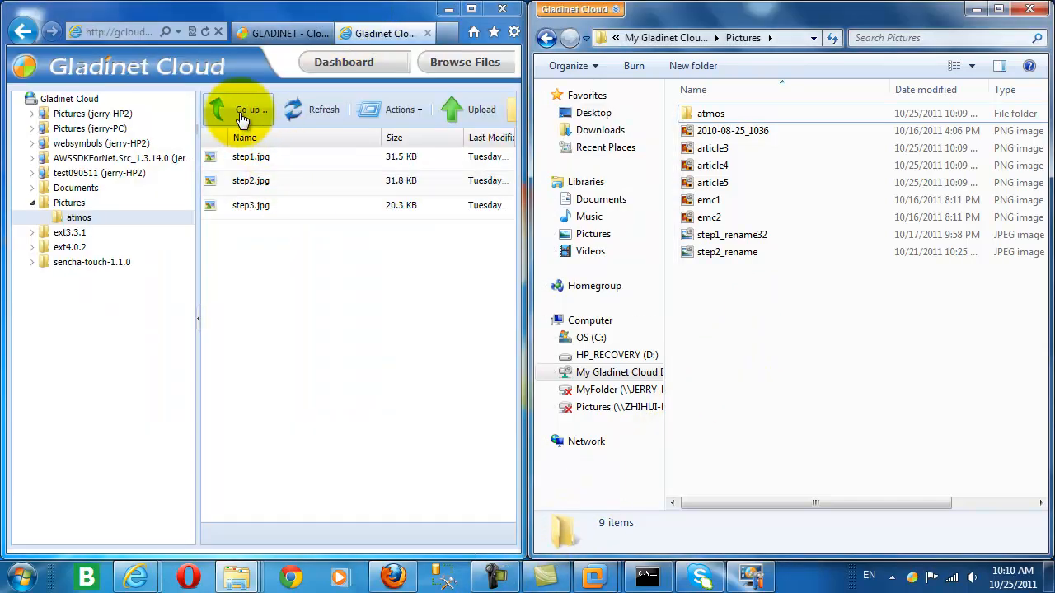
Step: Go up to the cloud Pictures folder and open article3.png in the web view
left_click(249, 109)
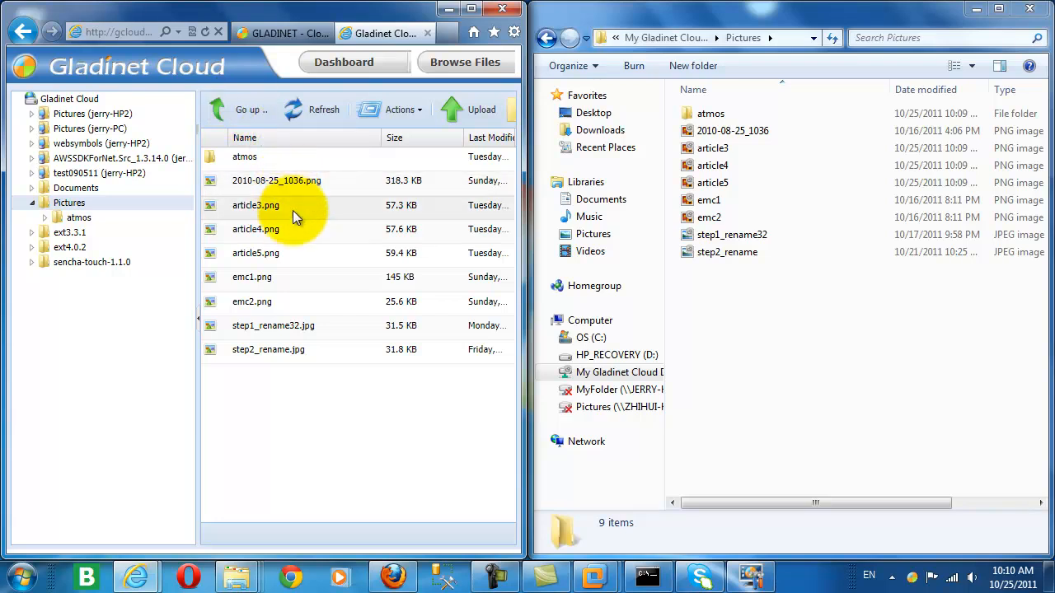
double_click(255, 205)
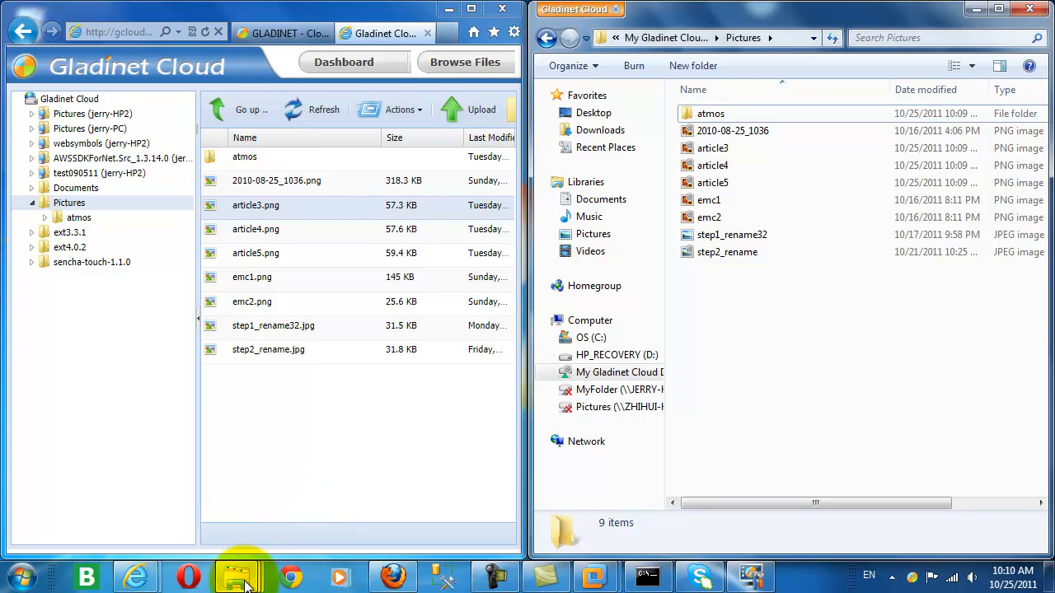
Step: Copy the azure folder from local Pictures into the cloud Pictures folder and dismiss the upload dialog
left_click(239, 576)
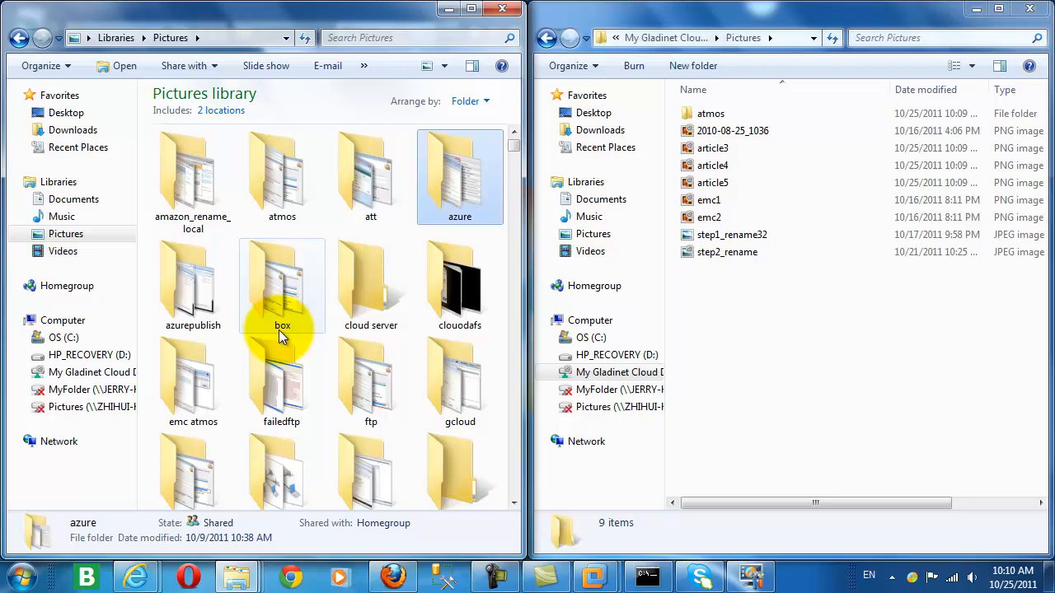
mouse_move(449, 173)
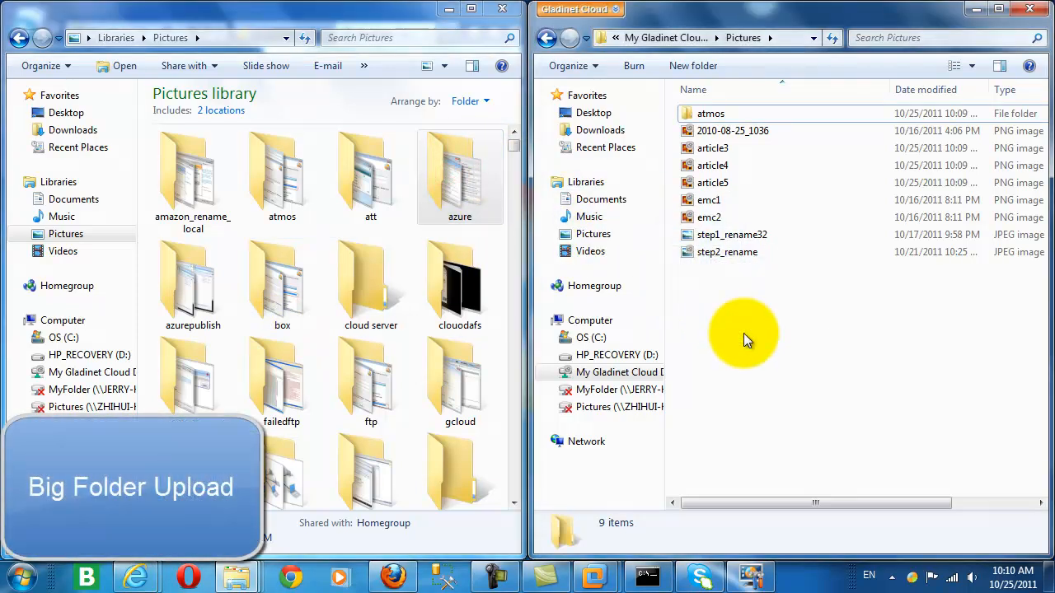
left_click_drag(459, 177, 742, 247)
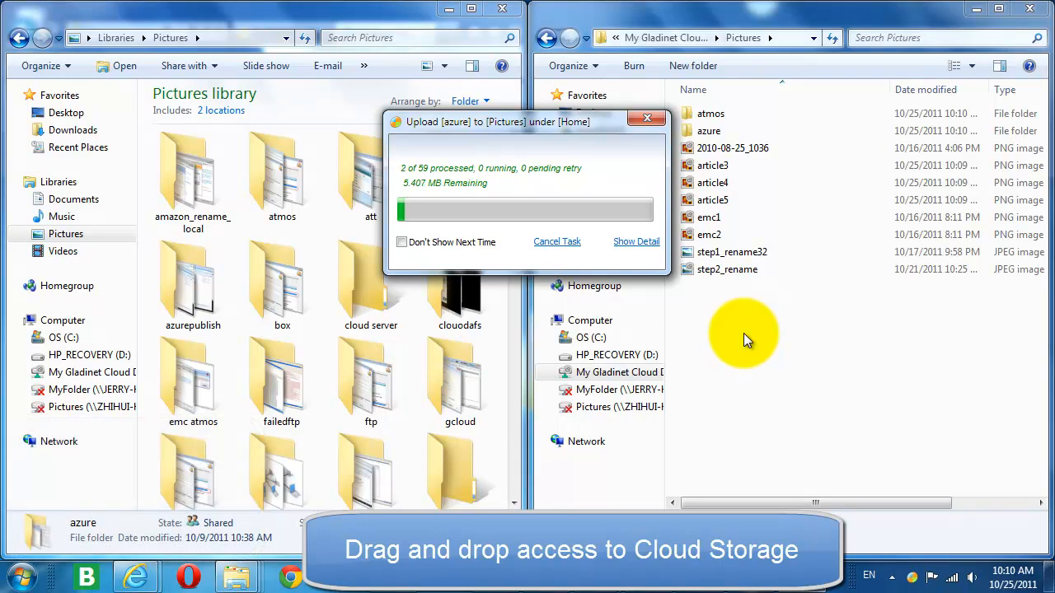
left_click(636, 241)
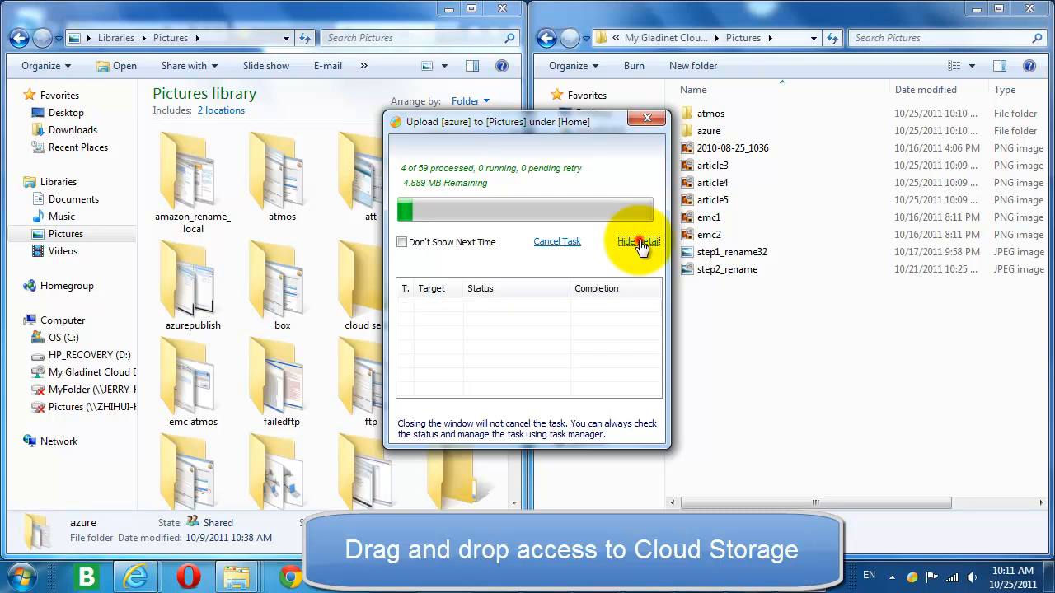
left_click(637, 242)
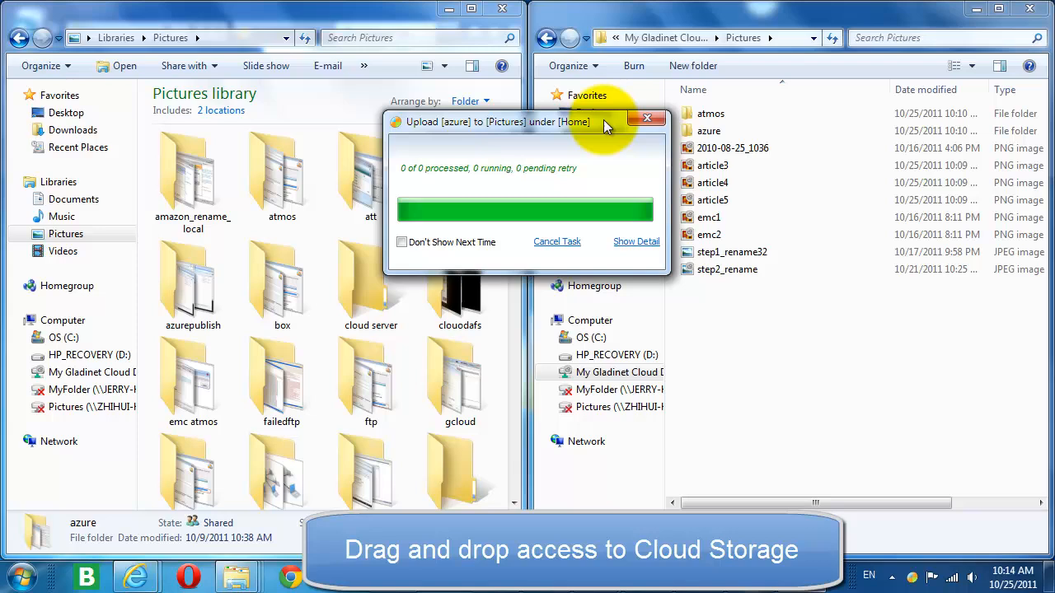
left_click(649, 118)
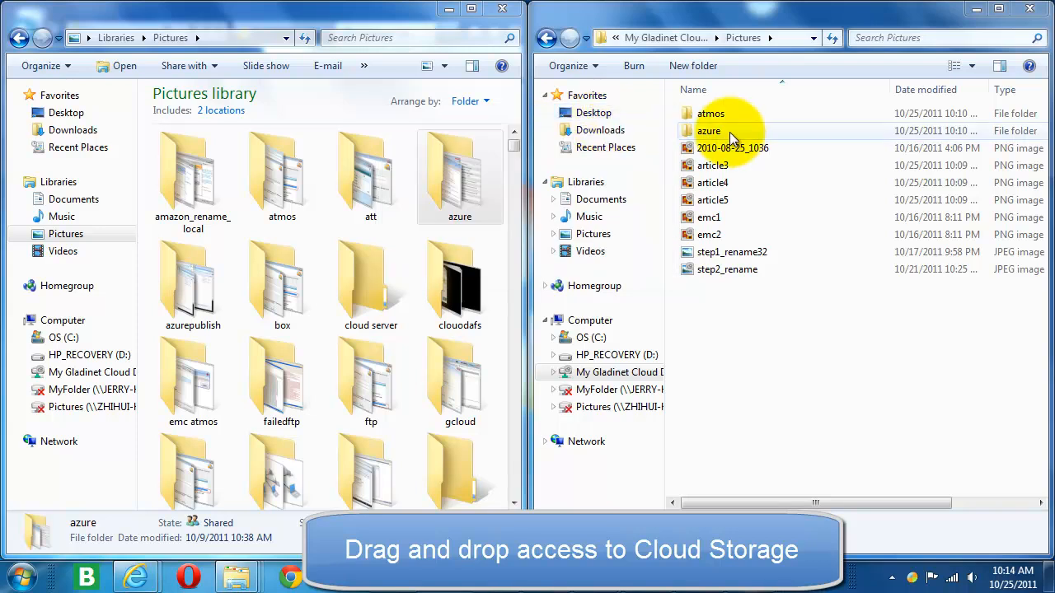
Step: Open the uploaded azure folder and scroll through its images
double_click(709, 130)
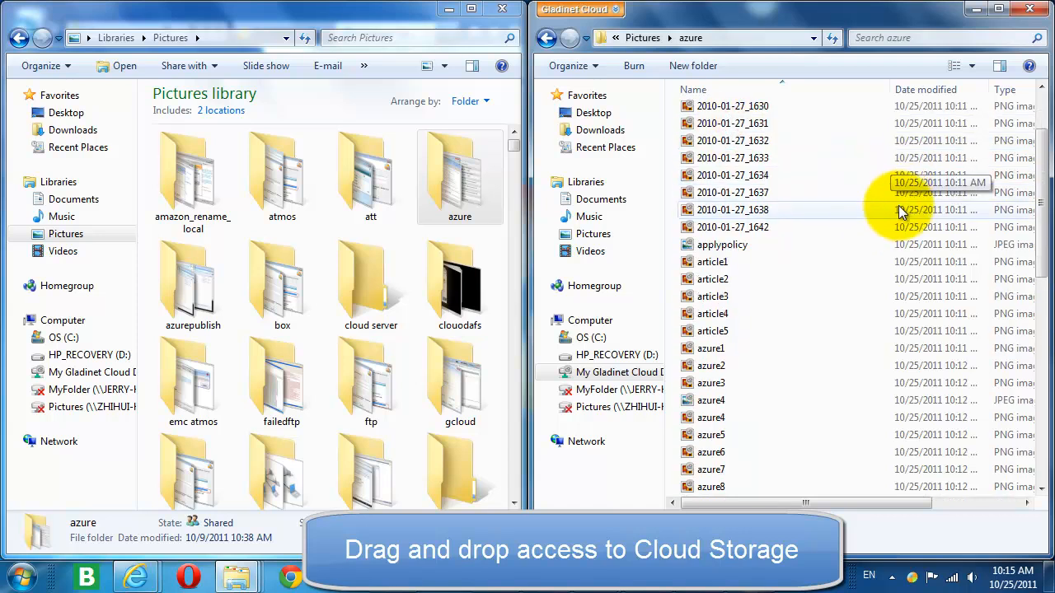
scroll("down", 3)
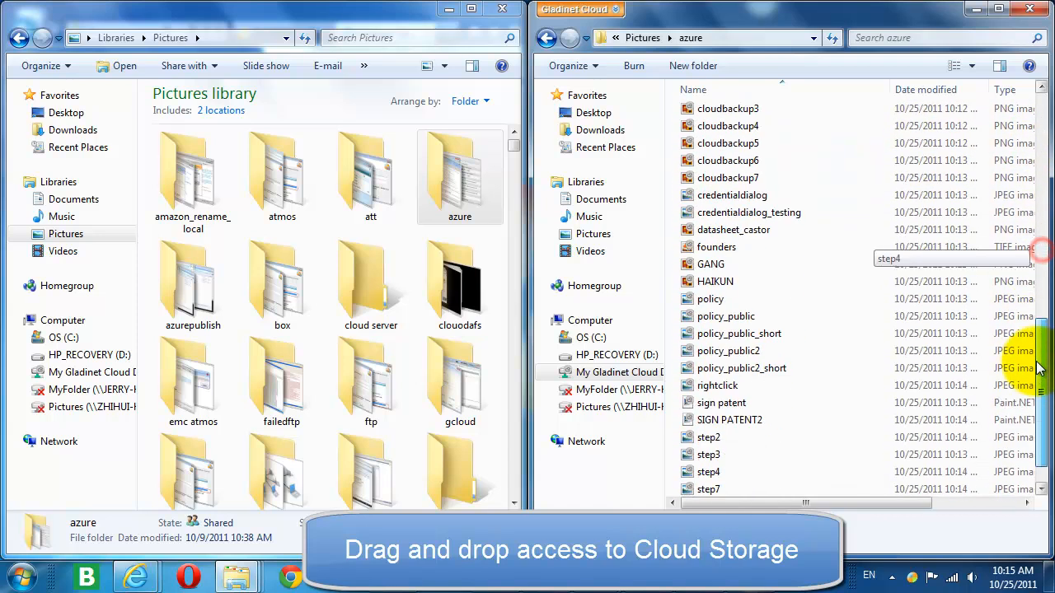
scroll("up", 3)
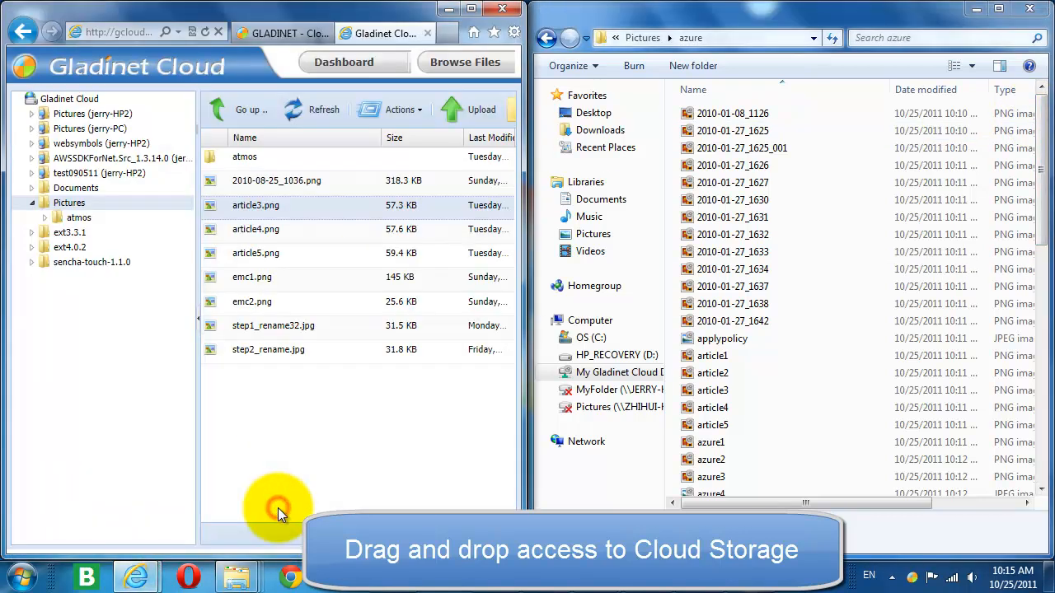
Step: Refresh the web portal's Pictures listing so the uploaded azure folder appears
left_click(323, 109)
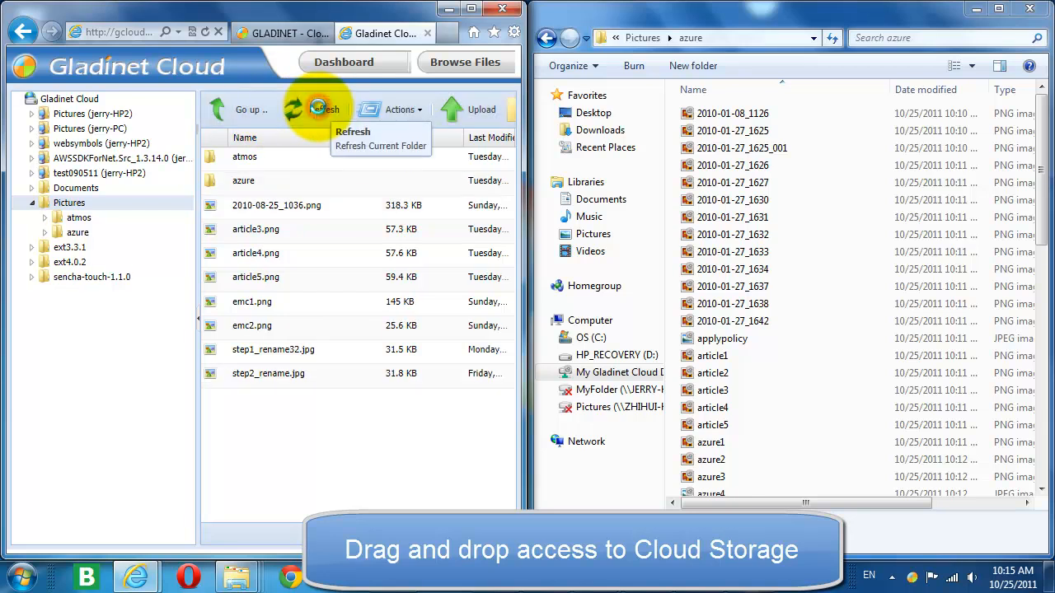
left_click(324, 109)
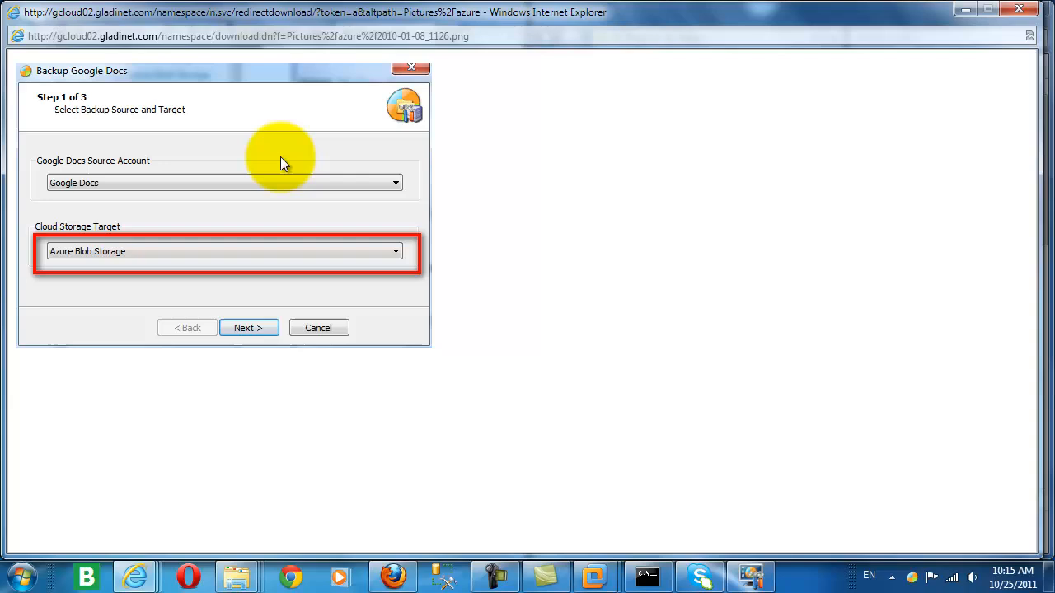
mouse_move(1026, 9)
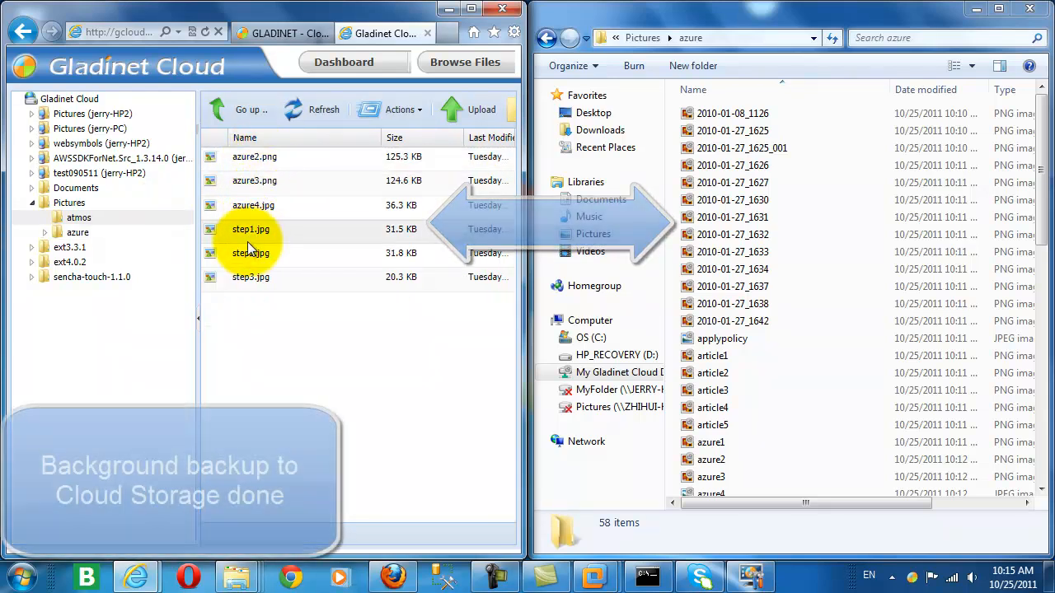
mouse_move(282, 180)
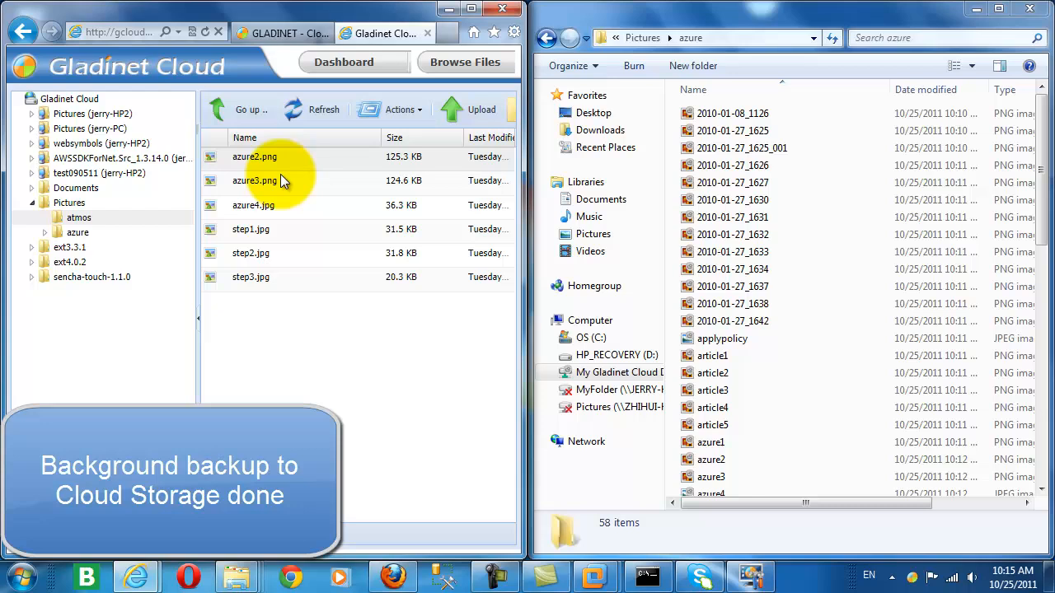
mouse_move(272, 213)
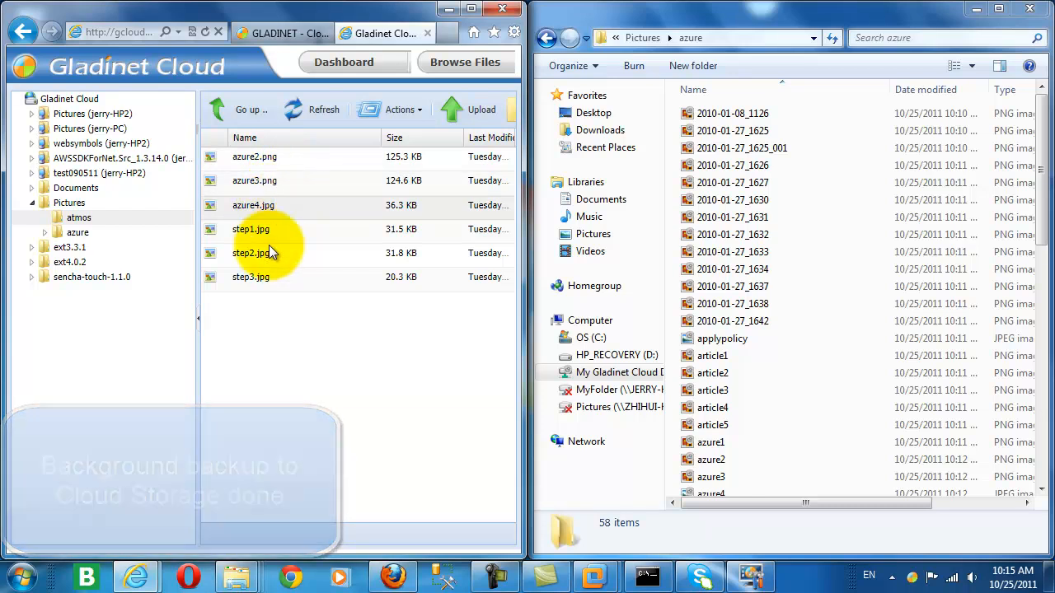
mouse_move(237, 575)
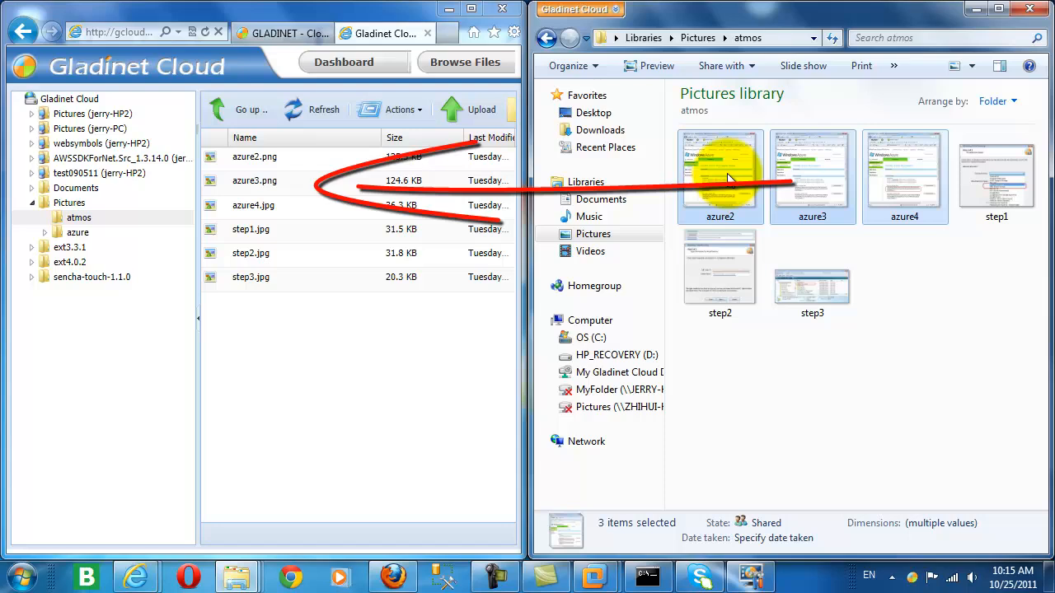
mouse_move(913, 188)
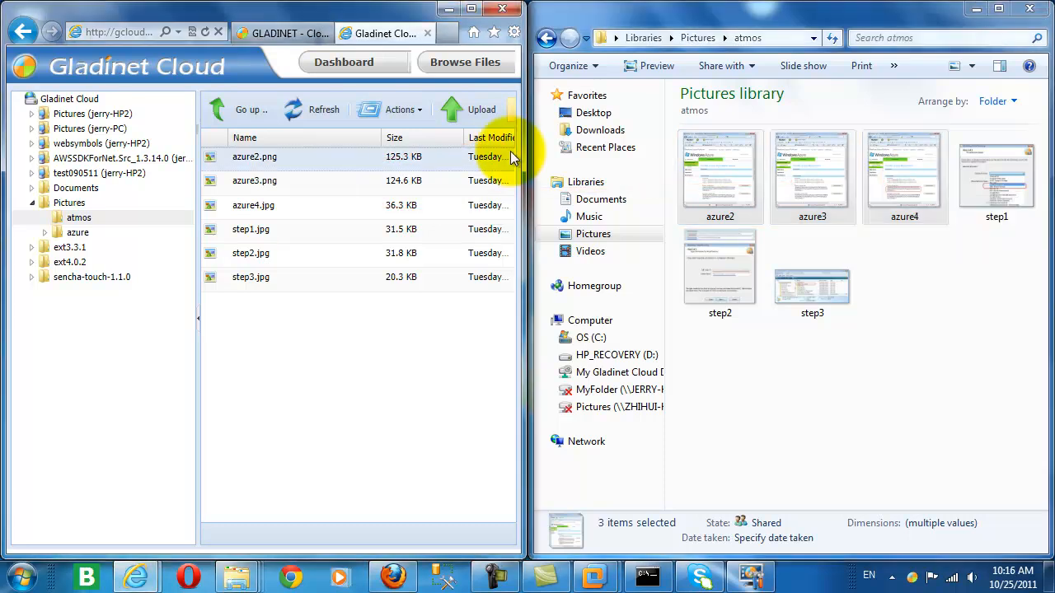
mouse_move(437, 205)
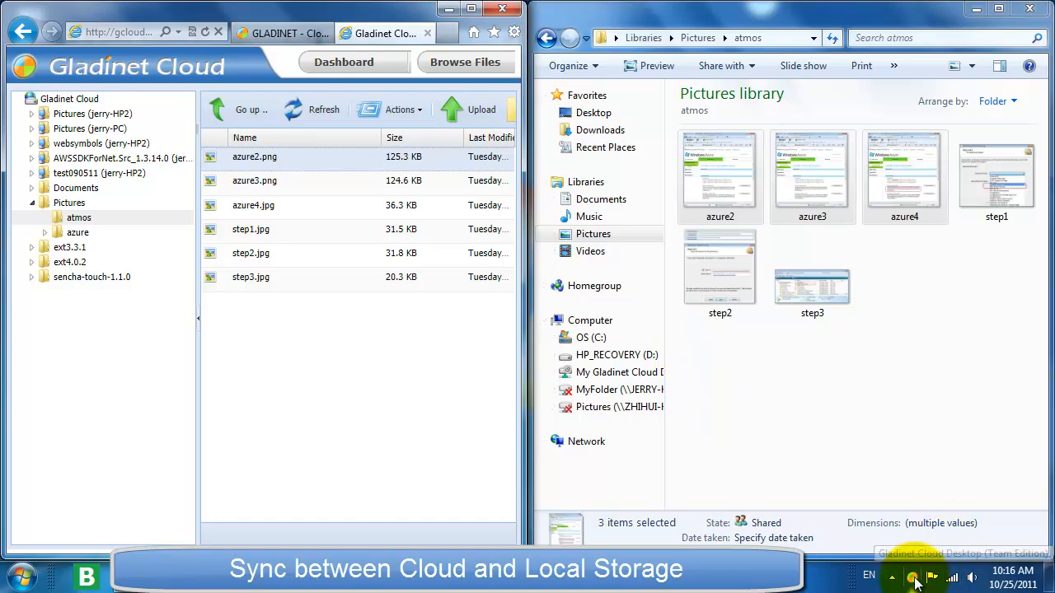
Step: Attach C:\demofolder from Local Disk (C:) to Gladinet Cloud through the tray icon's Attach Local Folder wizard
left_click(913, 577)
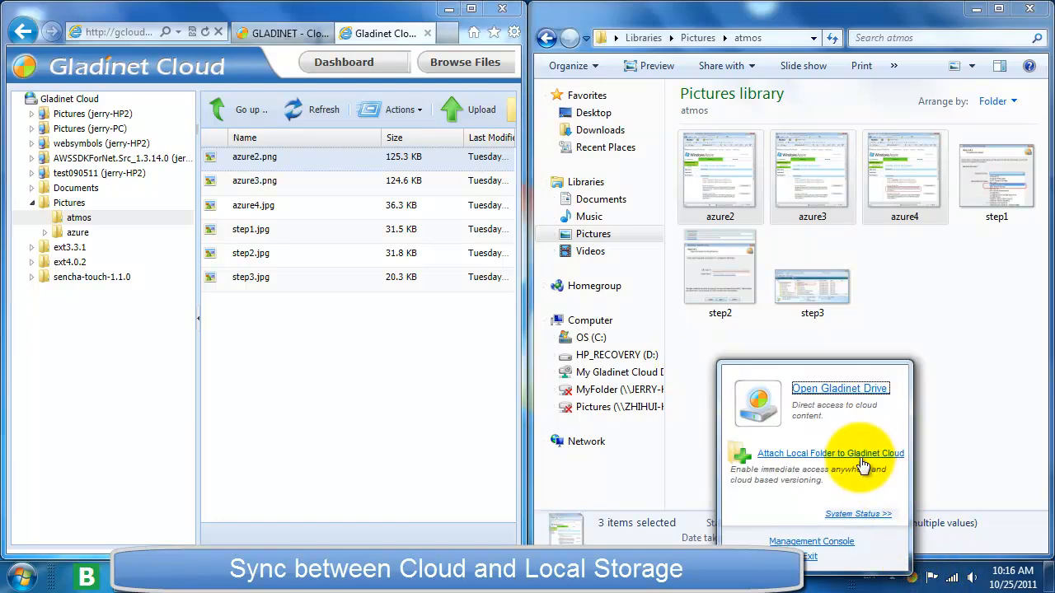
left_click(830, 454)
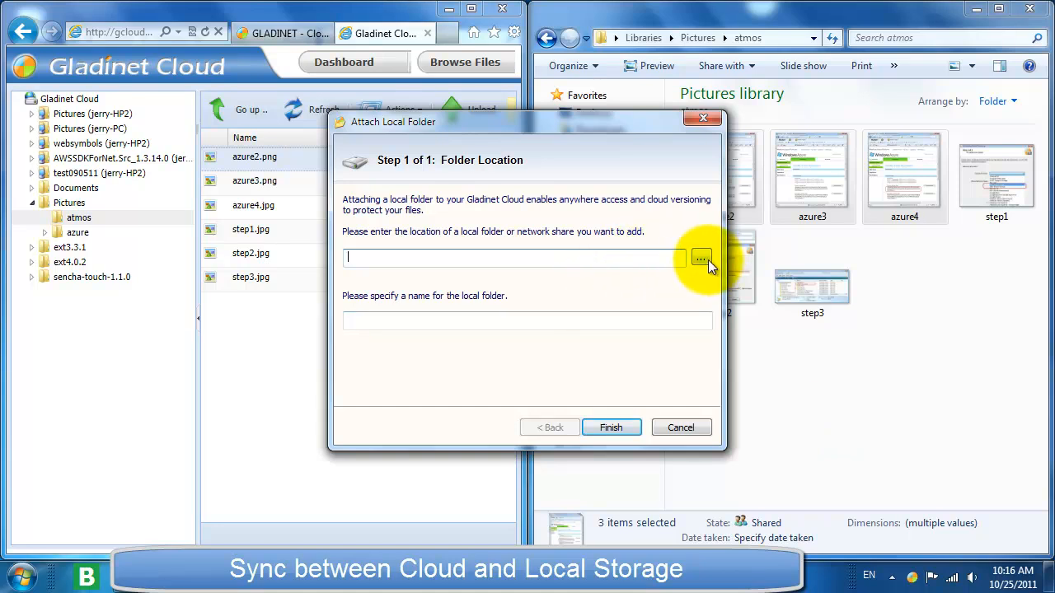
left_click(702, 258)
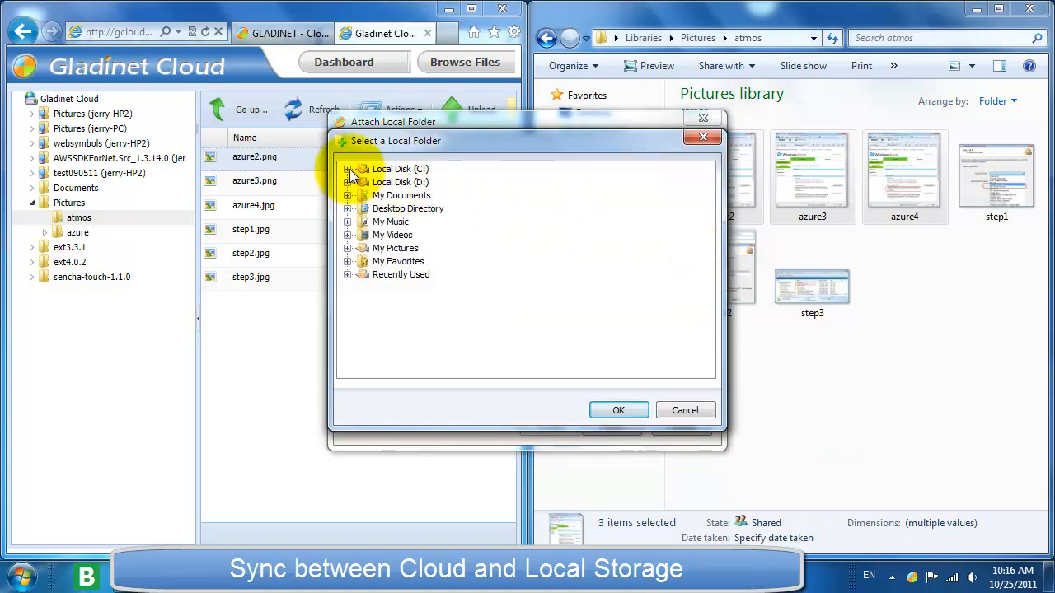
left_click(349, 169)
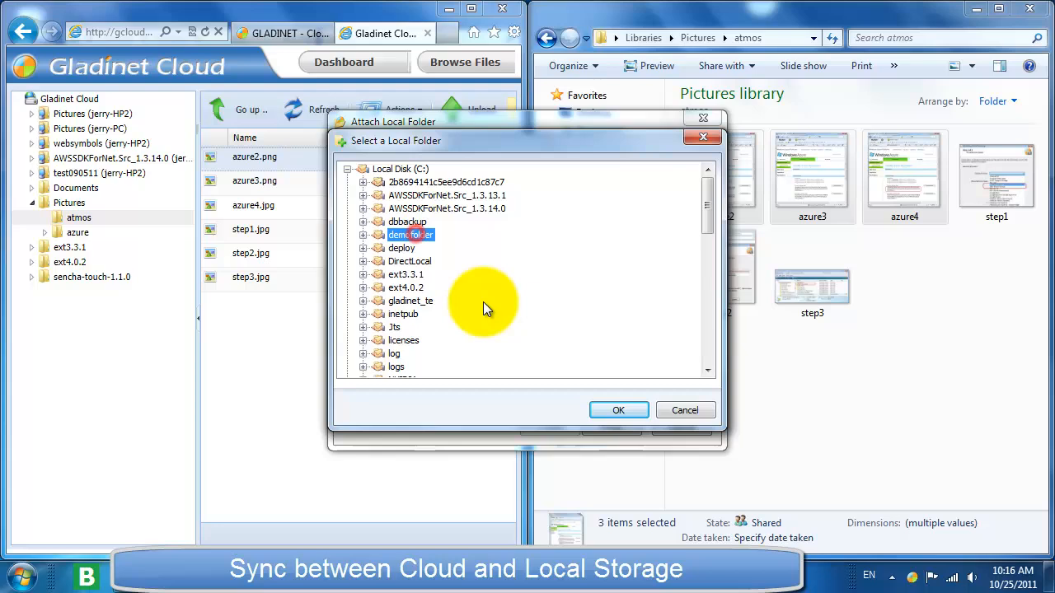
left_click(618, 409)
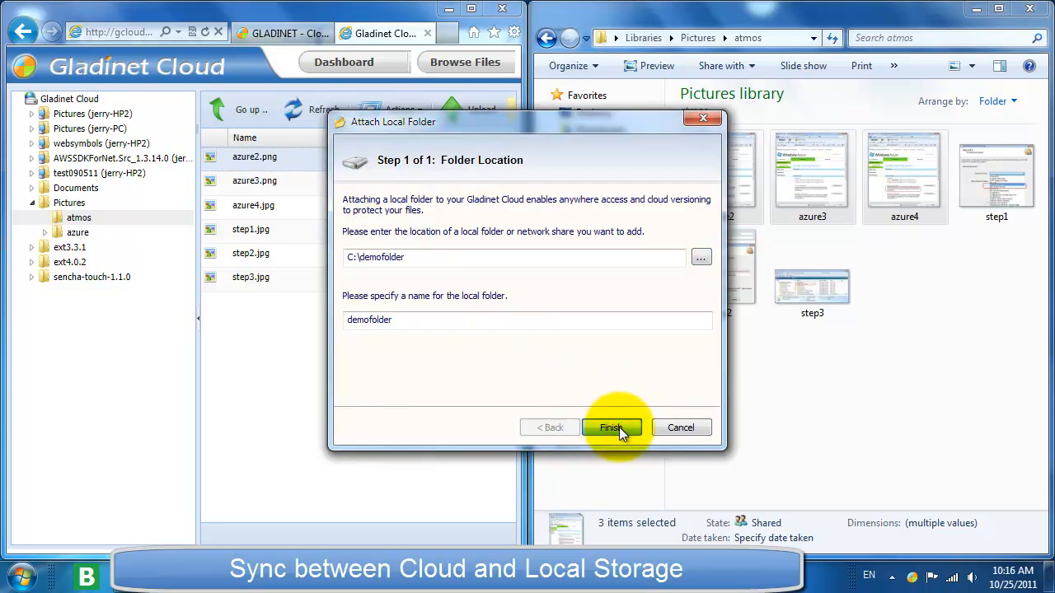
left_click(611, 427)
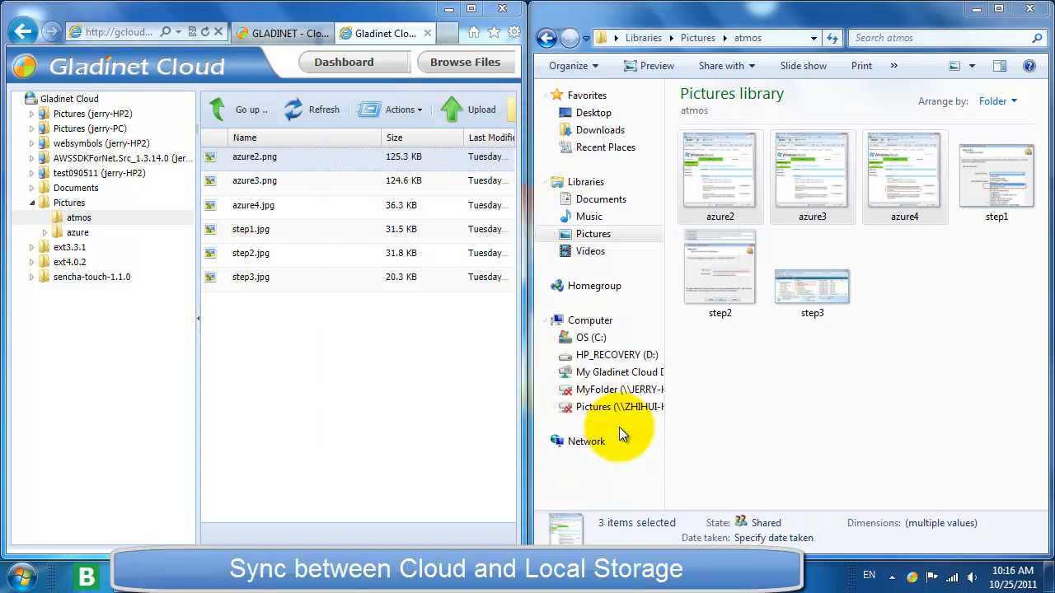
mouse_move(239, 110)
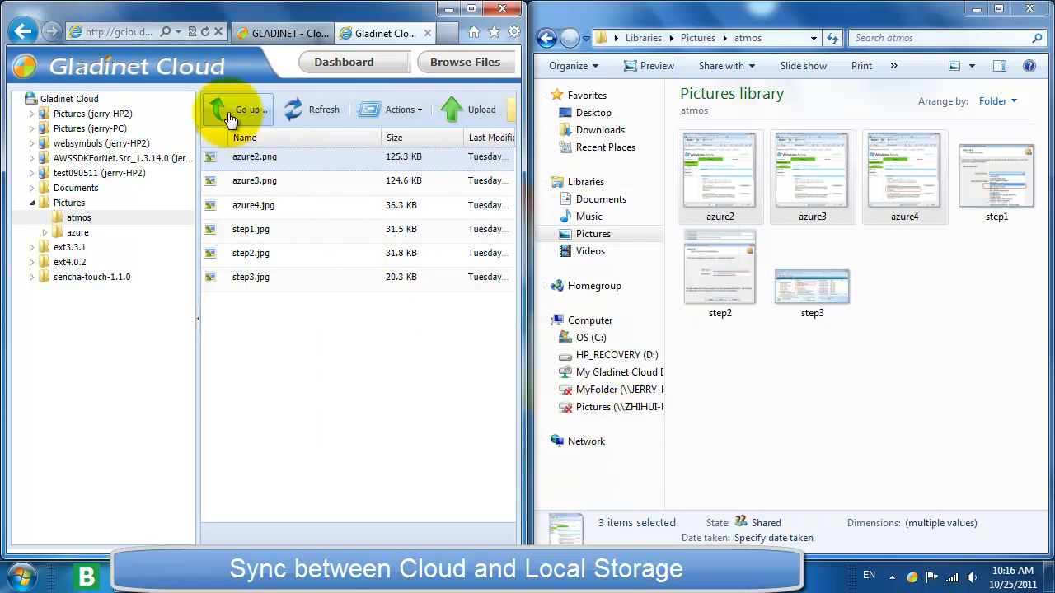
Step: Go up to the top-level cloud folders and open demofolder (jerry-HP2) in the web portal
left_click(239, 110)
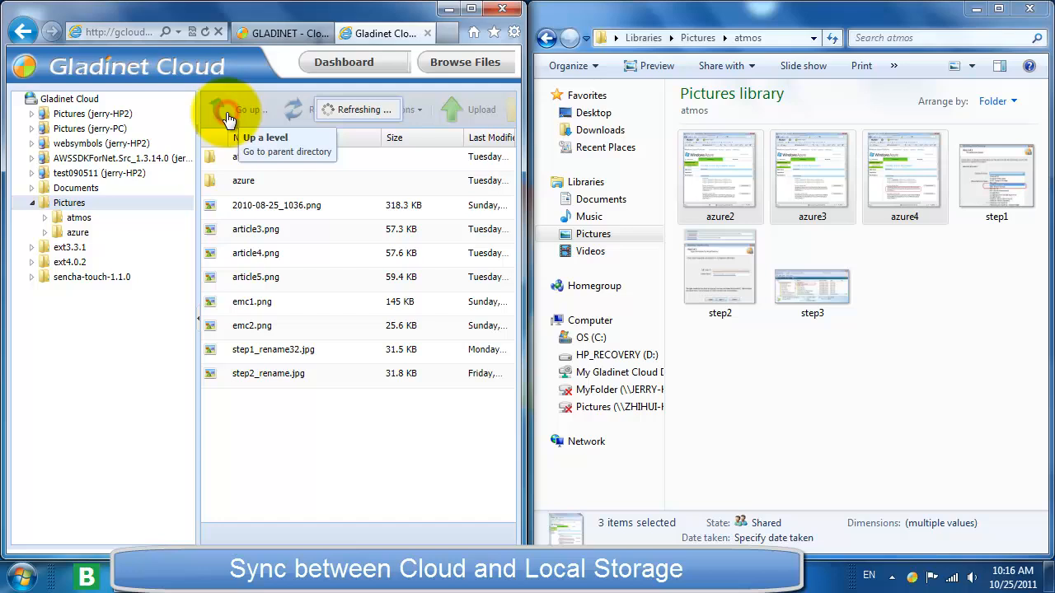
left_click(245, 110)
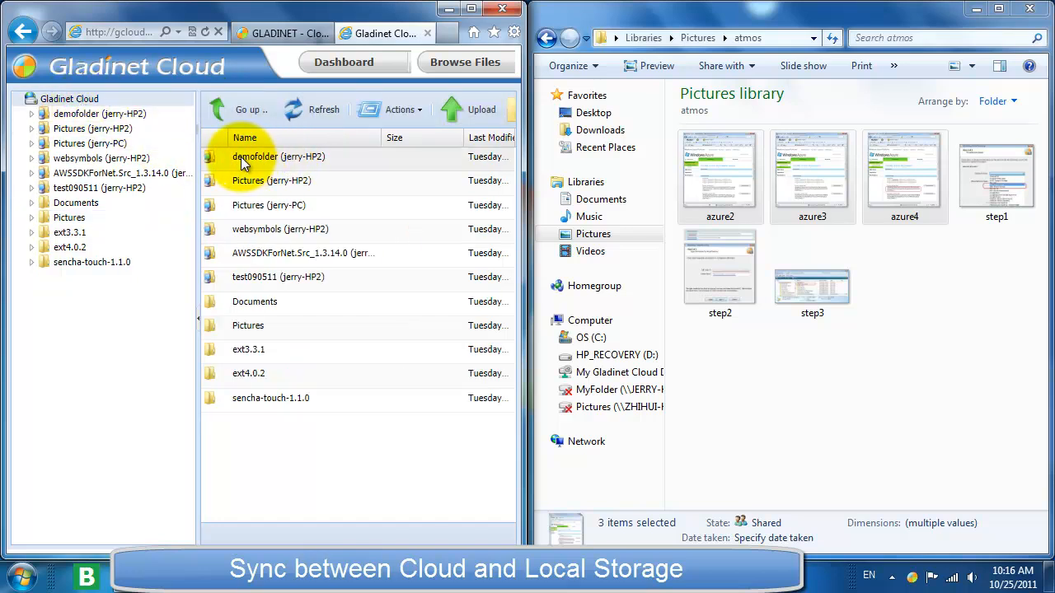
double_click(278, 156)
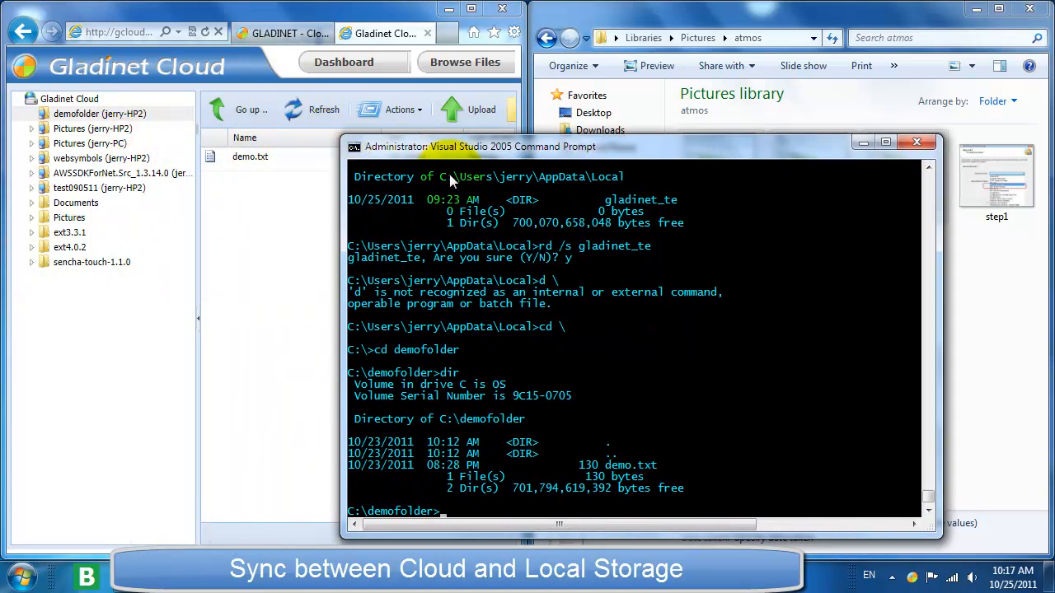
type("explorer .")
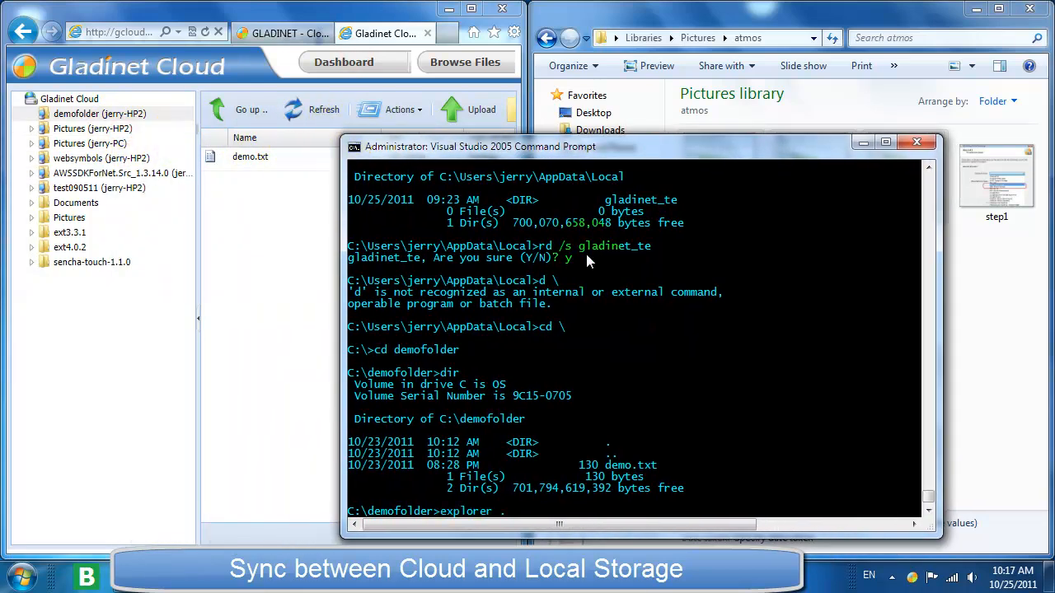
Step: Drag eight 2010-04-28 azurepublish screenshots into C:\demofolder, then return to the web portal
key("Return")
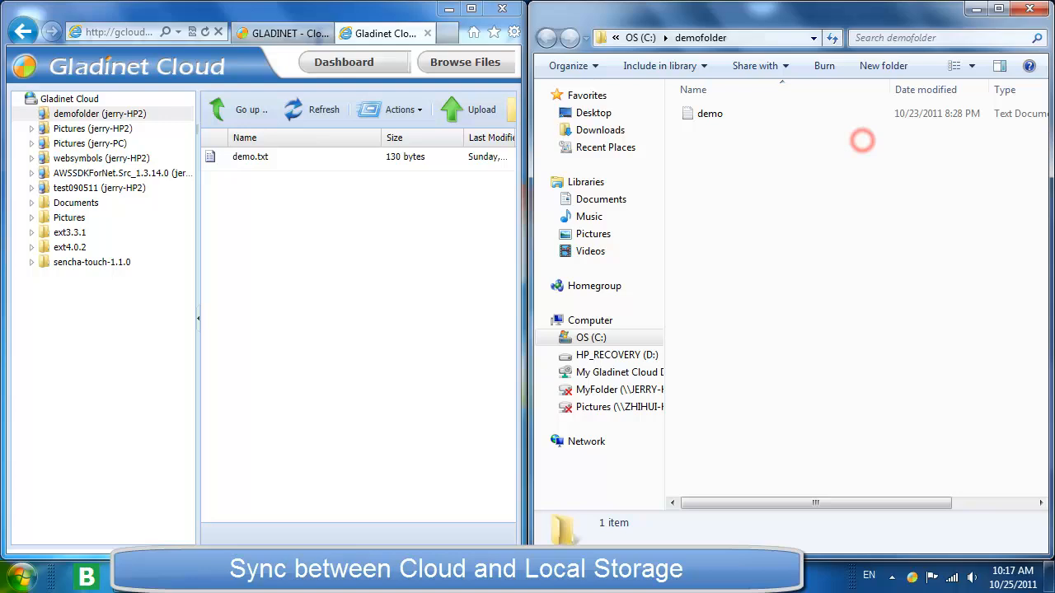
mouse_move(239, 575)
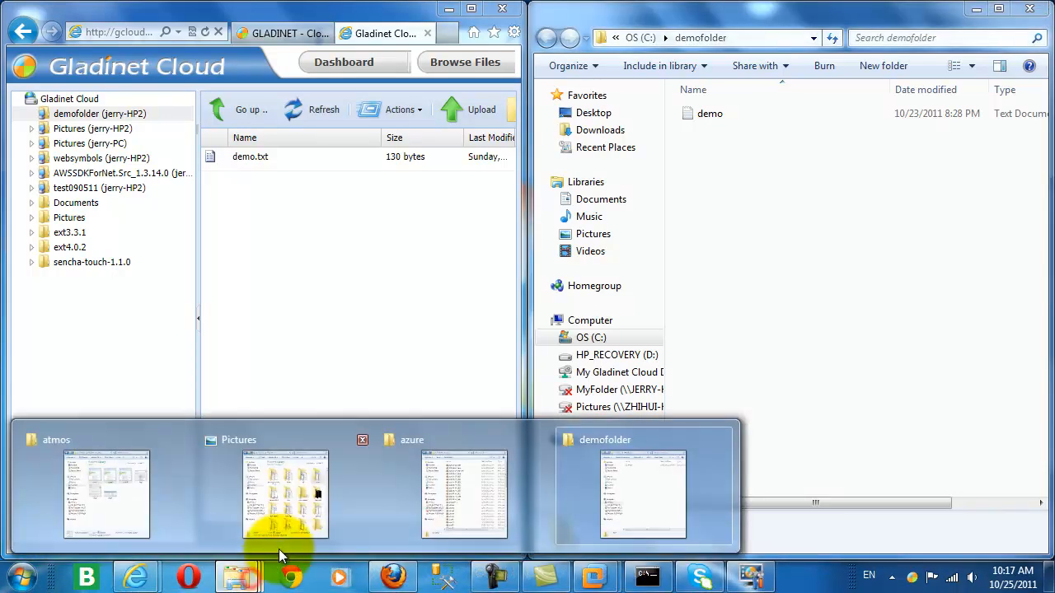
left_click(284, 494)
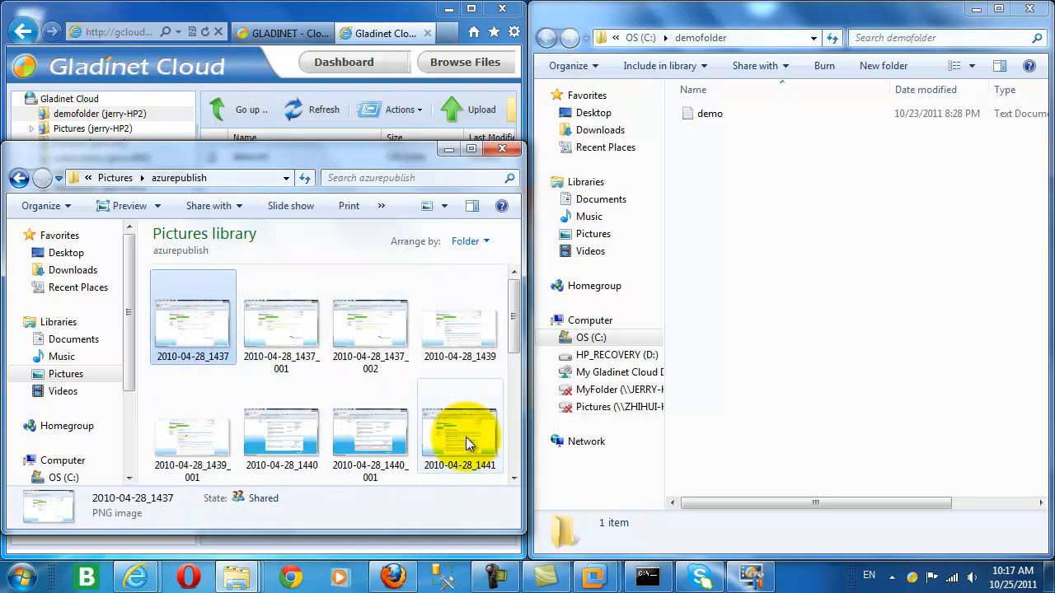
left_click_drag(460, 425, 767, 305)
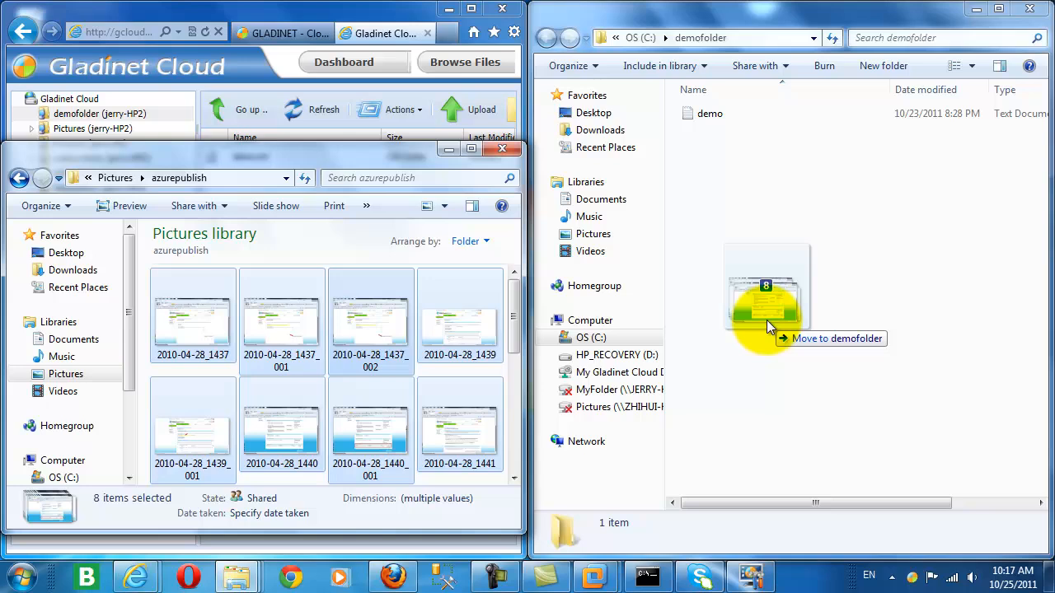
left_click_drag(767, 305, 766, 305)
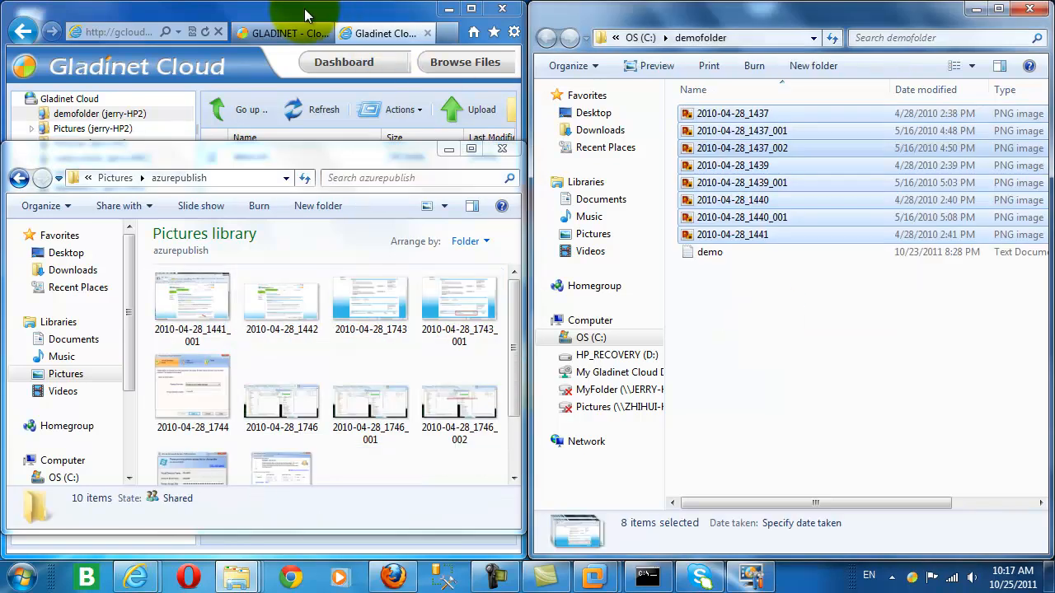
left_click(324, 110)
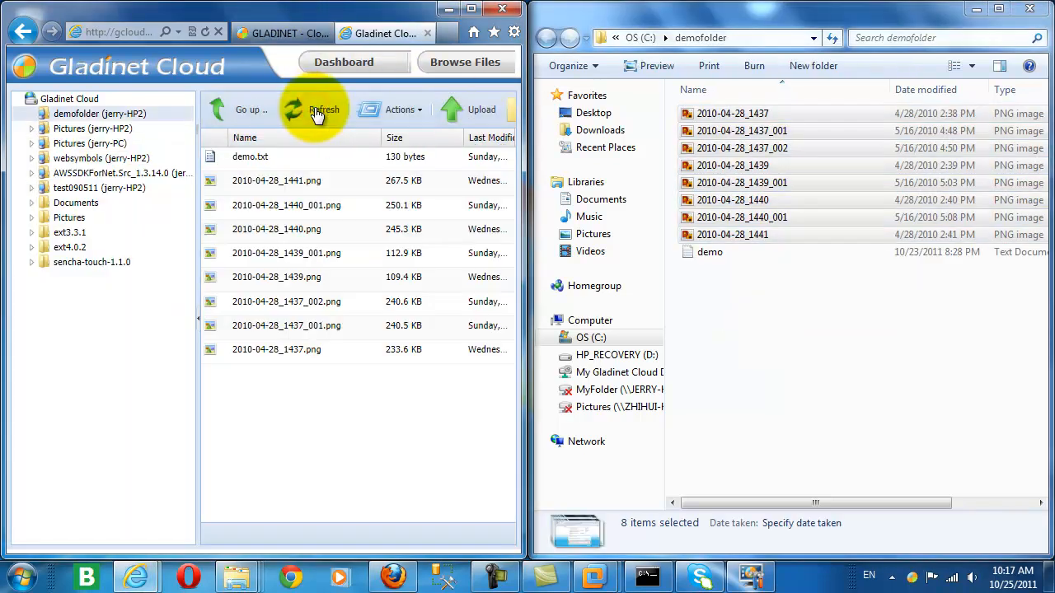
Step: Refresh demofolder, then open demo.txt from demofolder (jerry-HP2) on the cloud drive
left_click(324, 109)
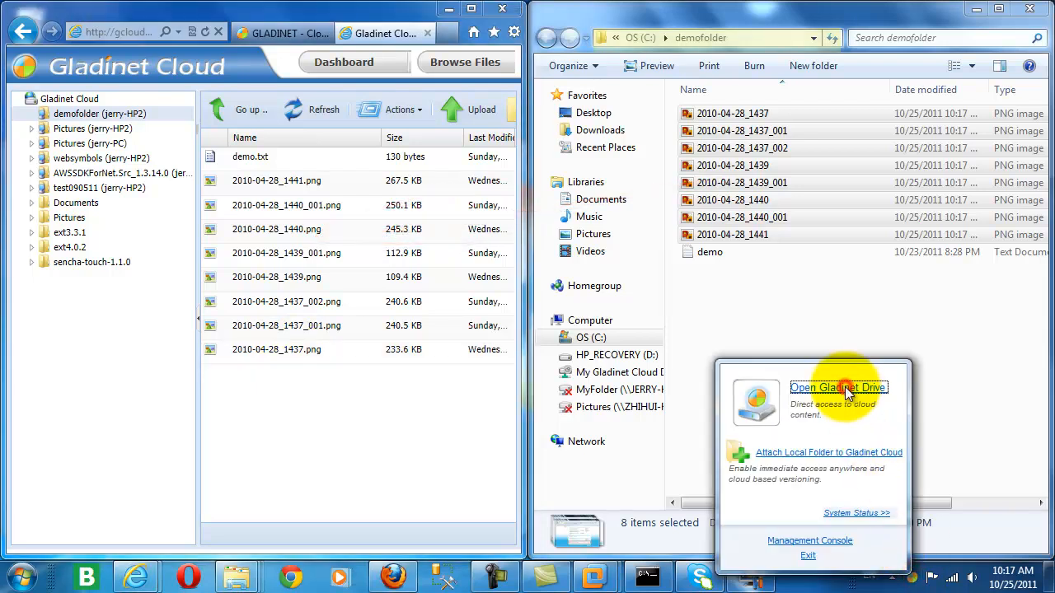
left_click(838, 387)
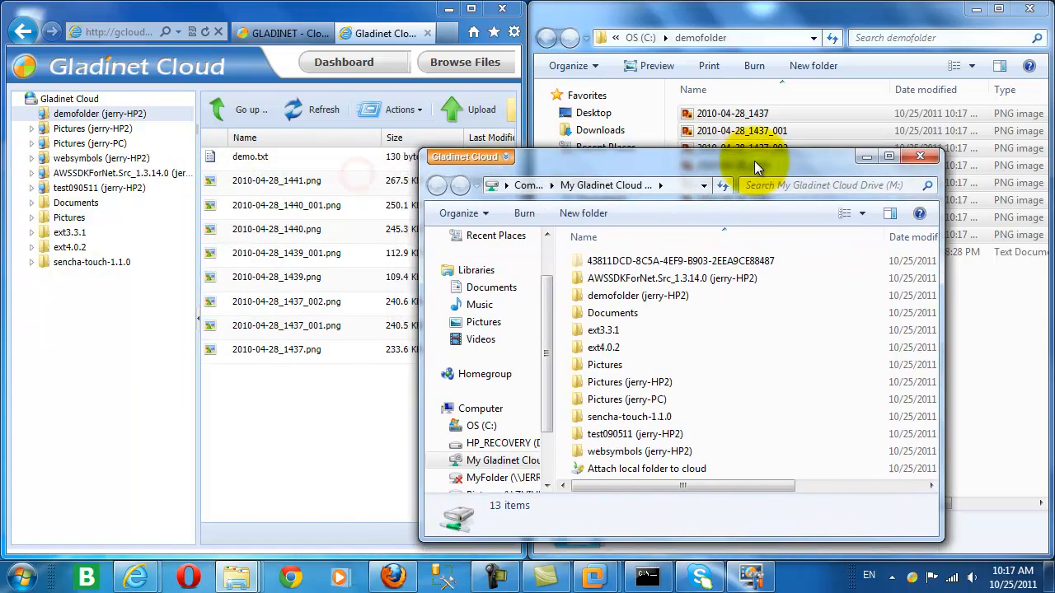
double_click(638, 295)
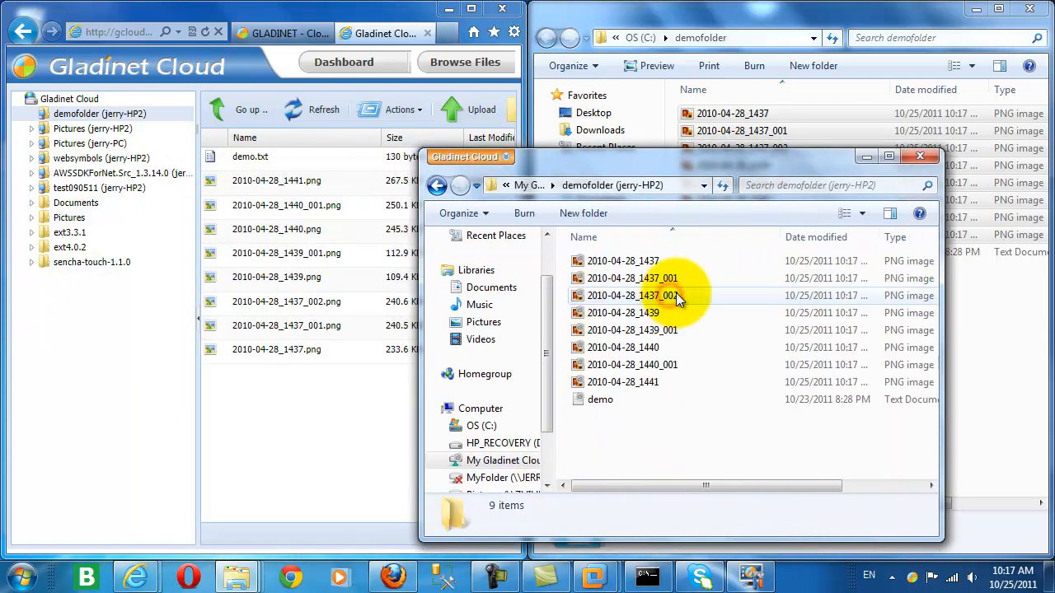
left_click(601, 400)
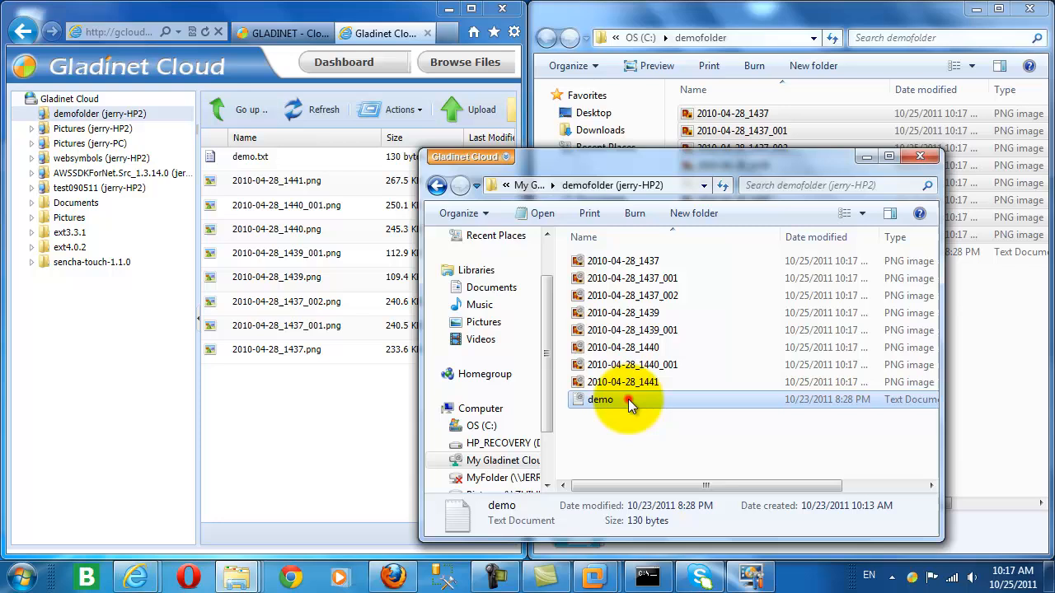
double_click(601, 399)
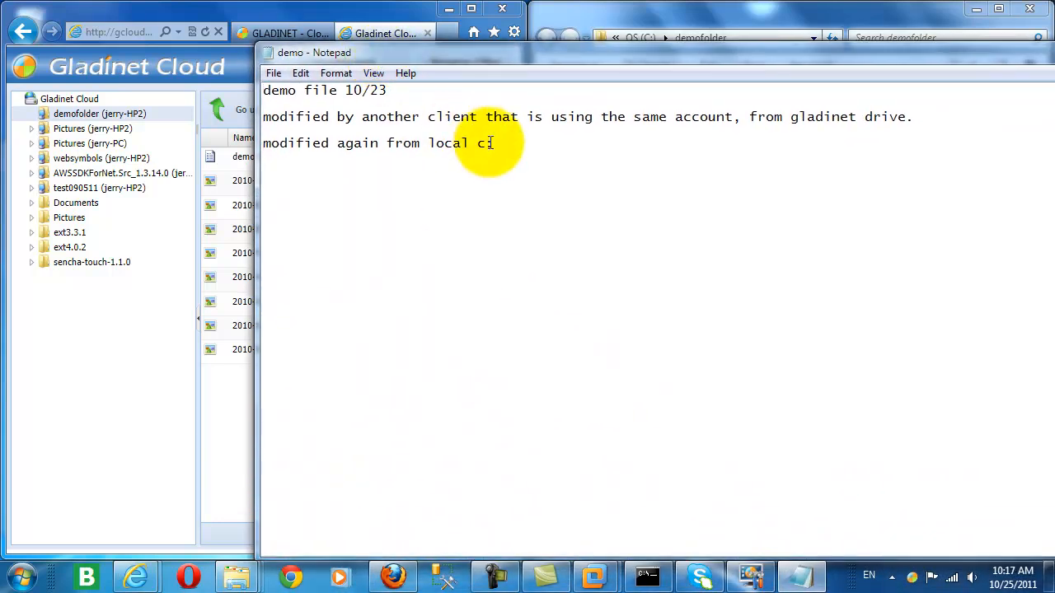
Step: Type 'modified from gladinet drive, could be from a different PC. 10/25/2091' into demo.txt
type("mod")
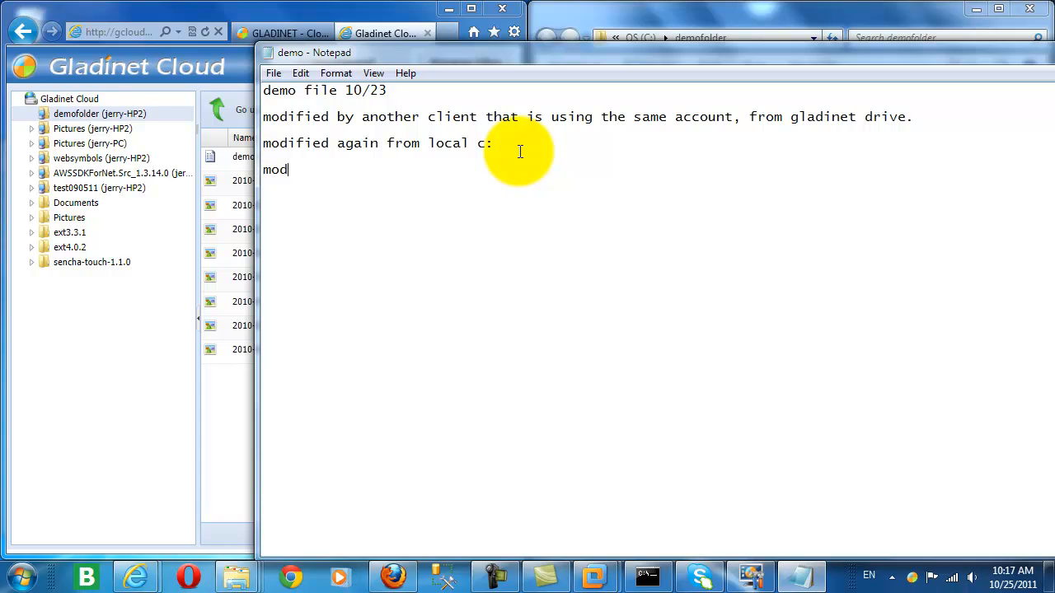
type("ified")
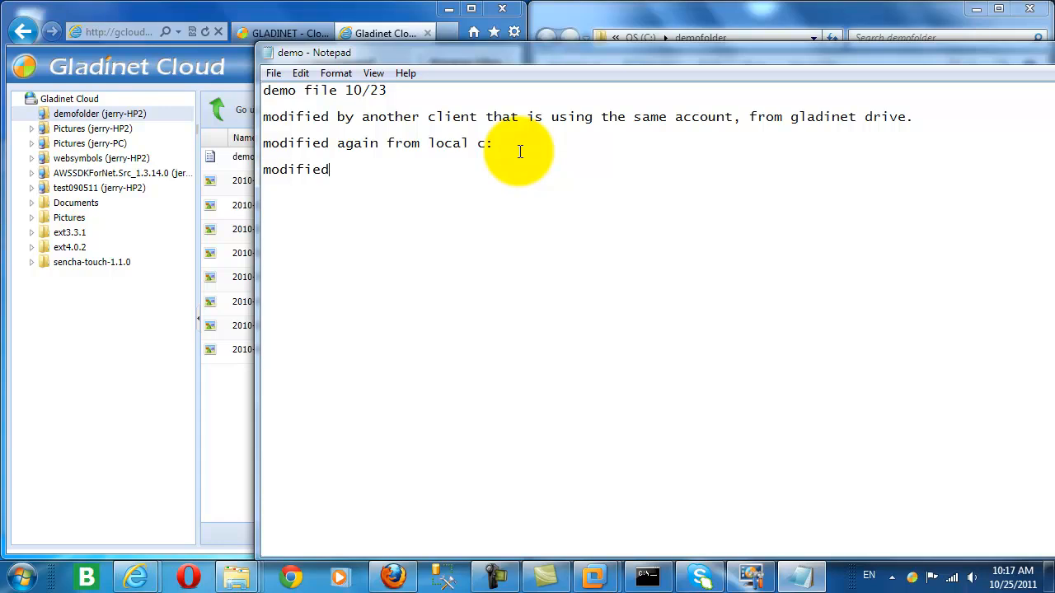
type("fr")
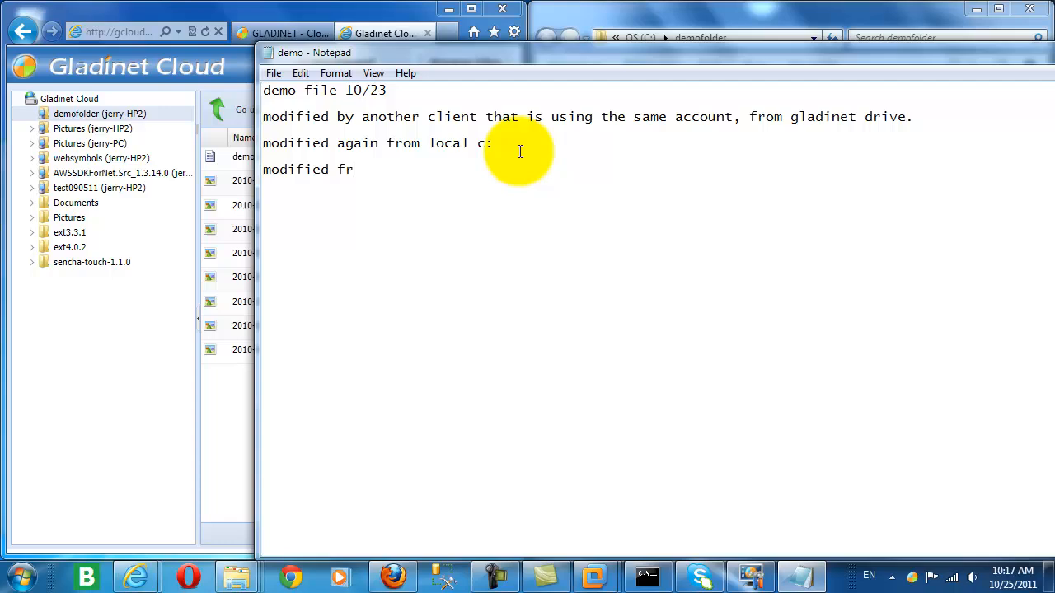
type("om gladinet")
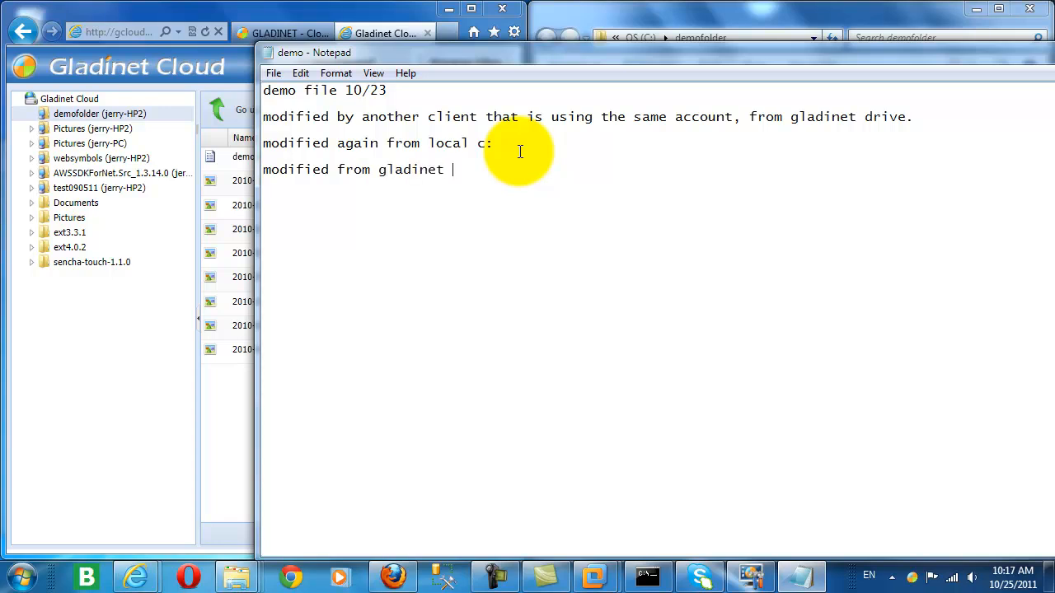
type("drive, could be from a different PC. 10/25/209")
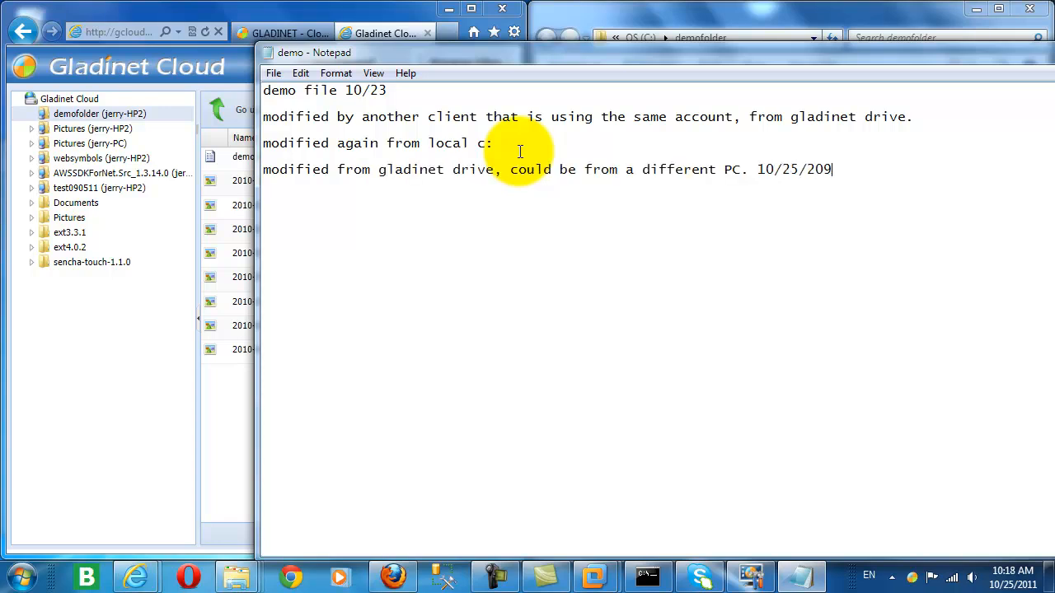
type("1")
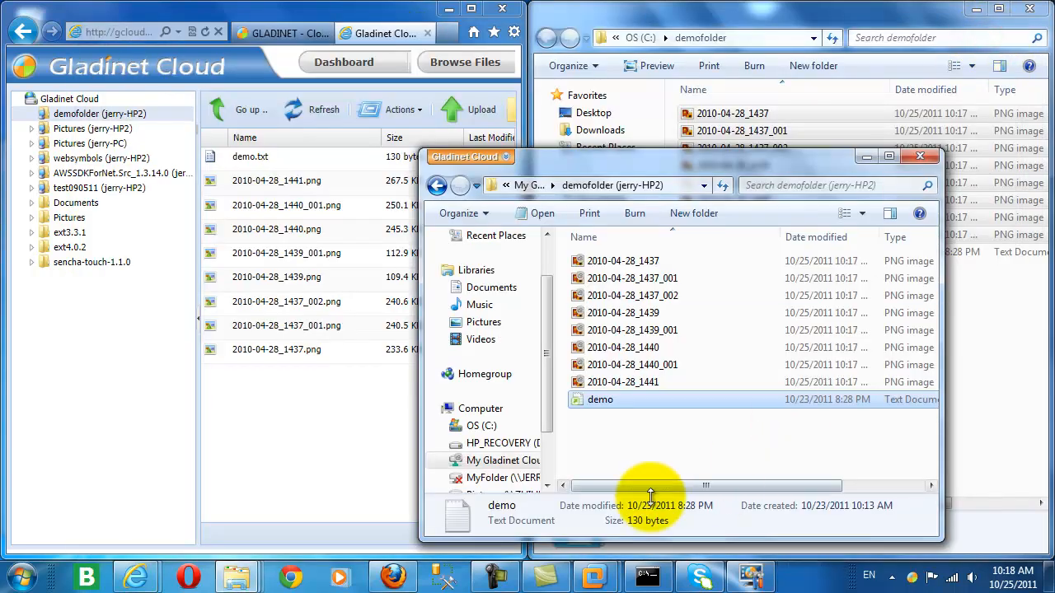
mouse_move(577, 410)
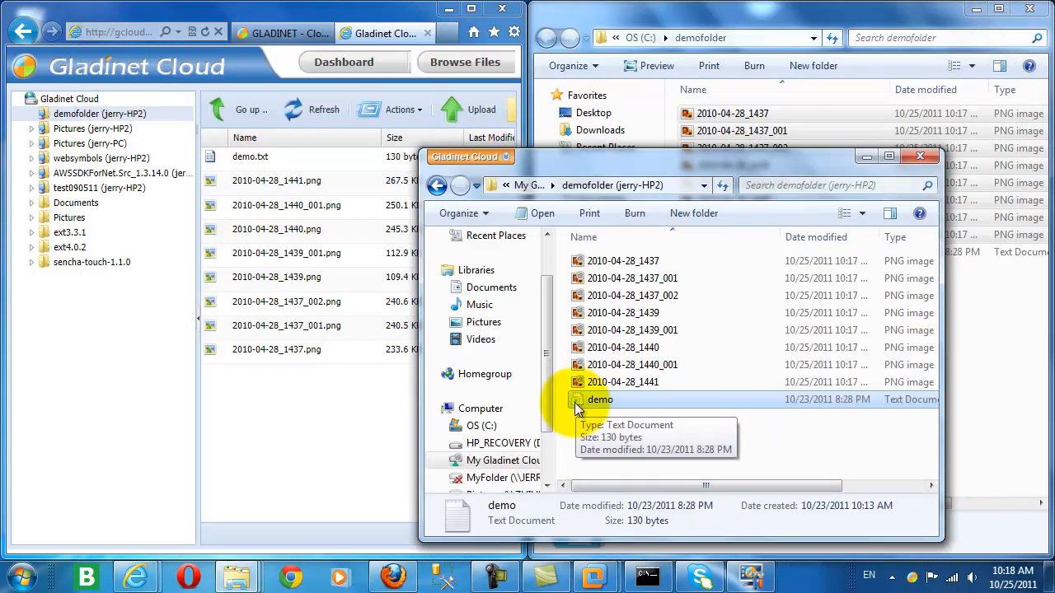
Step: Check demo's modified date and switch the cloud demofolder to Large Icons view
left_click(656, 445)
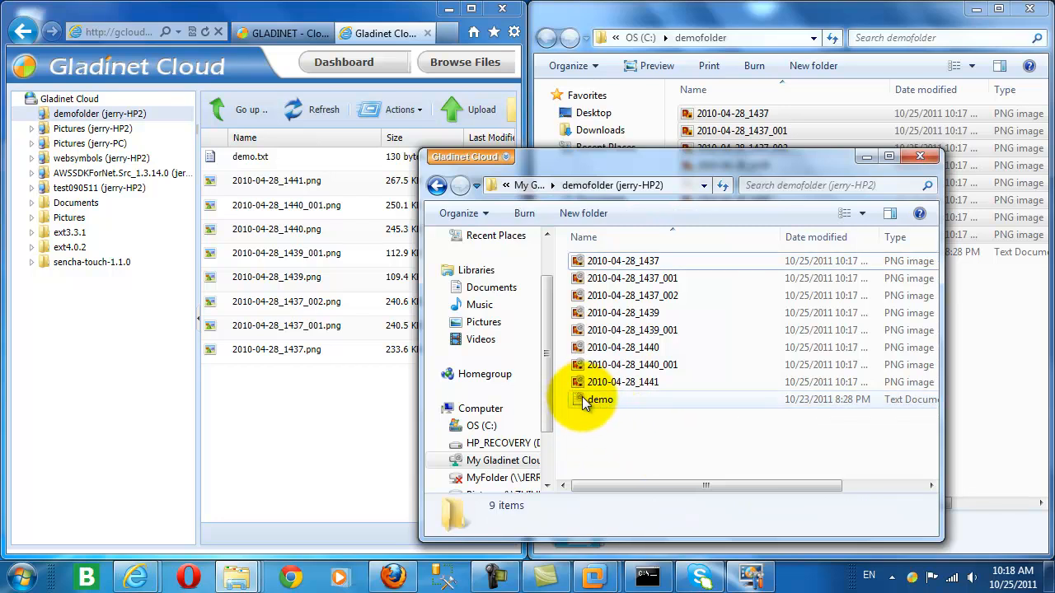
mouse_move(599, 399)
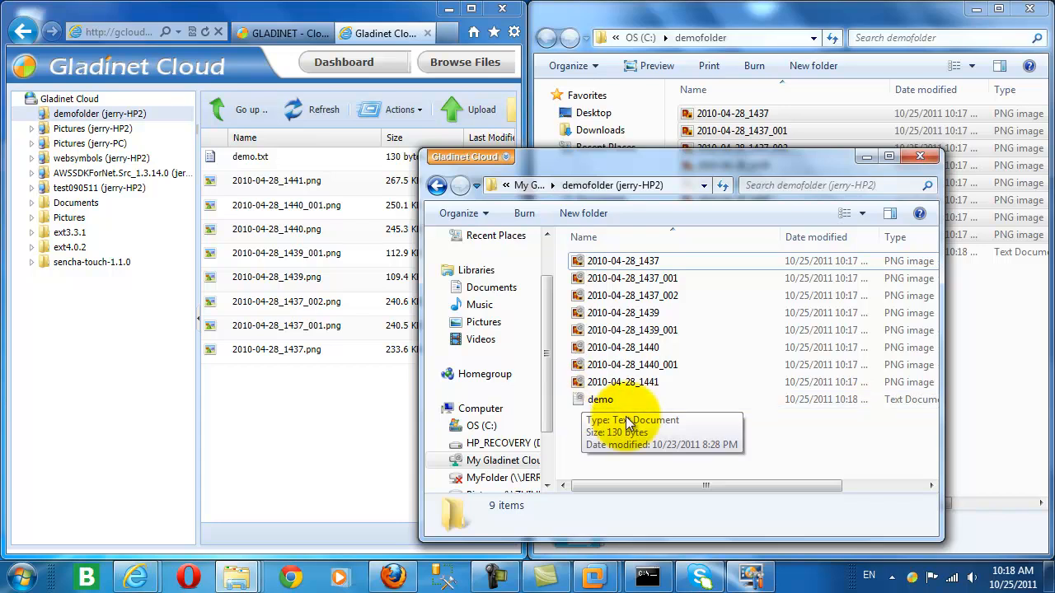
mouse_move(872, 266)
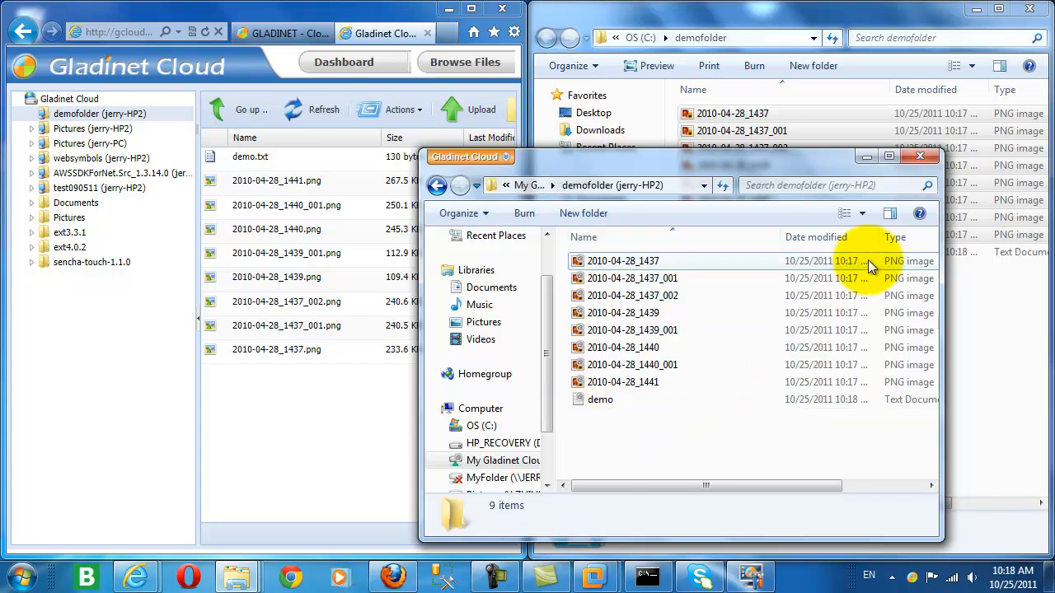
left_click(862, 213)
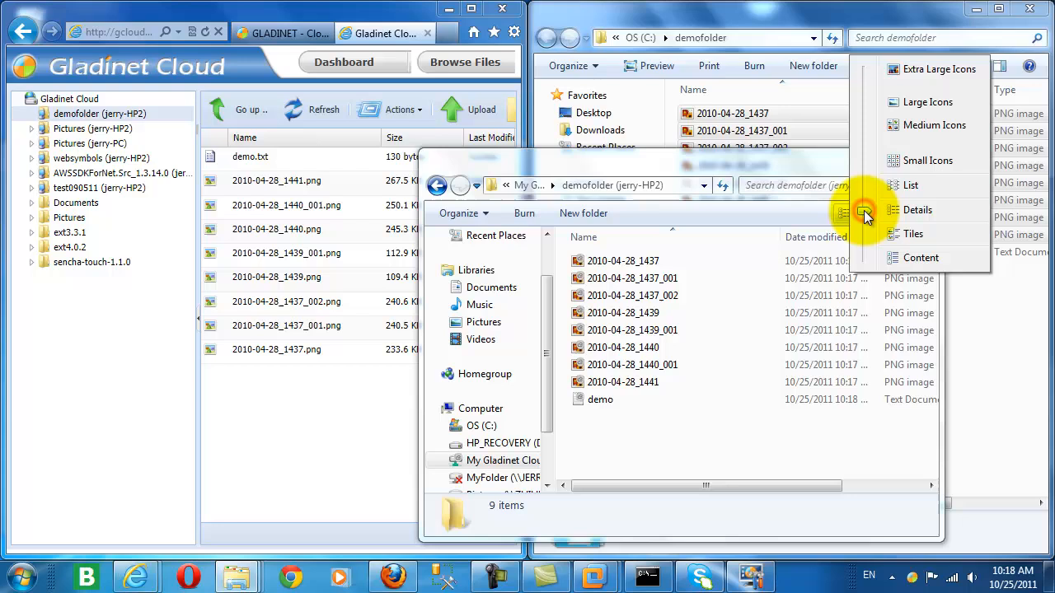
left_click(928, 102)
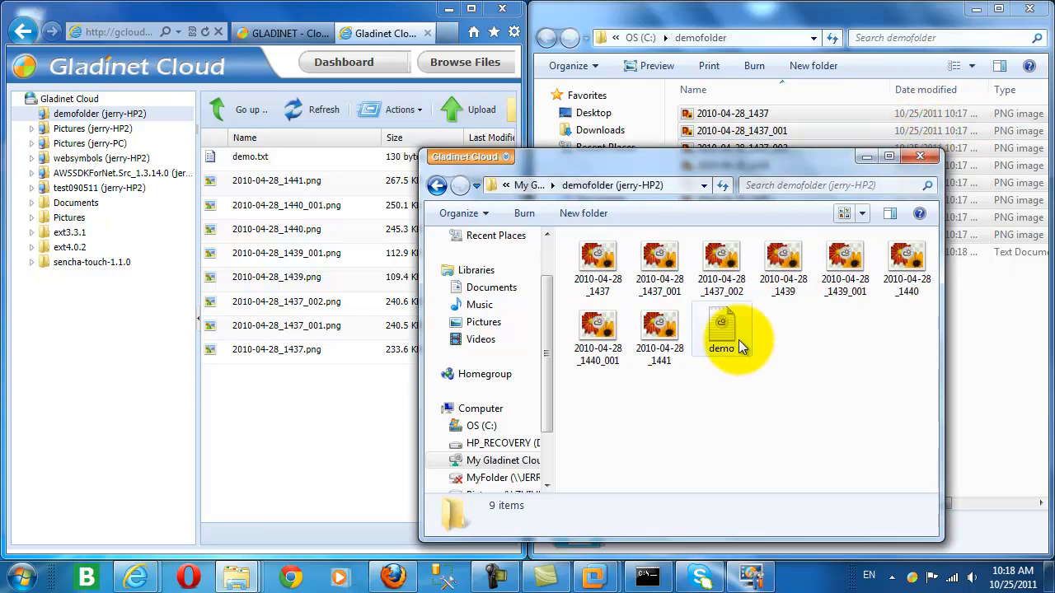
mouse_move(723, 328)
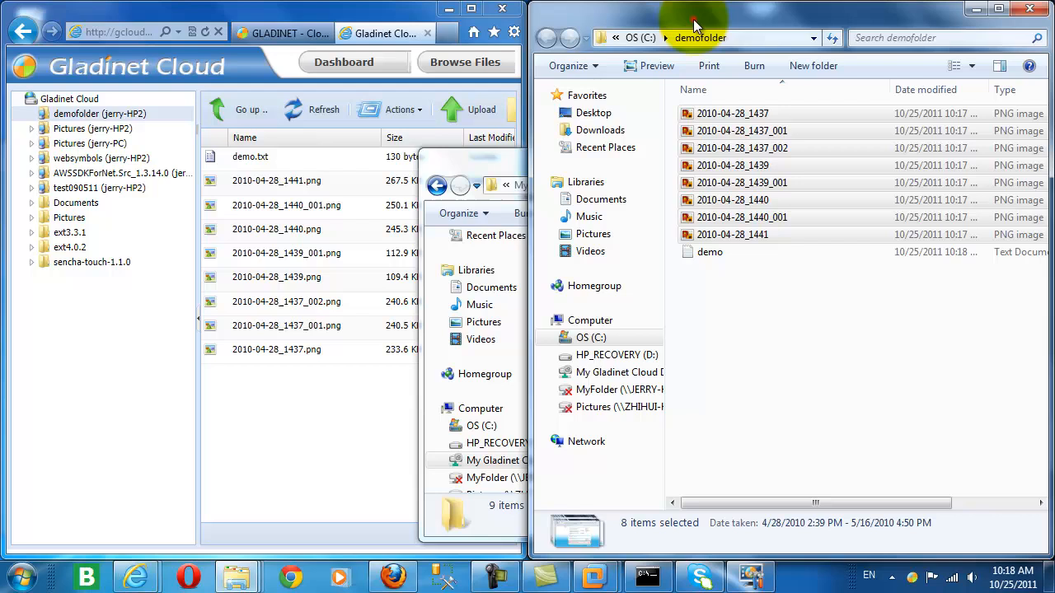
Step: Select the local demo file (206 bytes, modified 10:18) and open it
left_click(710, 252)
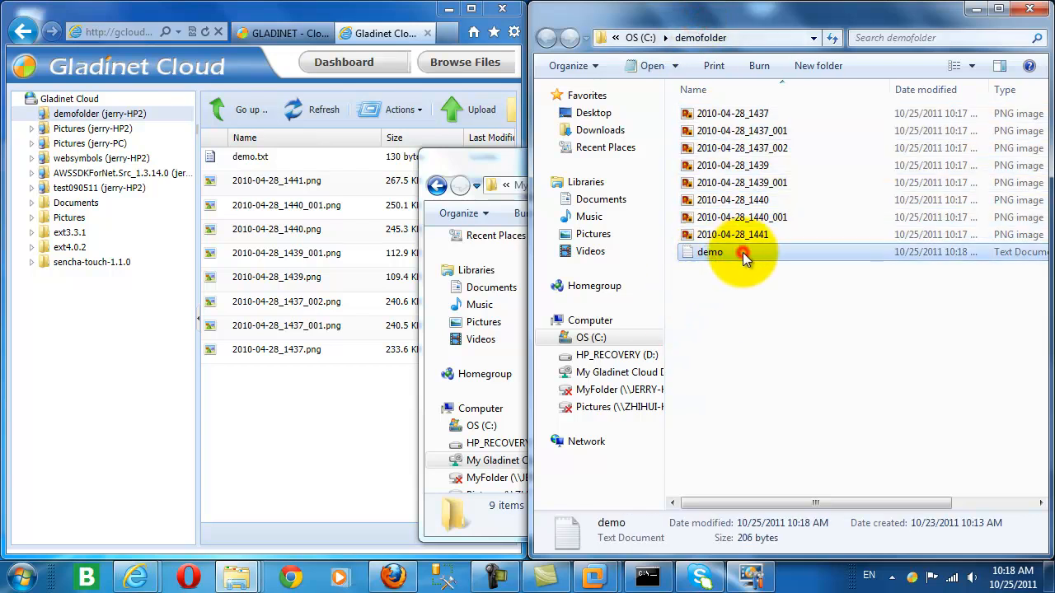
double_click(710, 251)
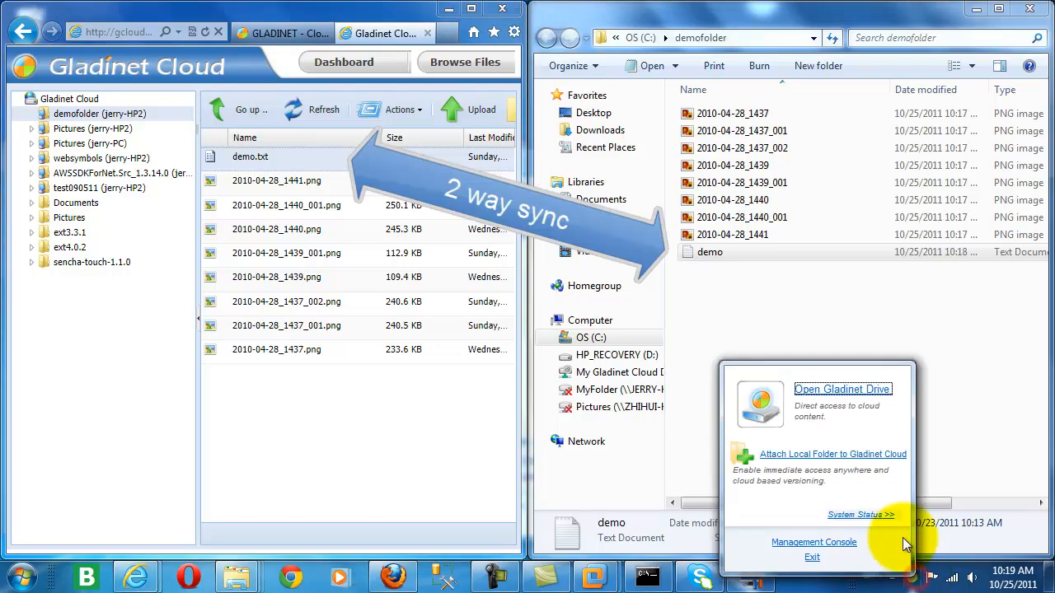
mouse_move(820, 460)
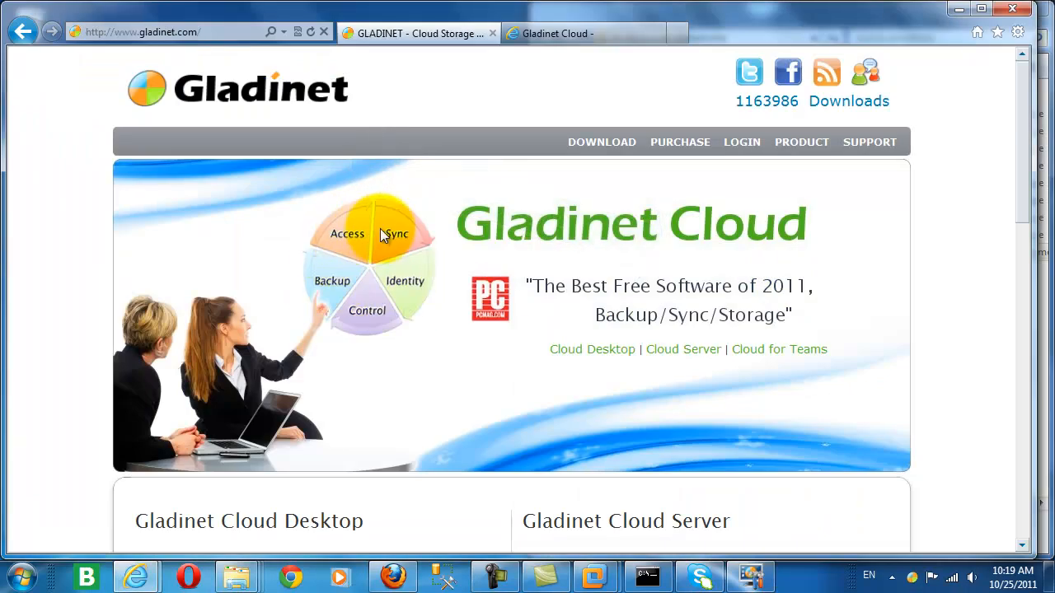
mouse_move(404, 233)
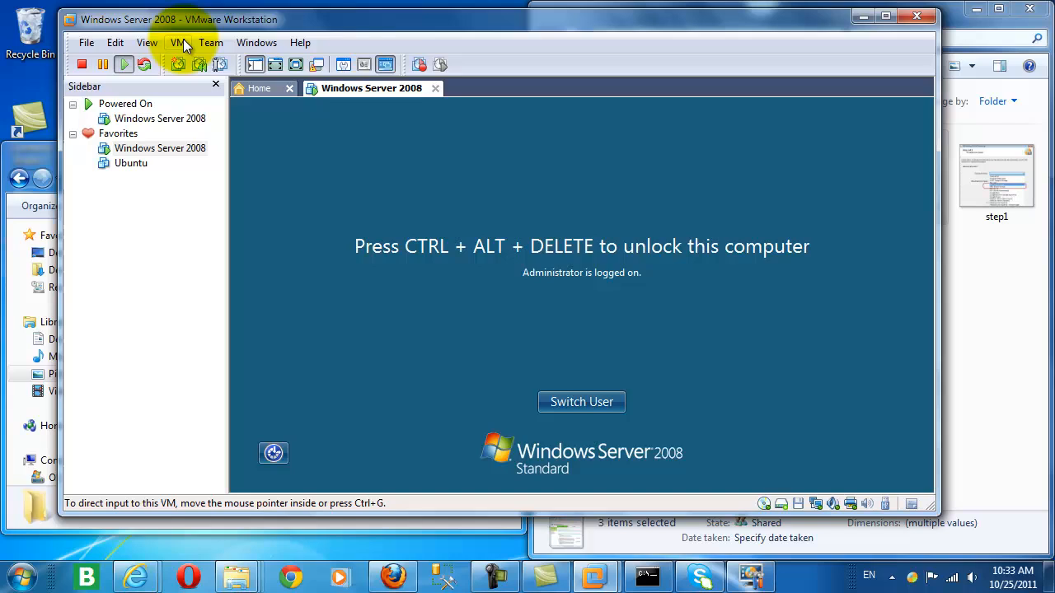
Step: Send Ctrl+Alt+Del to the Windows Server 2008 VM and log in with the Administrator password
left_click(178, 42)
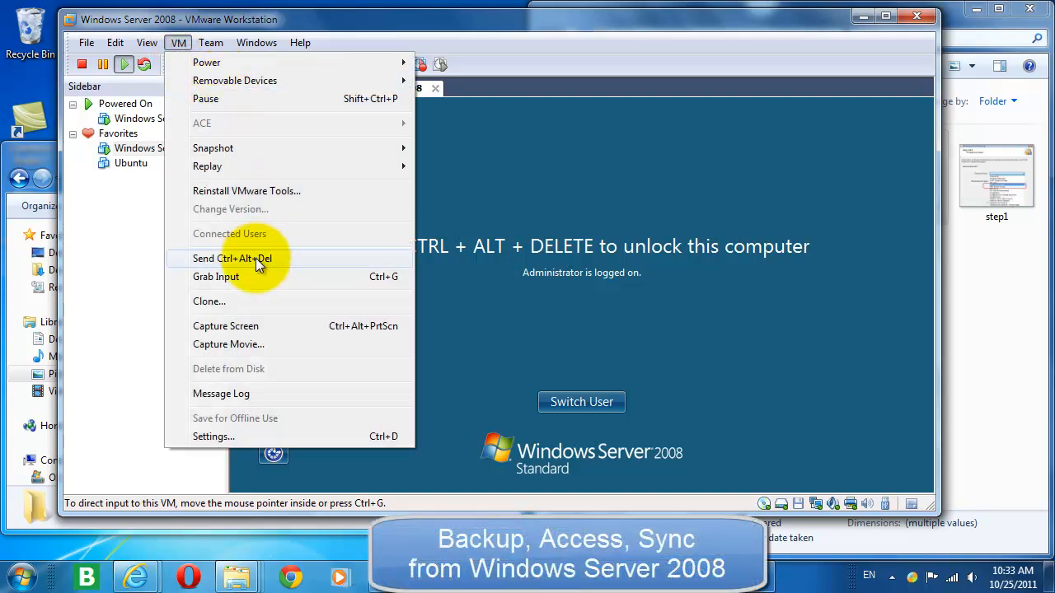
left_click(231, 258)
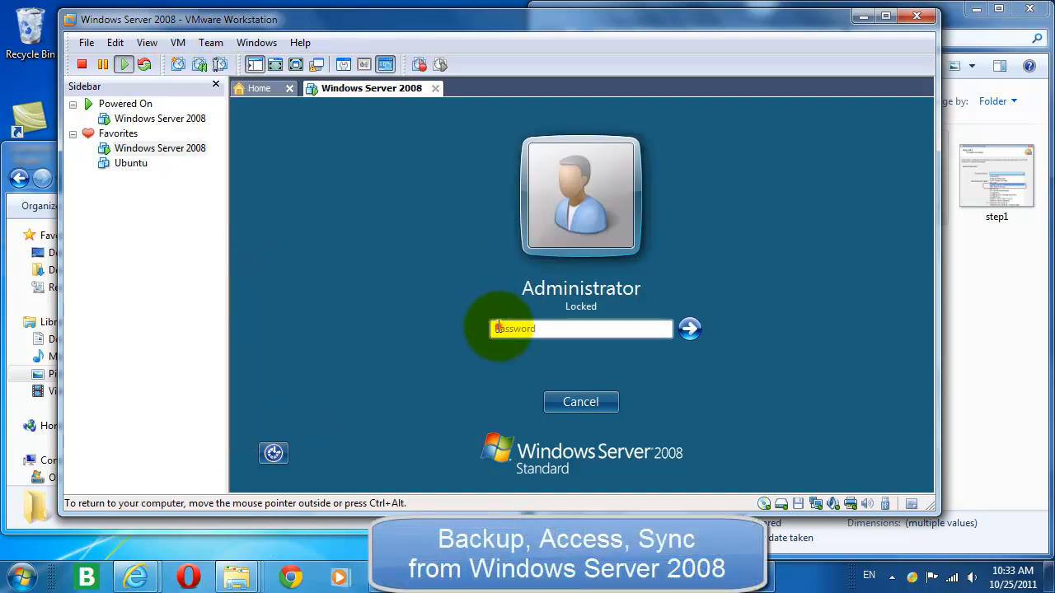
type("password")
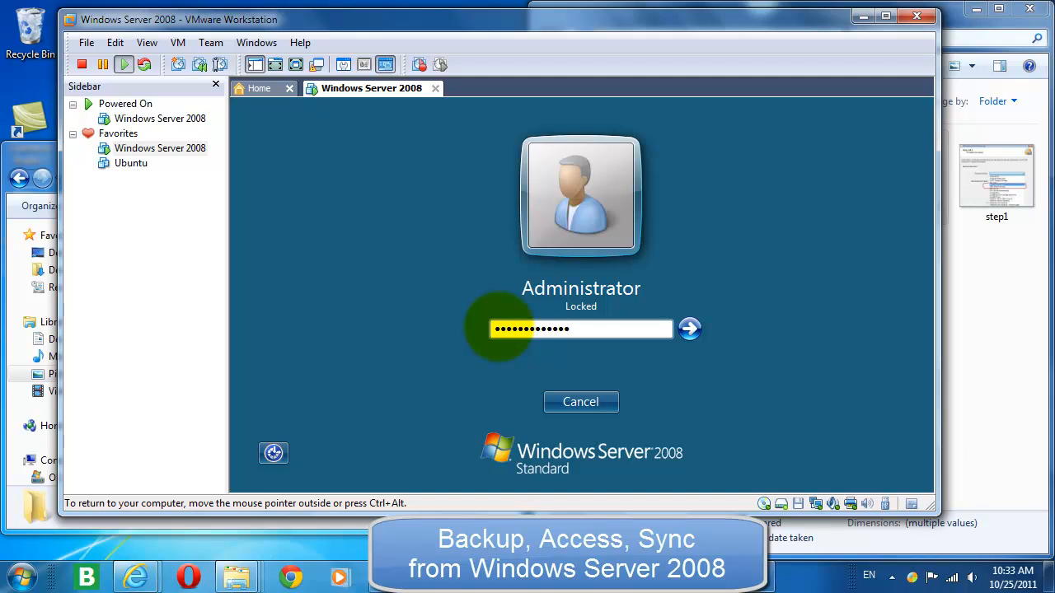
left_click(689, 329)
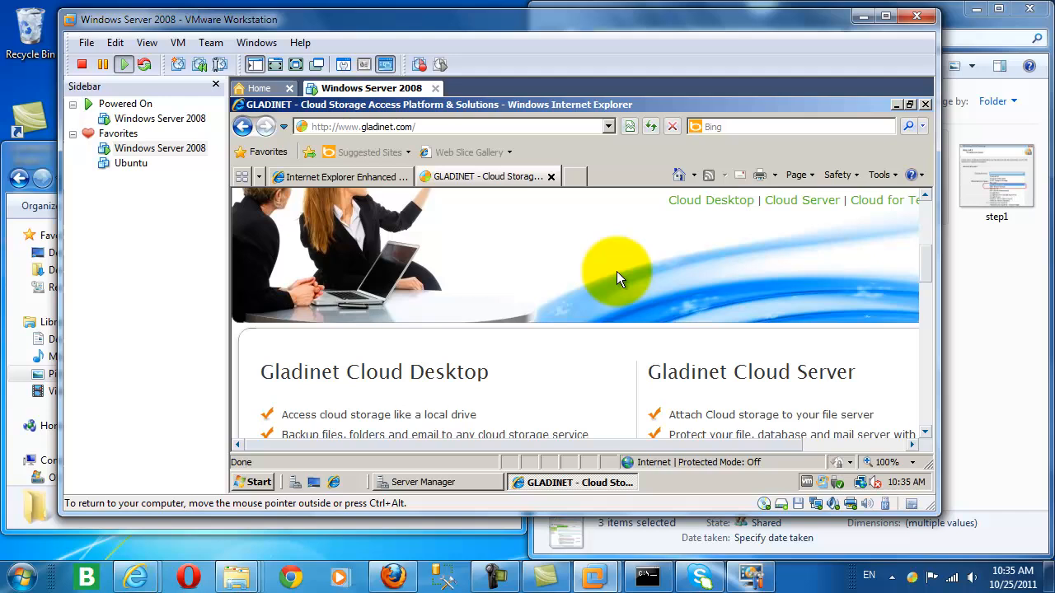
Step: Download the 32-bit Gladinet Cloud Server 3.2.772 installer and open its Downloads folder
scroll("down", 3)
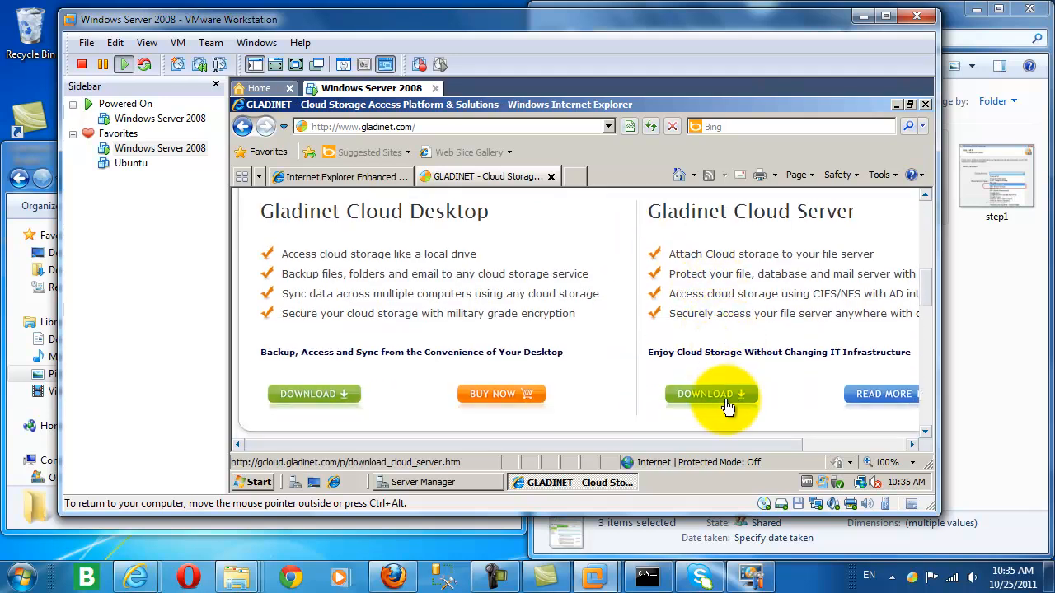
left_click(705, 394)
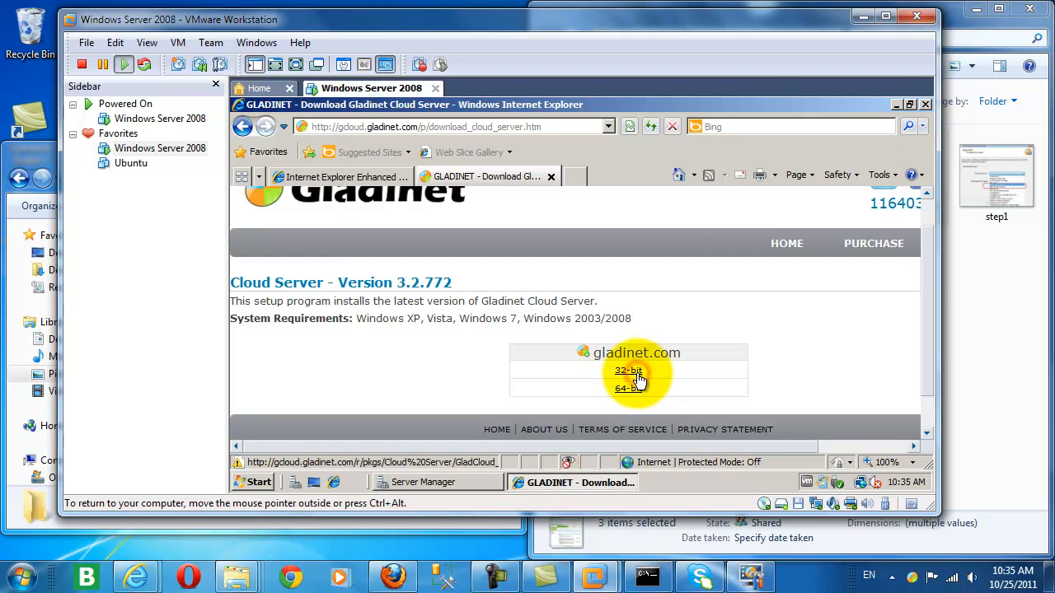
left_click(628, 371)
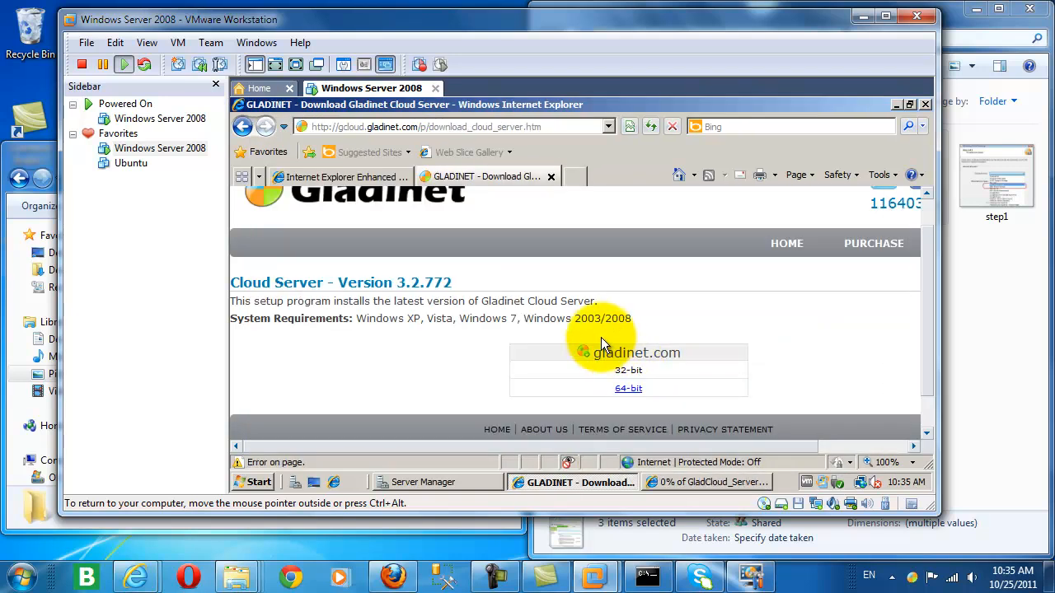
left_click(628, 388)
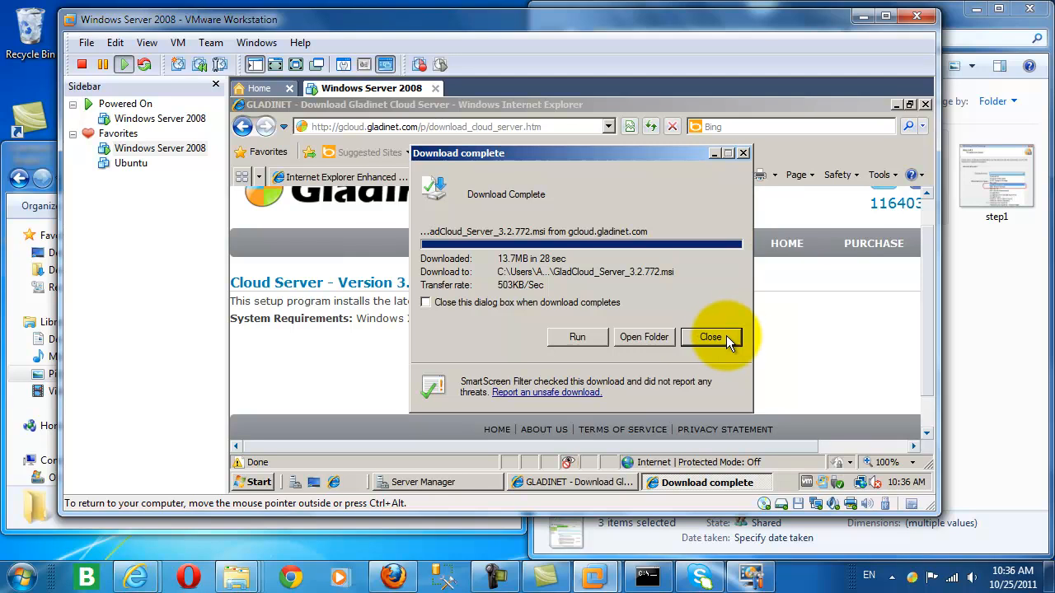
left_click(643, 336)
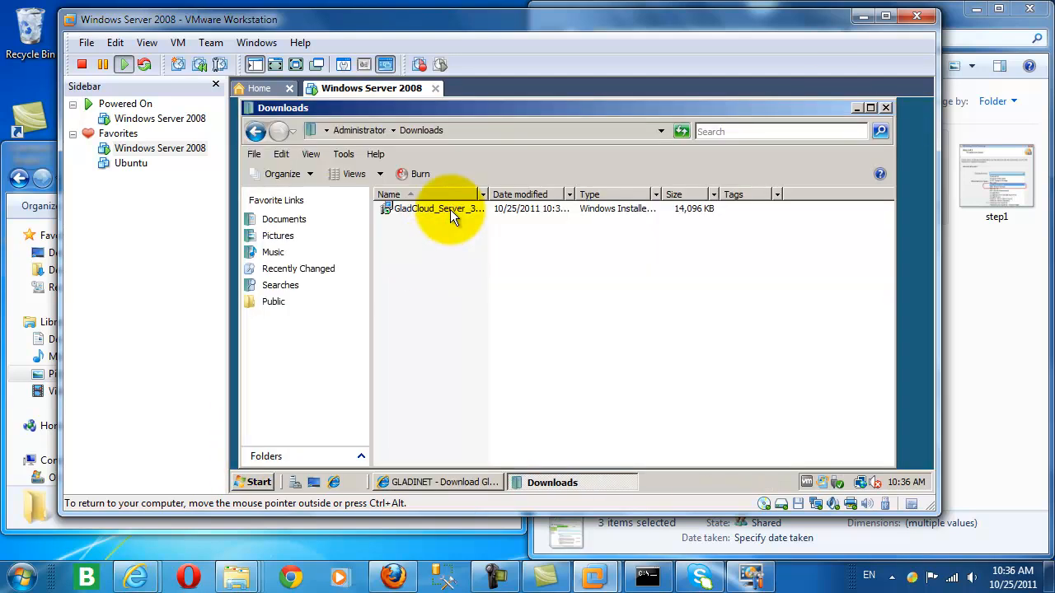
Step: Install Gladinet Cloud Server into the default folder, then restart the Windows Server 2008 VM
double_click(433, 209)
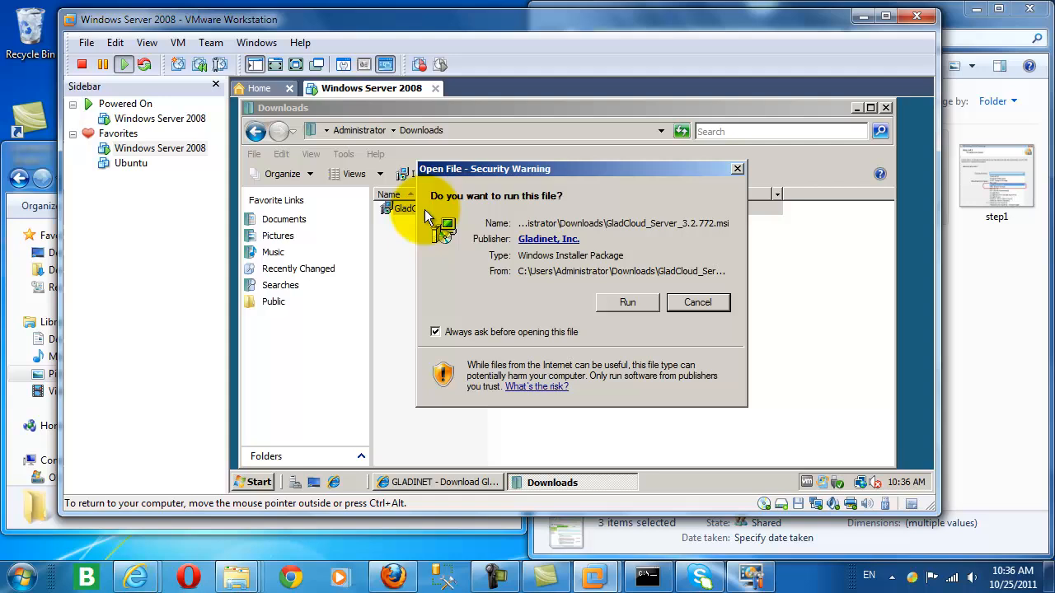
left_click(627, 302)
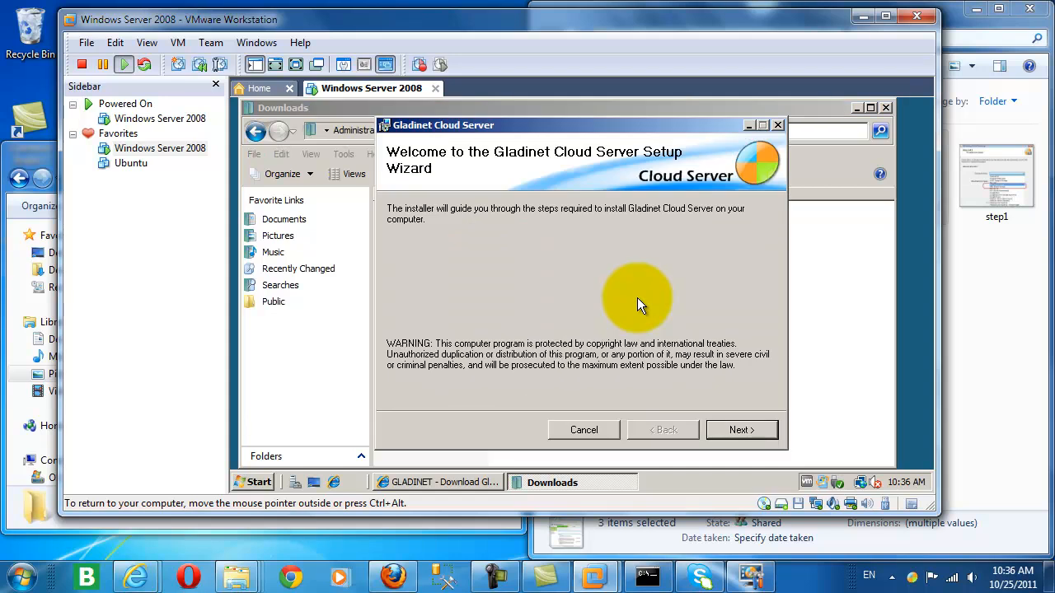
left_click(740, 430)
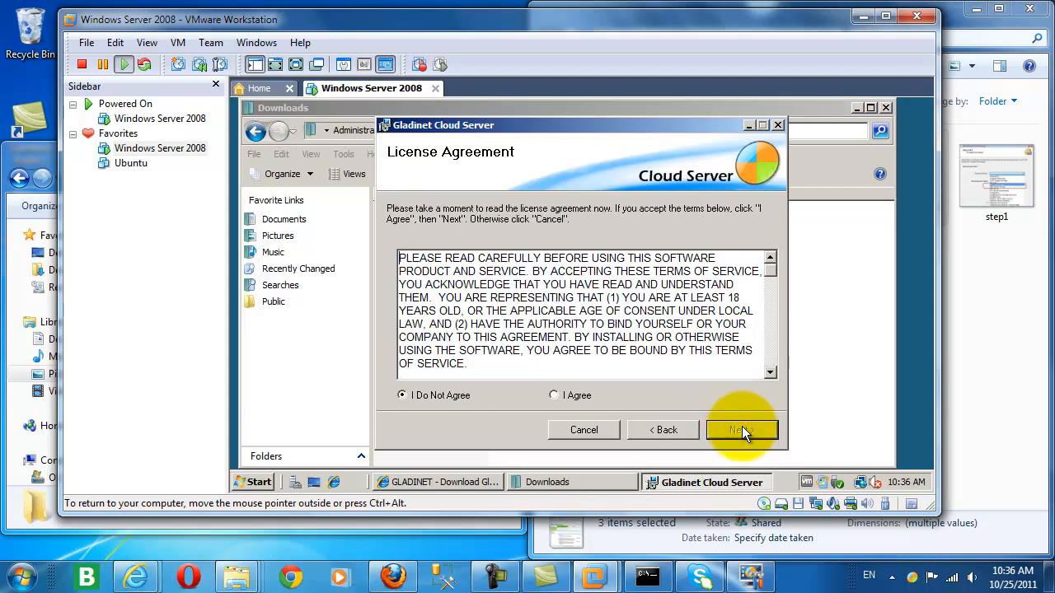
left_click(740, 431)
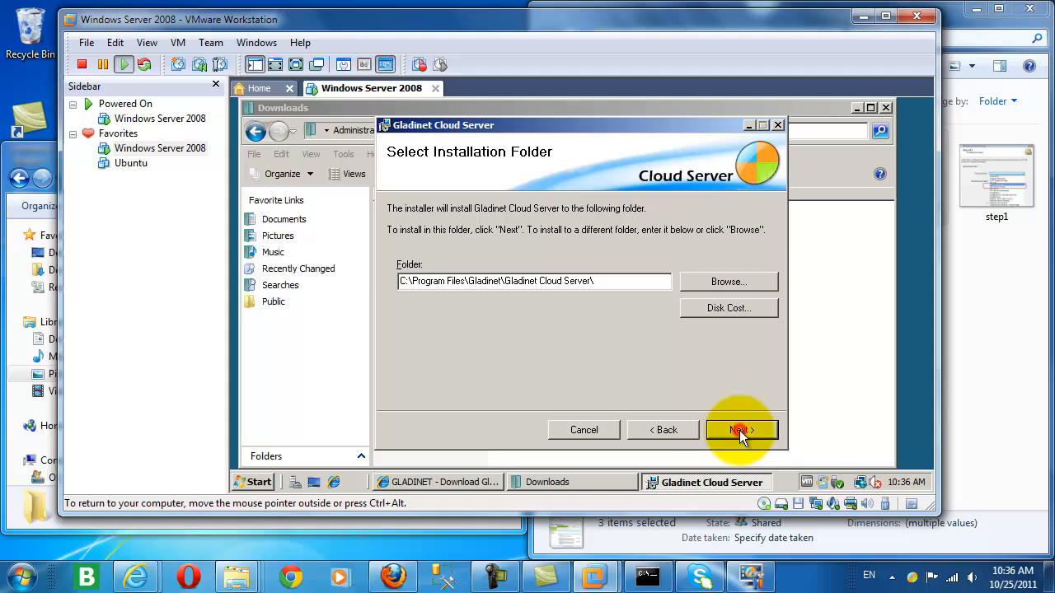
left_click(740, 430)
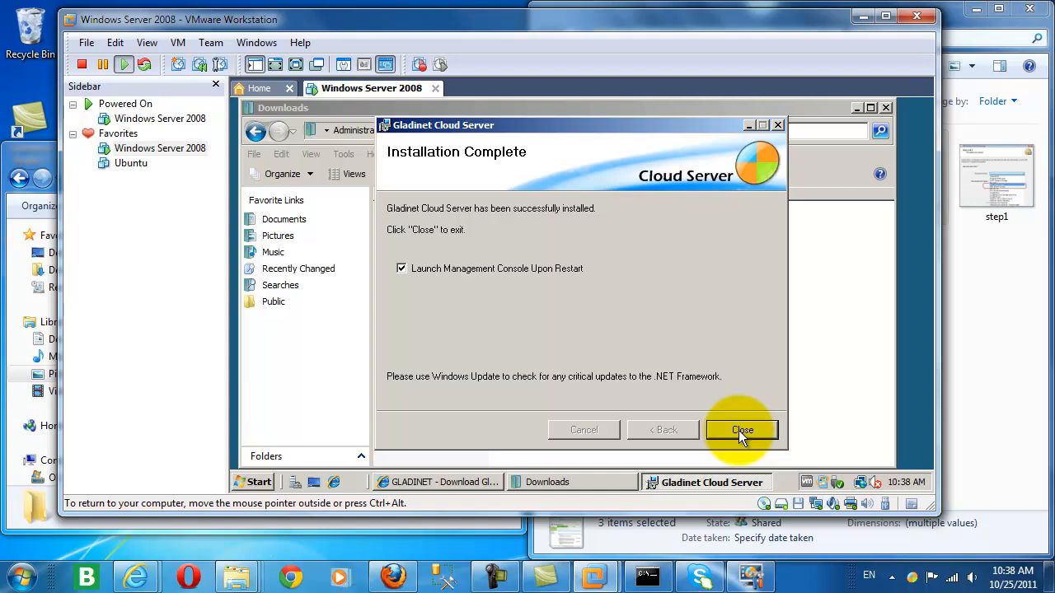
left_click(741, 429)
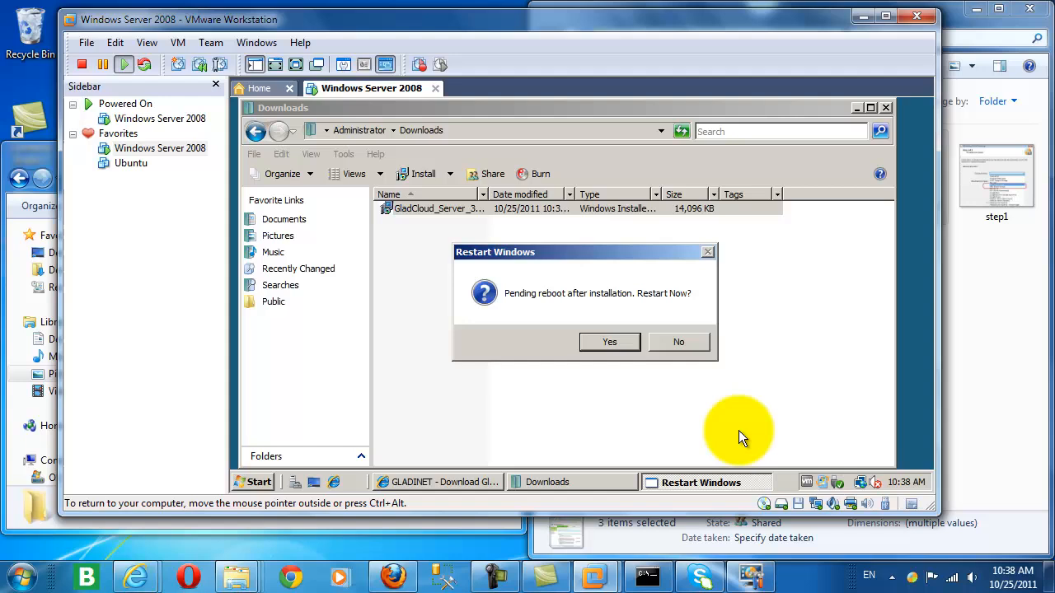
left_click(609, 341)
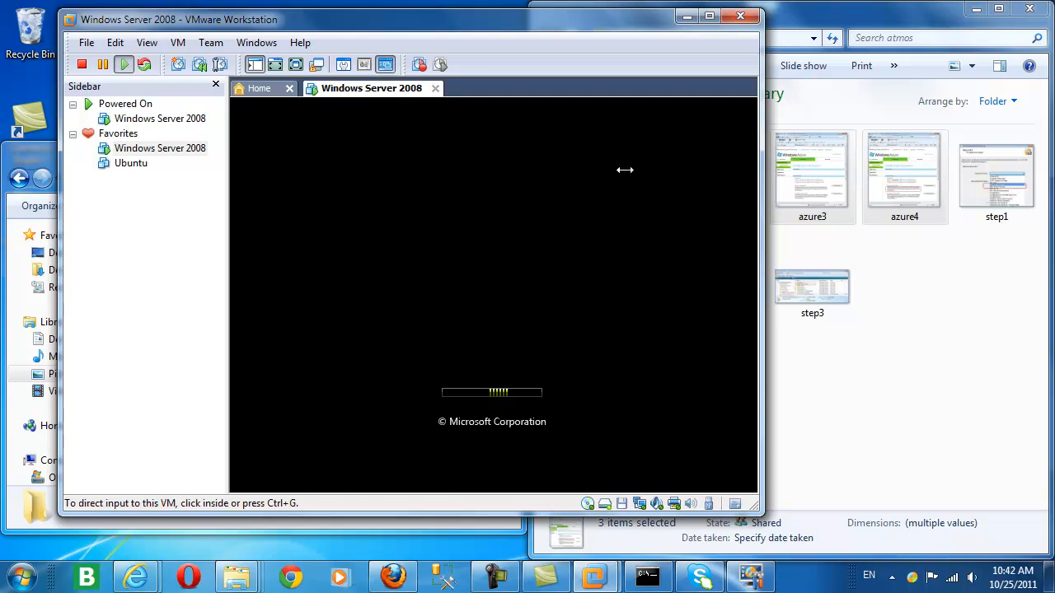
Step: Log in as Administrator, connect the Gladinet Cloud account, and keep cache at C:\gladinet_te\cache
left_click(179, 42)
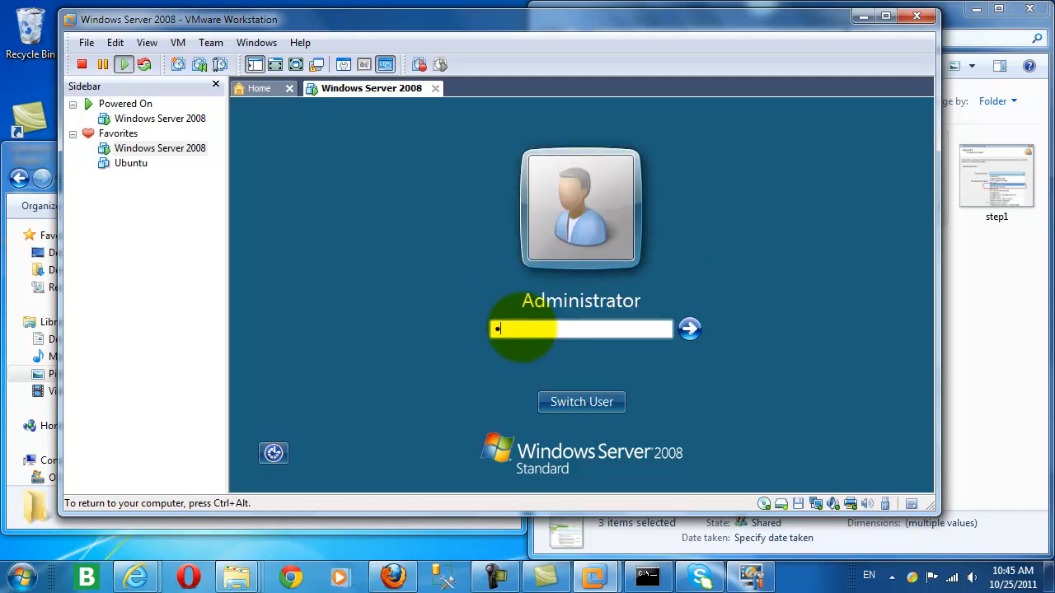
type("password")
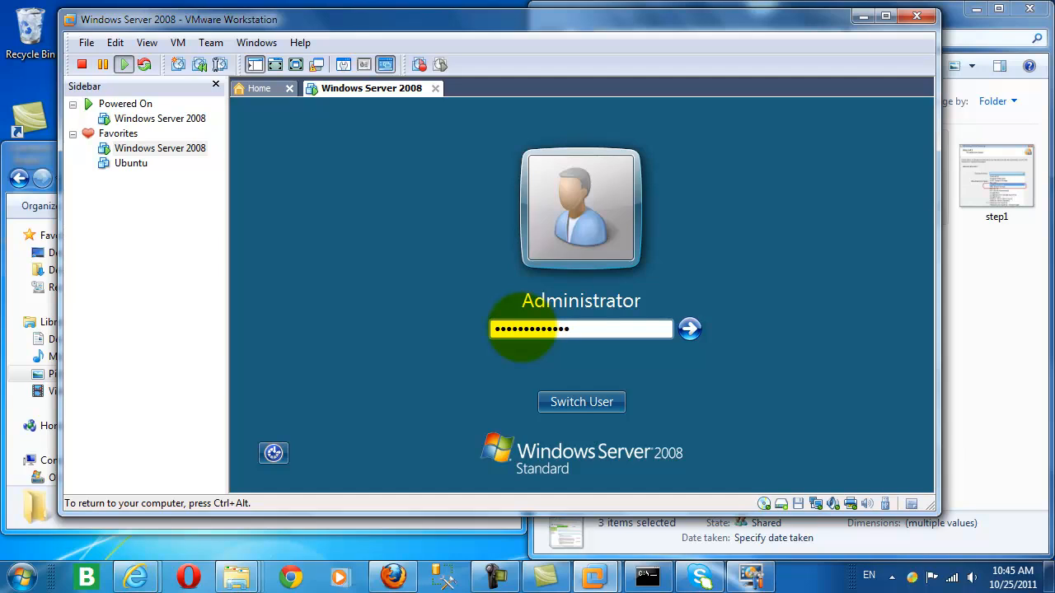
left_click(689, 329)
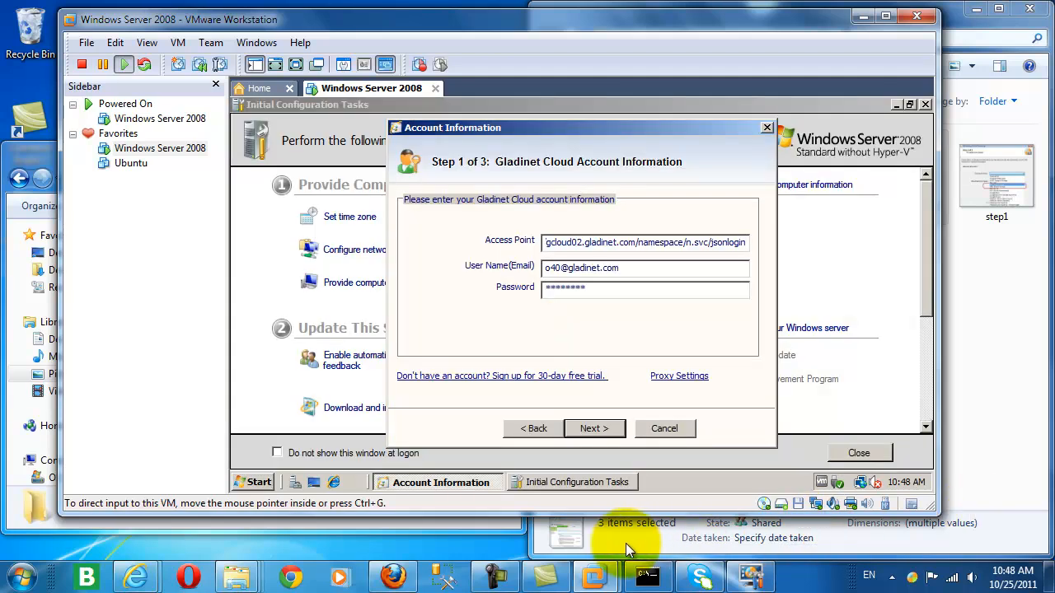
left_click(593, 428)
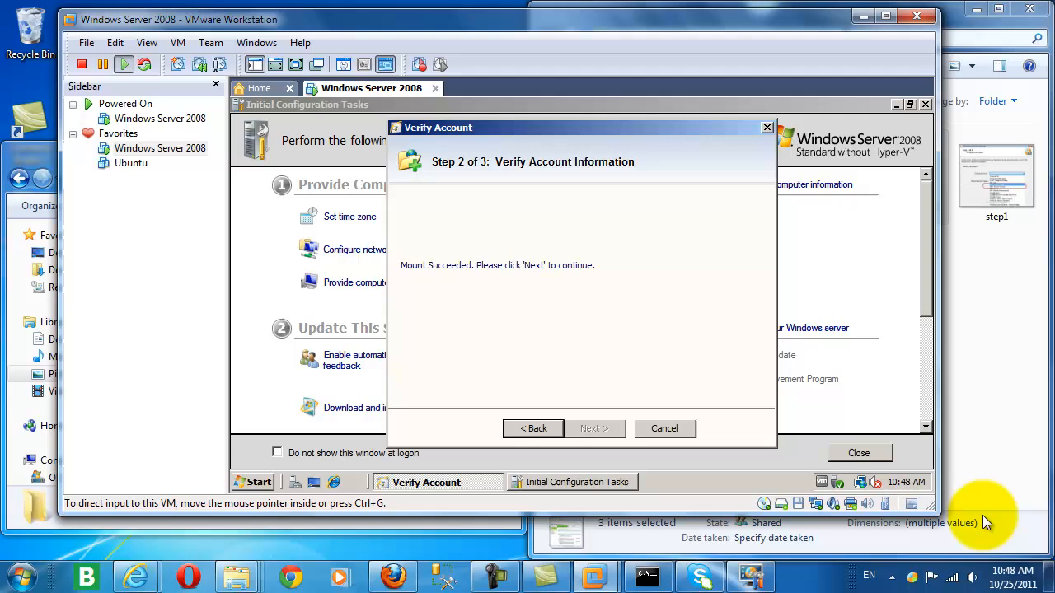
left_click(595, 427)
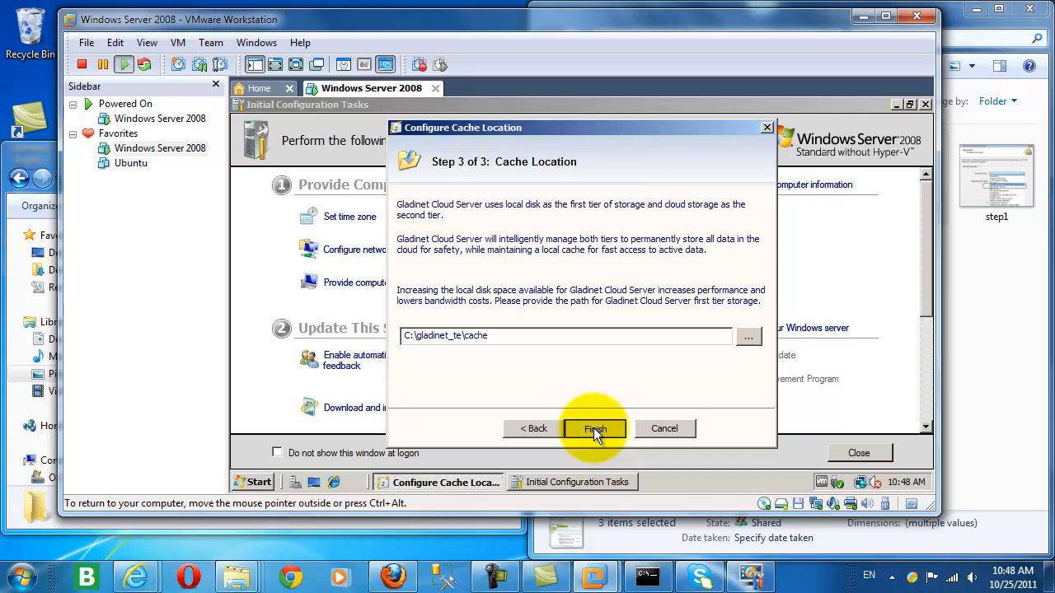
left_click(595, 429)
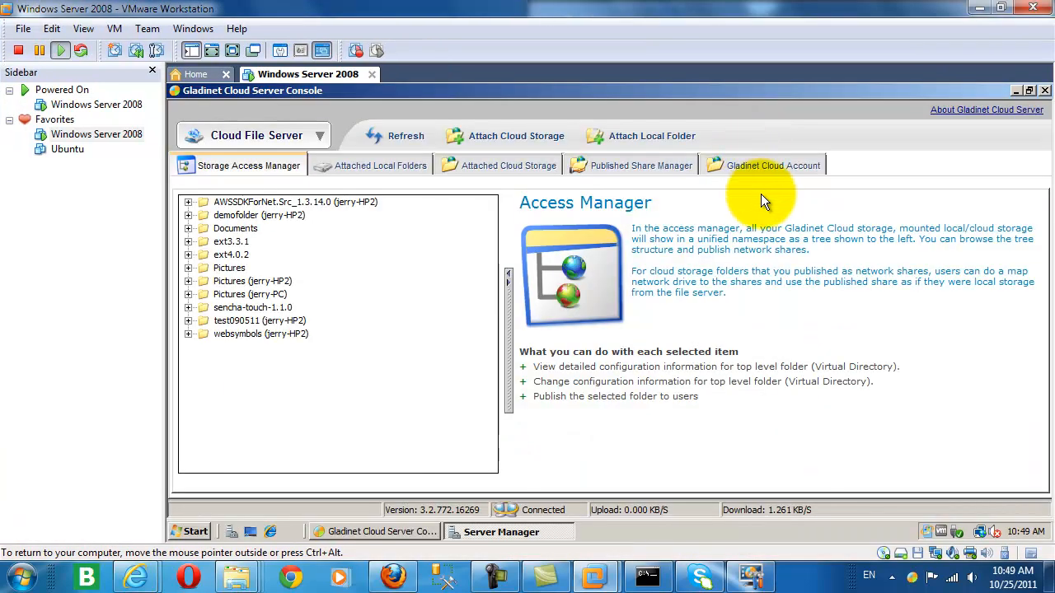
mouse_move(281, 285)
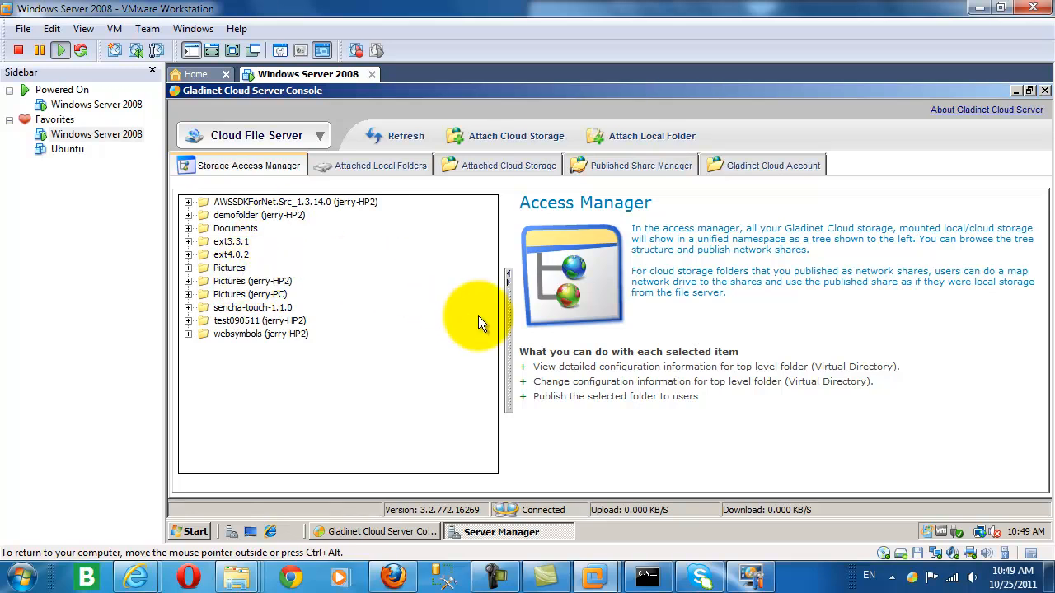
Step: Share Pictures under the name 'Pictures', giving Administrator full control, read and write
left_click(229, 268)
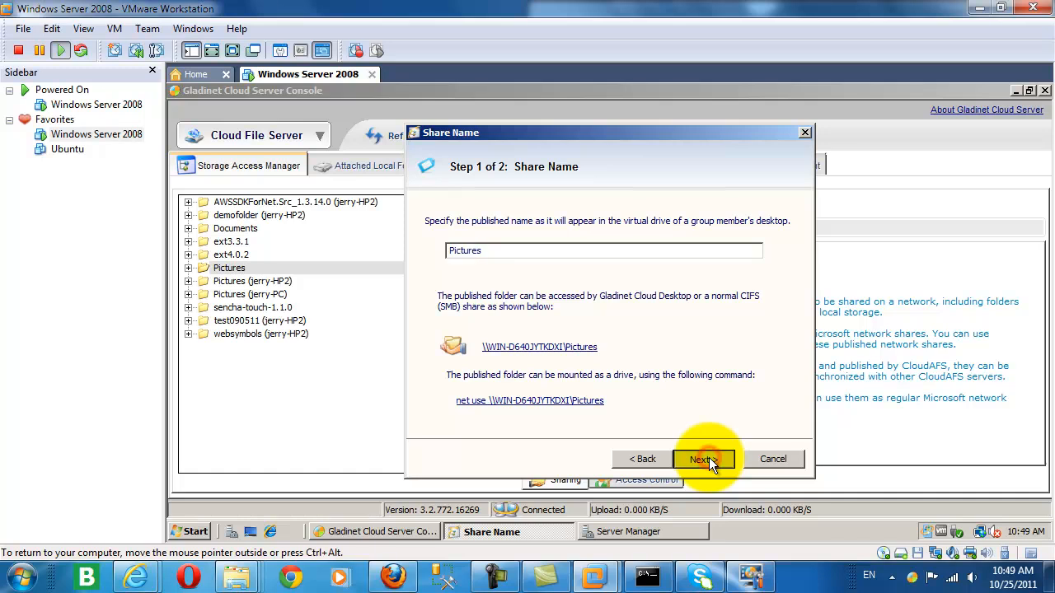
left_click(703, 459)
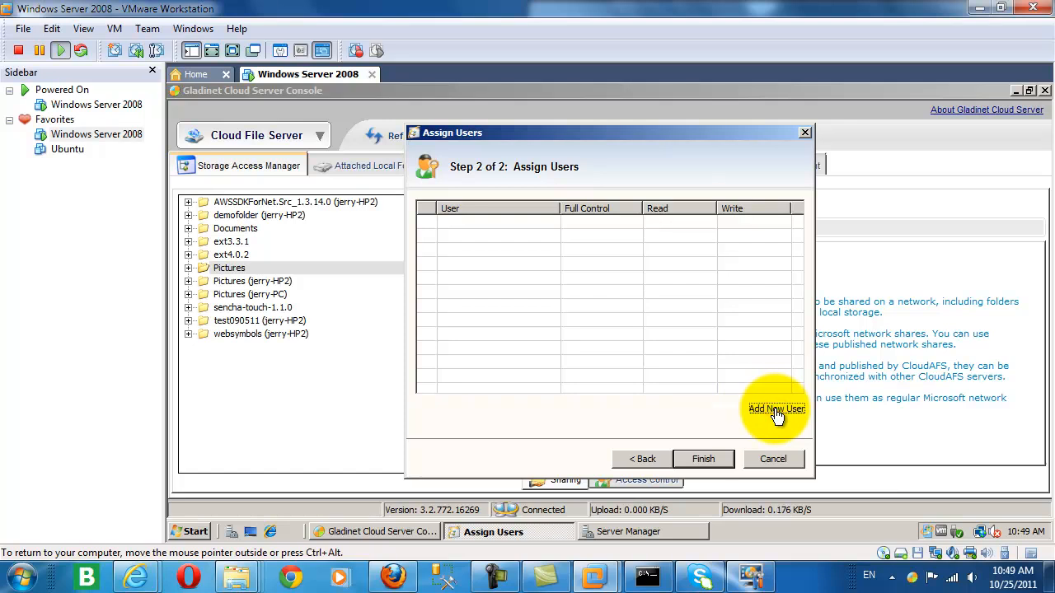
left_click(777, 409)
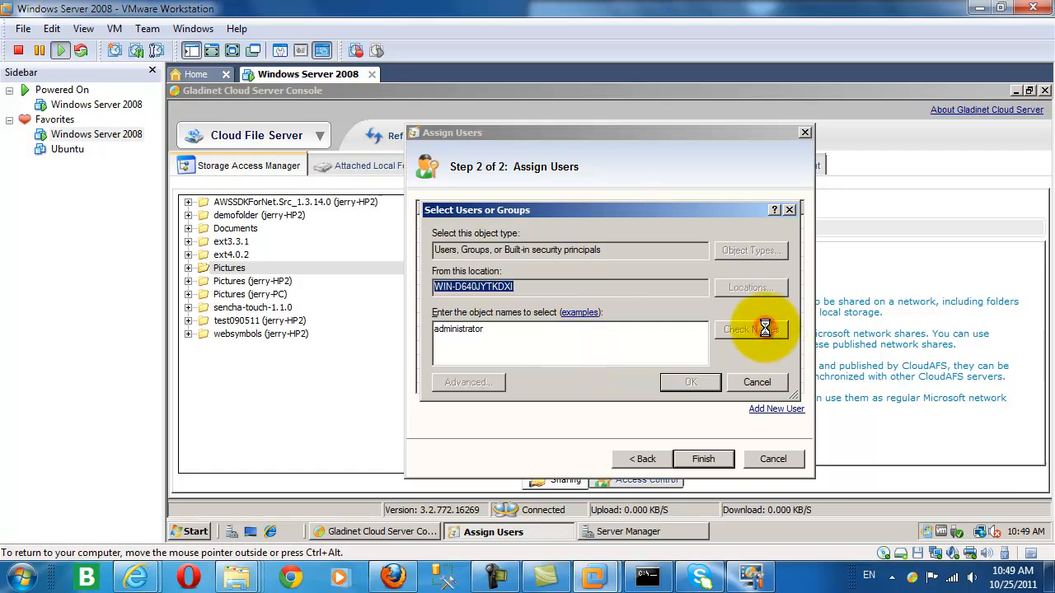
left_click(751, 329)
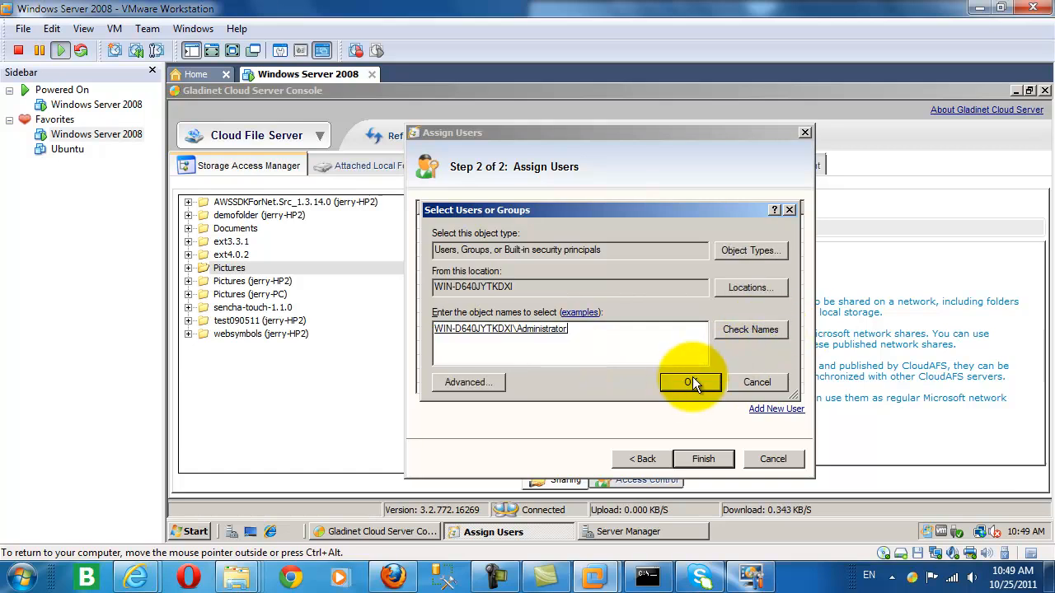
left_click(691, 381)
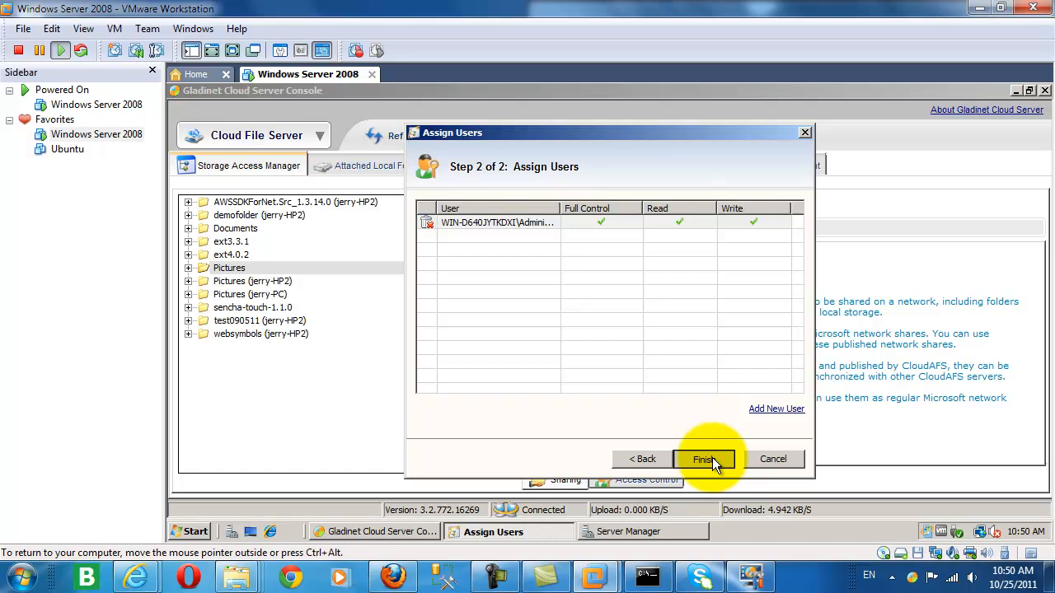
left_click(702, 459)
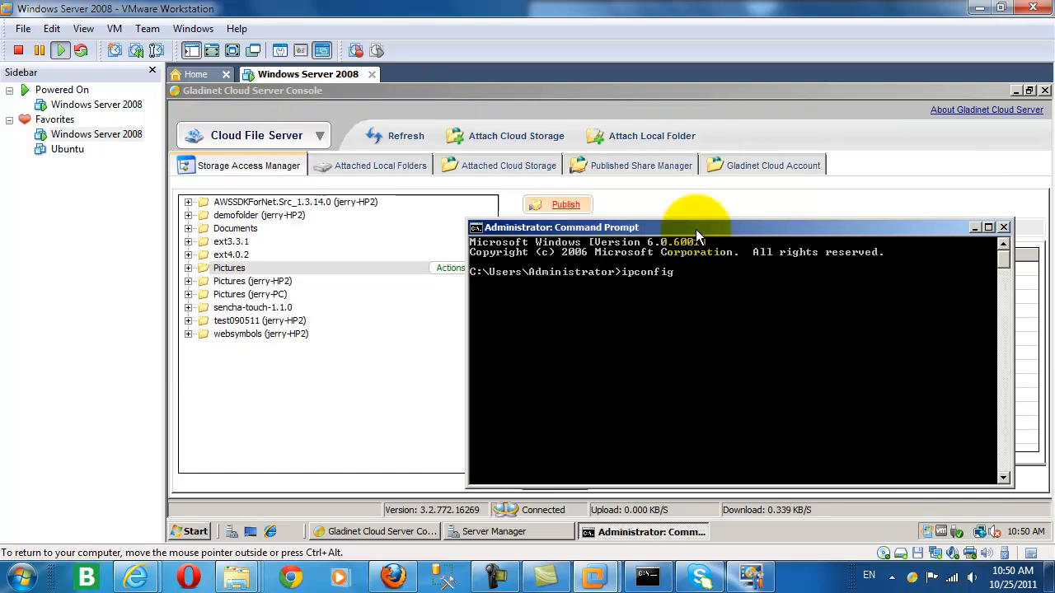
Step: Map X: to \\192.168.2.15\Pictures with administrator credentials and open the atmos folder
key("Return")
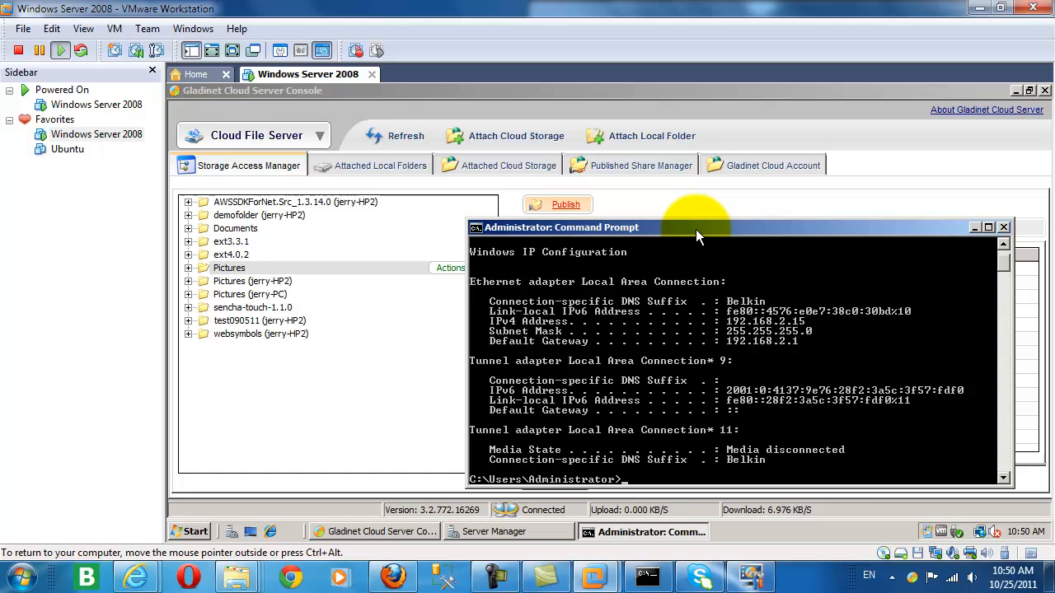
mouse_move(135, 574)
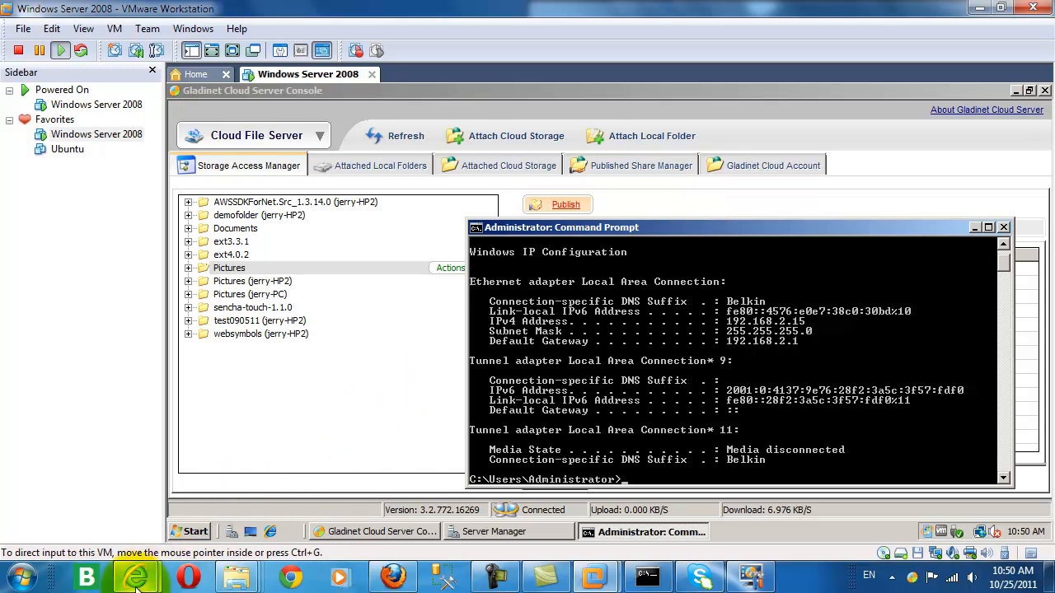
left_click(21, 575)
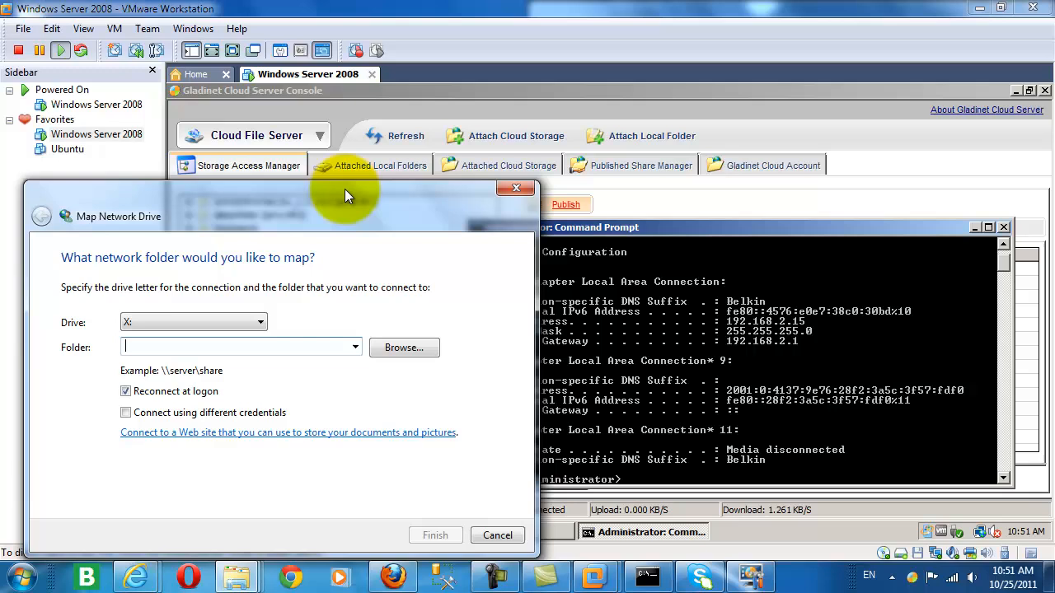
type("\\\\192.168.2.15\\Pictures")
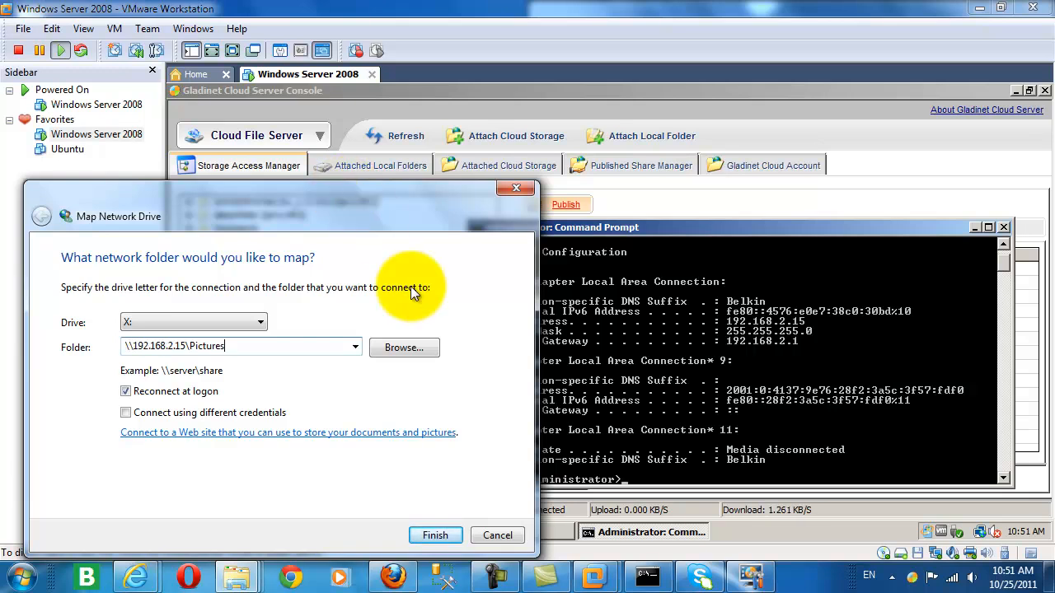
left_click(126, 391)
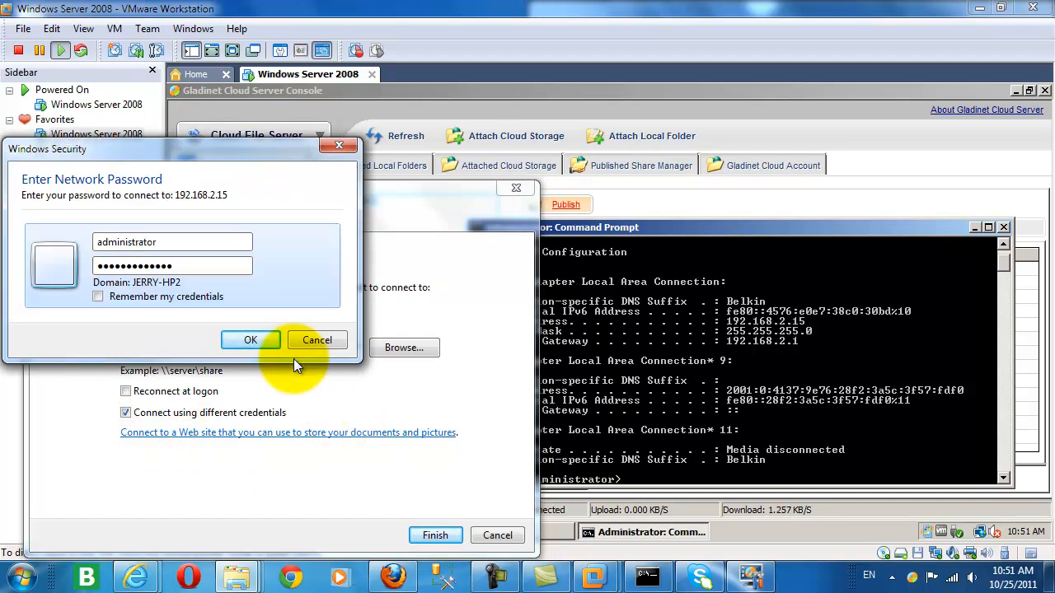
left_click(98, 297)
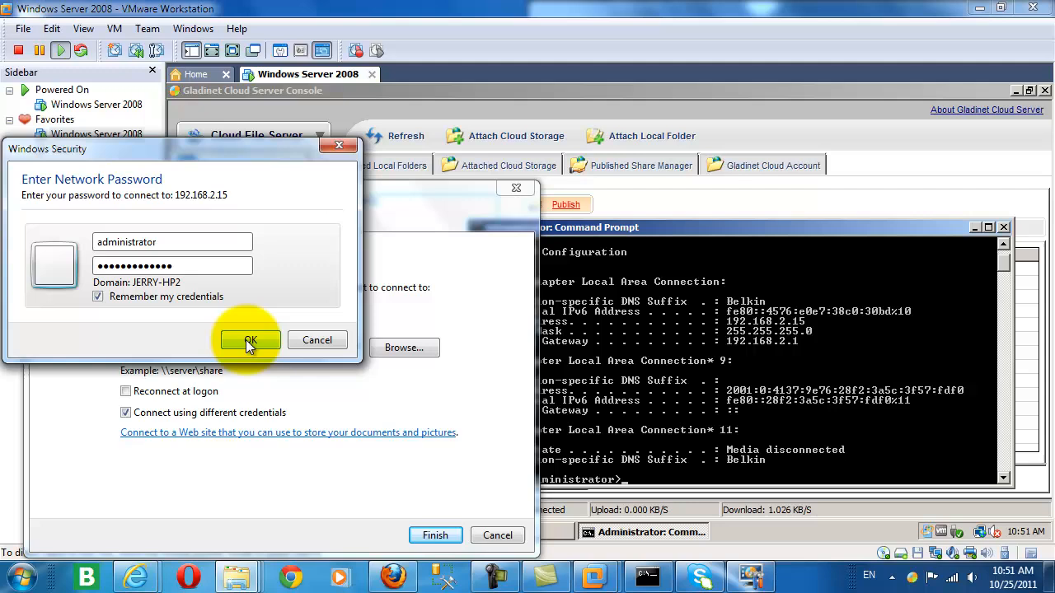
left_click(250, 340)
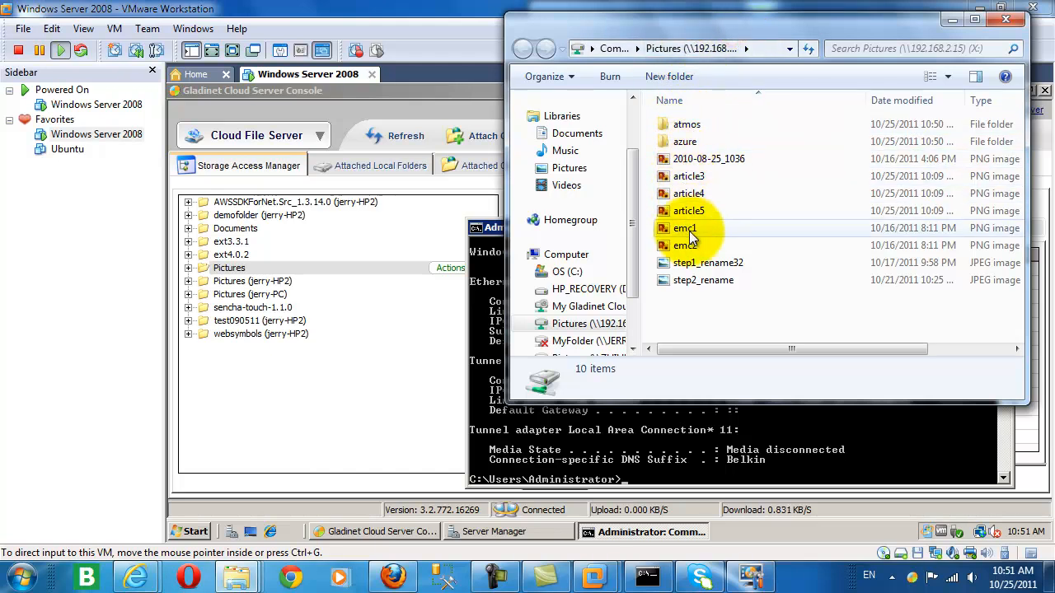
mouse_move(670, 34)
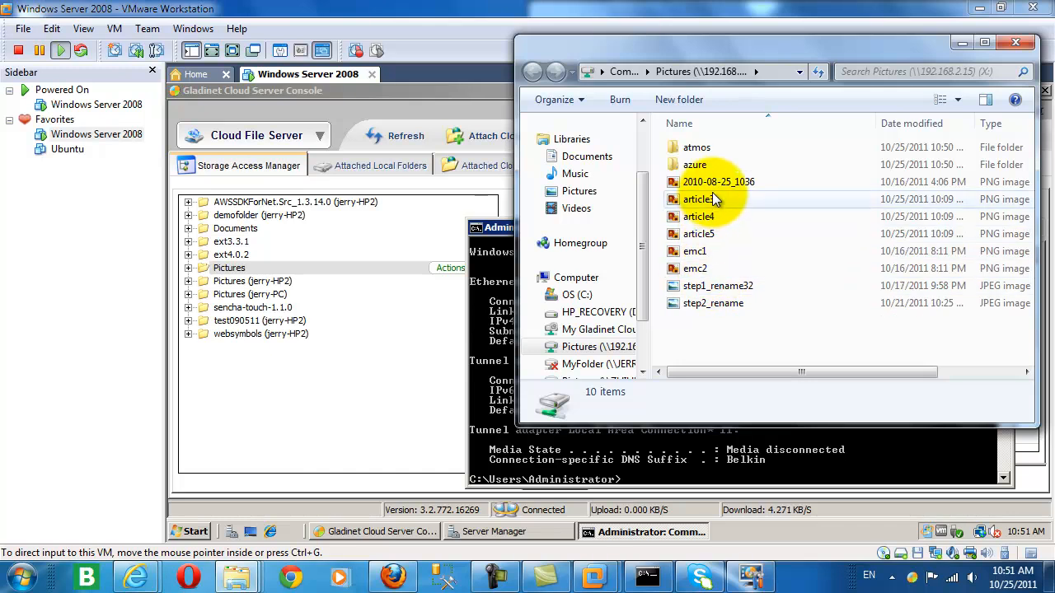
double_click(697, 146)
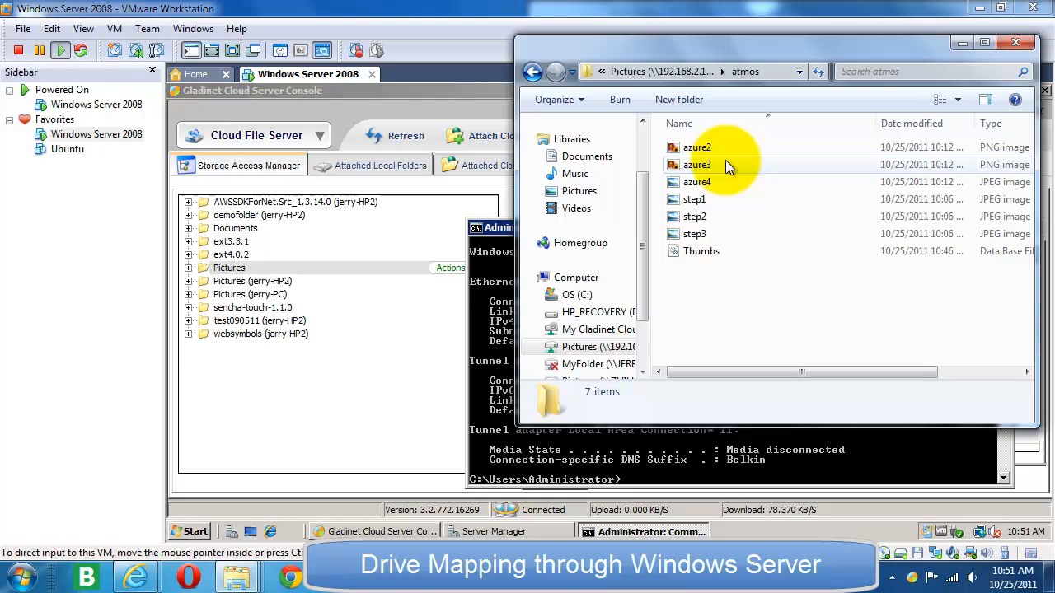
mouse_move(725, 165)
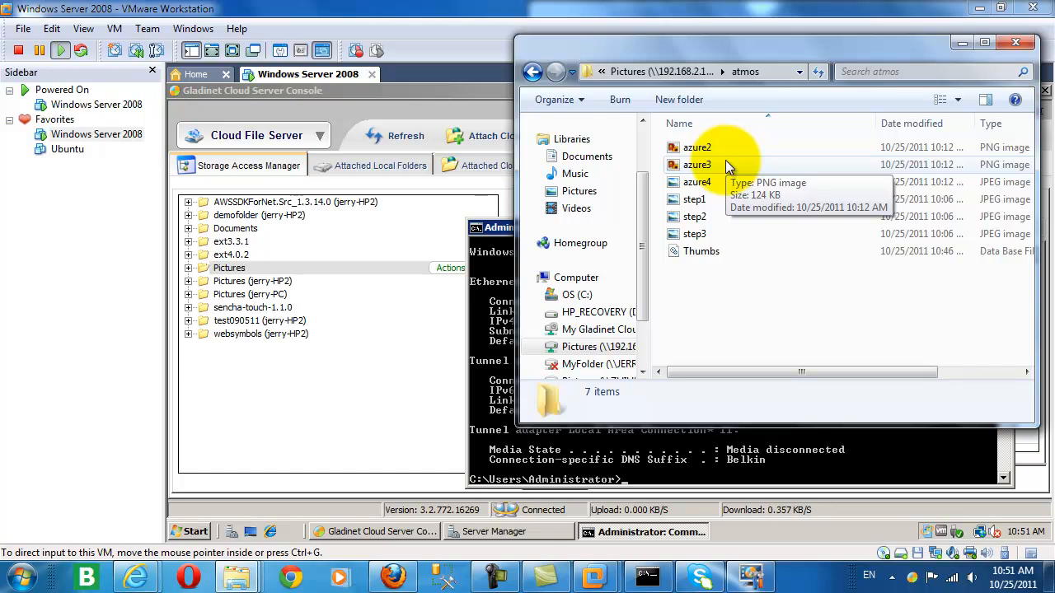
Step: Attach the server's C:\demo2 folder as demo2 through the Attach Local Folder wizard
left_click(320, 135)
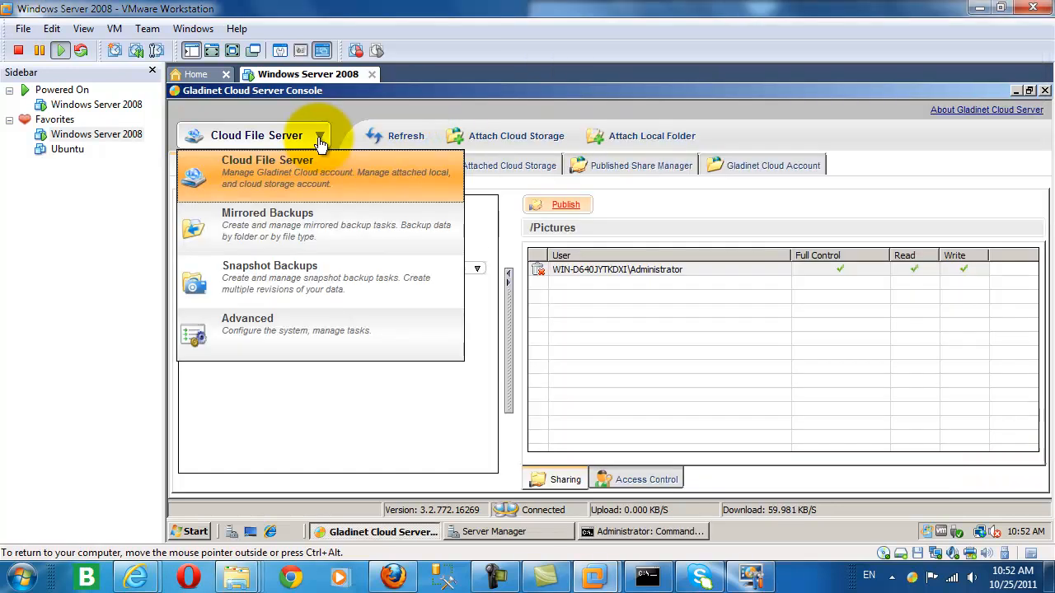
mouse_move(309, 231)
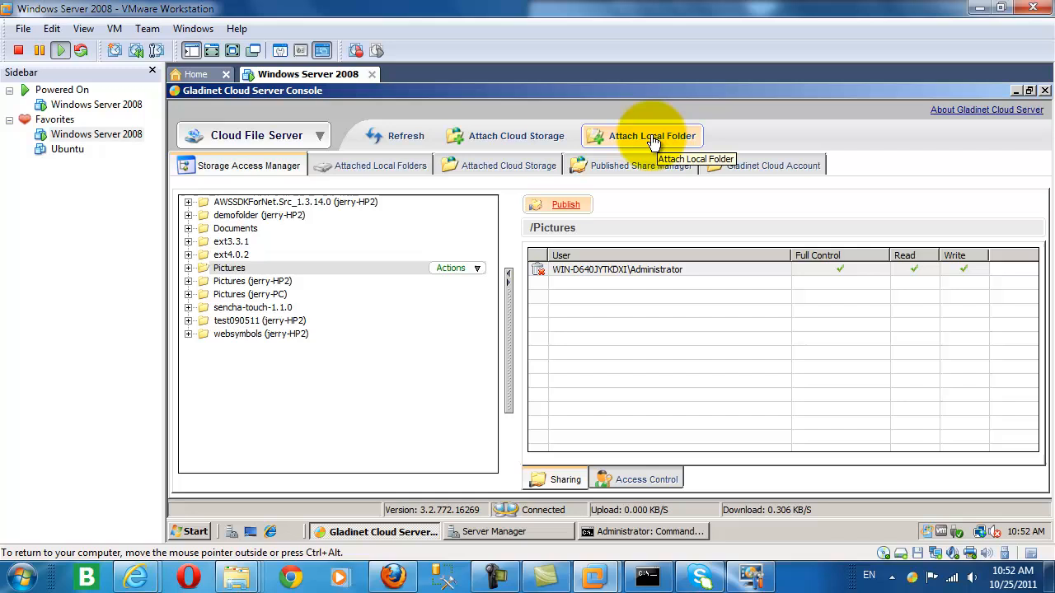
left_click(652, 135)
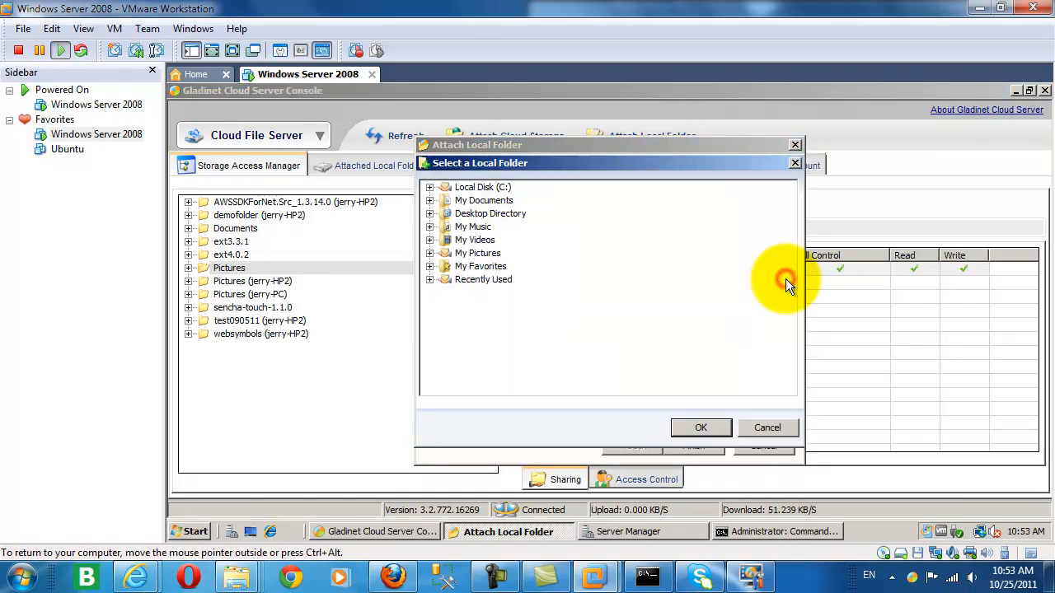
left_click(429, 186)
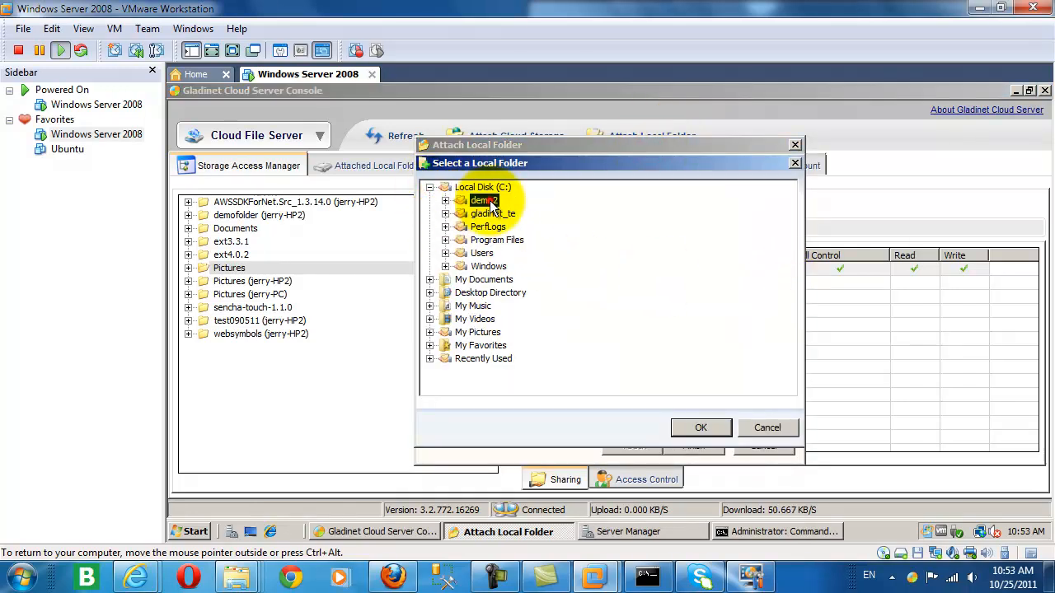
left_click(700, 427)
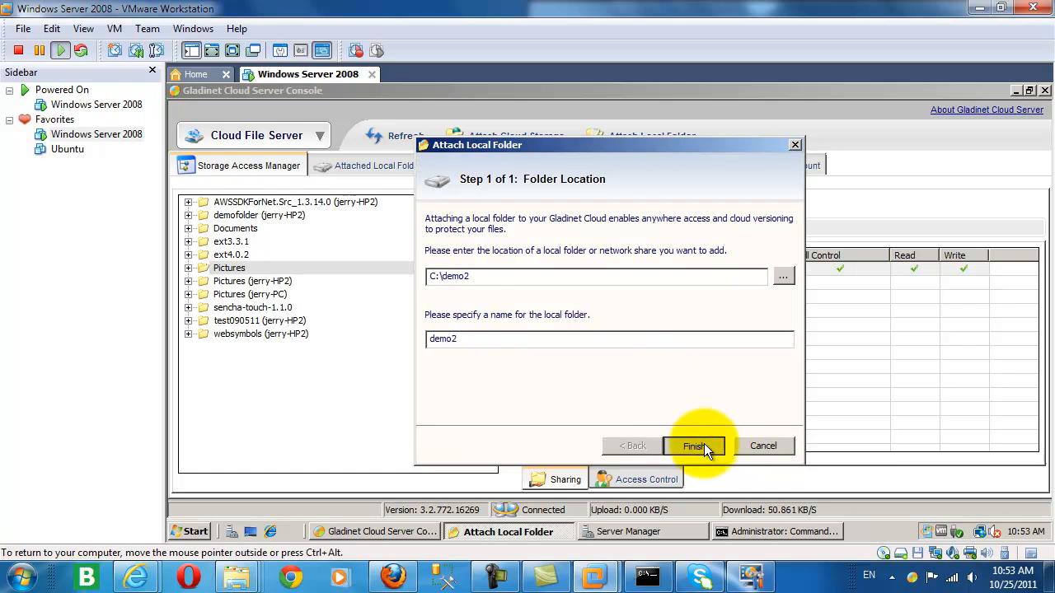
left_click(693, 446)
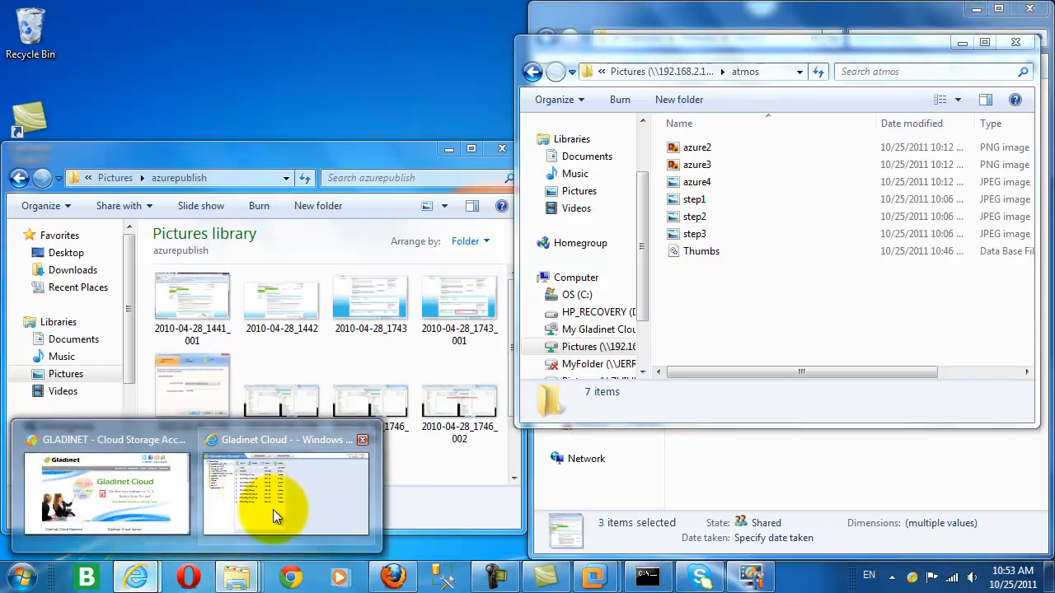
Step: Go up to the web portal's top-level folders, which now include demo2 (WIN-D640JYTKDXI)
left_click(286, 494)
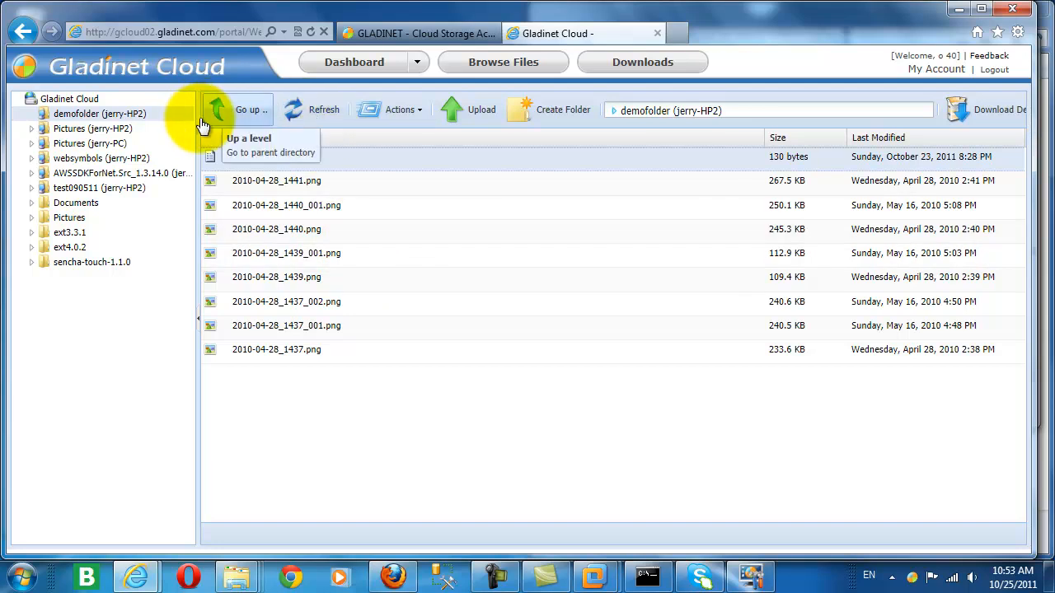
left_click(69, 98)
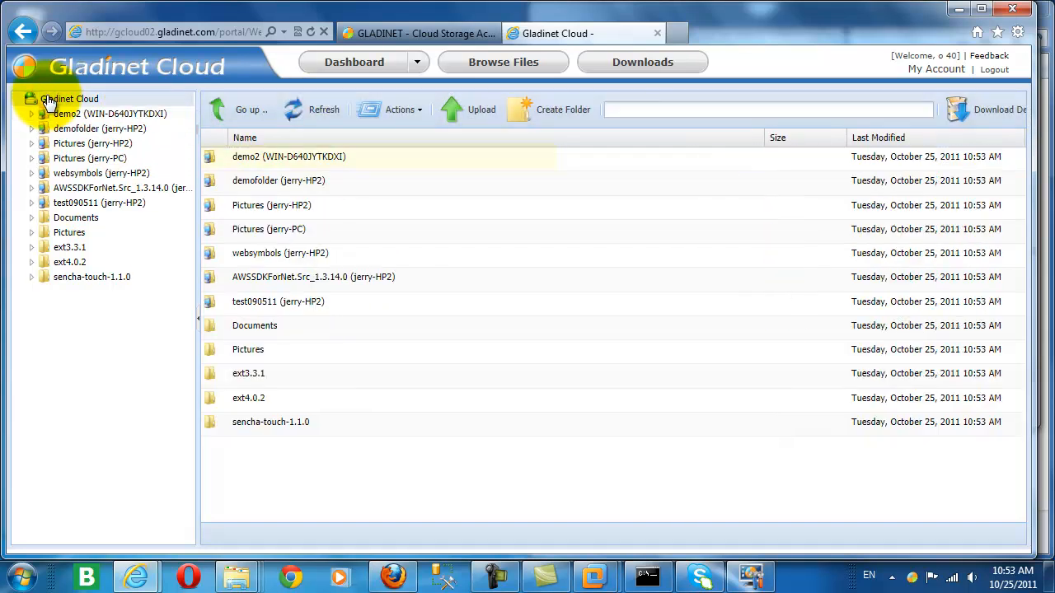
left_click(288, 157)
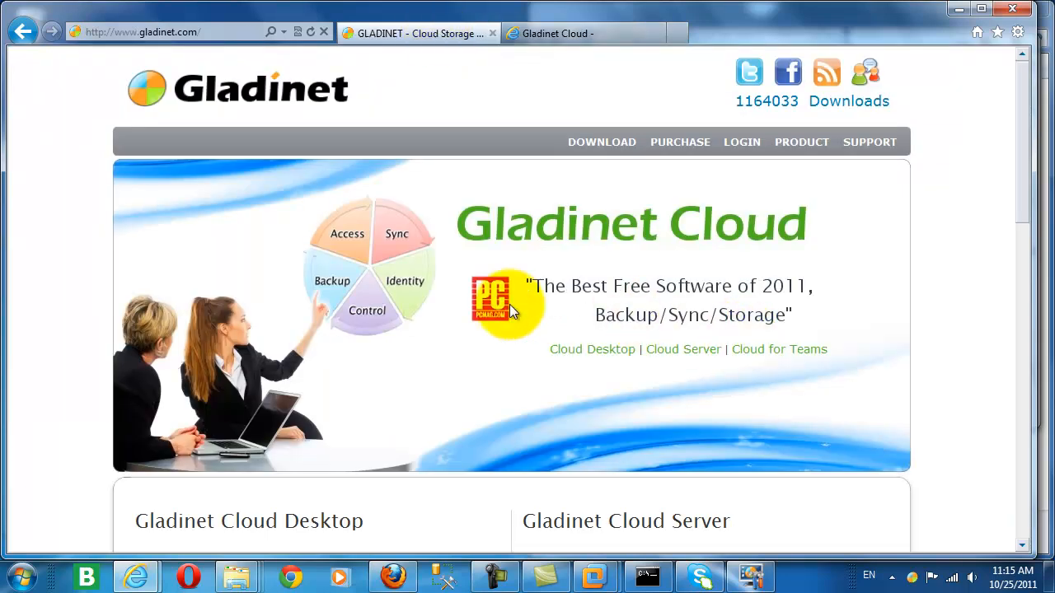
mouse_move(367, 322)
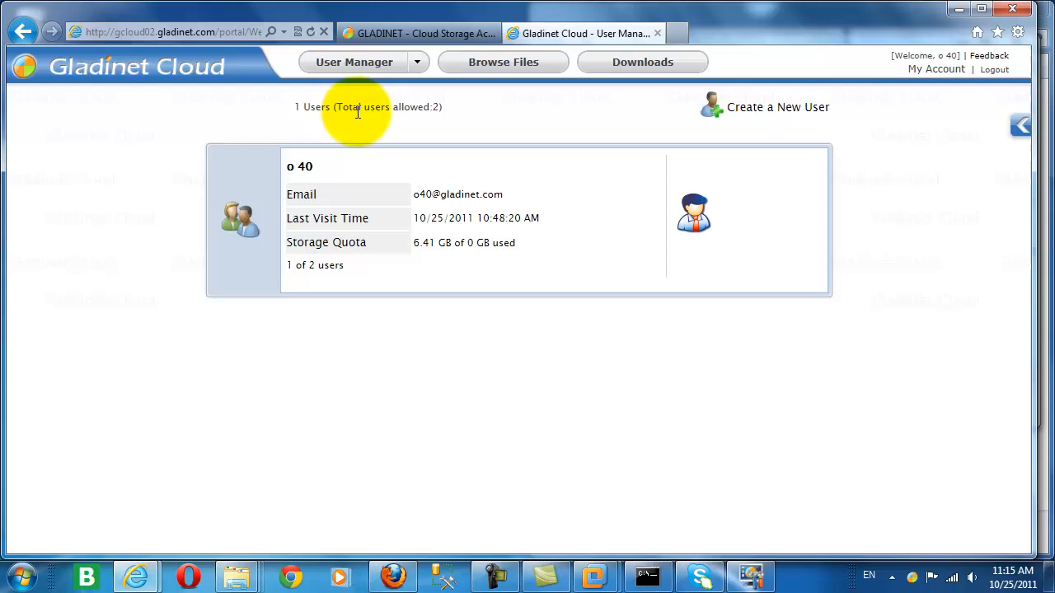
mouse_move(739, 114)
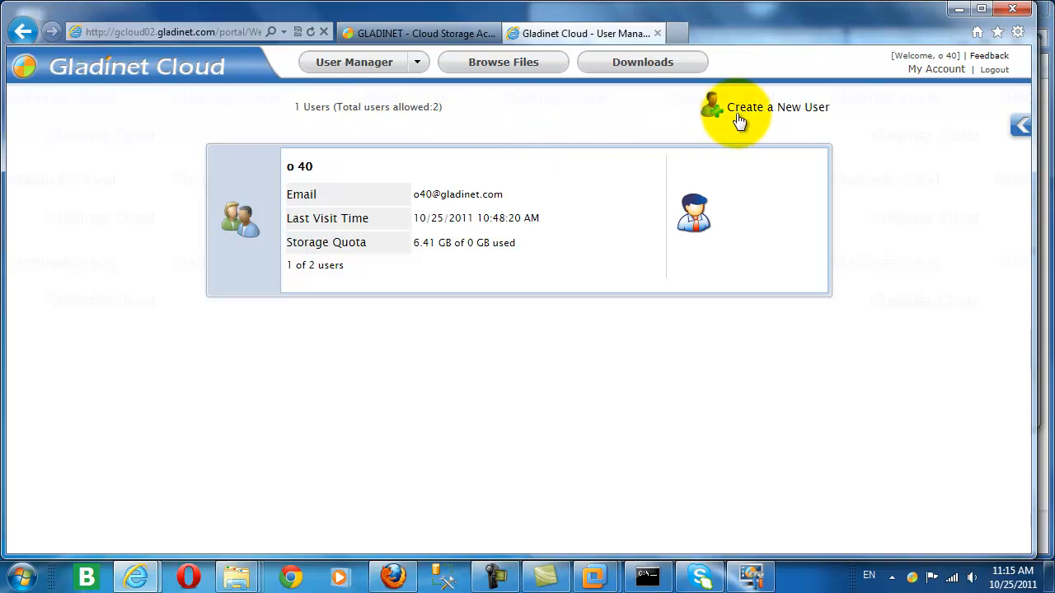
left_click(777, 107)
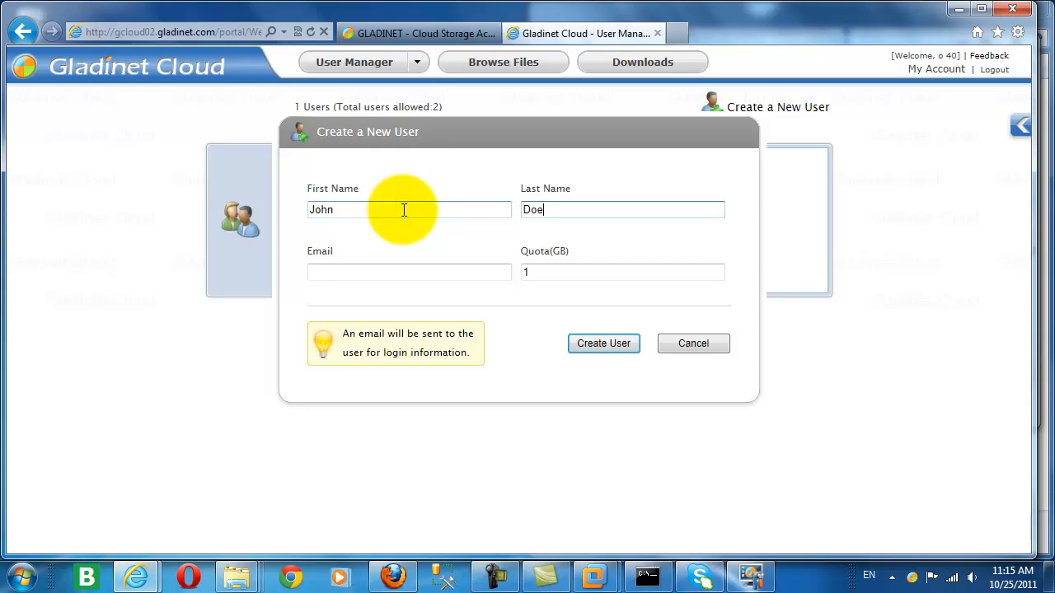
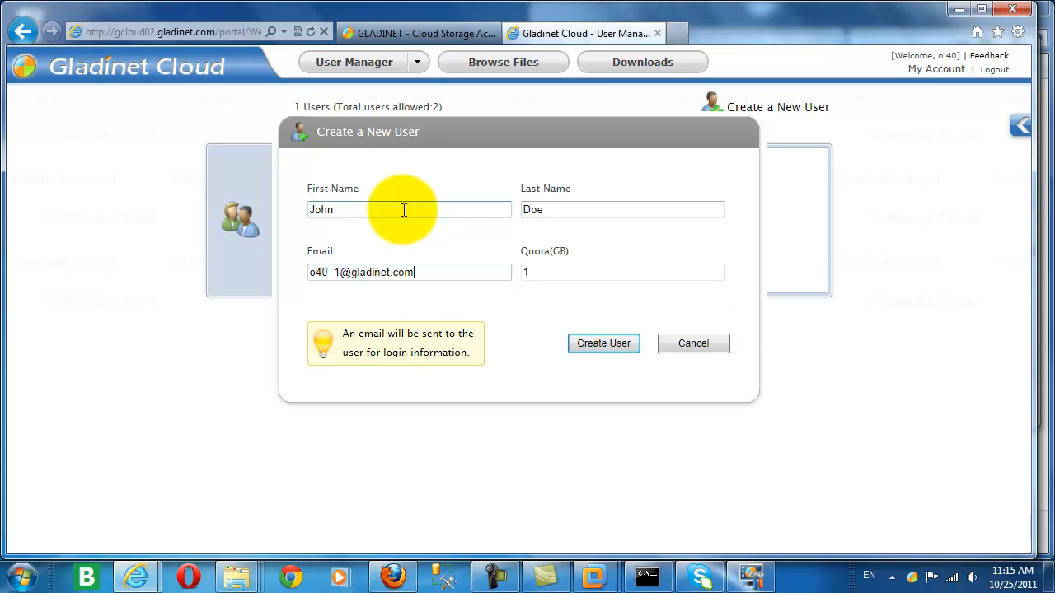
left_click(603, 343)
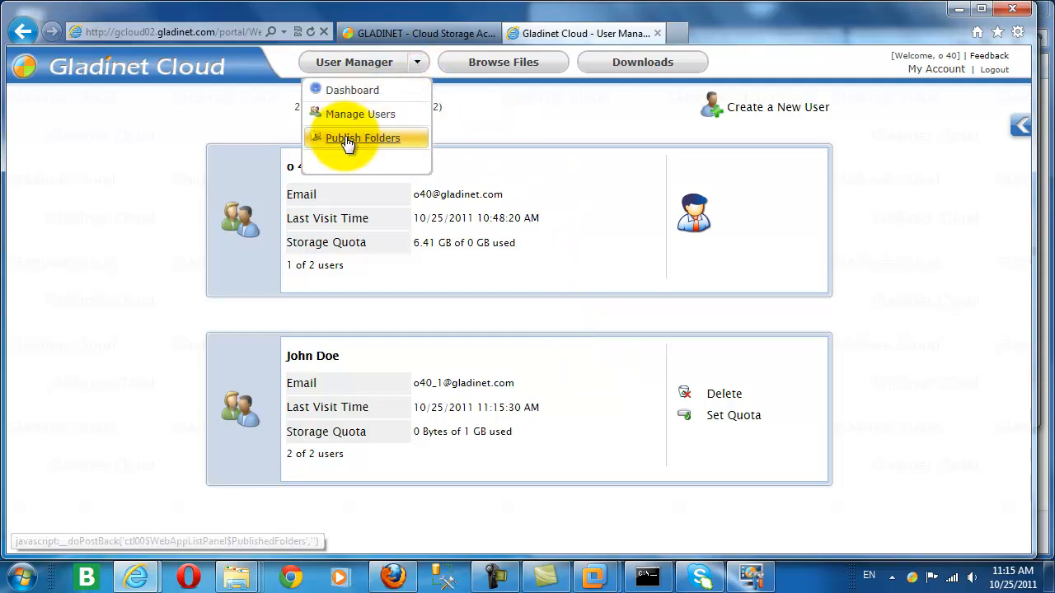
Step: Start a new published folder and select Pictures as the folder to publish
left_click(363, 137)
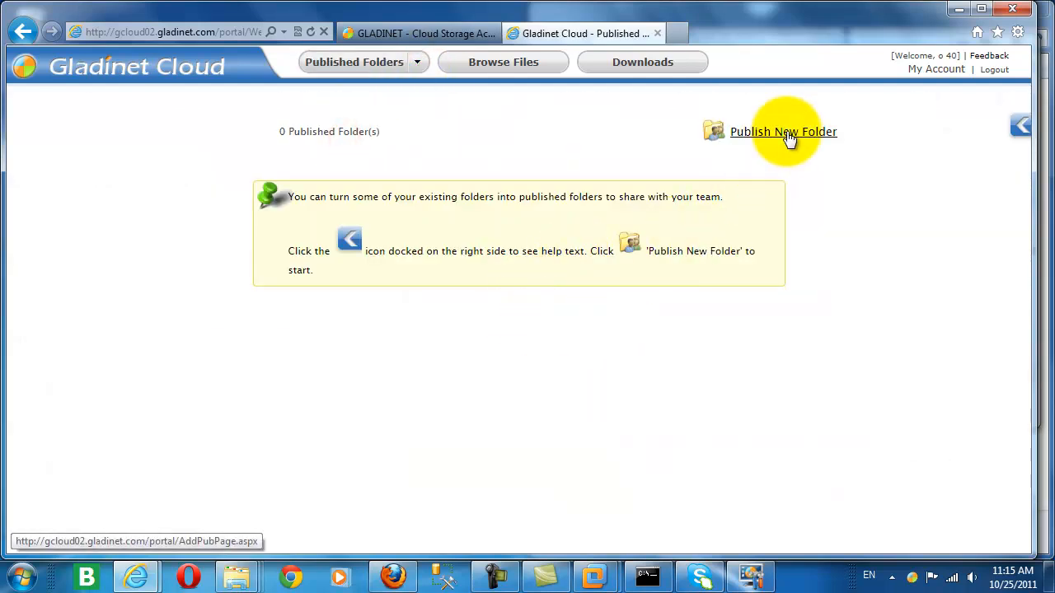
left_click(782, 132)
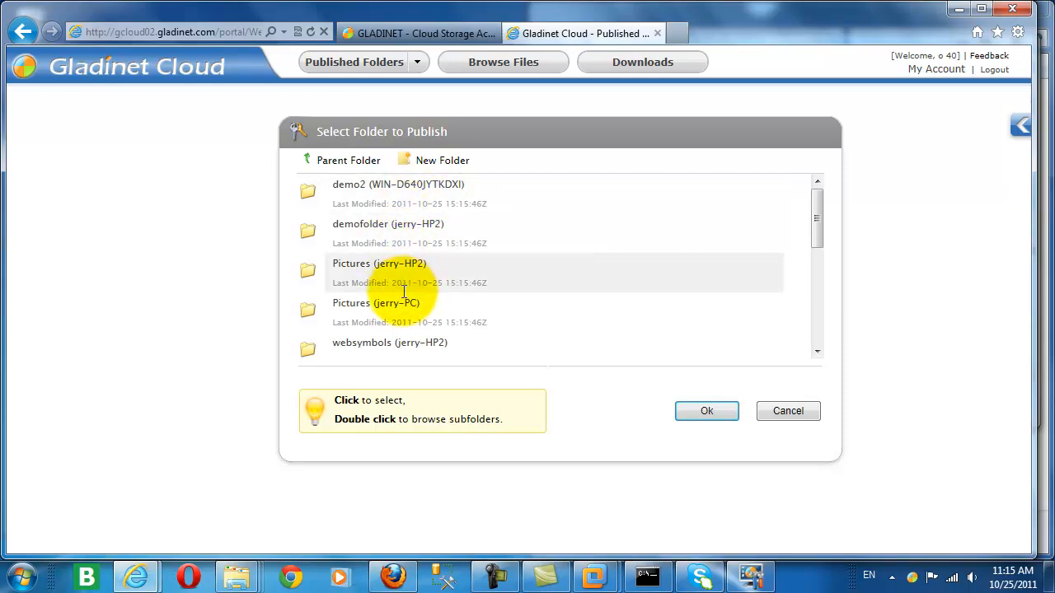
scroll("down", 3)
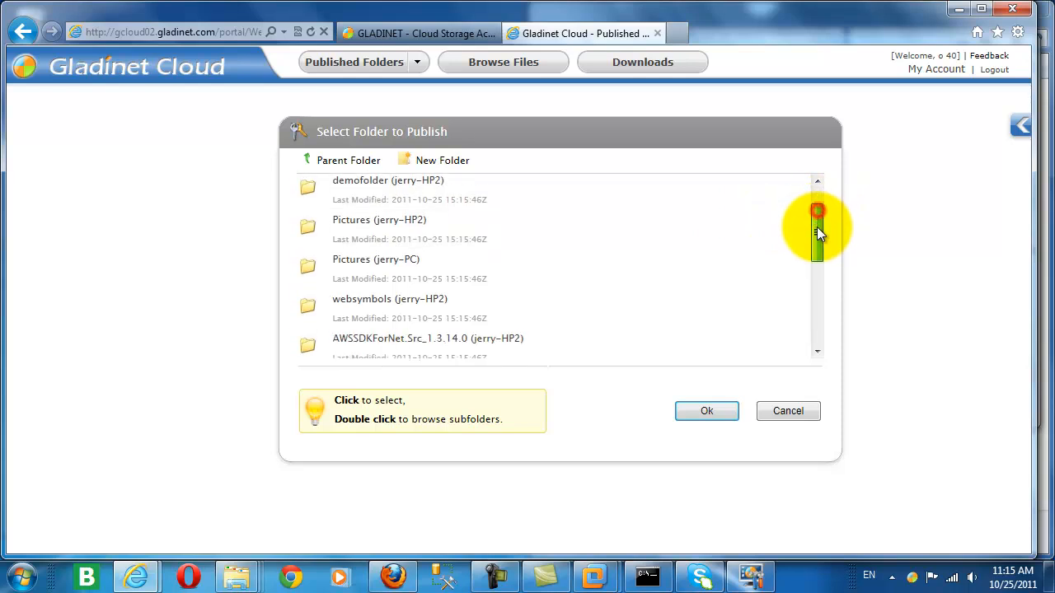
scroll("down", 3)
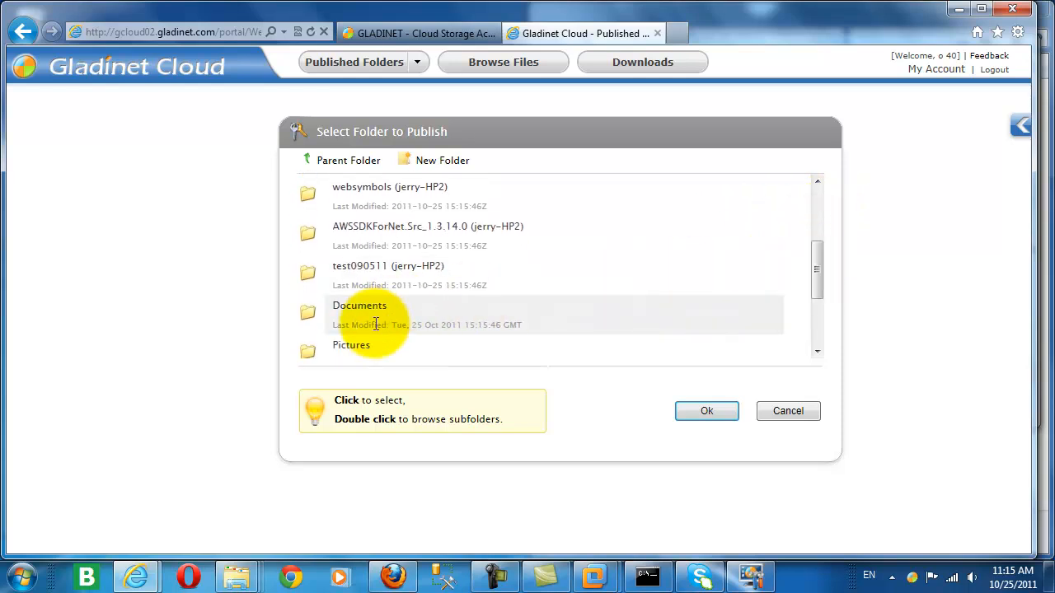
left_click(350, 344)
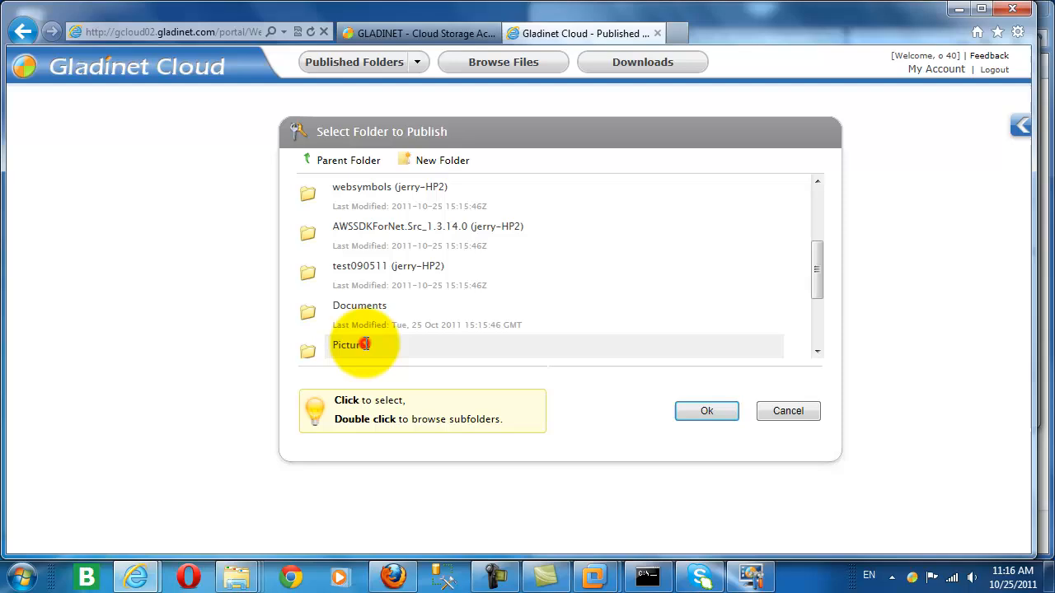
left_click(706, 411)
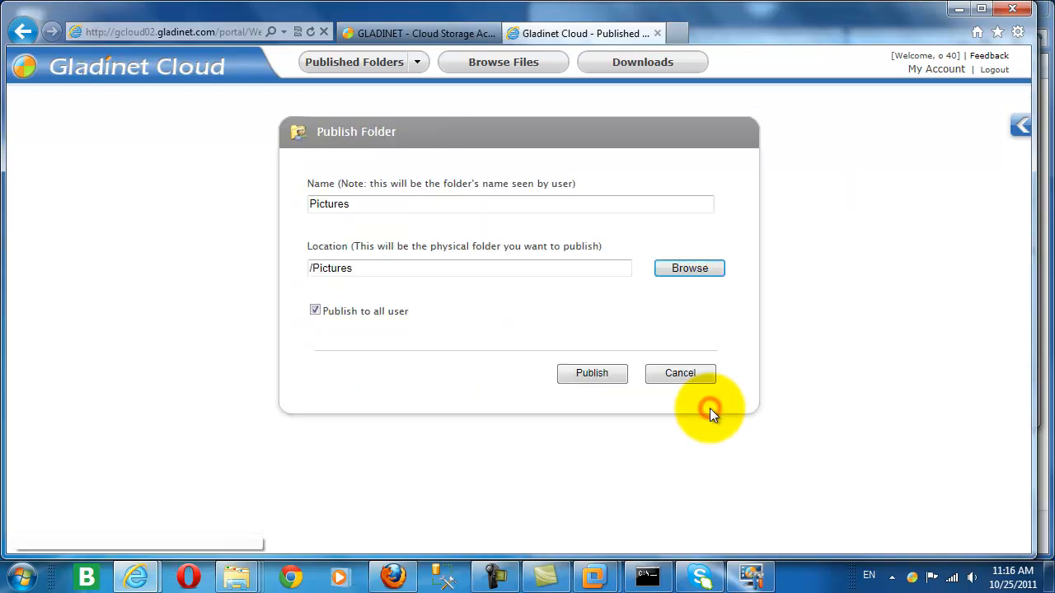
Step: Publish Pictures to all users with read and write, then reload the published folders list
left_click(592, 372)
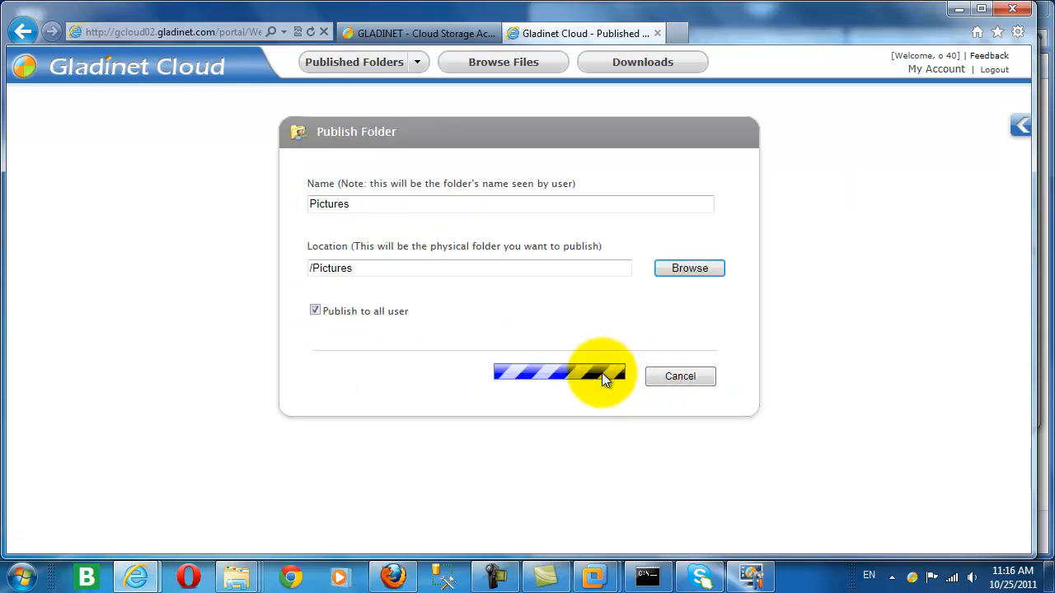
left_click(559, 376)
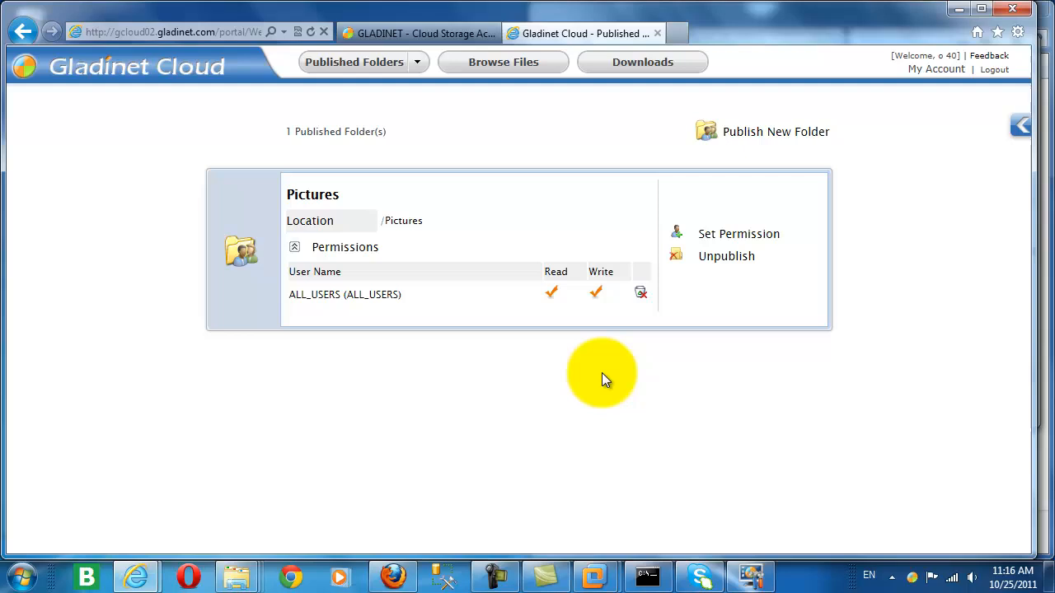
mouse_move(602, 330)
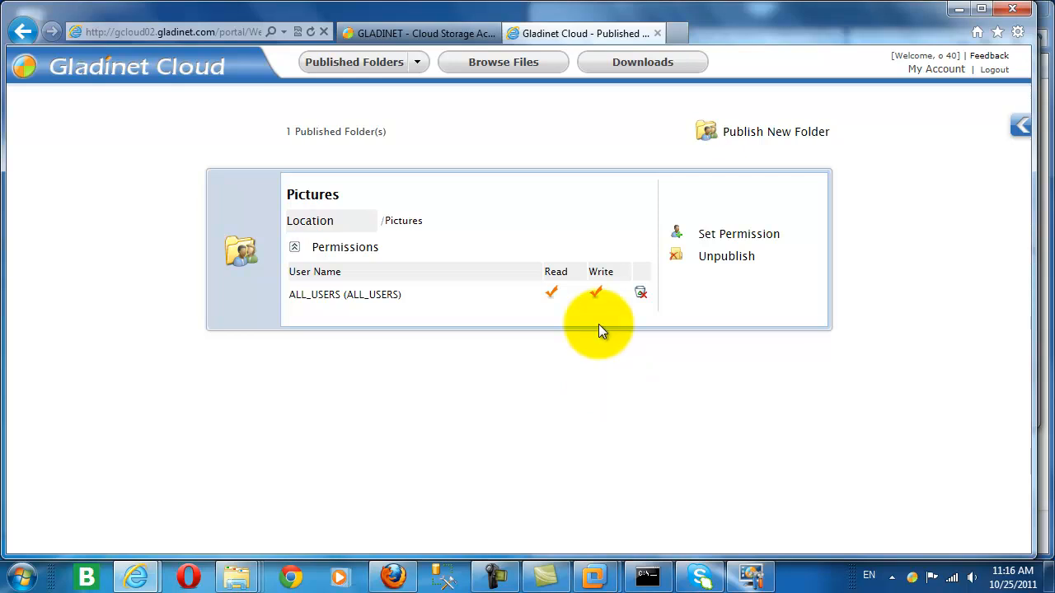
left_click(354, 62)
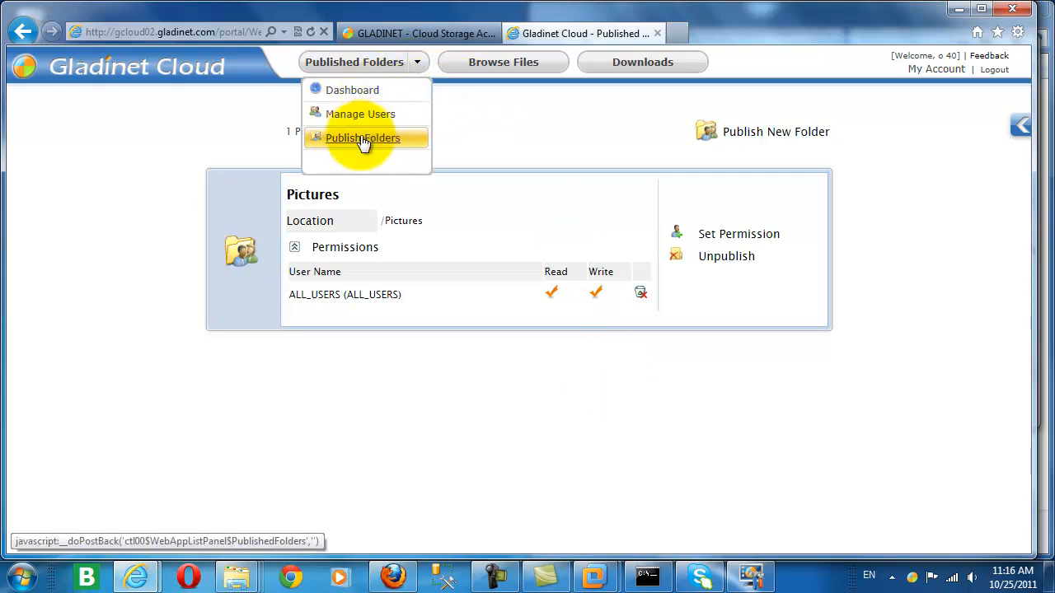
left_click(362, 138)
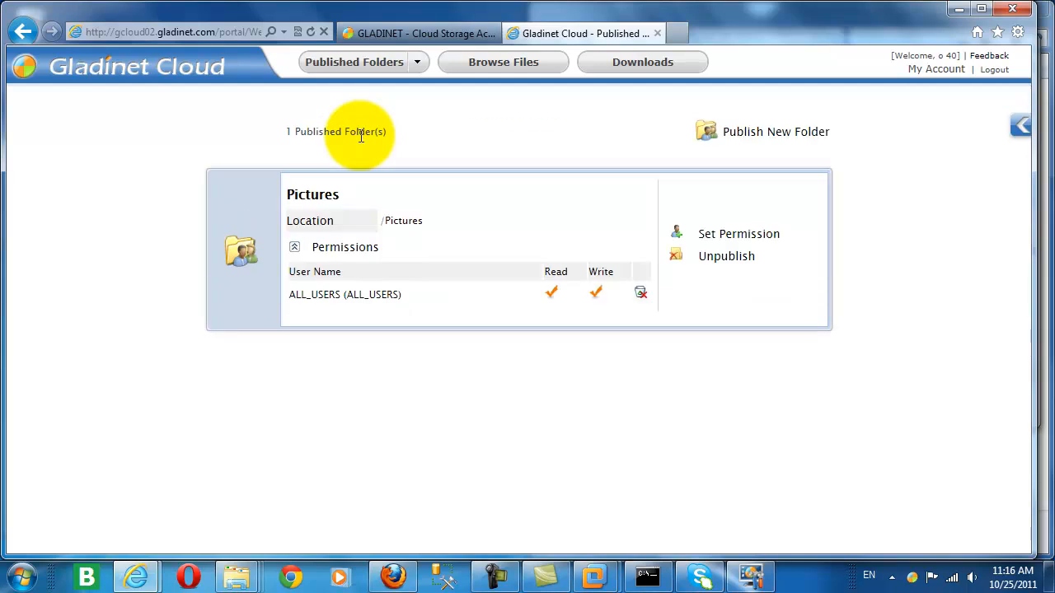
Step: Publish the server's demo2 folder (WIN-D640JYTKDXI) to all users renamed demo2FromServer
left_click(775, 131)
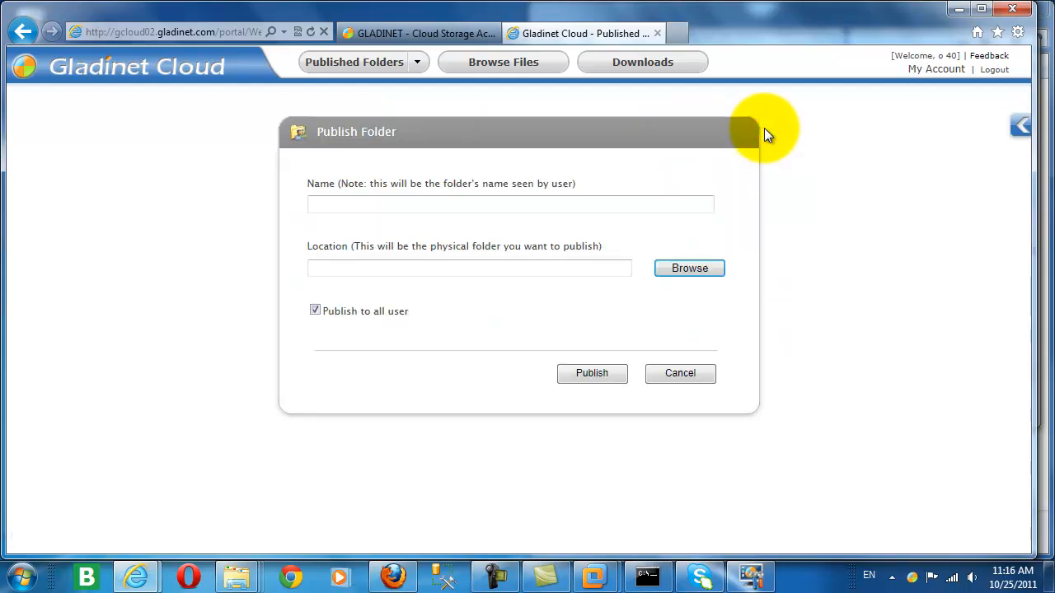
left_click(689, 268)
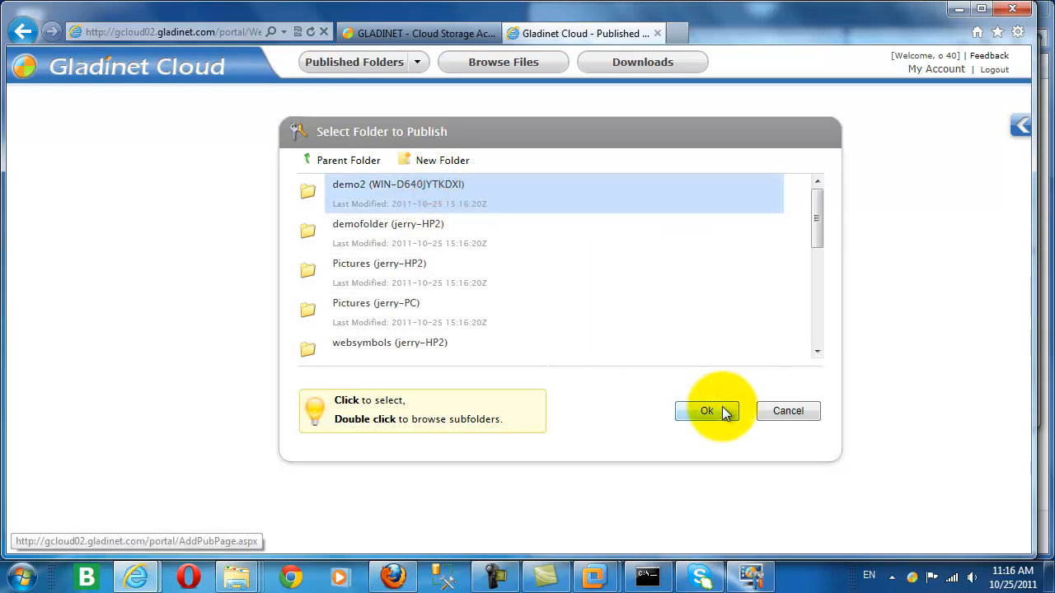
left_click(707, 410)
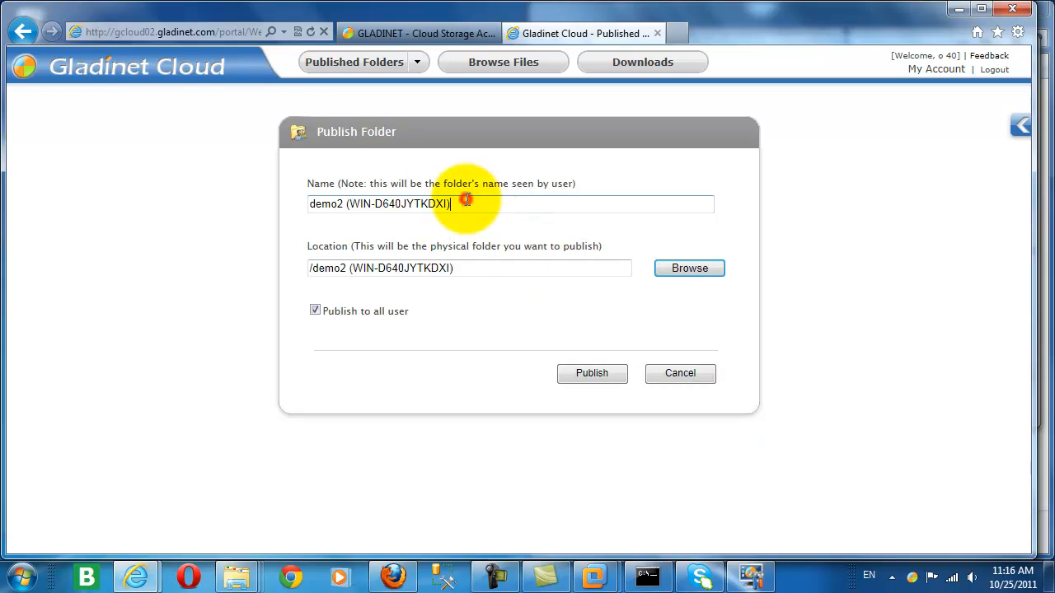
key("BackSpace")
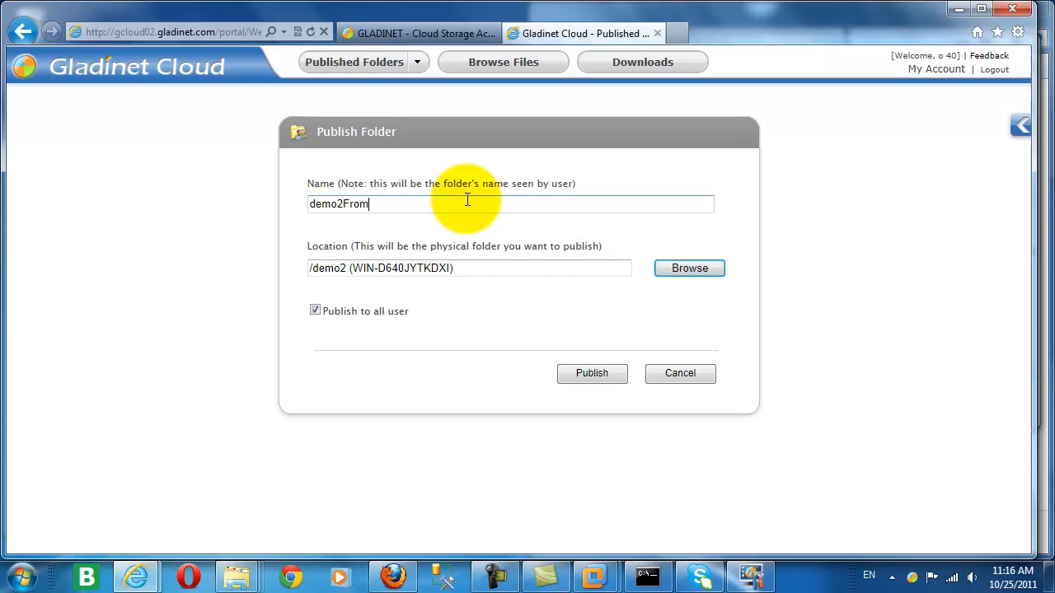
type("Server")
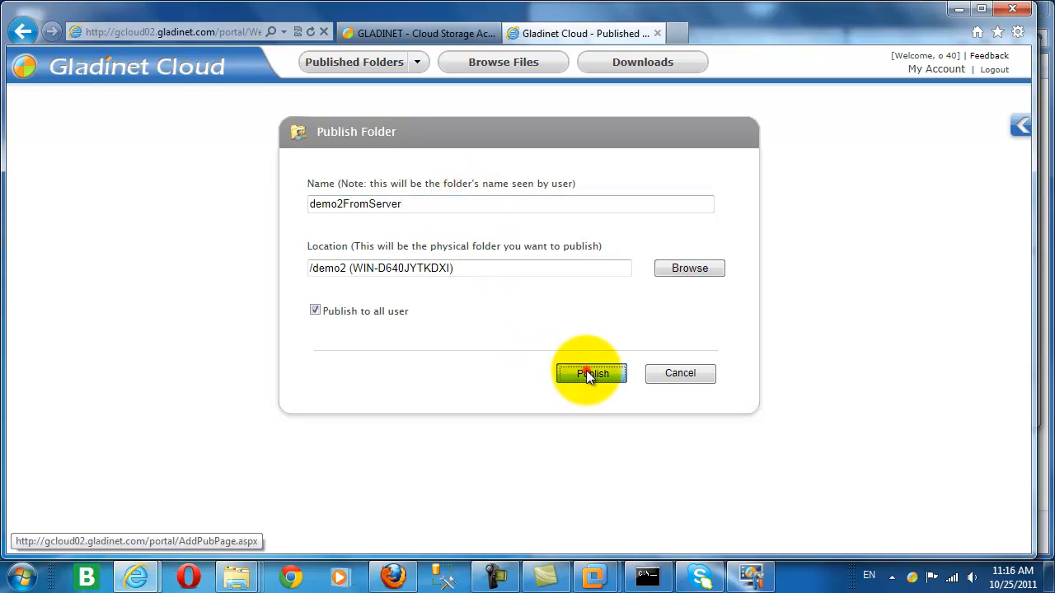
left_click(592, 373)
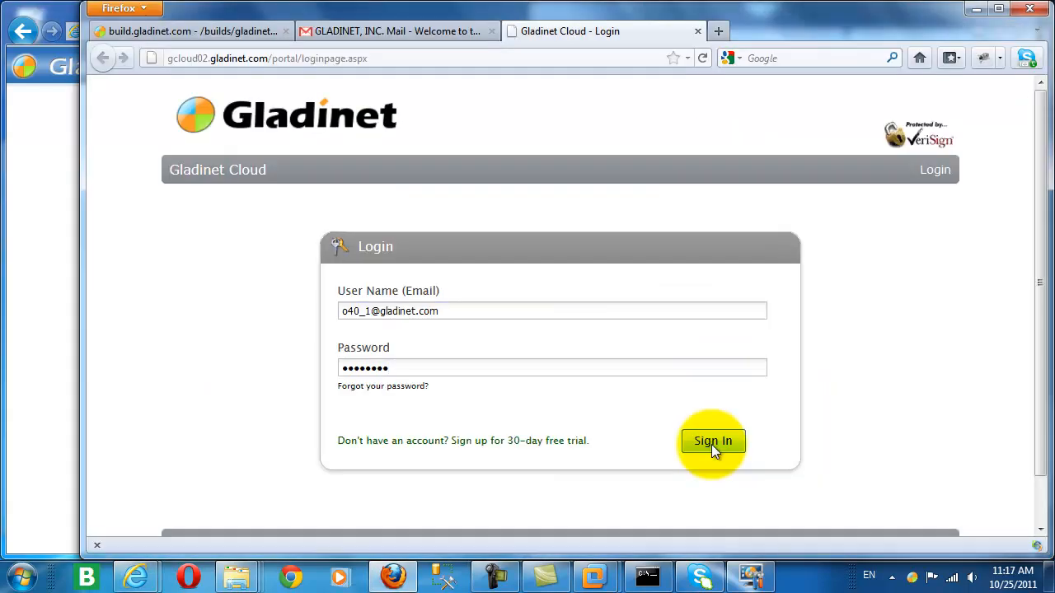
Step: Sign in to Gladinet Cloud as John Doe and save his password in the browser
left_click(713, 441)
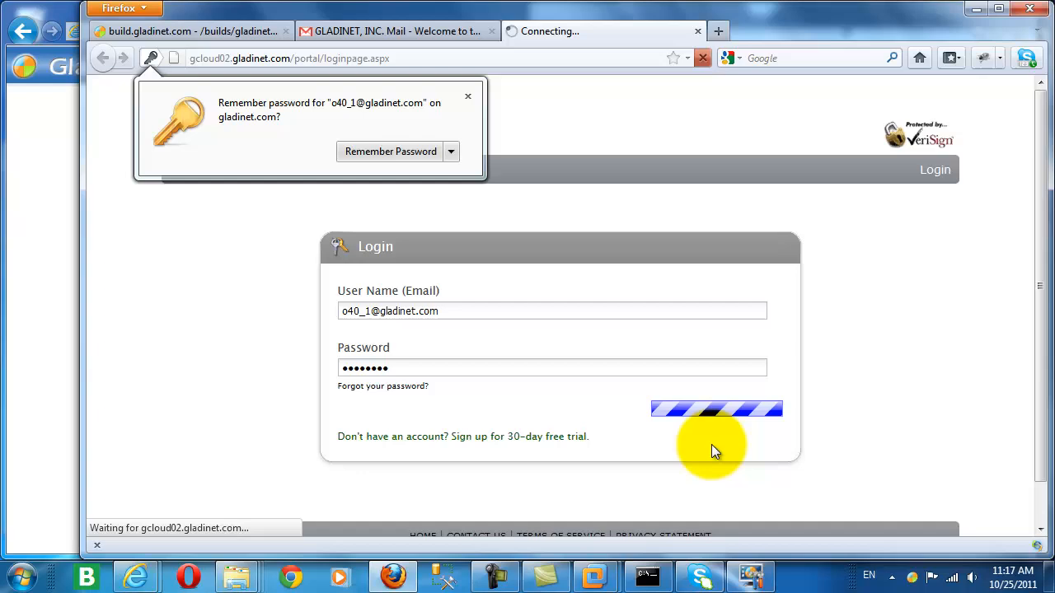
left_click(716, 408)
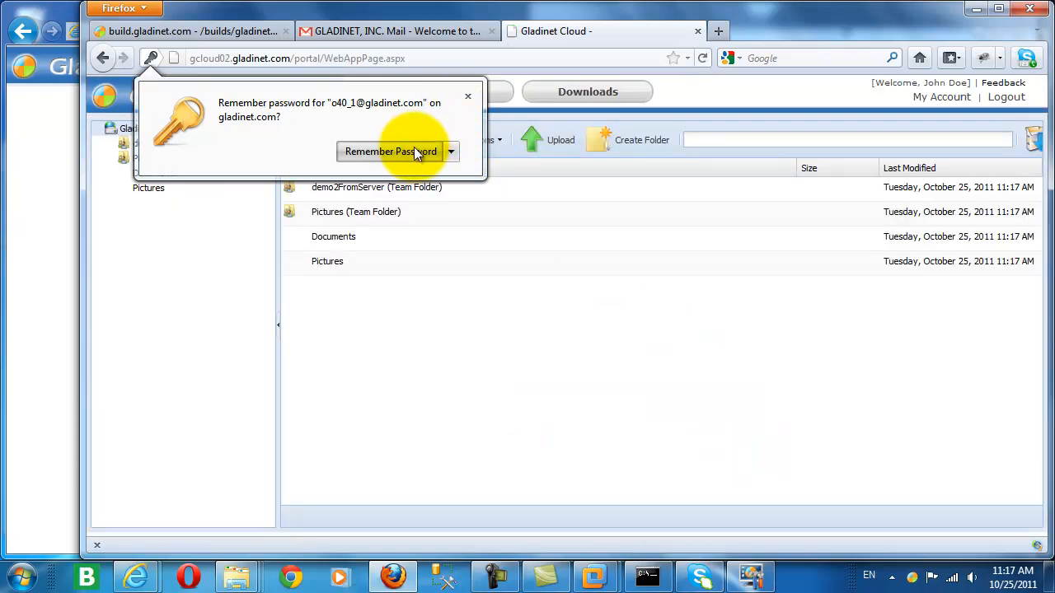
left_click(390, 151)
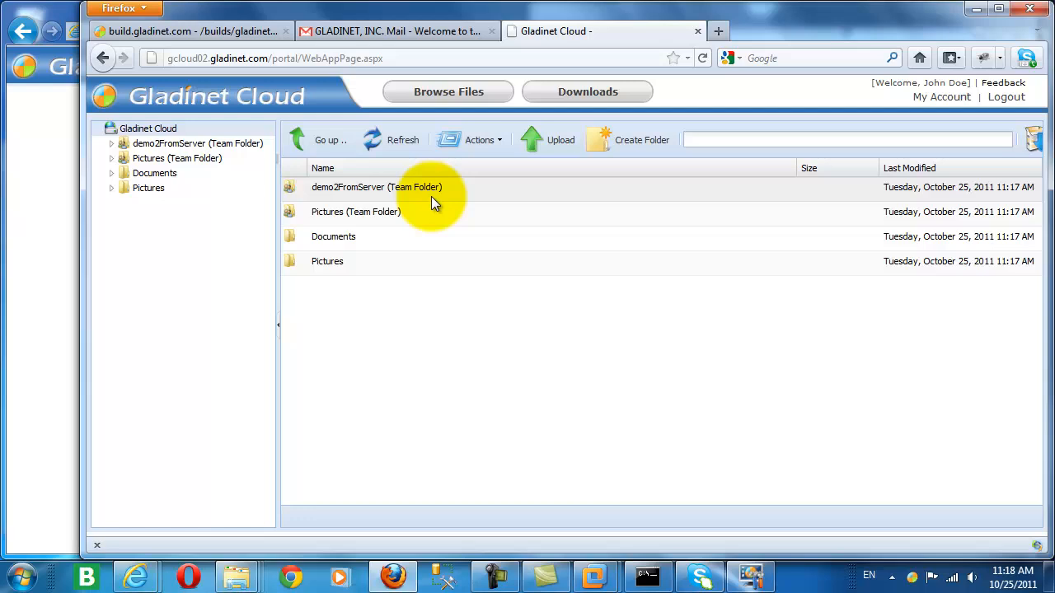
Step: Browse the demo2FromServer and Pictures team folders, then go back to the storage root
double_click(376, 187)
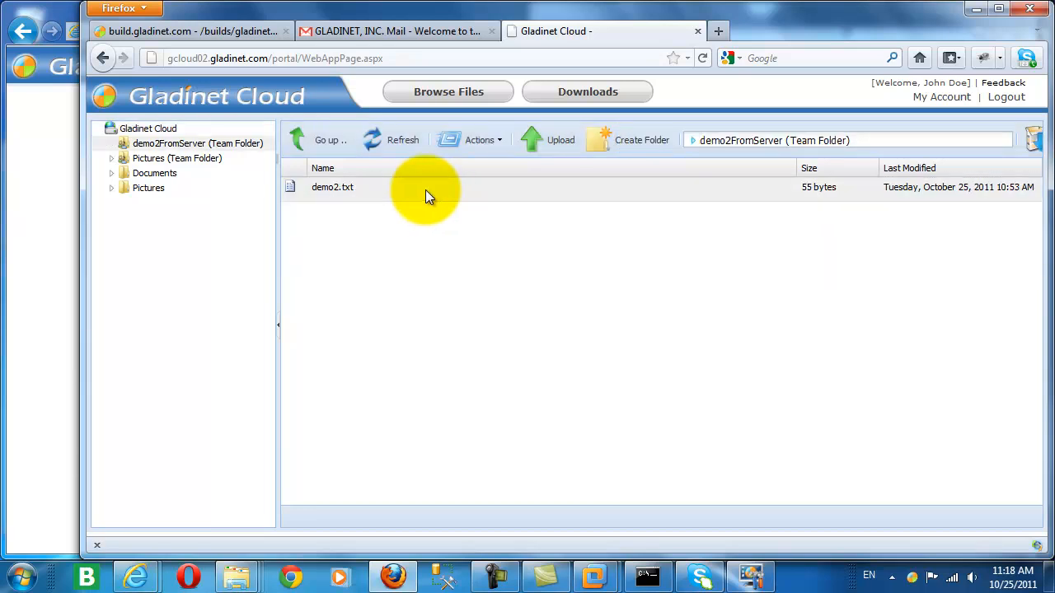
left_click(328, 140)
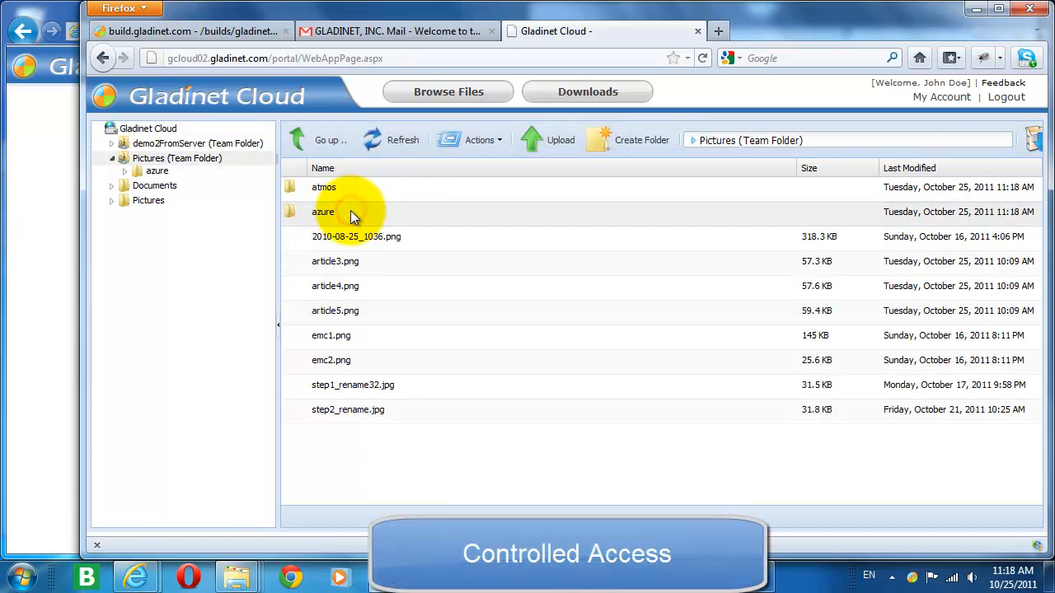
mouse_move(330, 141)
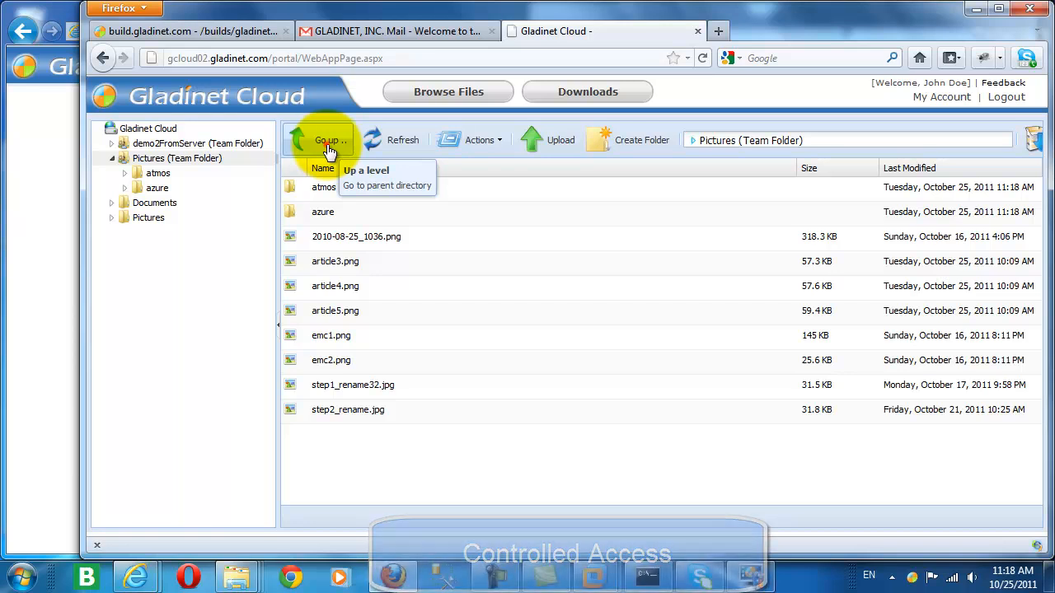
left_click(329, 139)
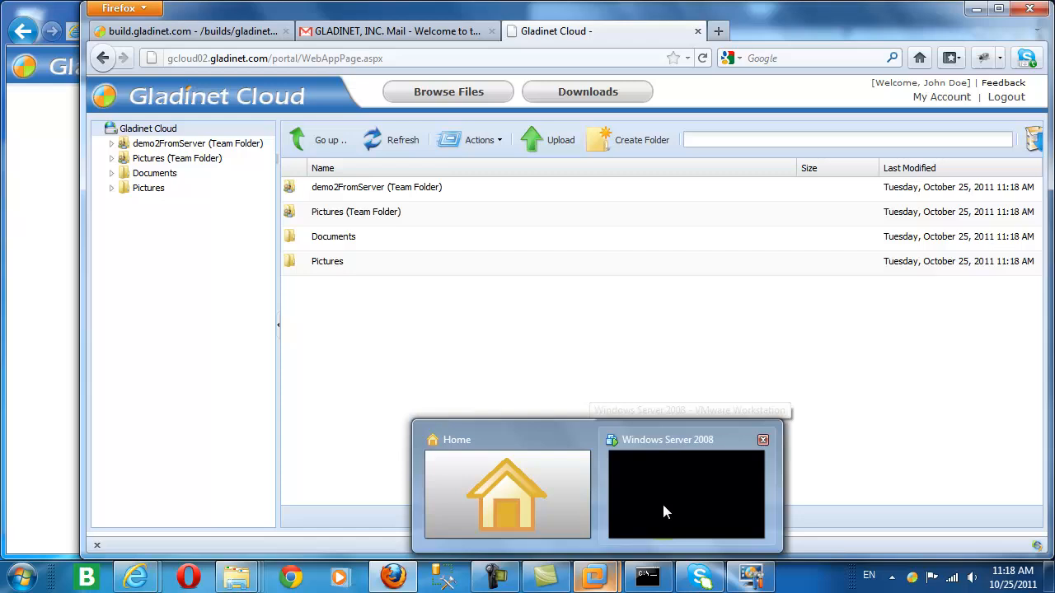
Step: Unlock the Windows Server 2008 VM with Send Ctrl+Alt+Del and open C:\demo2 in Explorer
left_click(687, 494)
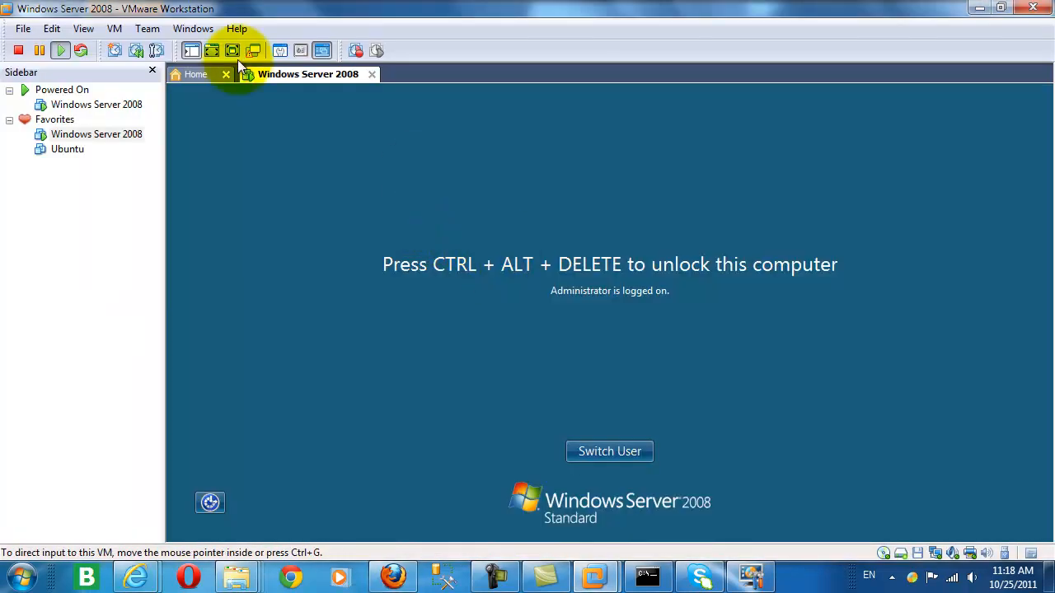
left_click(115, 29)
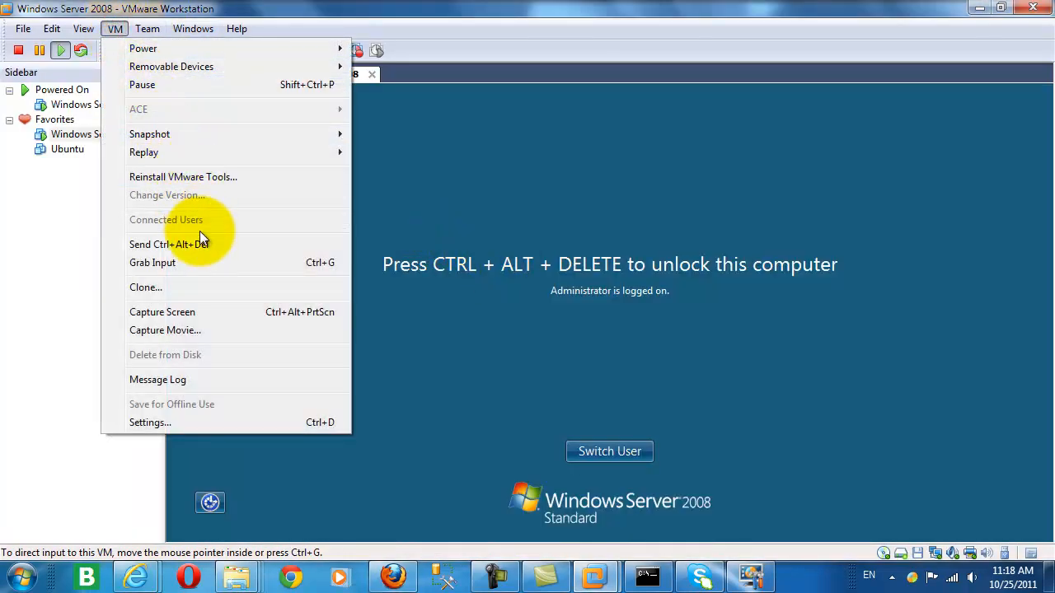
left_click(171, 244)
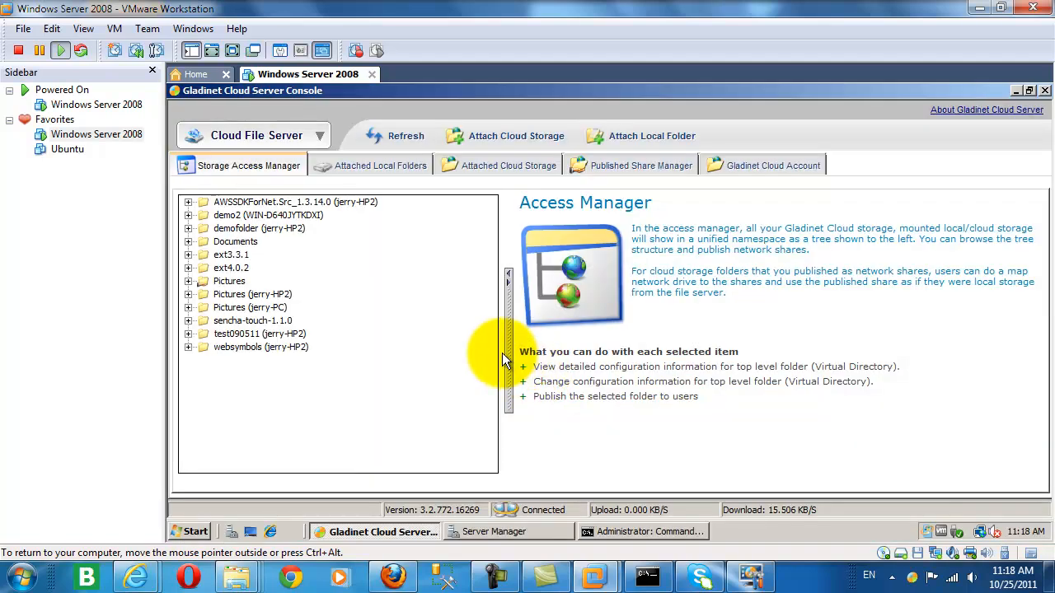
mouse_move(622, 523)
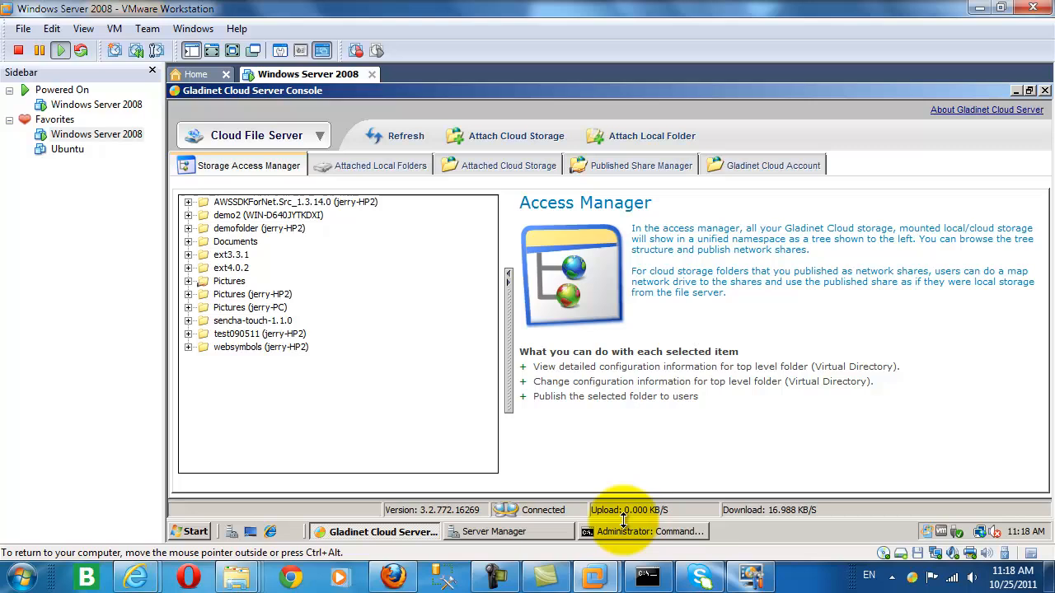
left_click(643, 532)
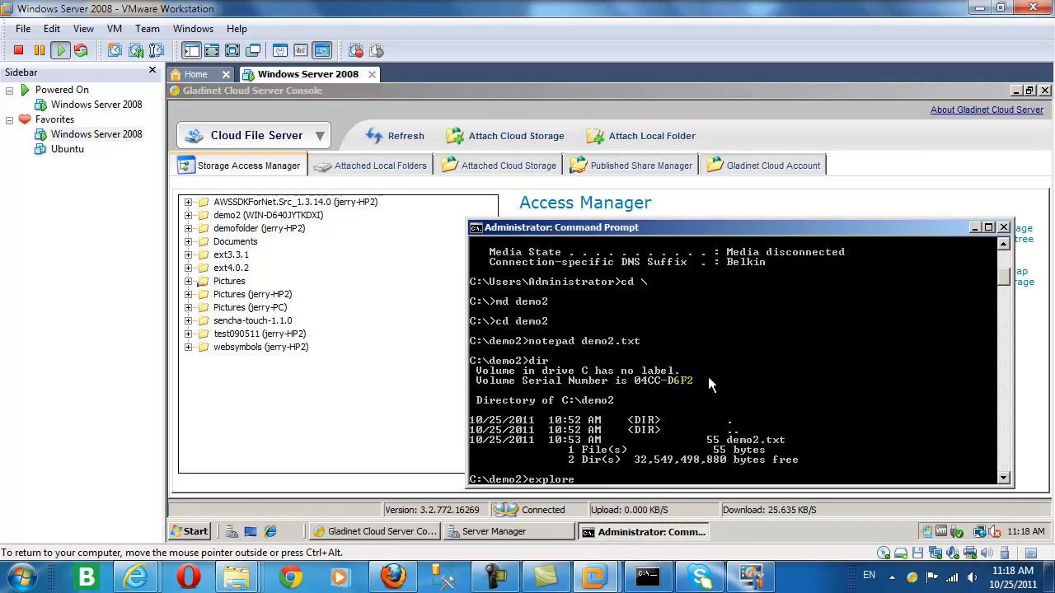
key("Return")
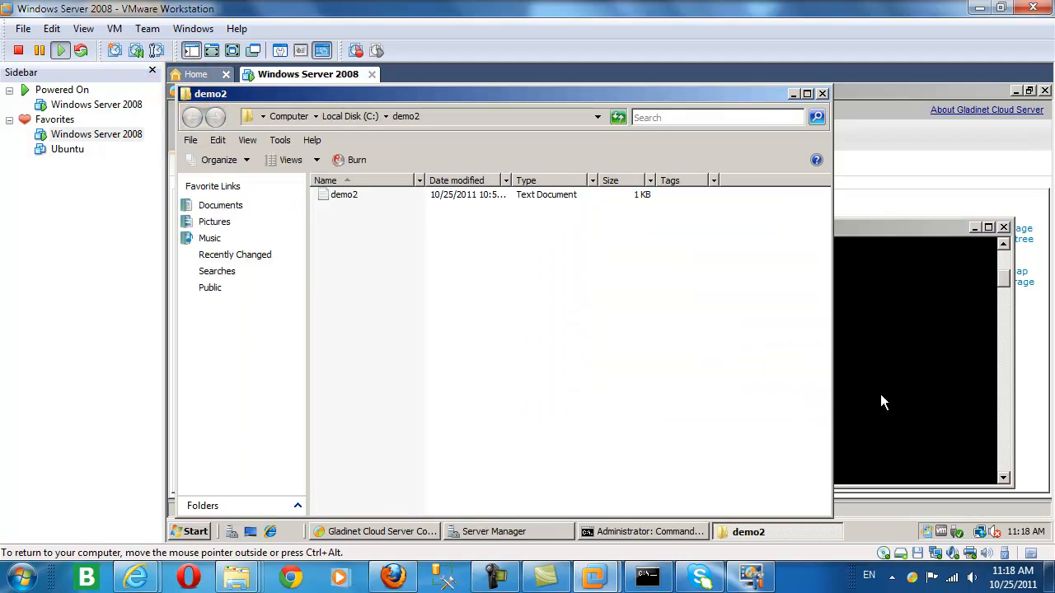
Step: Create a new status_report.txt with 'notepad status_report.txt' from the server's command prompt
left_click(642, 532)
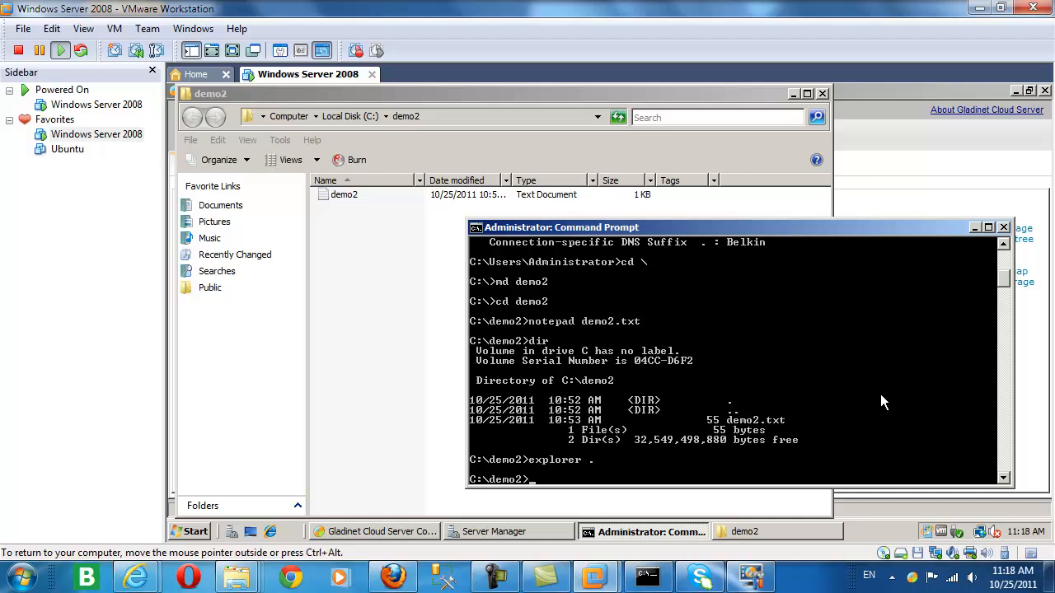
type("notepad s")
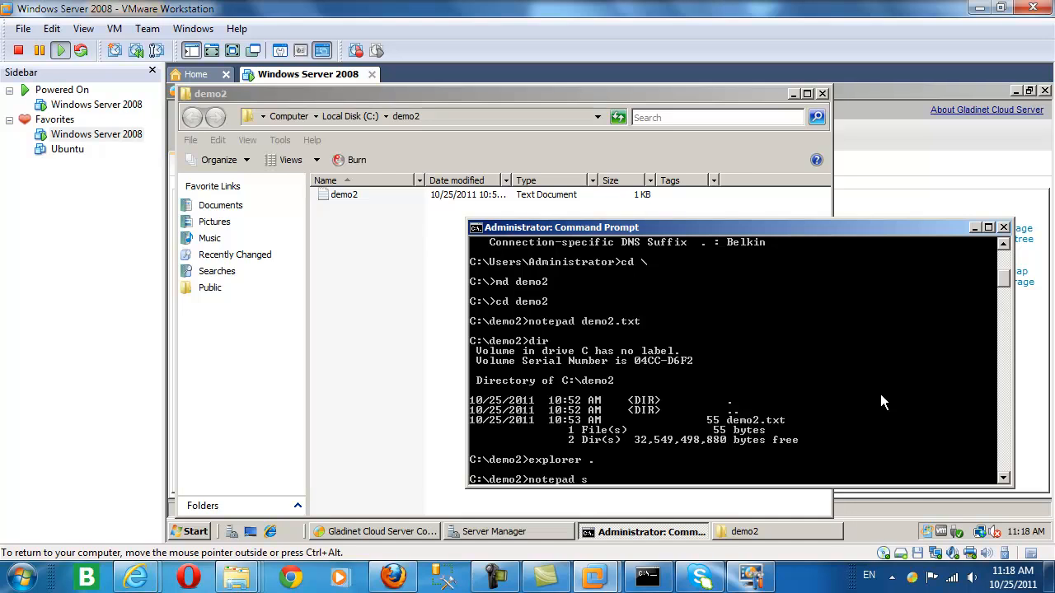
type("status_report.txt")
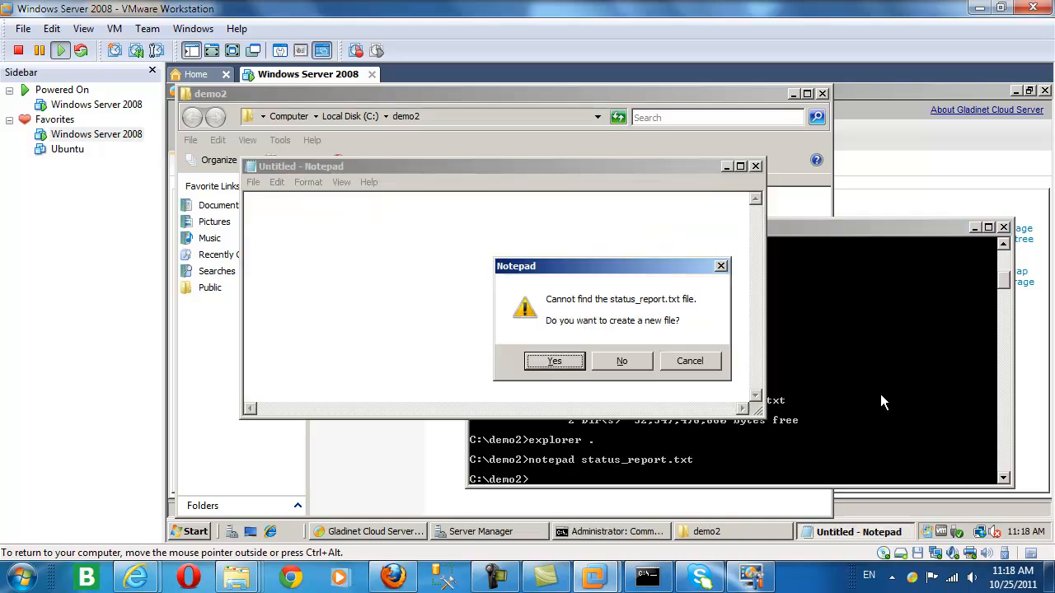
left_click(554, 361)
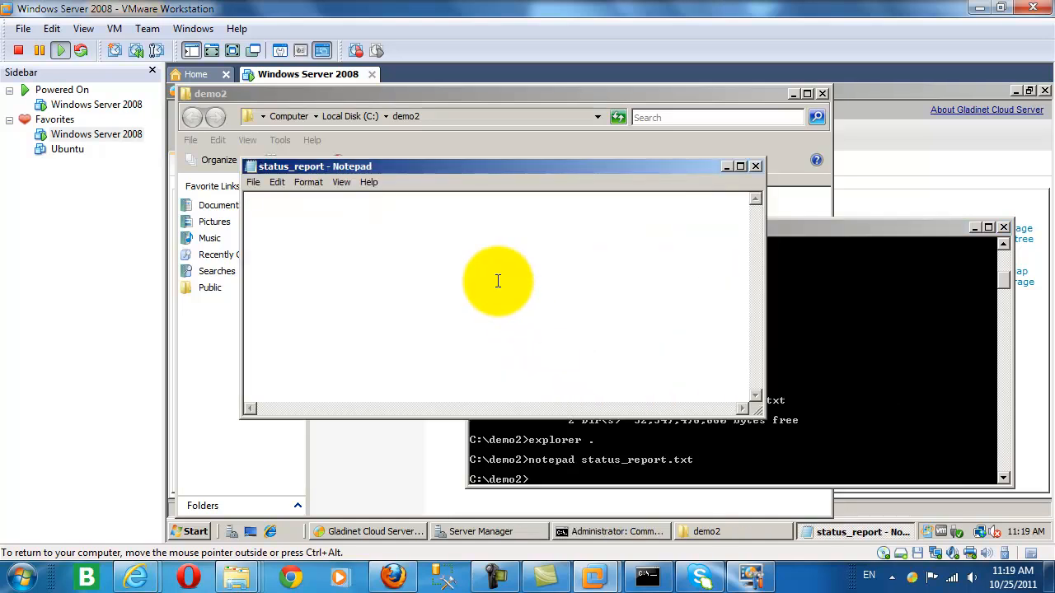
Step: Type a note that a user changed a status report on the Windows 2008 server, for the Team Folder
type("A user changed")
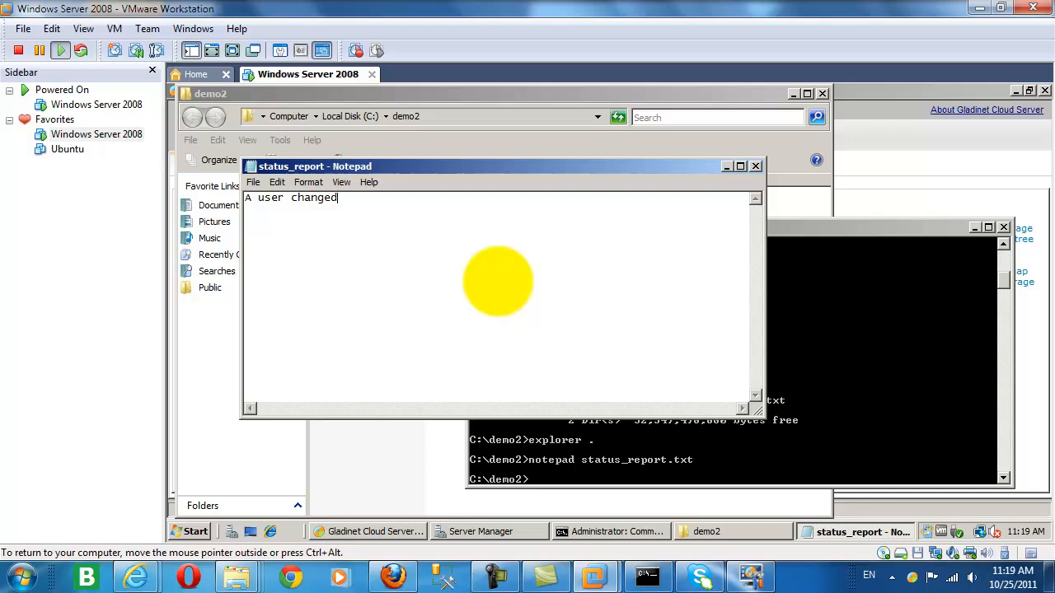
type("a status report on the")
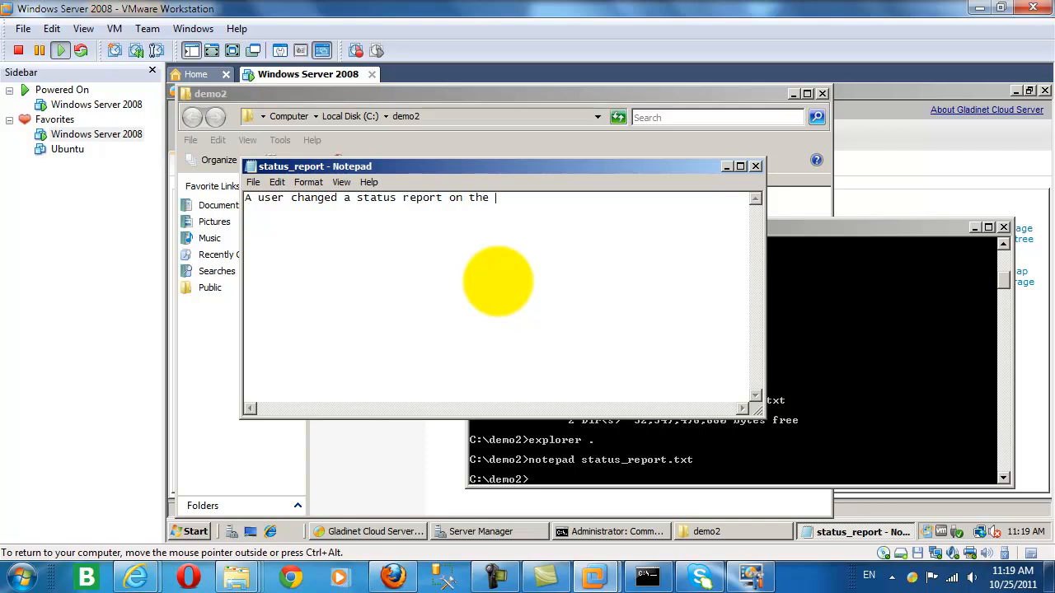
type("windows 2008")
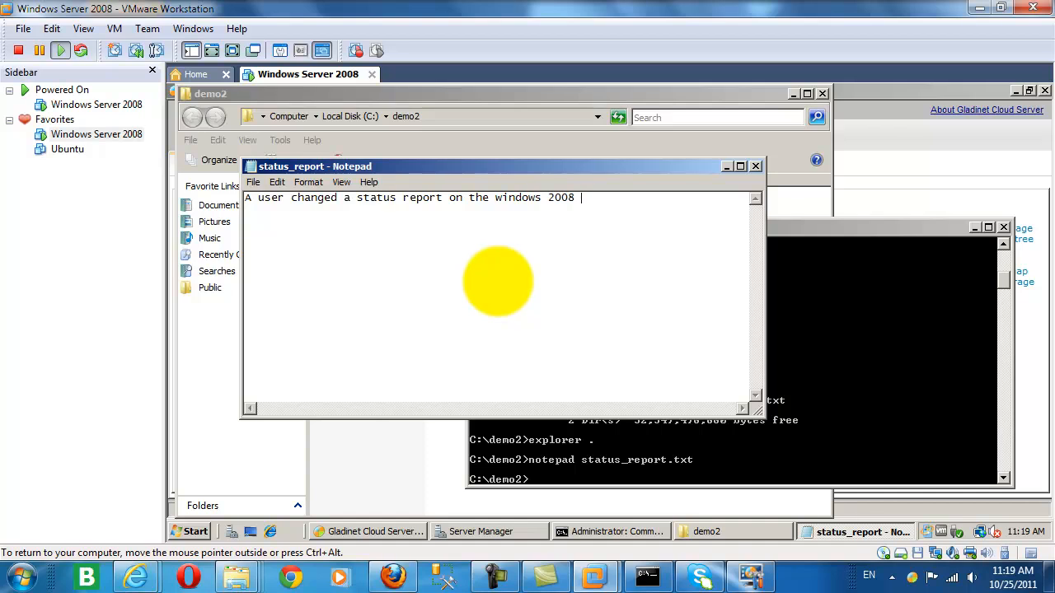
type("server.")
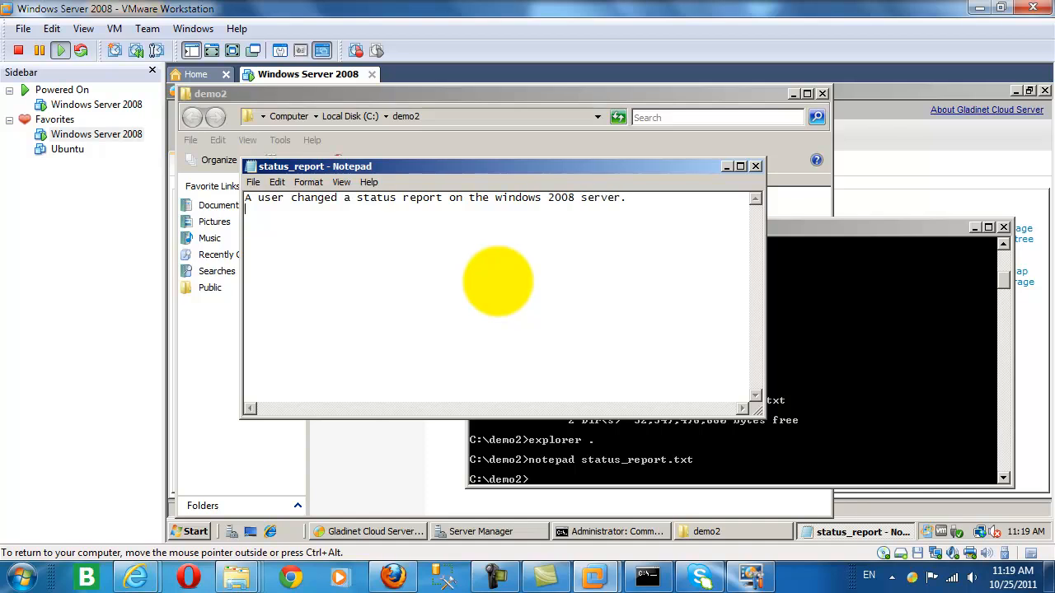
type("We will see the file show up in John Doe's Gladinet Cloud")
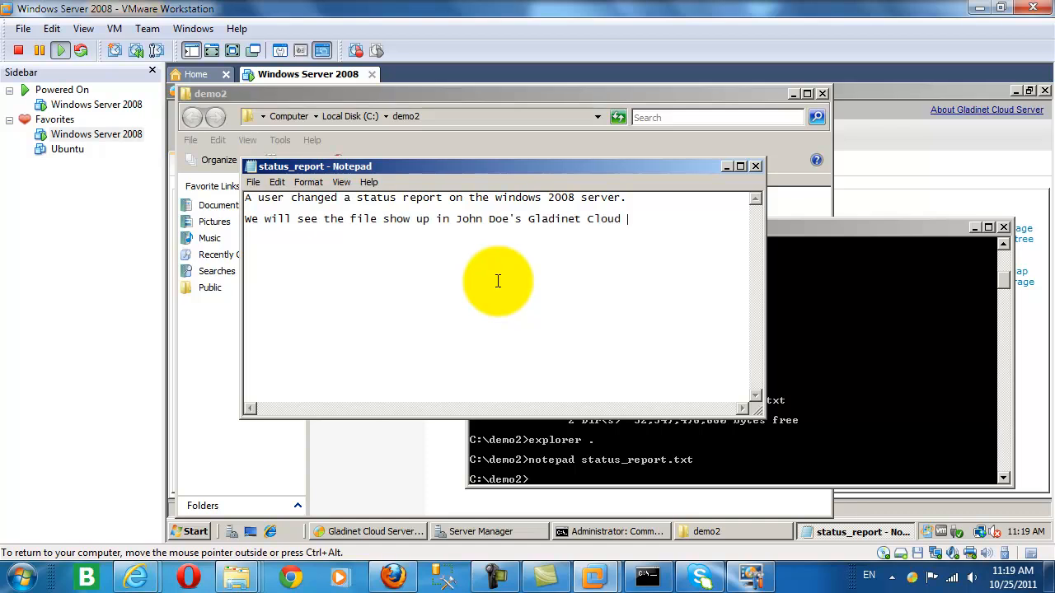
type("Team Fold")
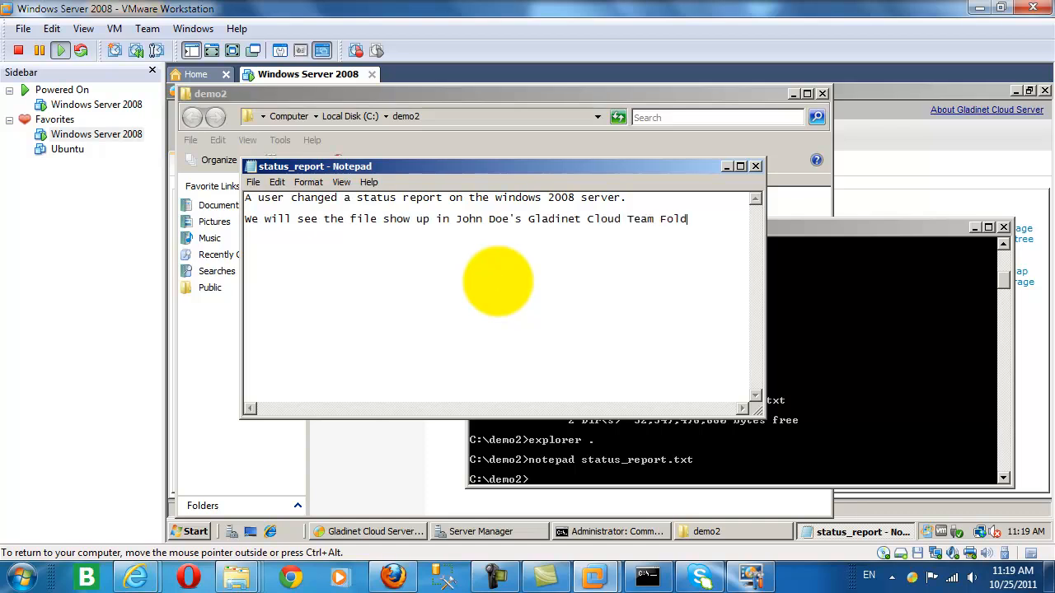
type("er.")
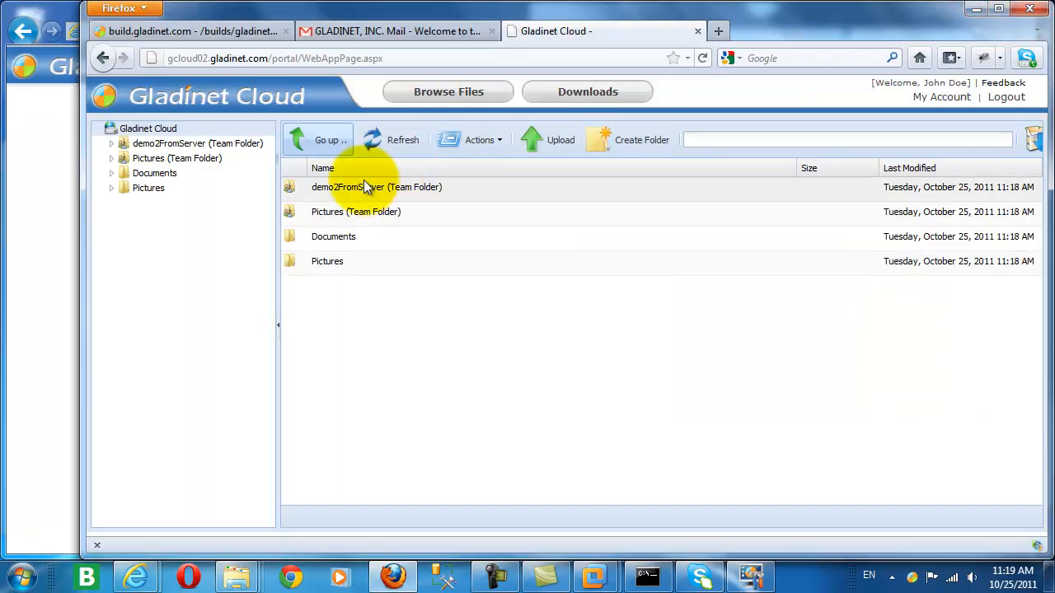
Step: Open demo2FromServer to see status_report.txt listed beside demo2.txt
double_click(376, 188)
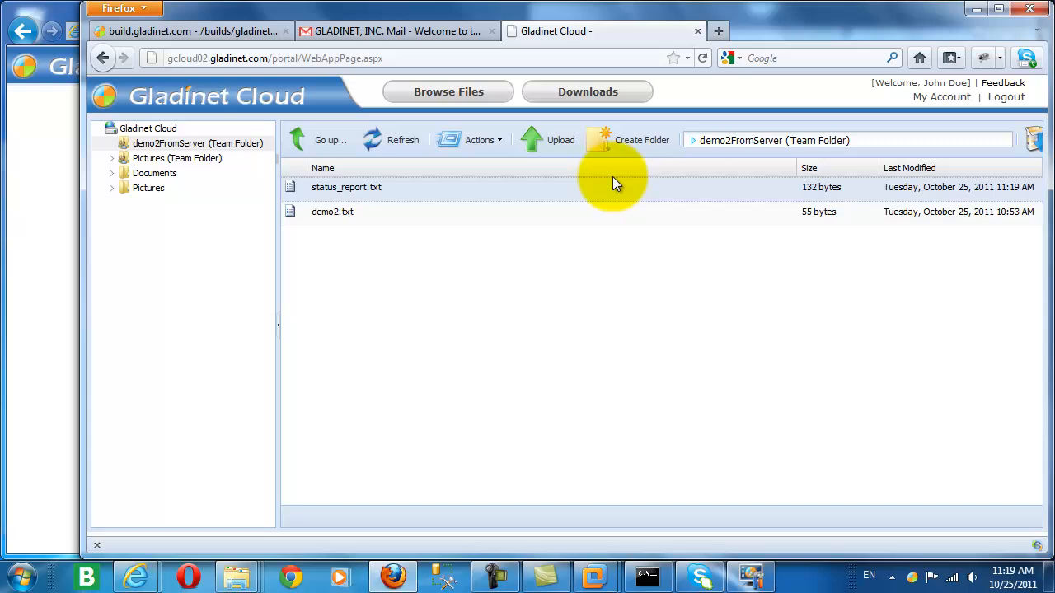
mouse_move(616, 183)
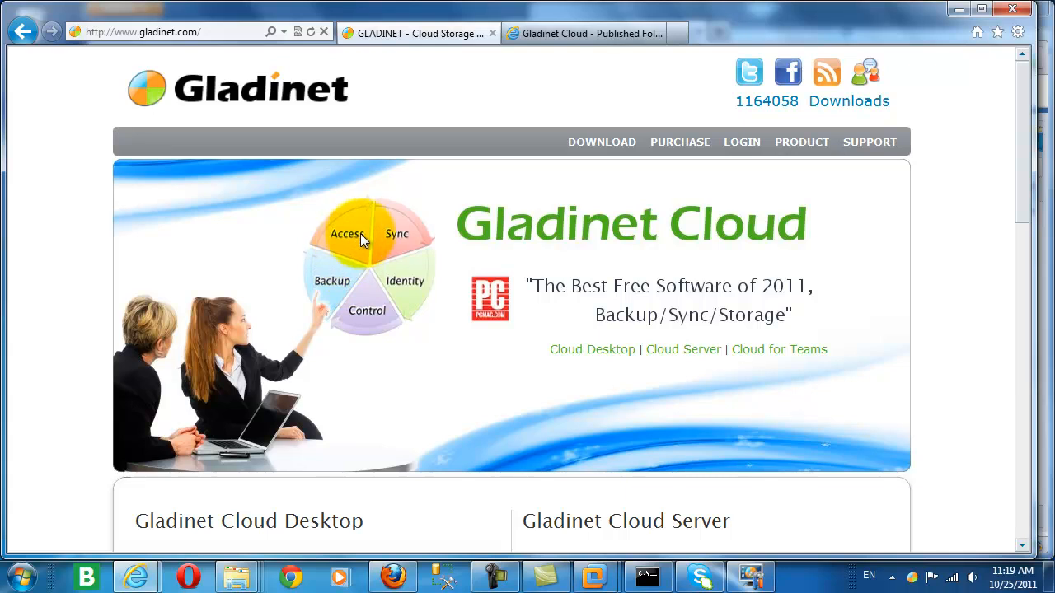
mouse_move(388, 322)
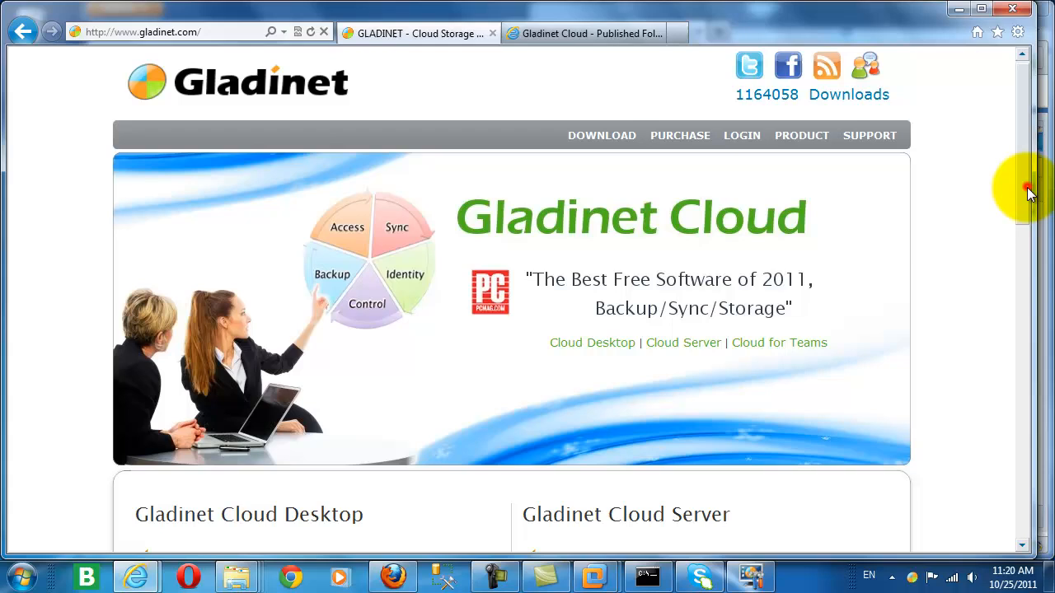
scroll("down", 3)
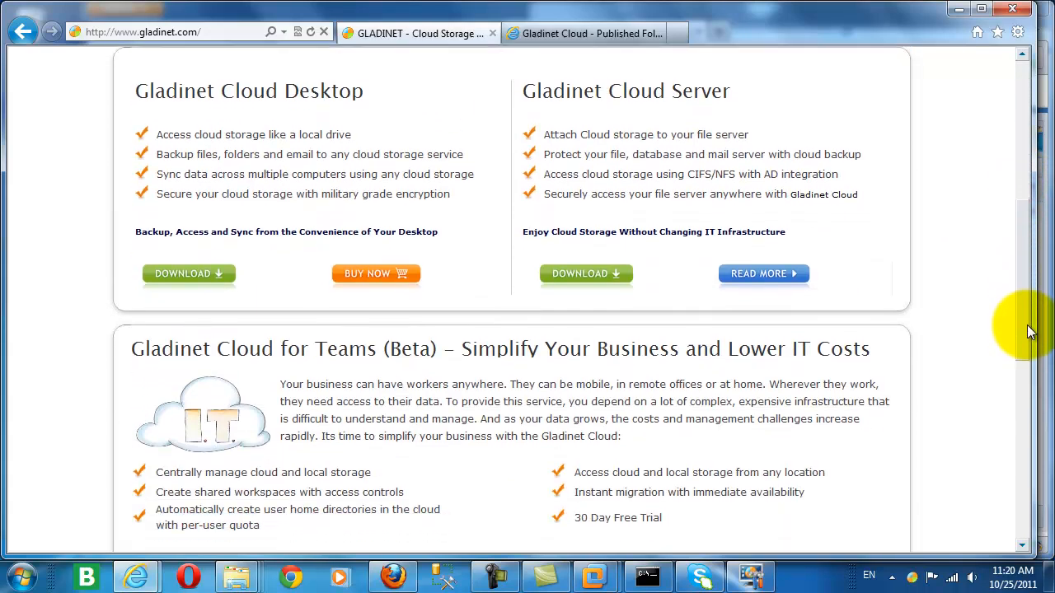
mouse_move(391, 351)
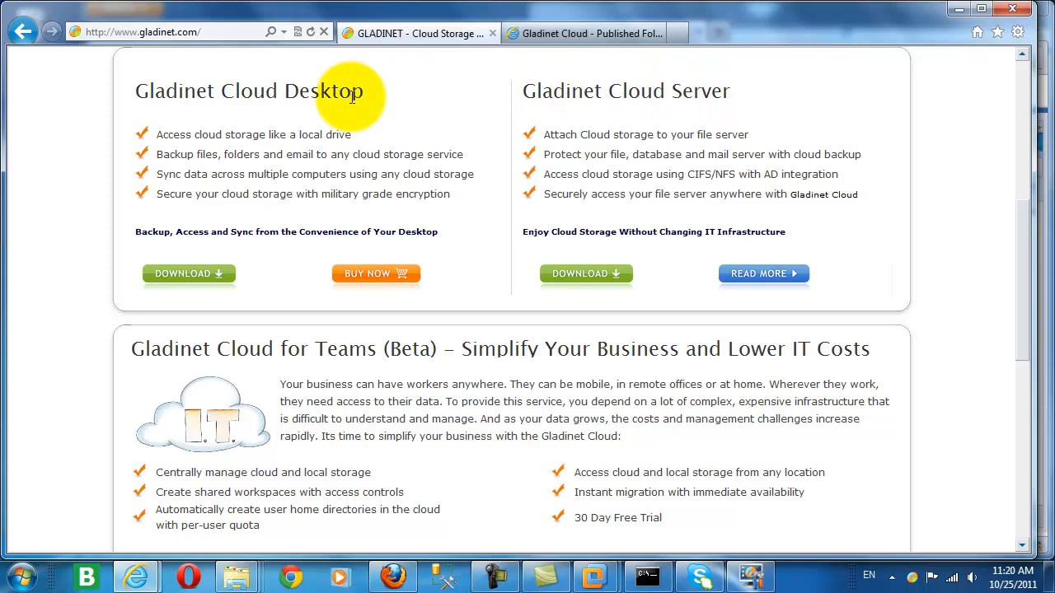
mouse_move(586, 107)
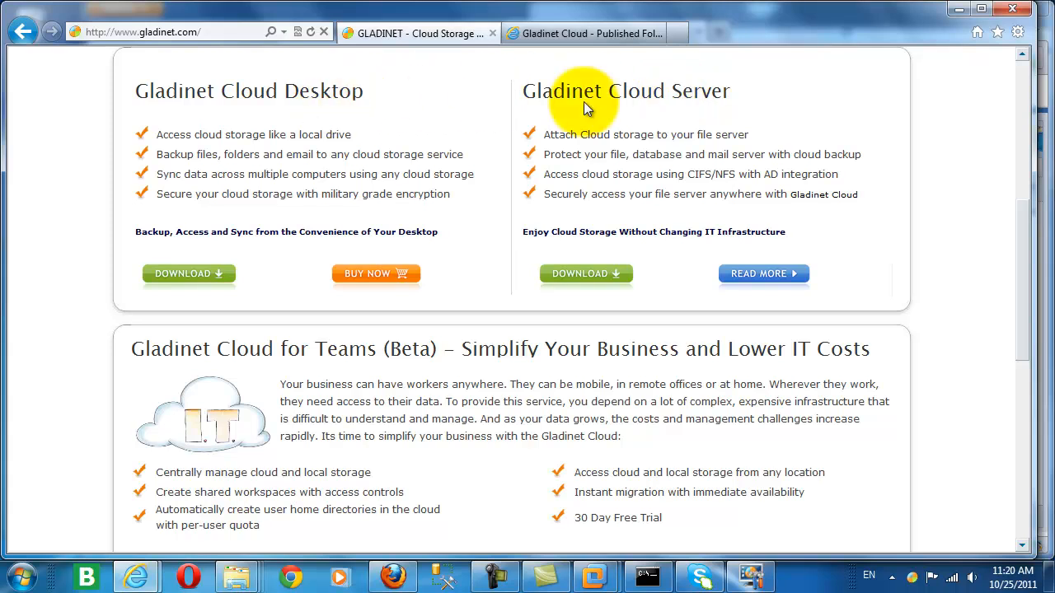
scroll("up", 3)
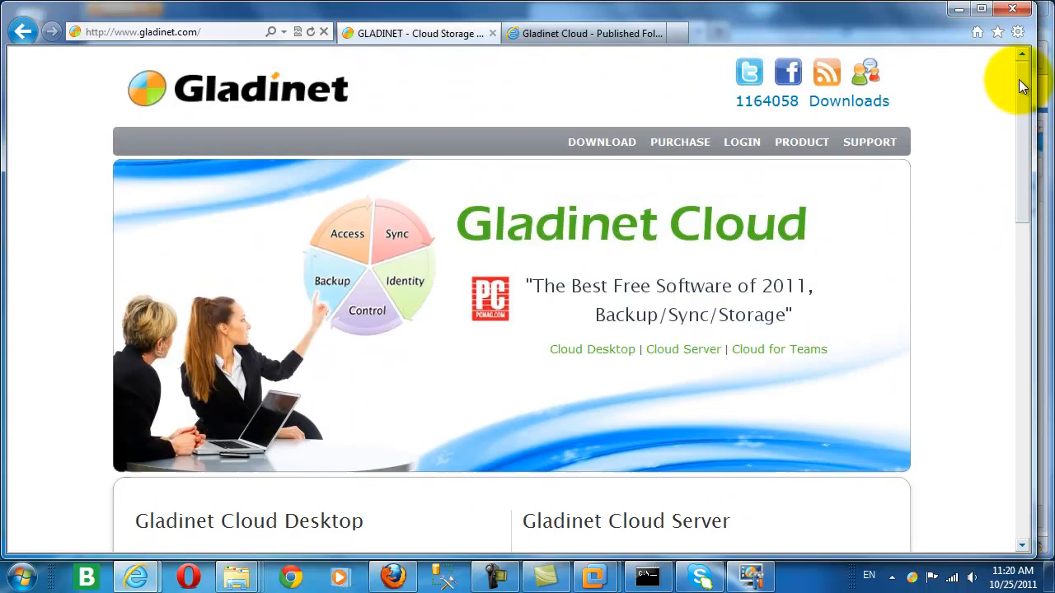